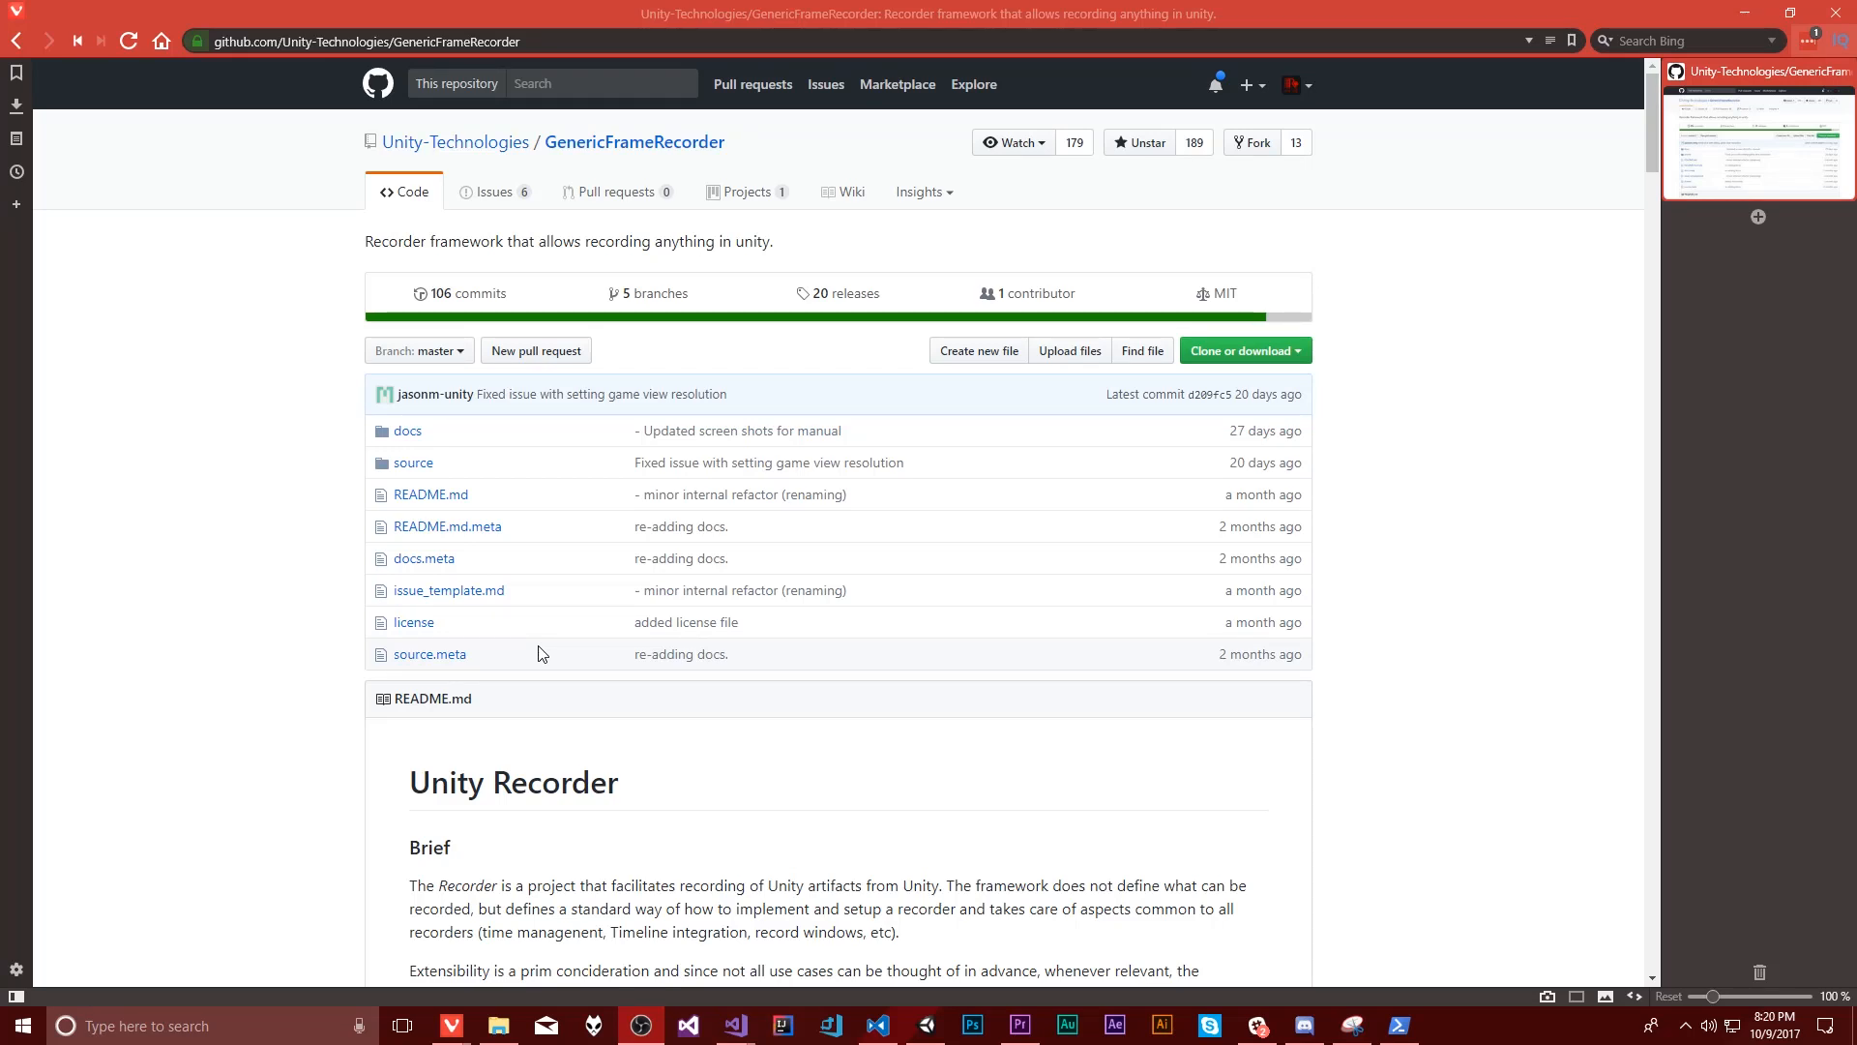
pyautogui.moveTo(611, 820)
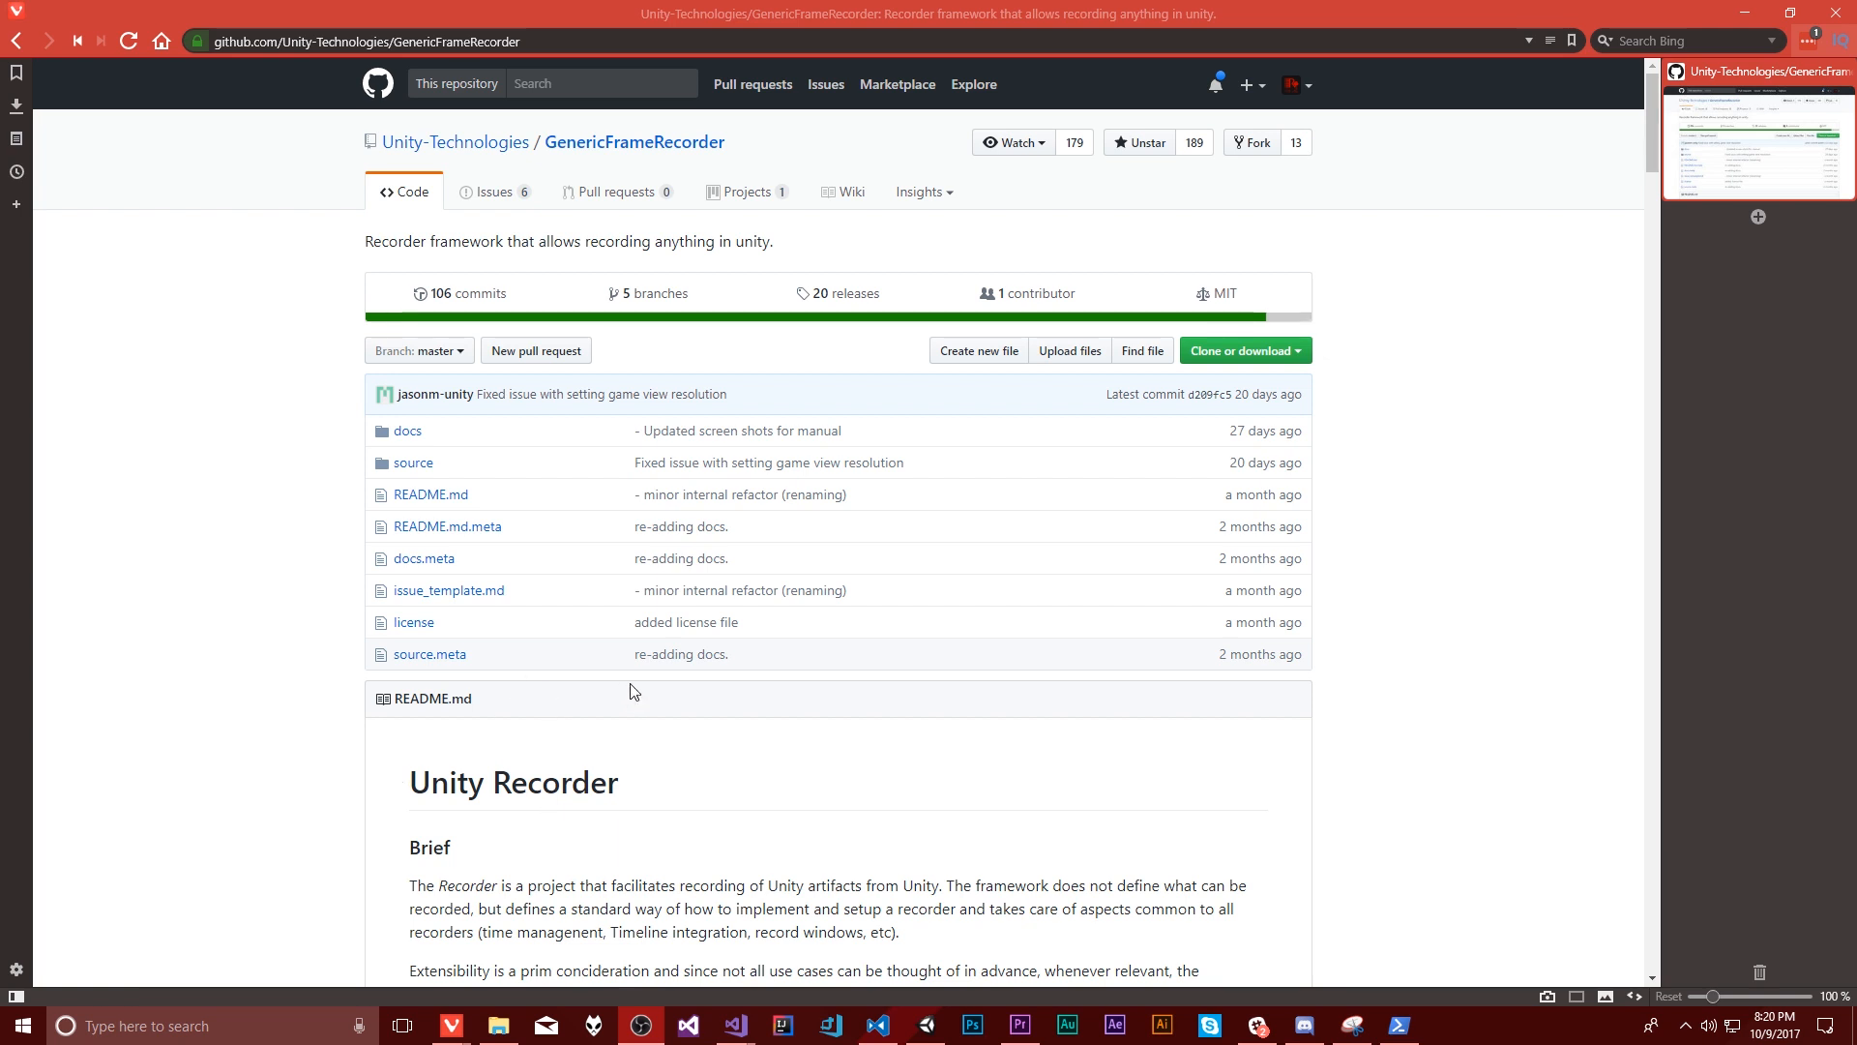
pyautogui.moveTo(679, 654)
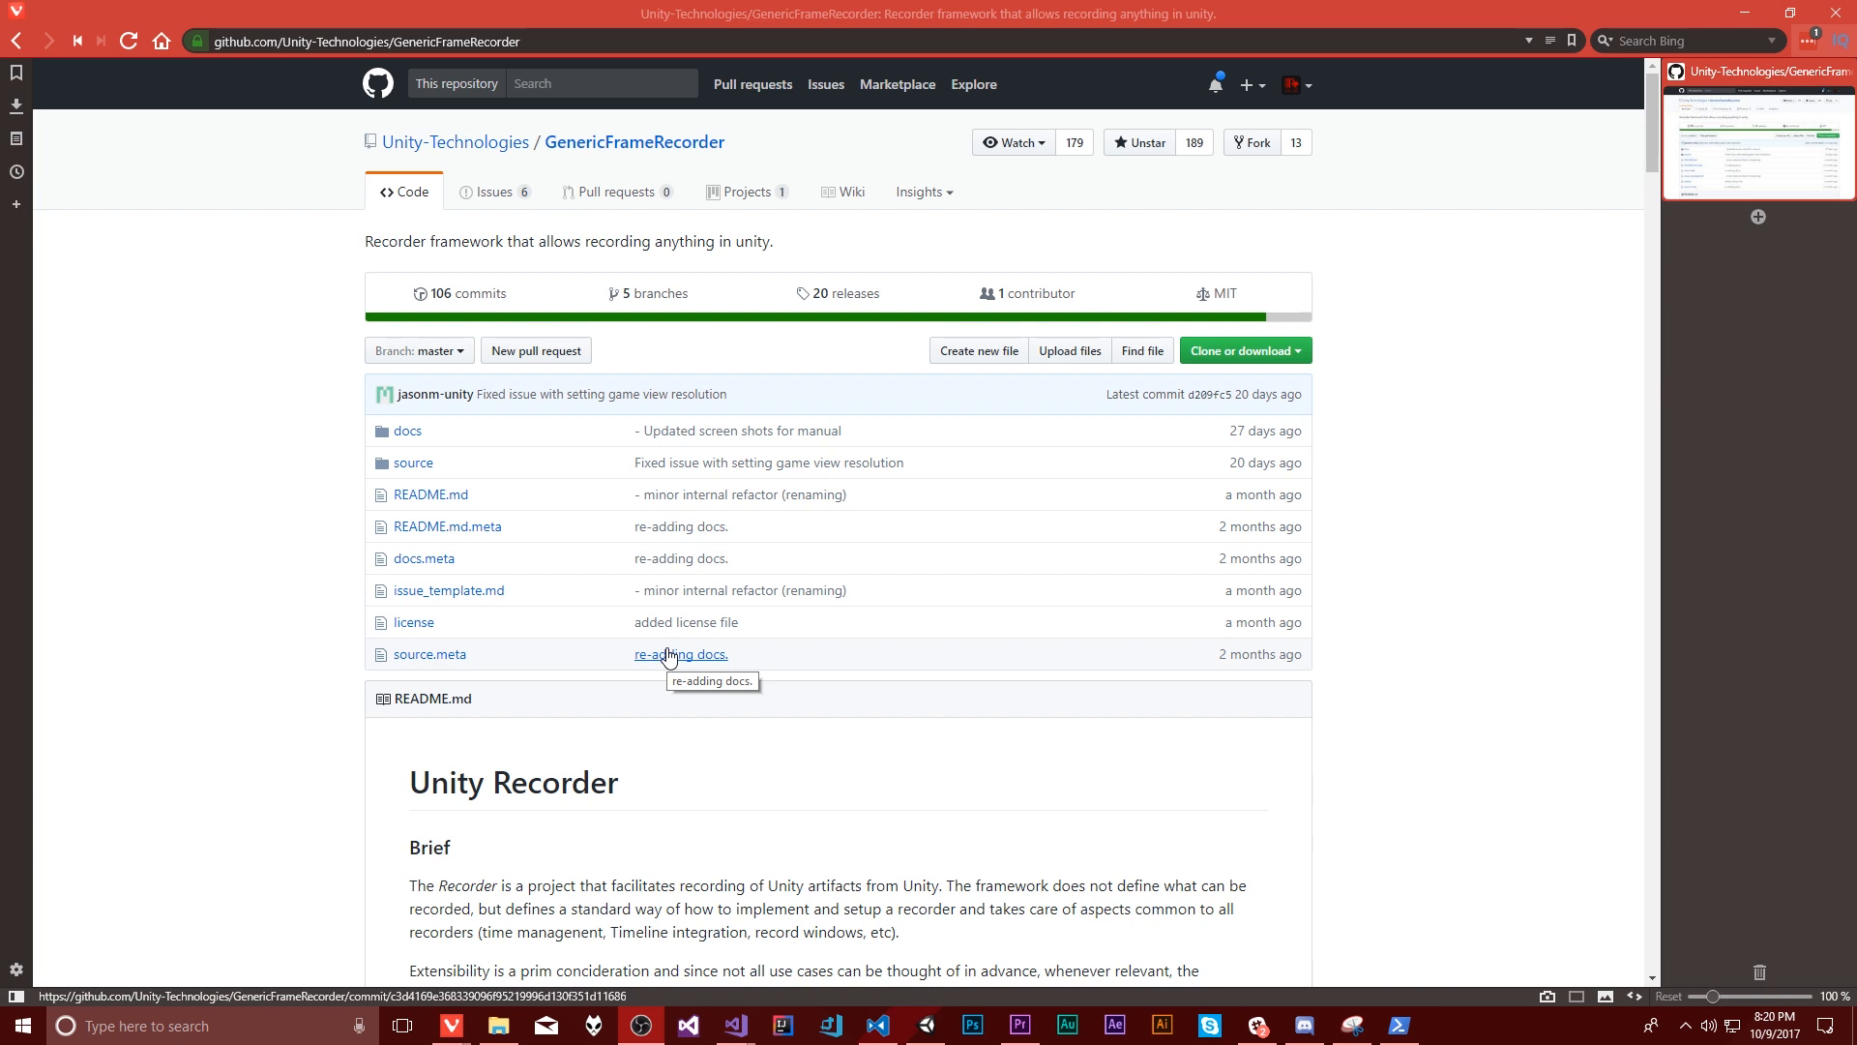
pyautogui.moveTo(801, 832)
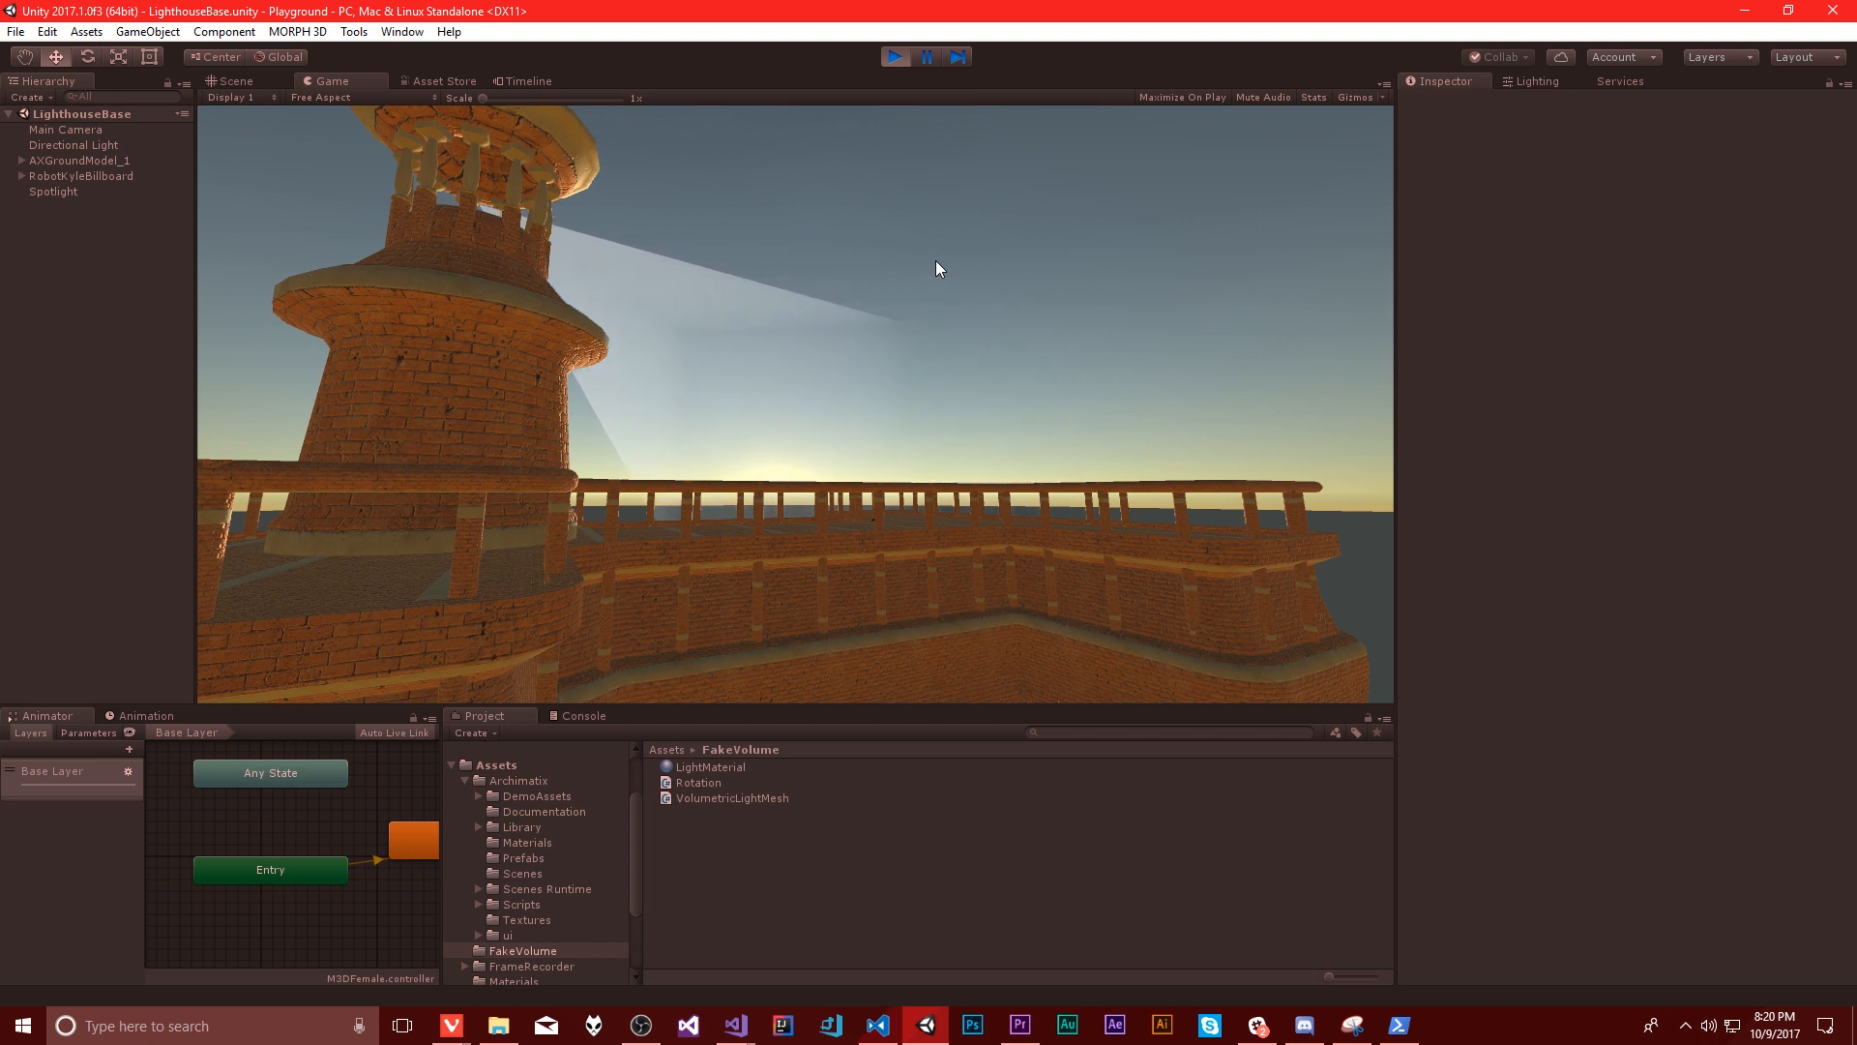
pyautogui.moveTo(536, 458)
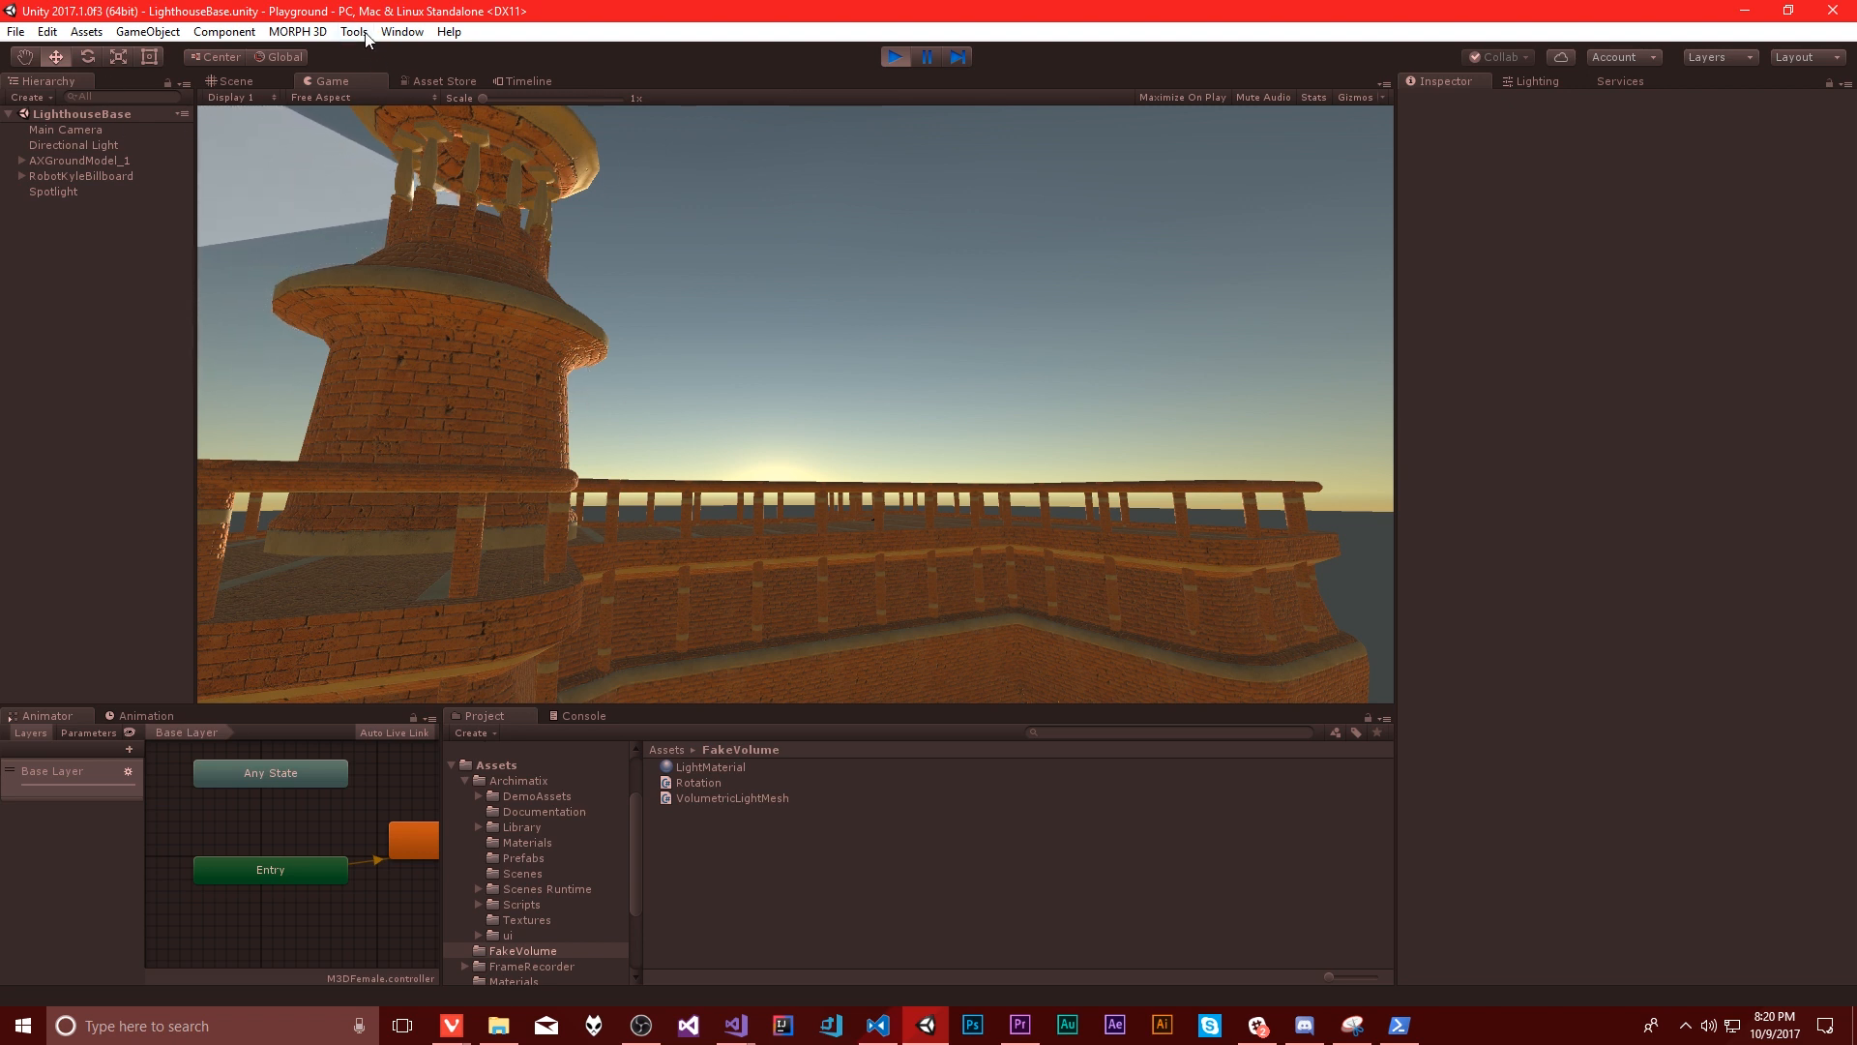
# Step: Start opening the frame Recorder from the Tools menu while LighthouseBase runs
pyautogui.click(354, 31)
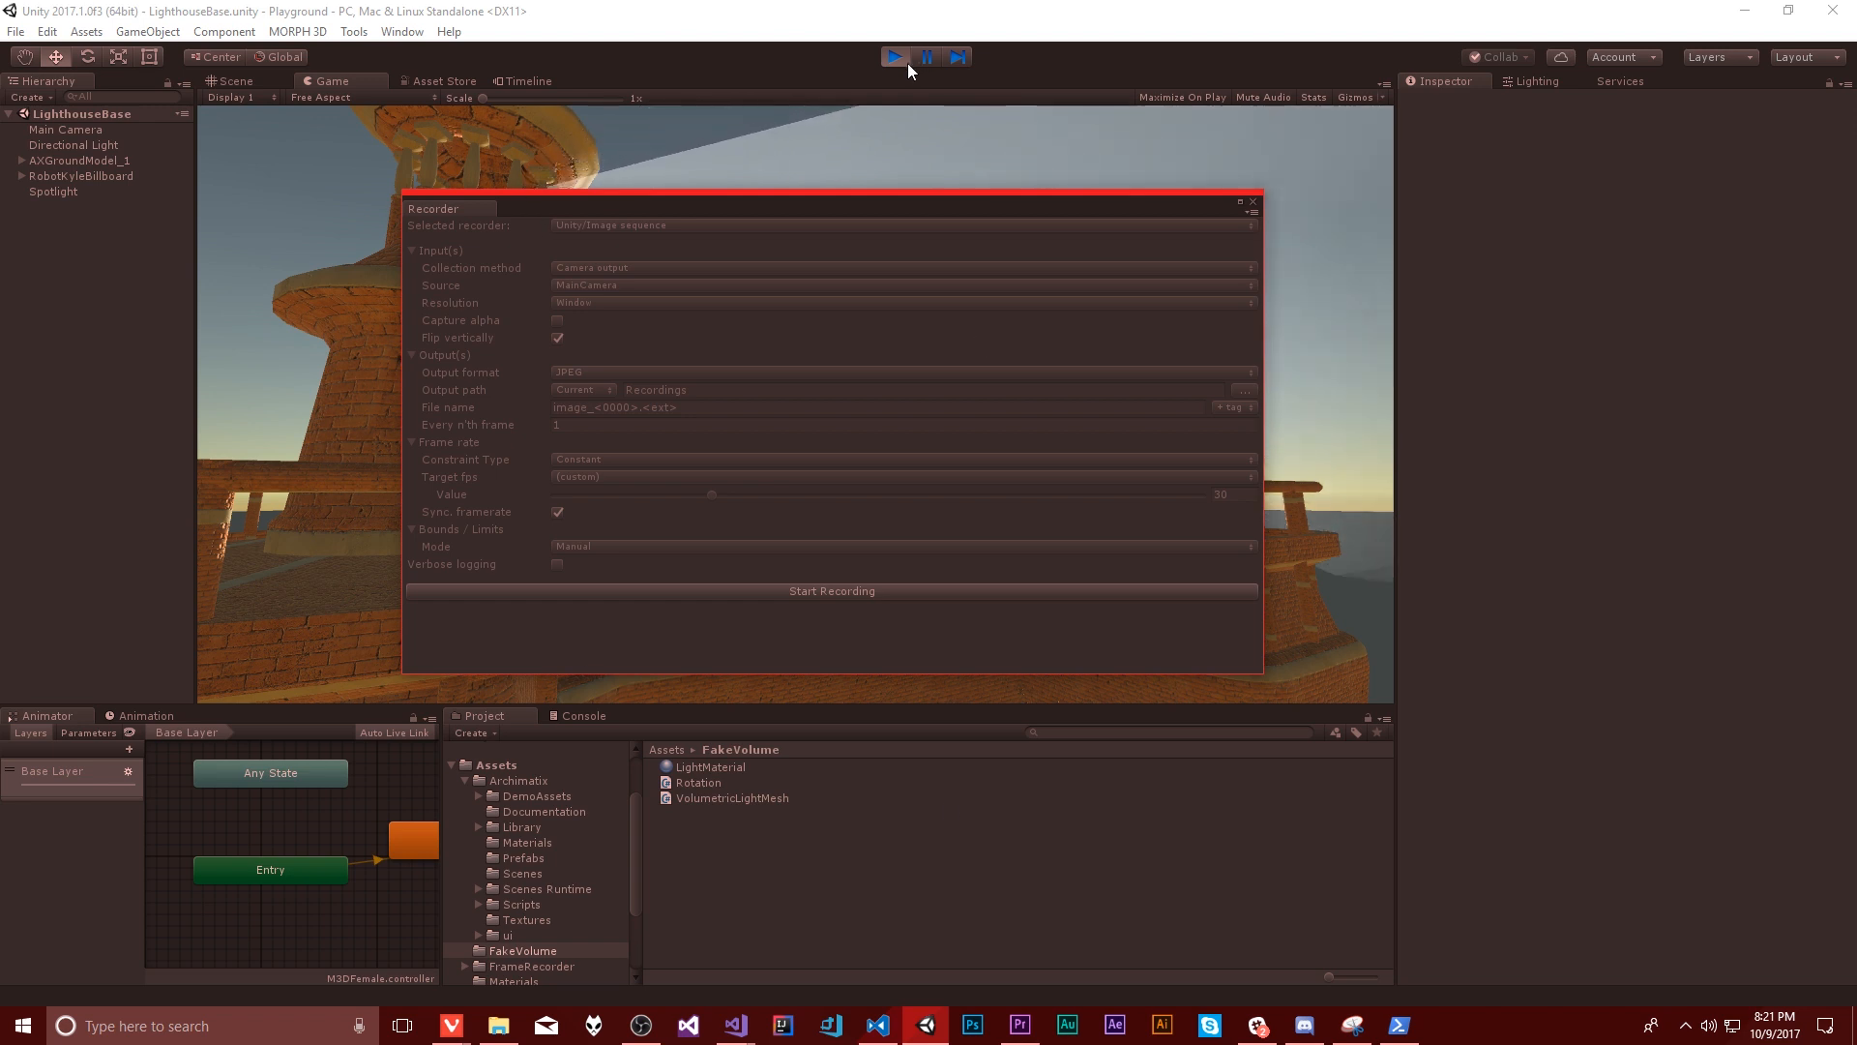
# Step: Stop the running lighthouse scene so the Recorder can capture from edit mode
pyautogui.click(894, 56)
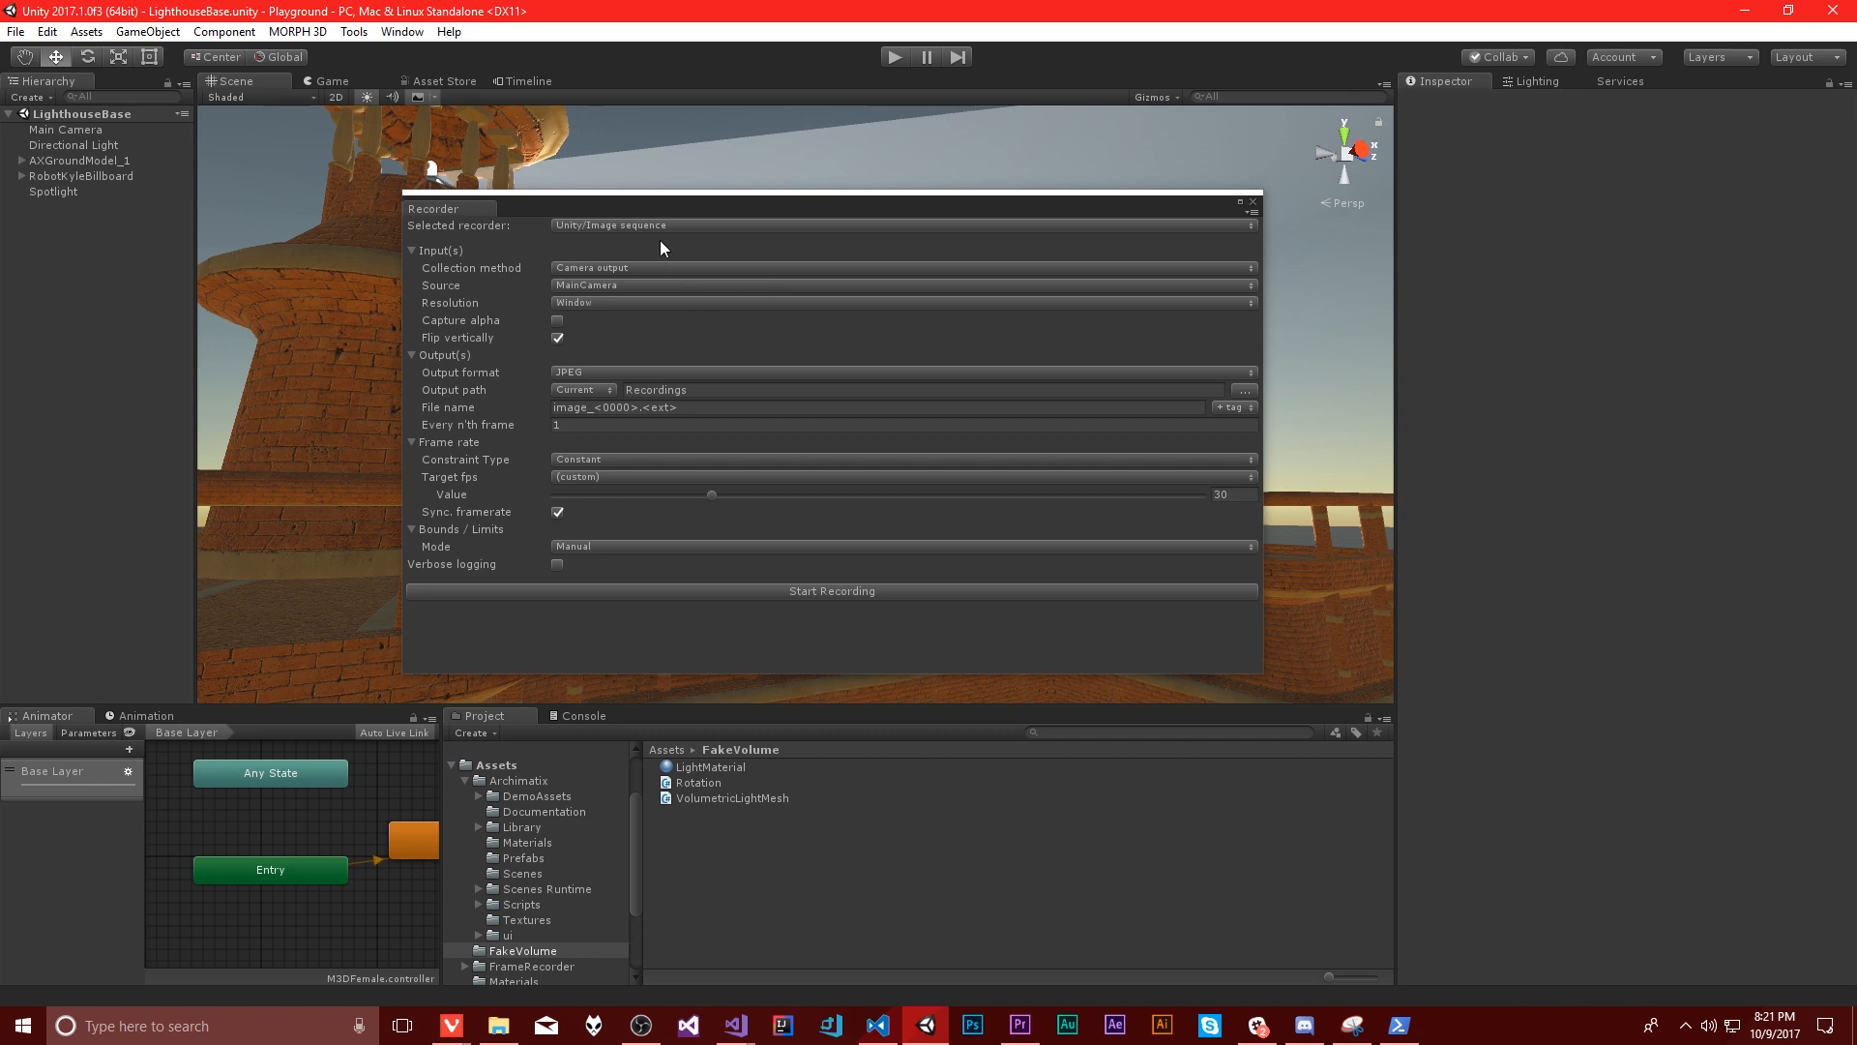
pyautogui.moveTo(910, 281)
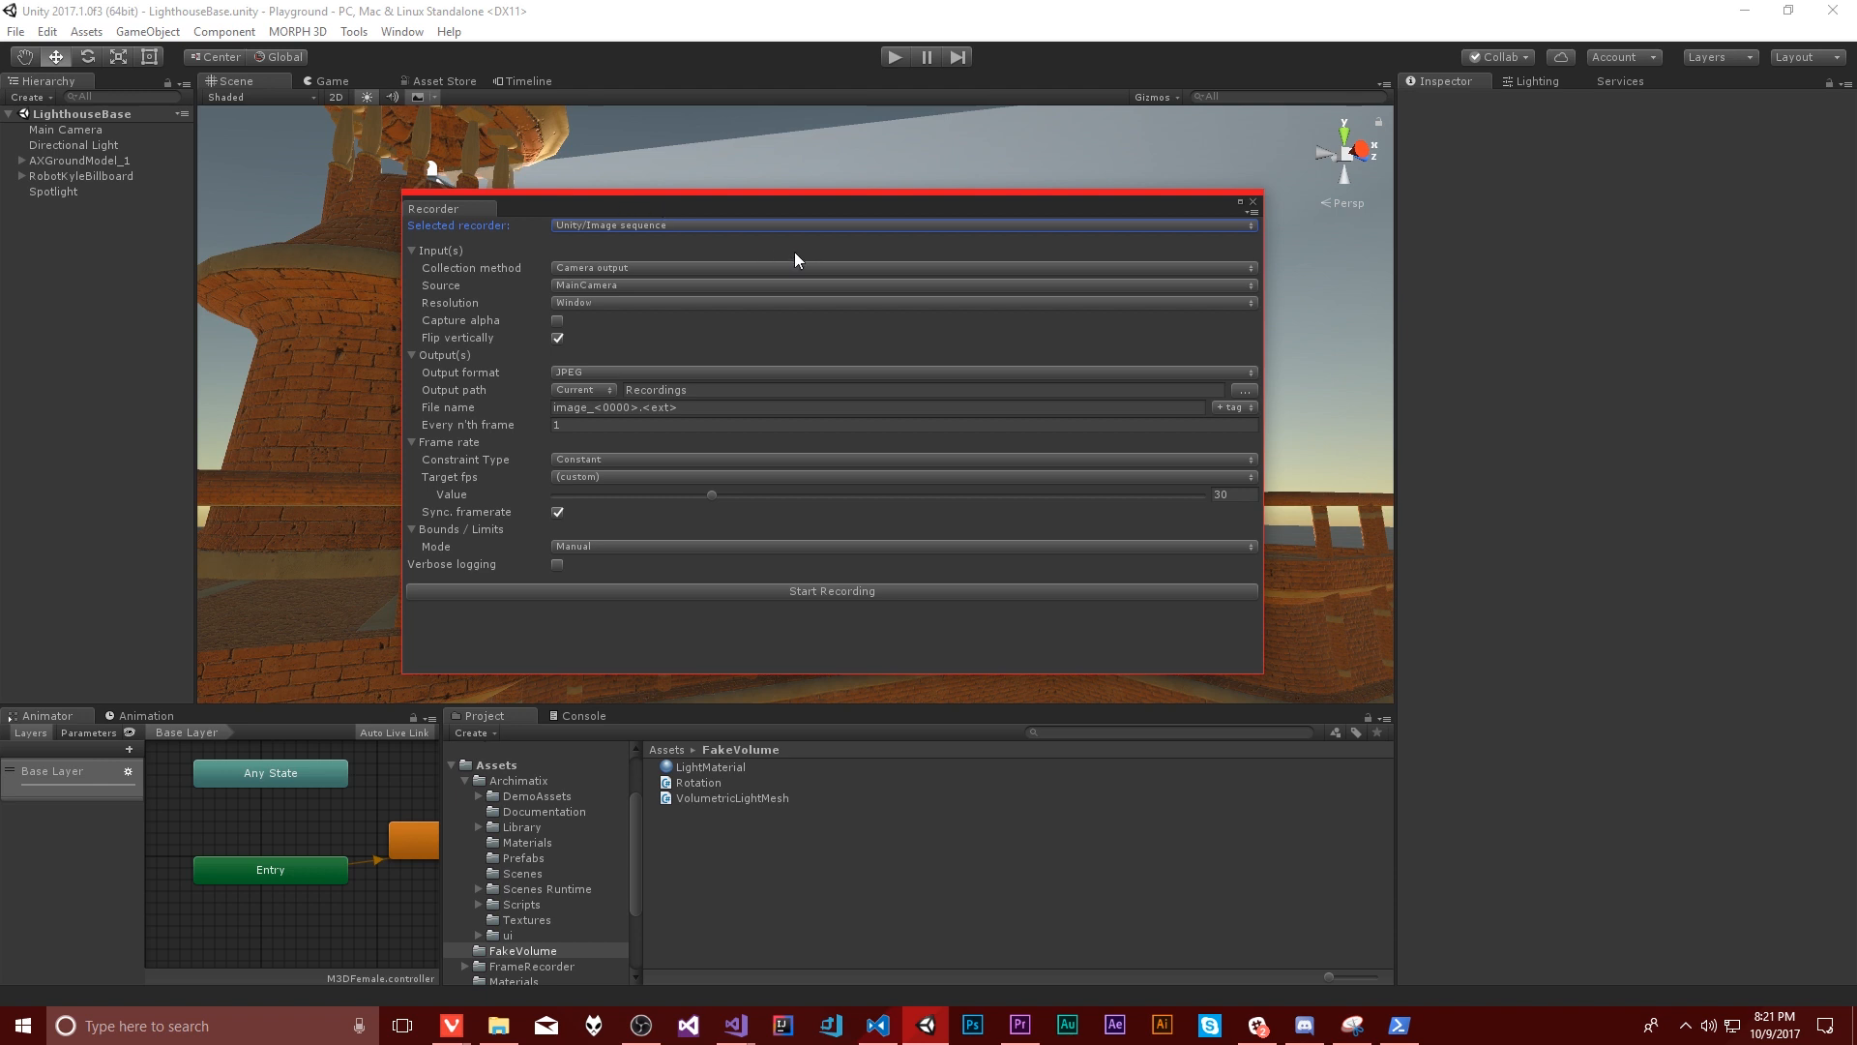
pyautogui.moveTo(636, 145)
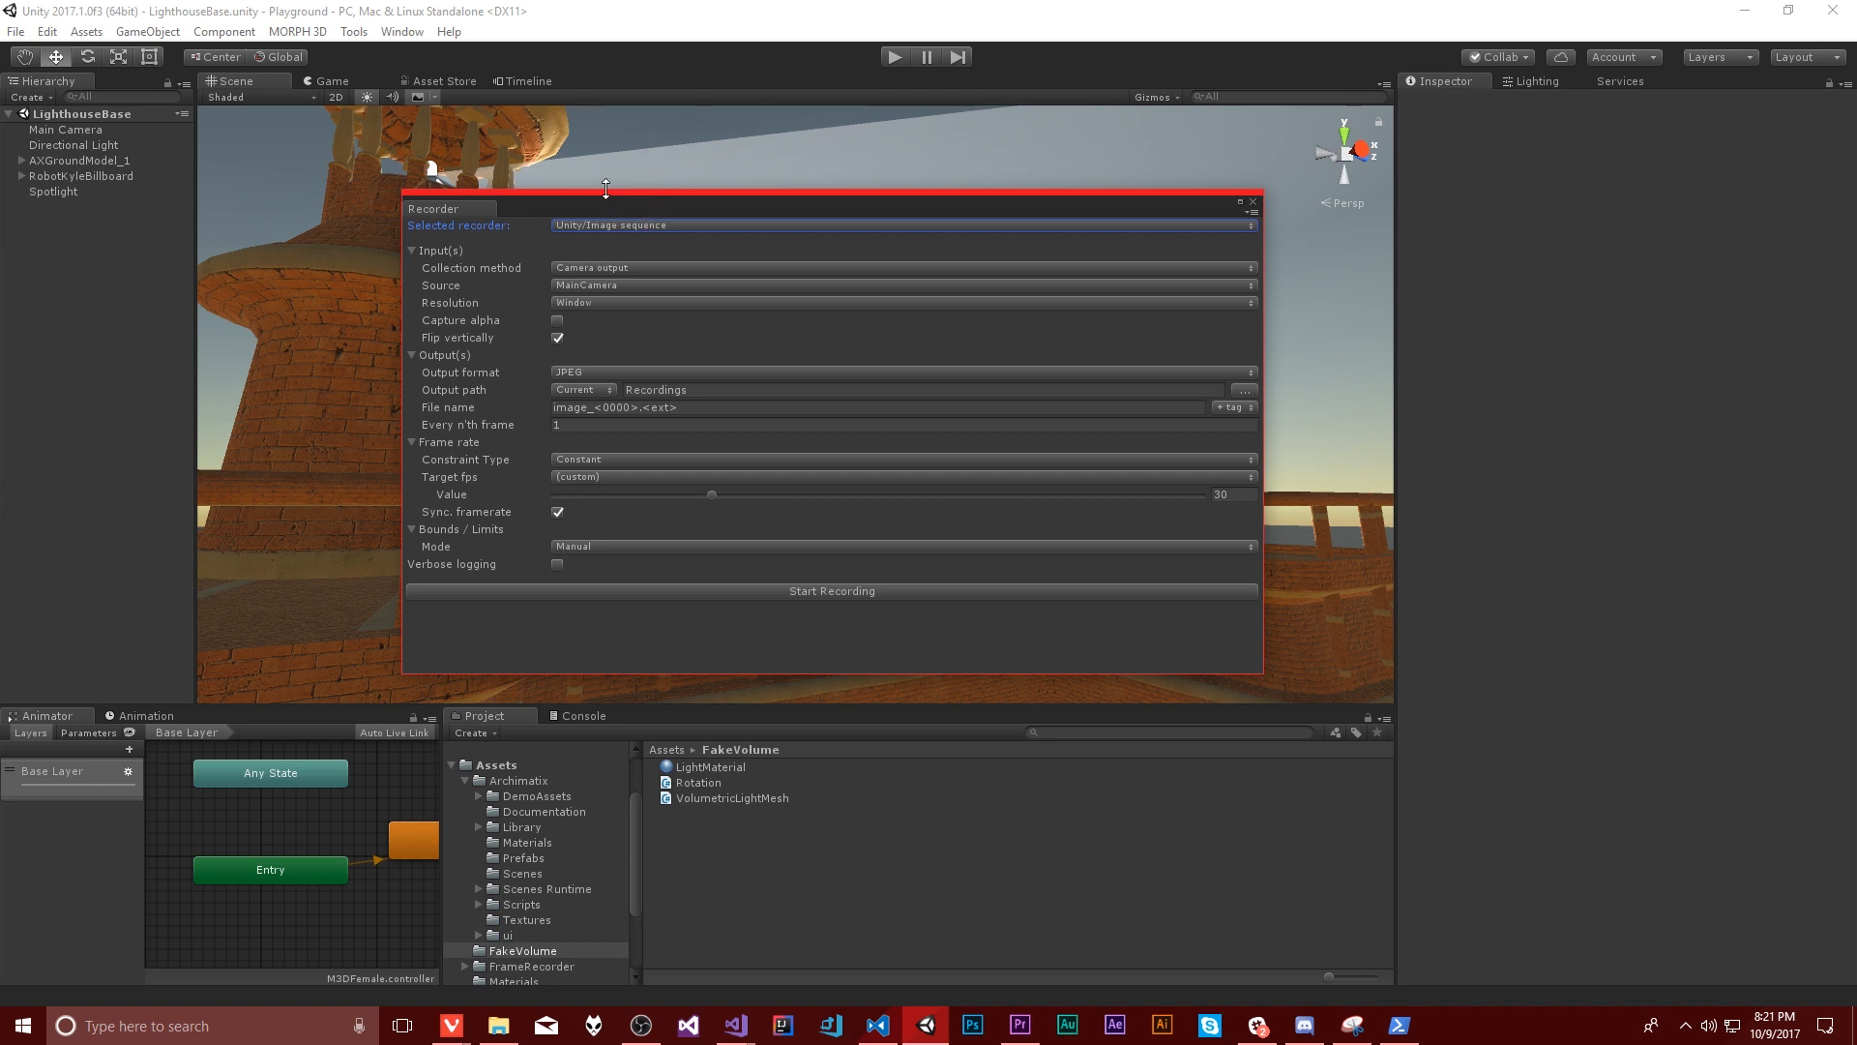
pyautogui.moveTo(598, 255)
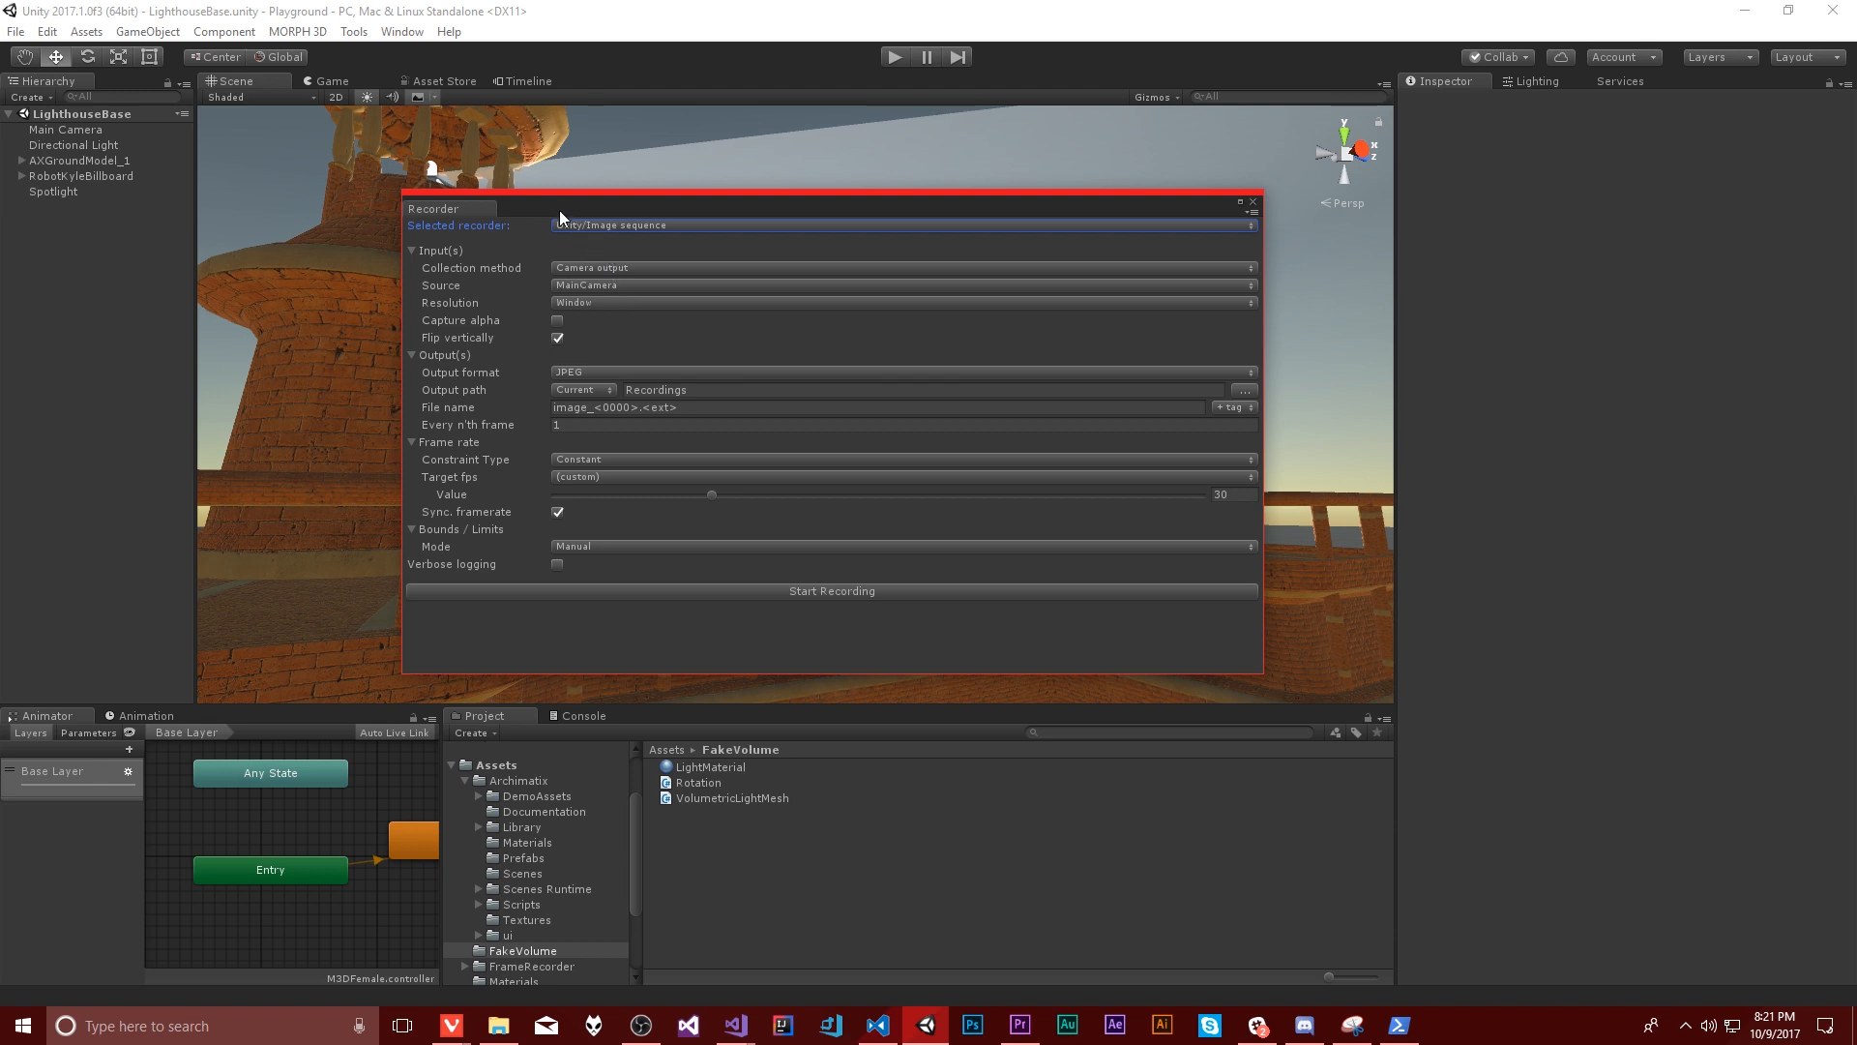
pyautogui.moveTo(576, 212)
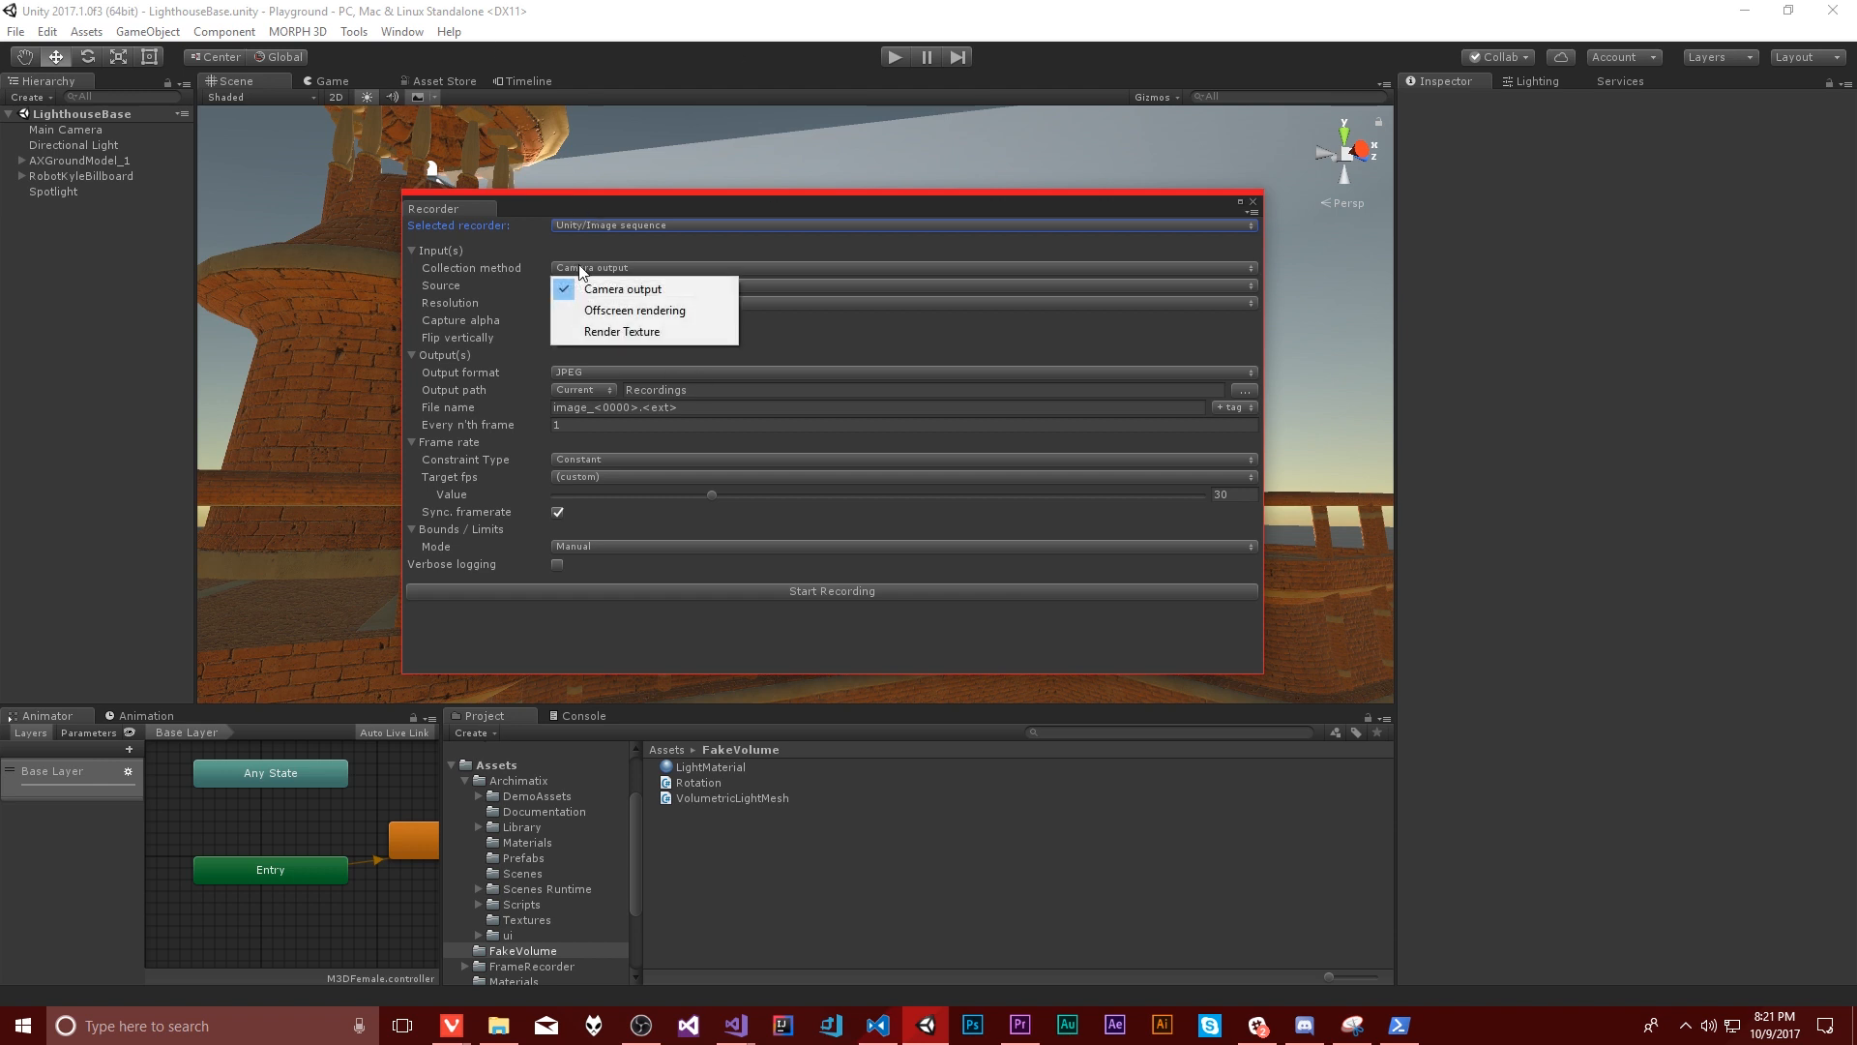
pyautogui.moveTo(621, 331)
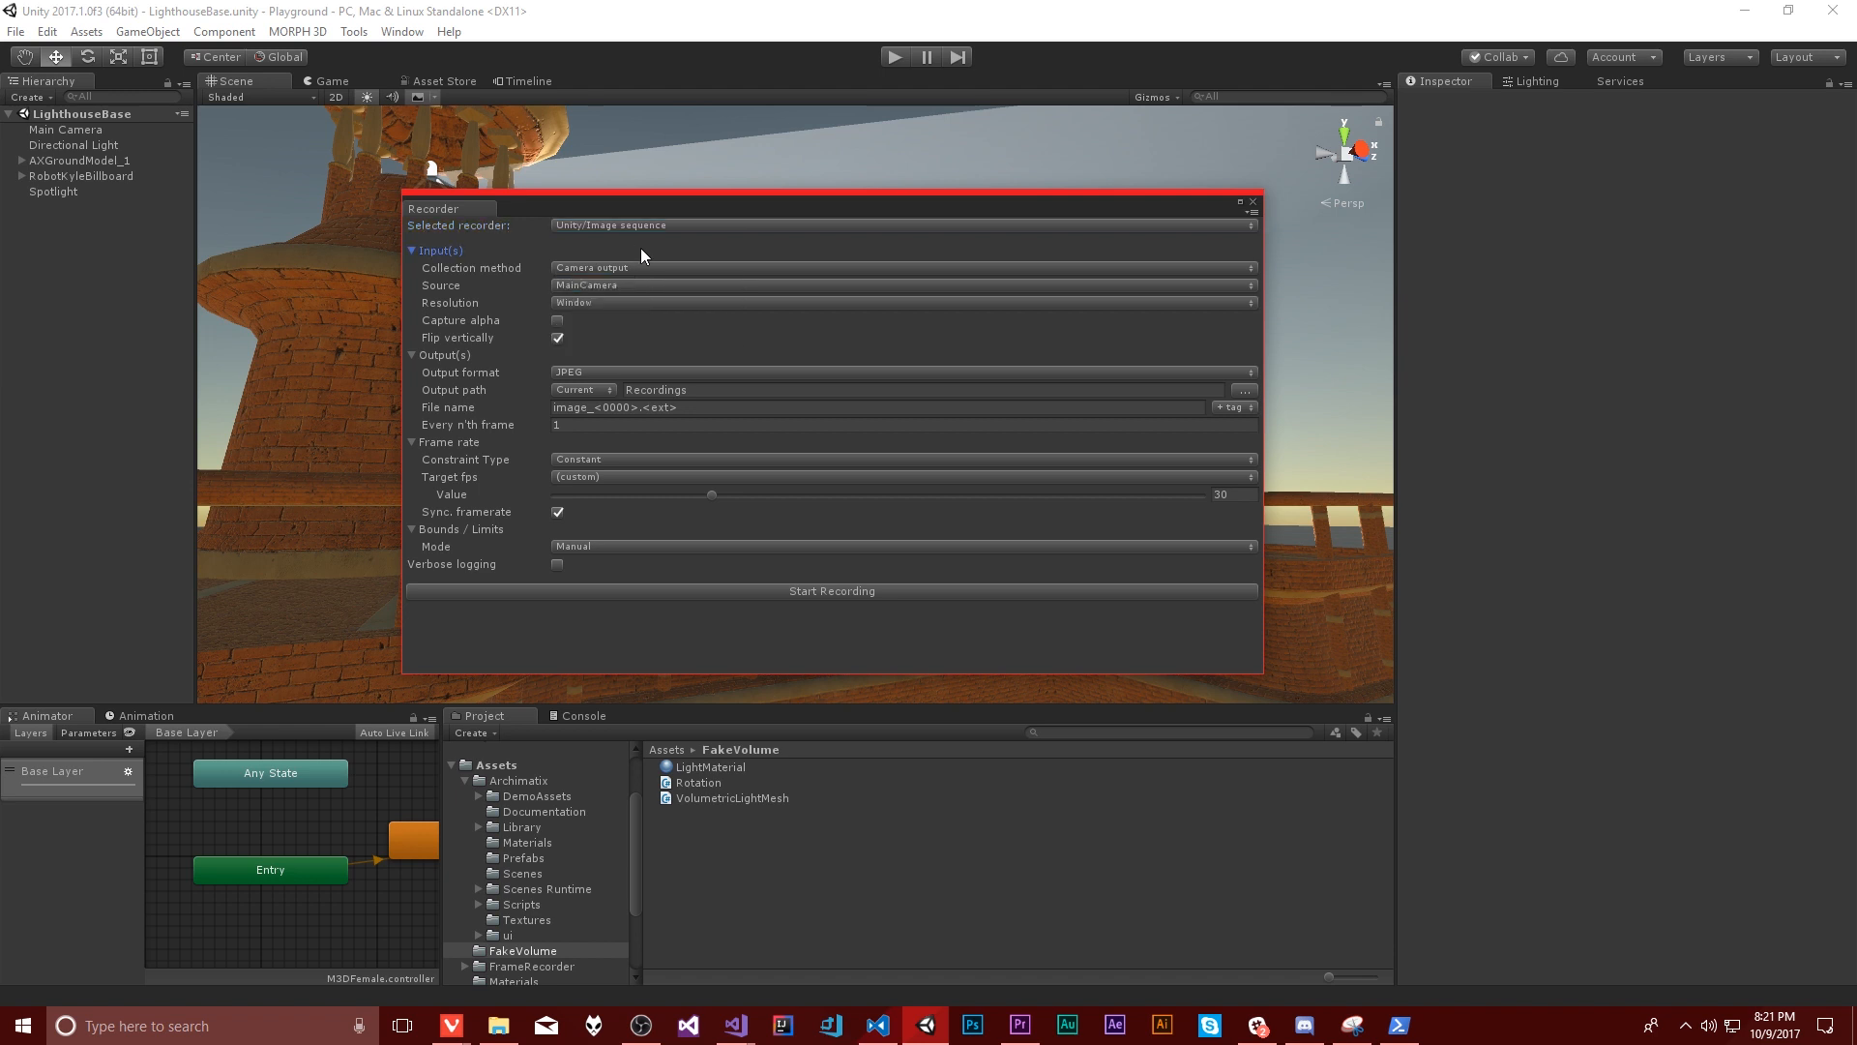
pyautogui.moveTo(282, 296)
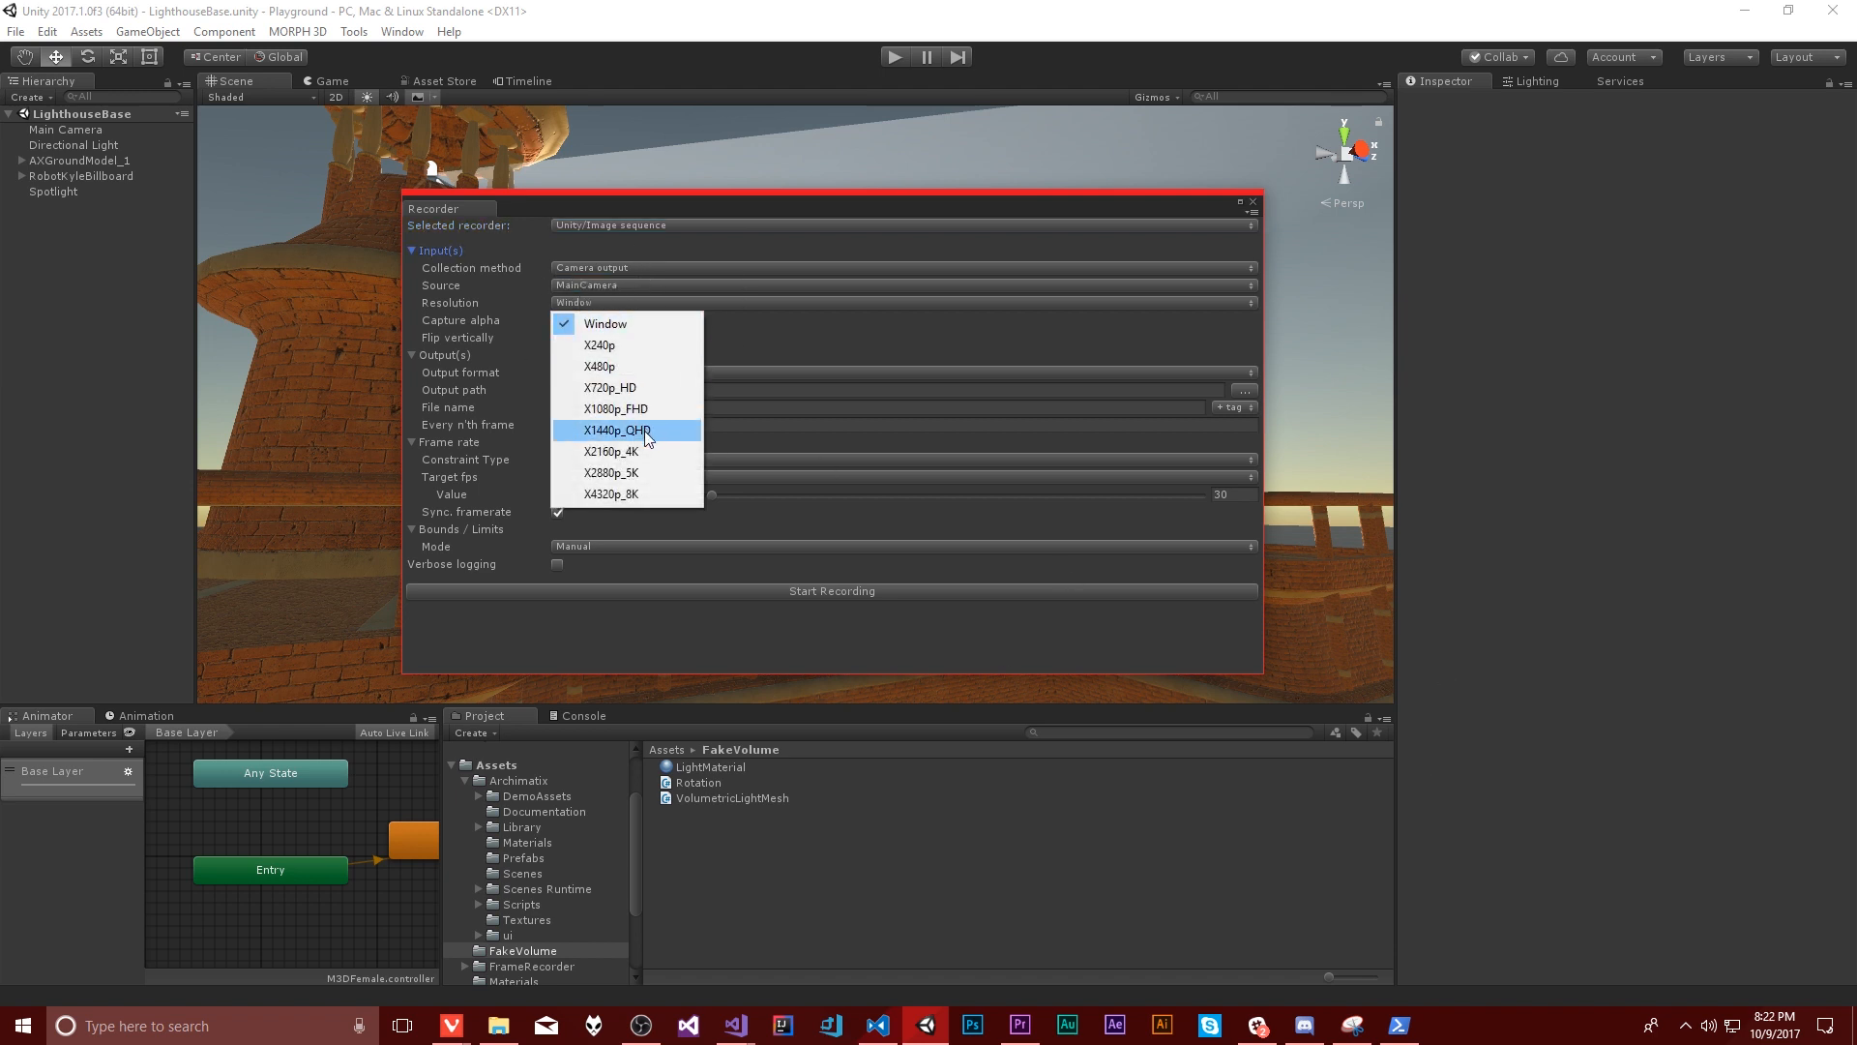
pyautogui.moveTo(626, 345)
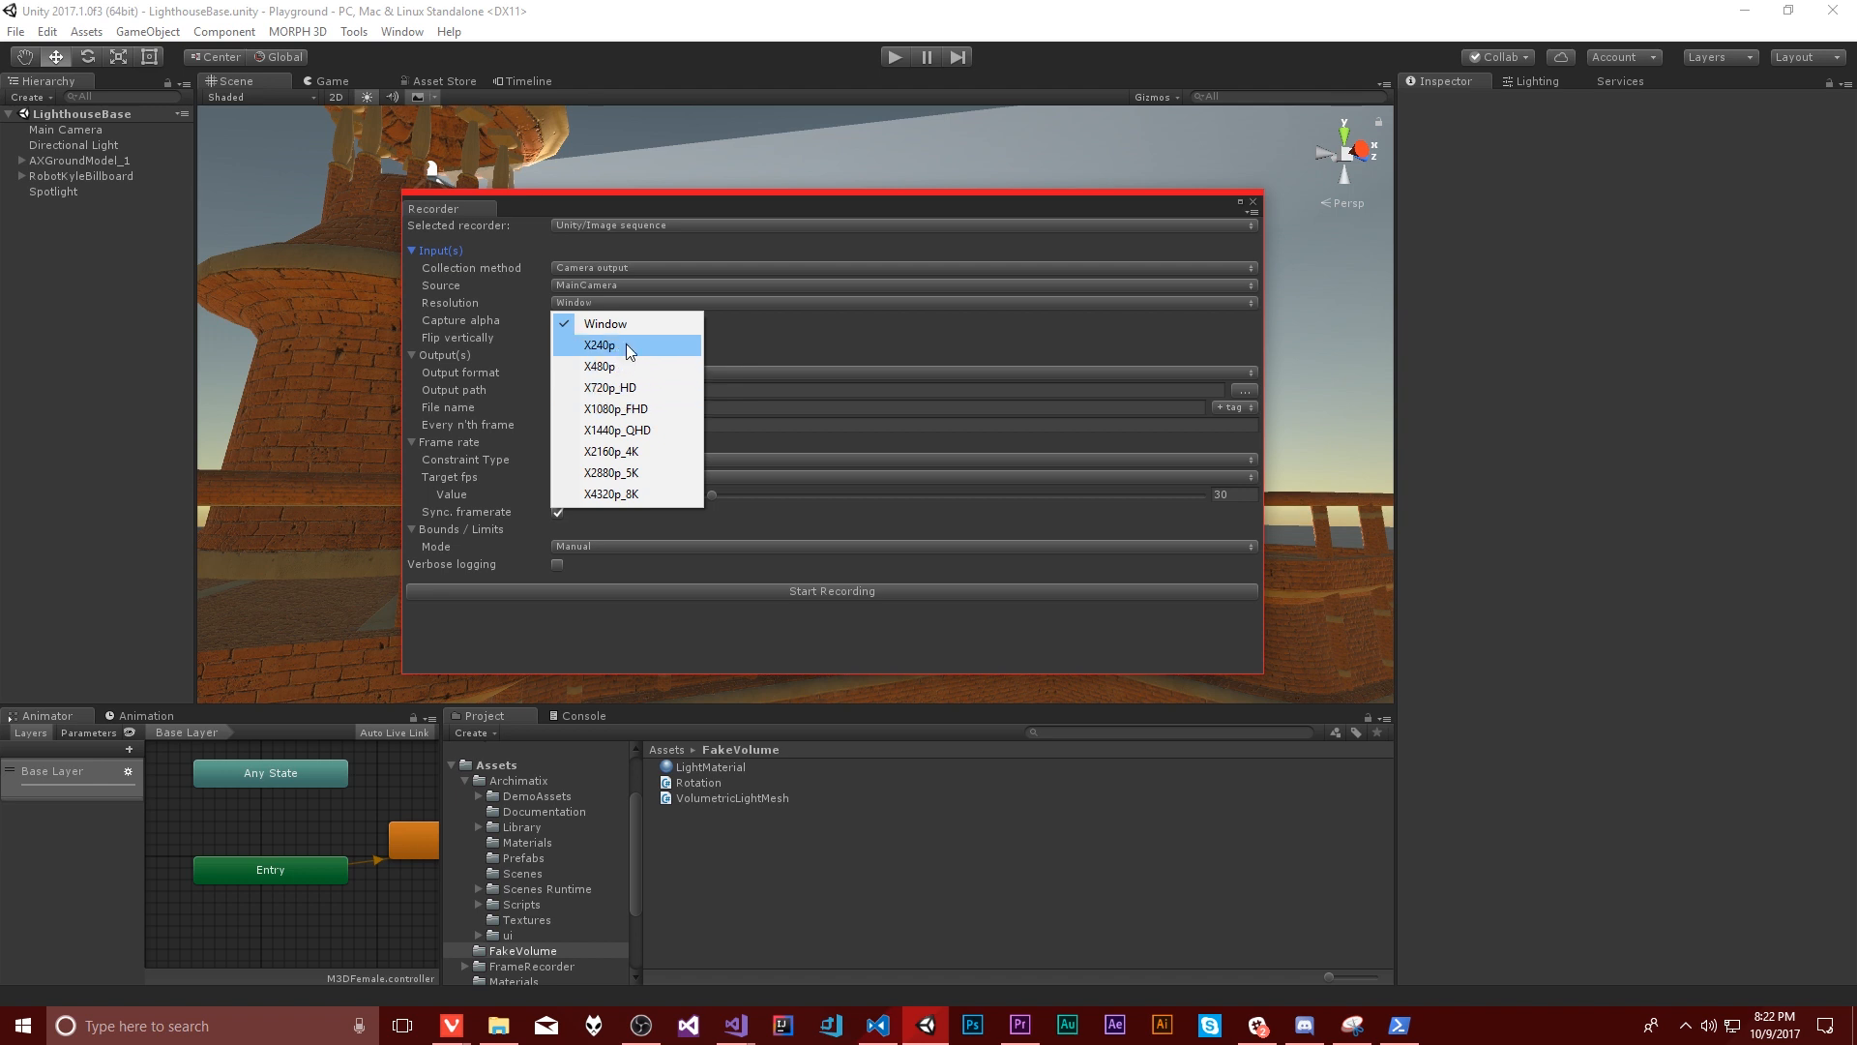
pyautogui.moveTo(642, 493)
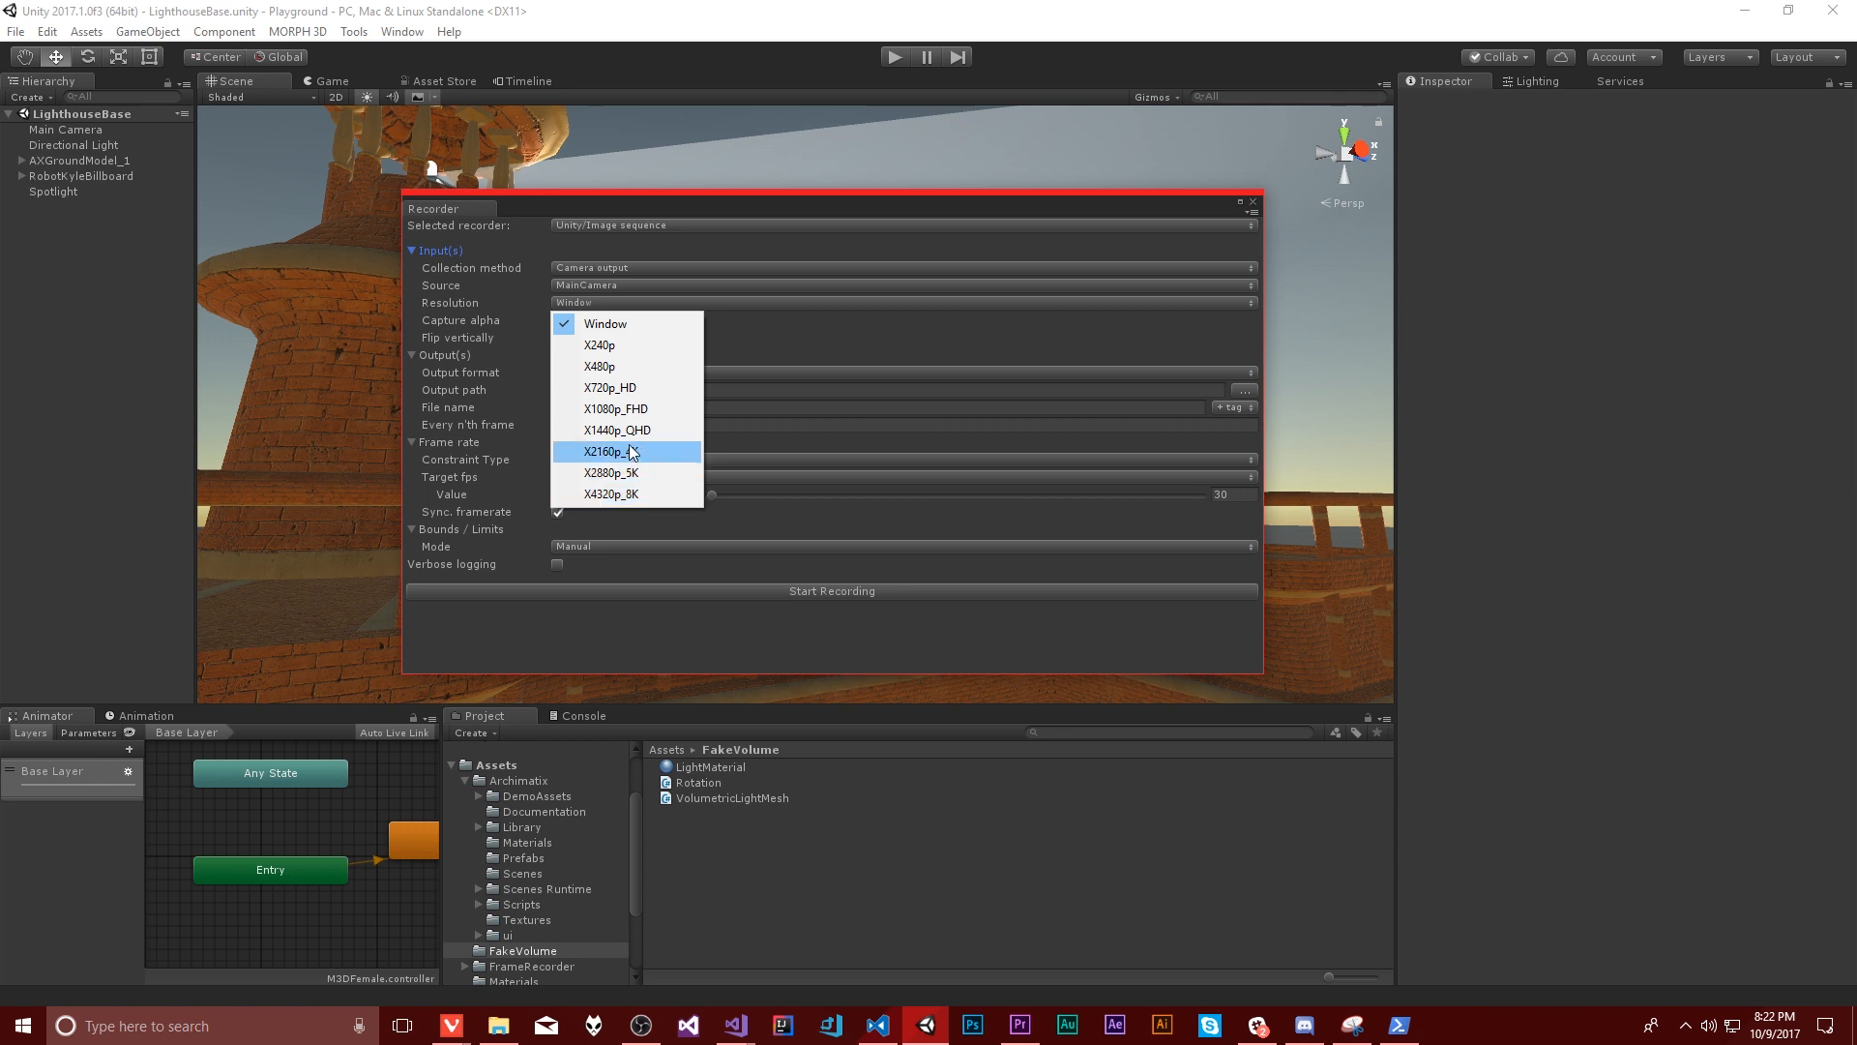
pyautogui.moveTo(615, 408)
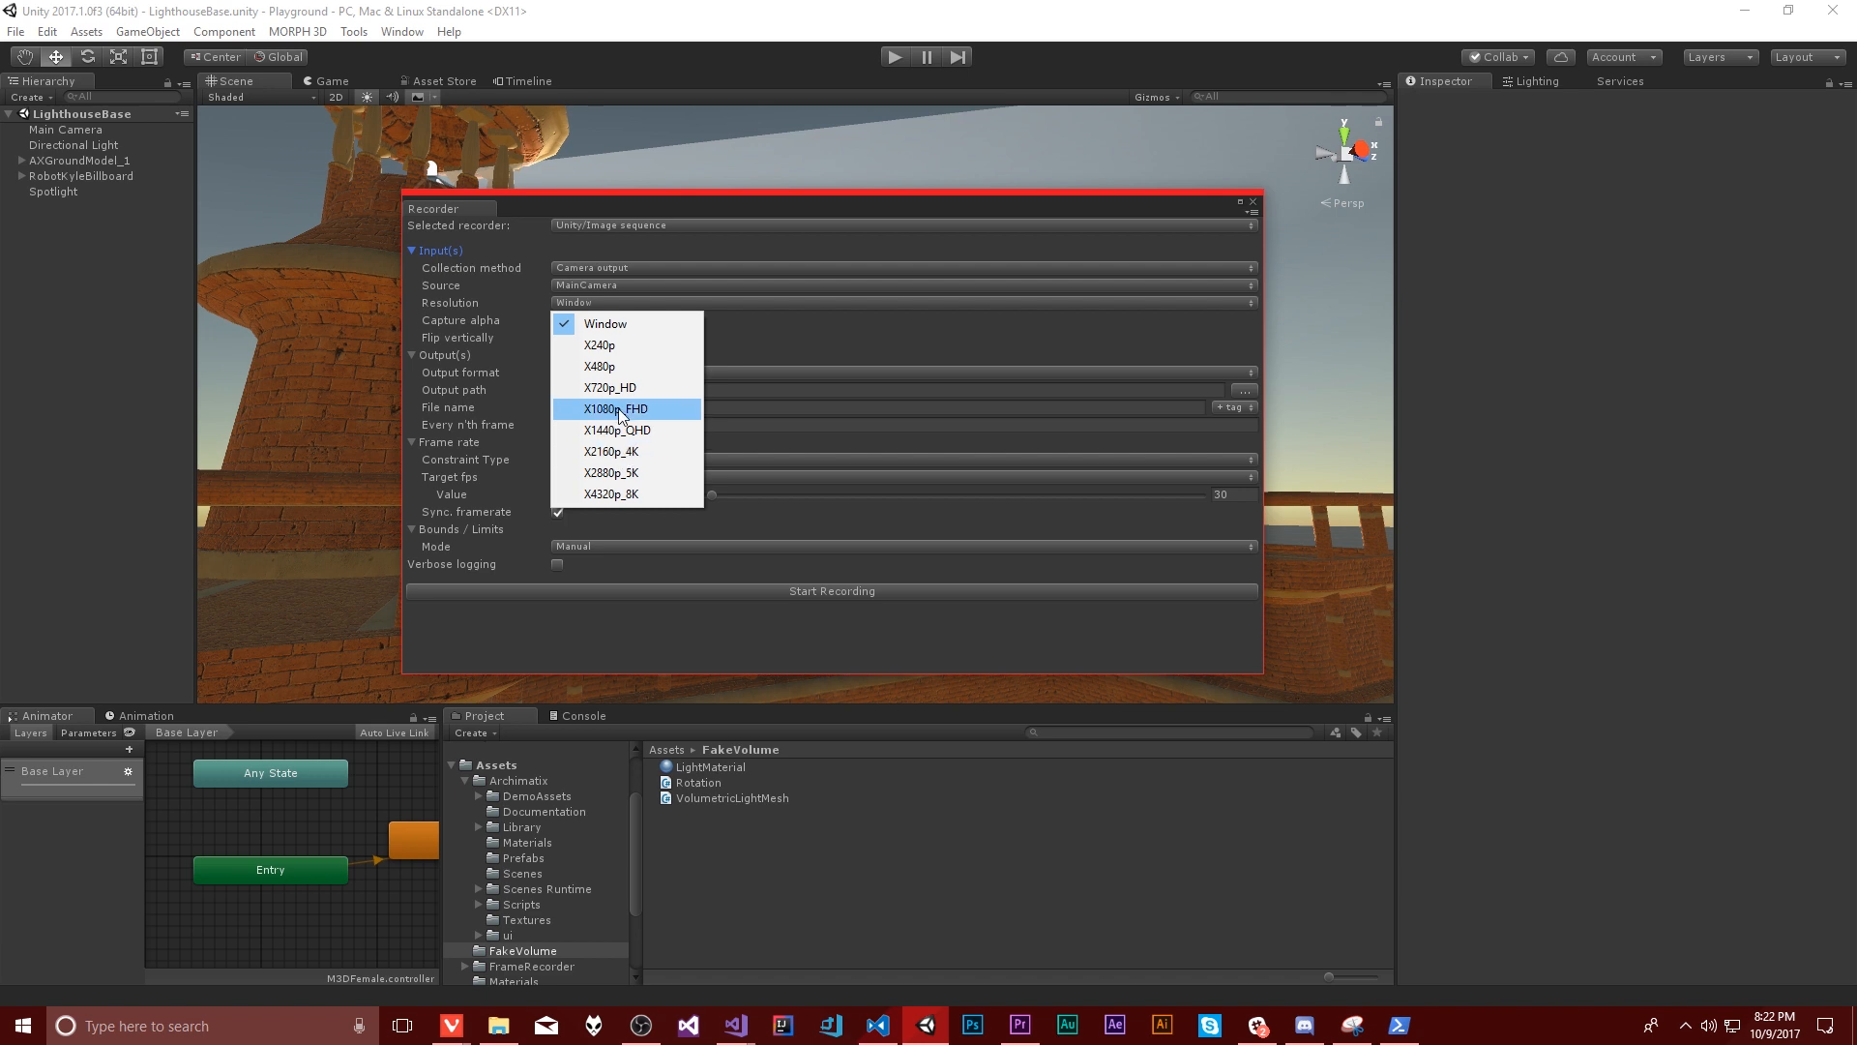
# Step: Set the Recorder capture resolution to X1080p_FHD
pyautogui.click(617, 409)
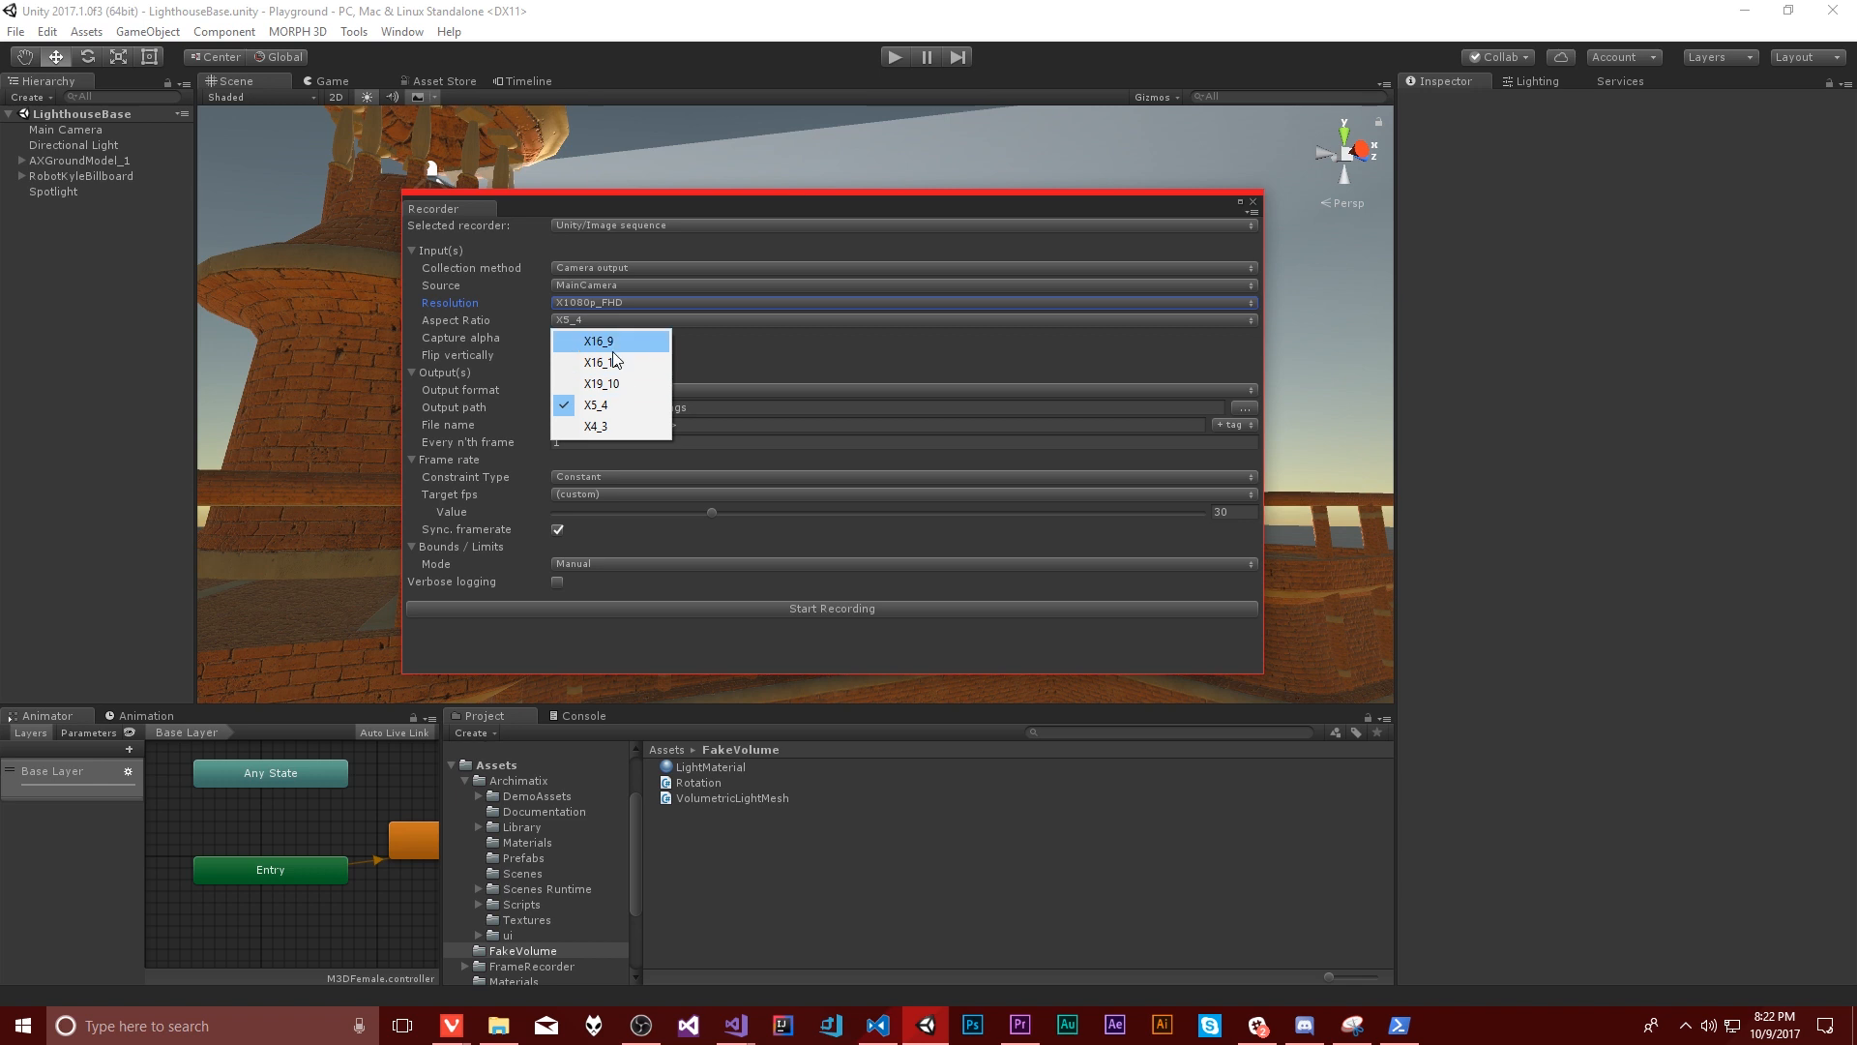
pyautogui.moveTo(611, 343)
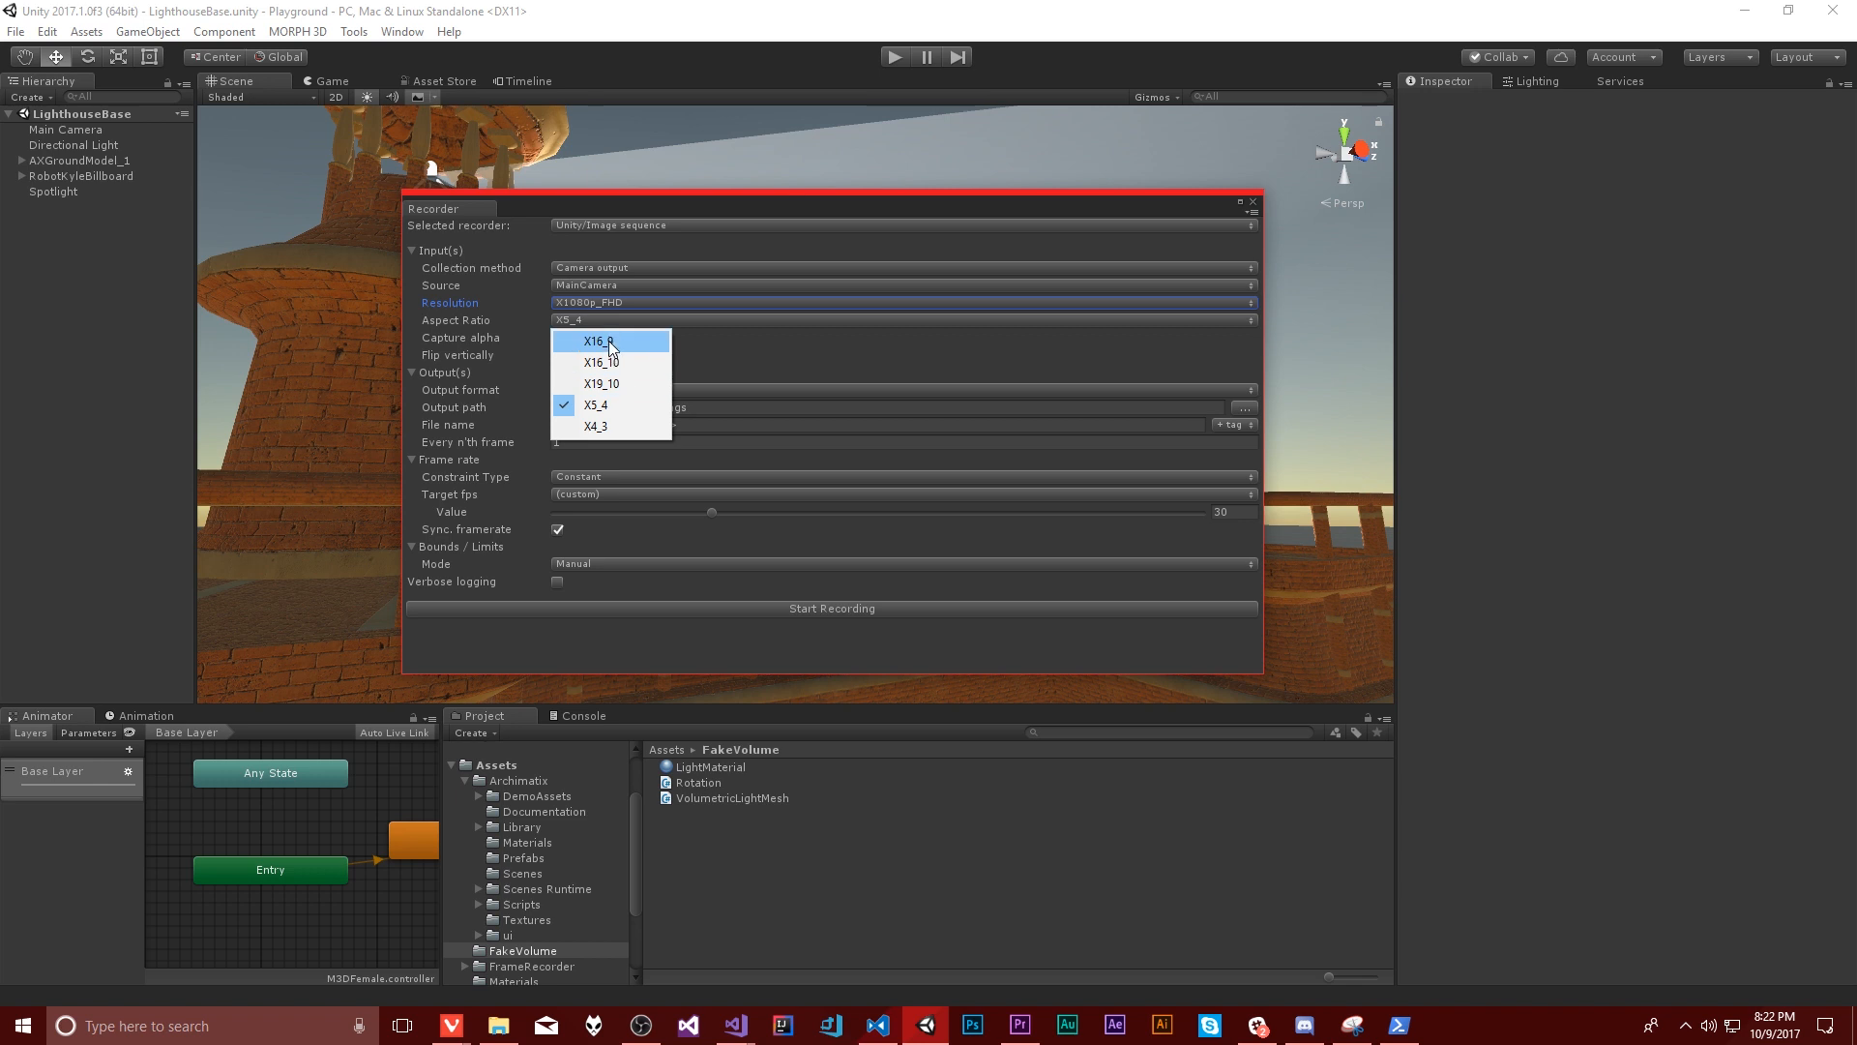
# Step: Set the aspect ratio to X16_9 and toggle Flip vertically, with output formats PNG, JPEG, EXR listed
pyautogui.click(599, 341)
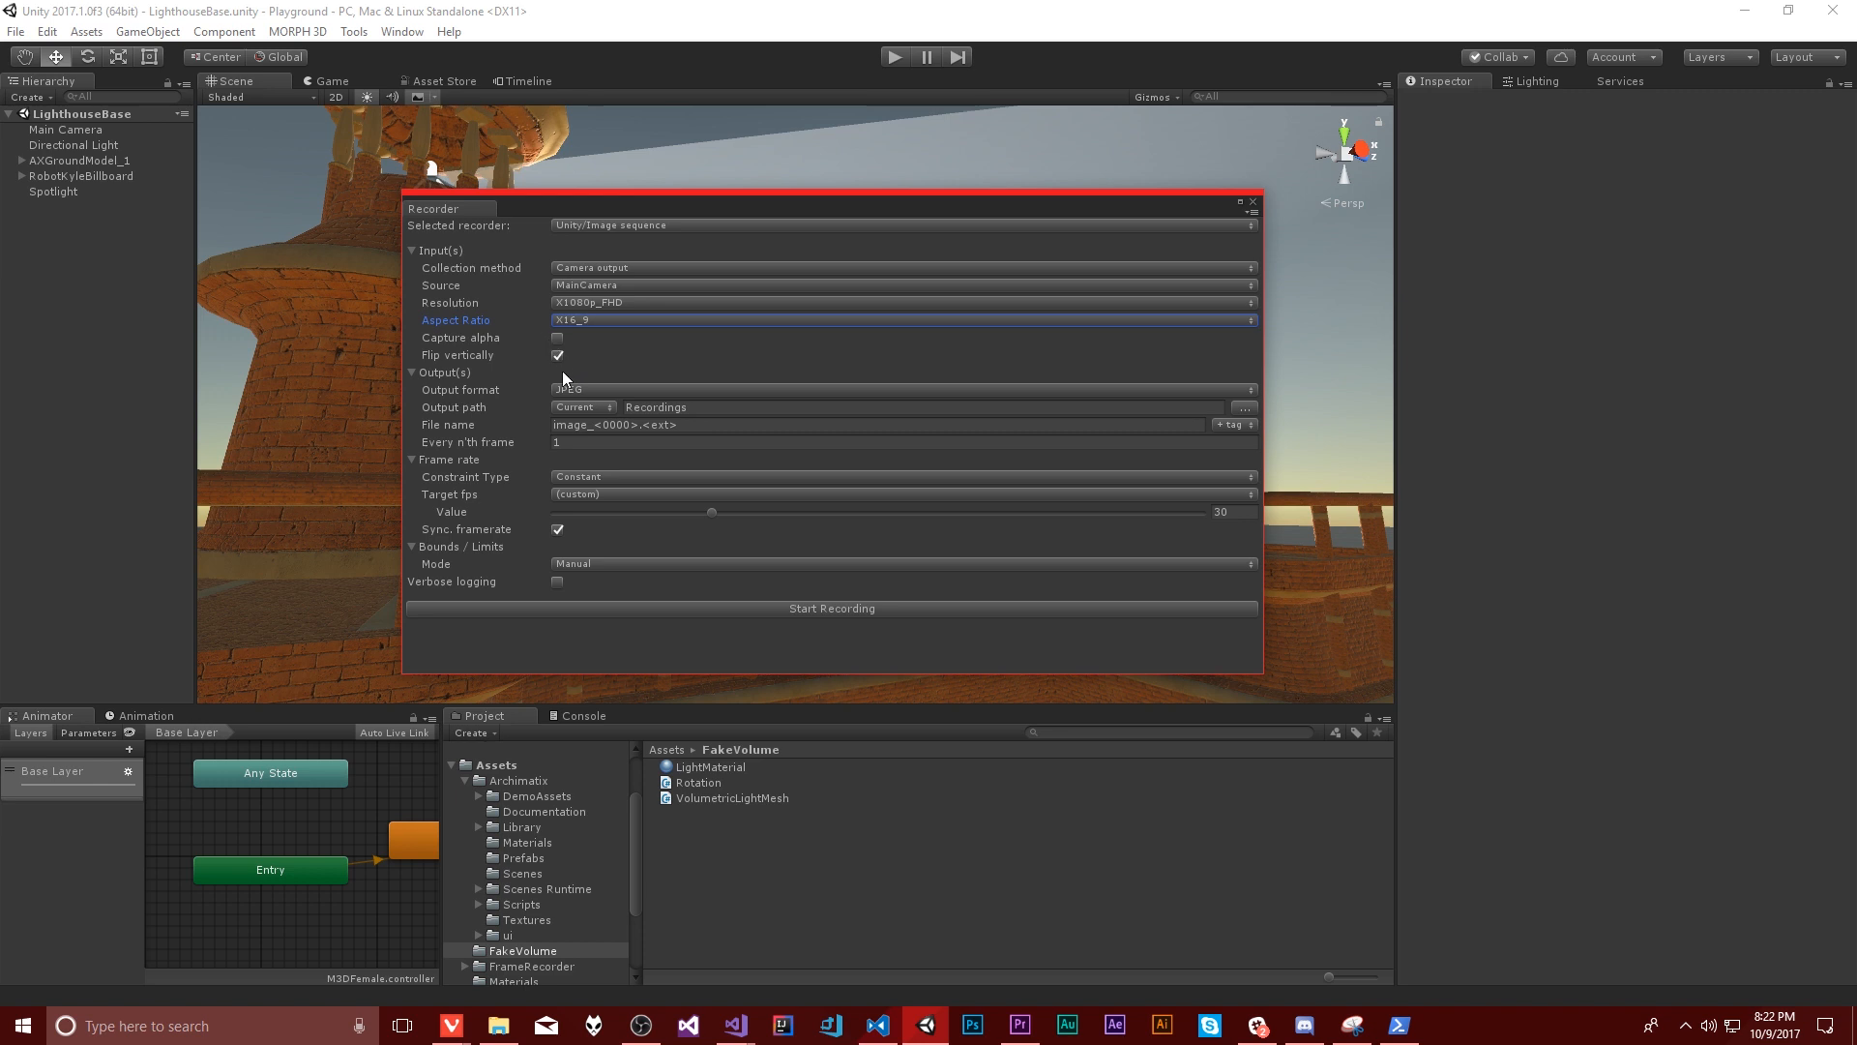
pyautogui.moveTo(708, 337)
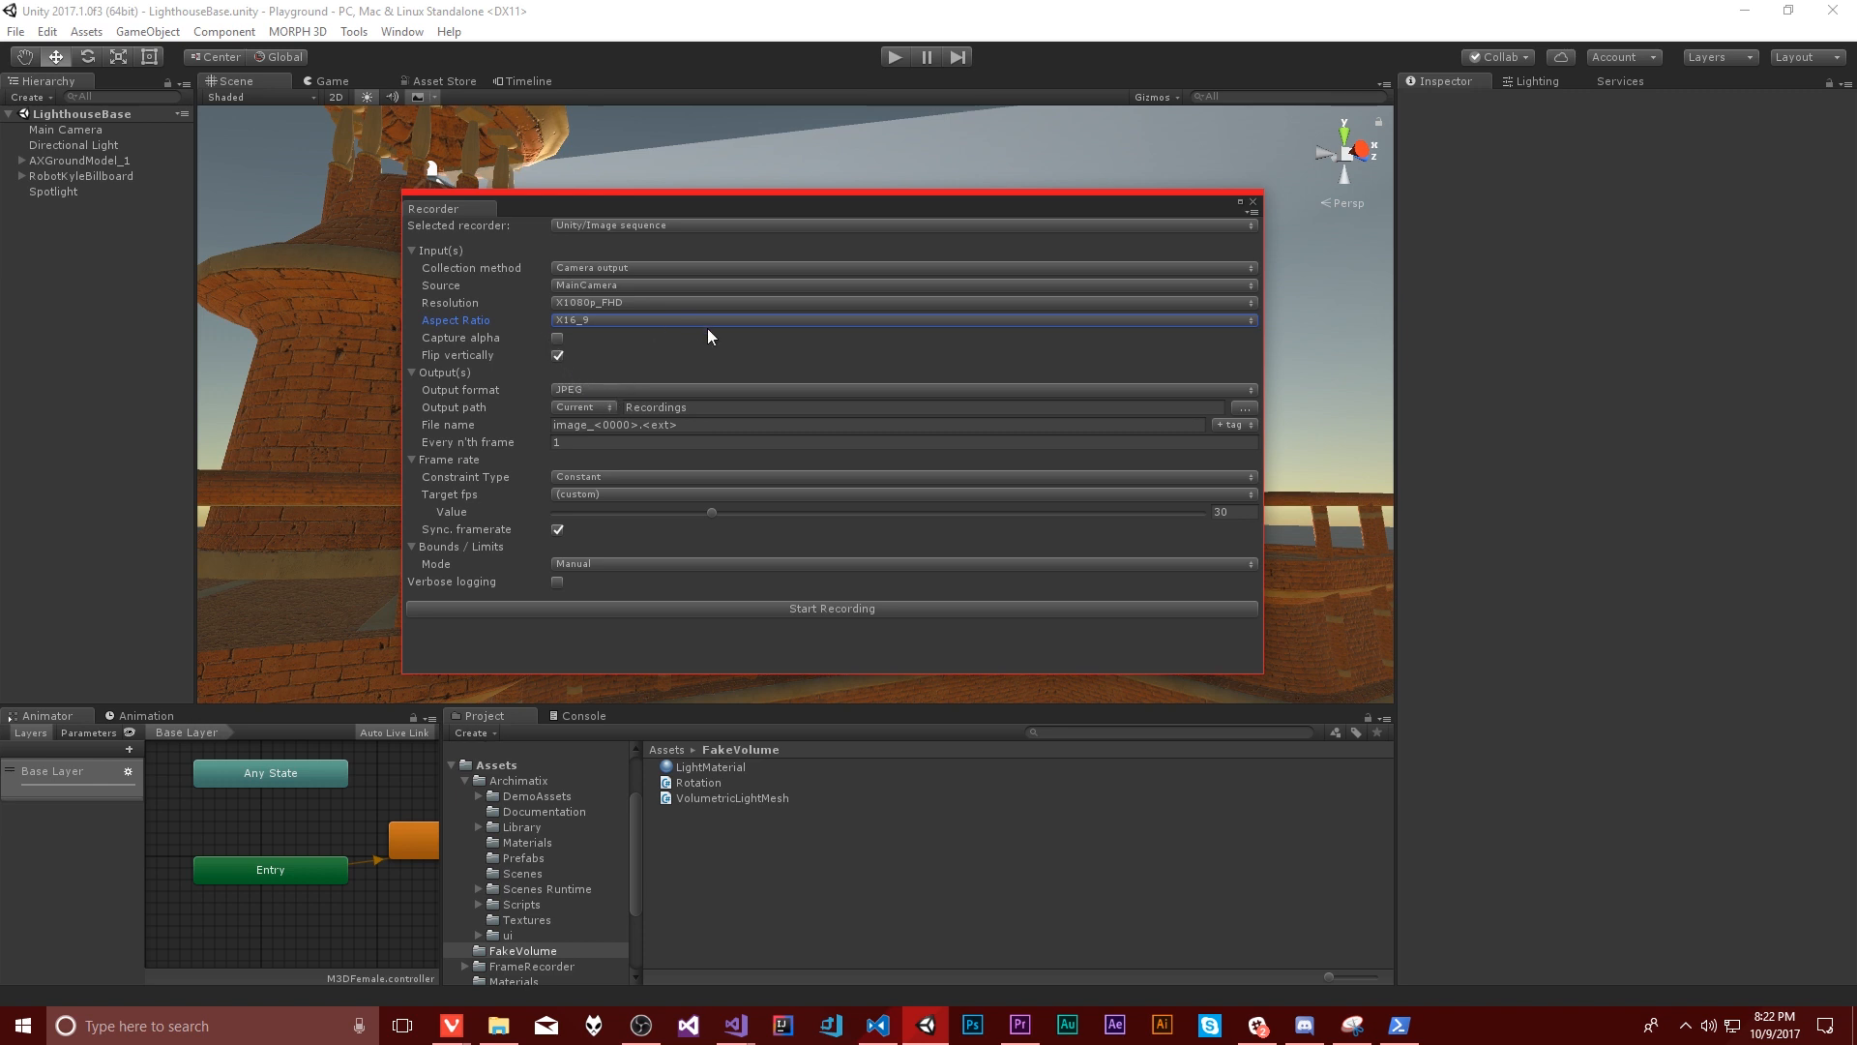
pyautogui.moveTo(732, 353)
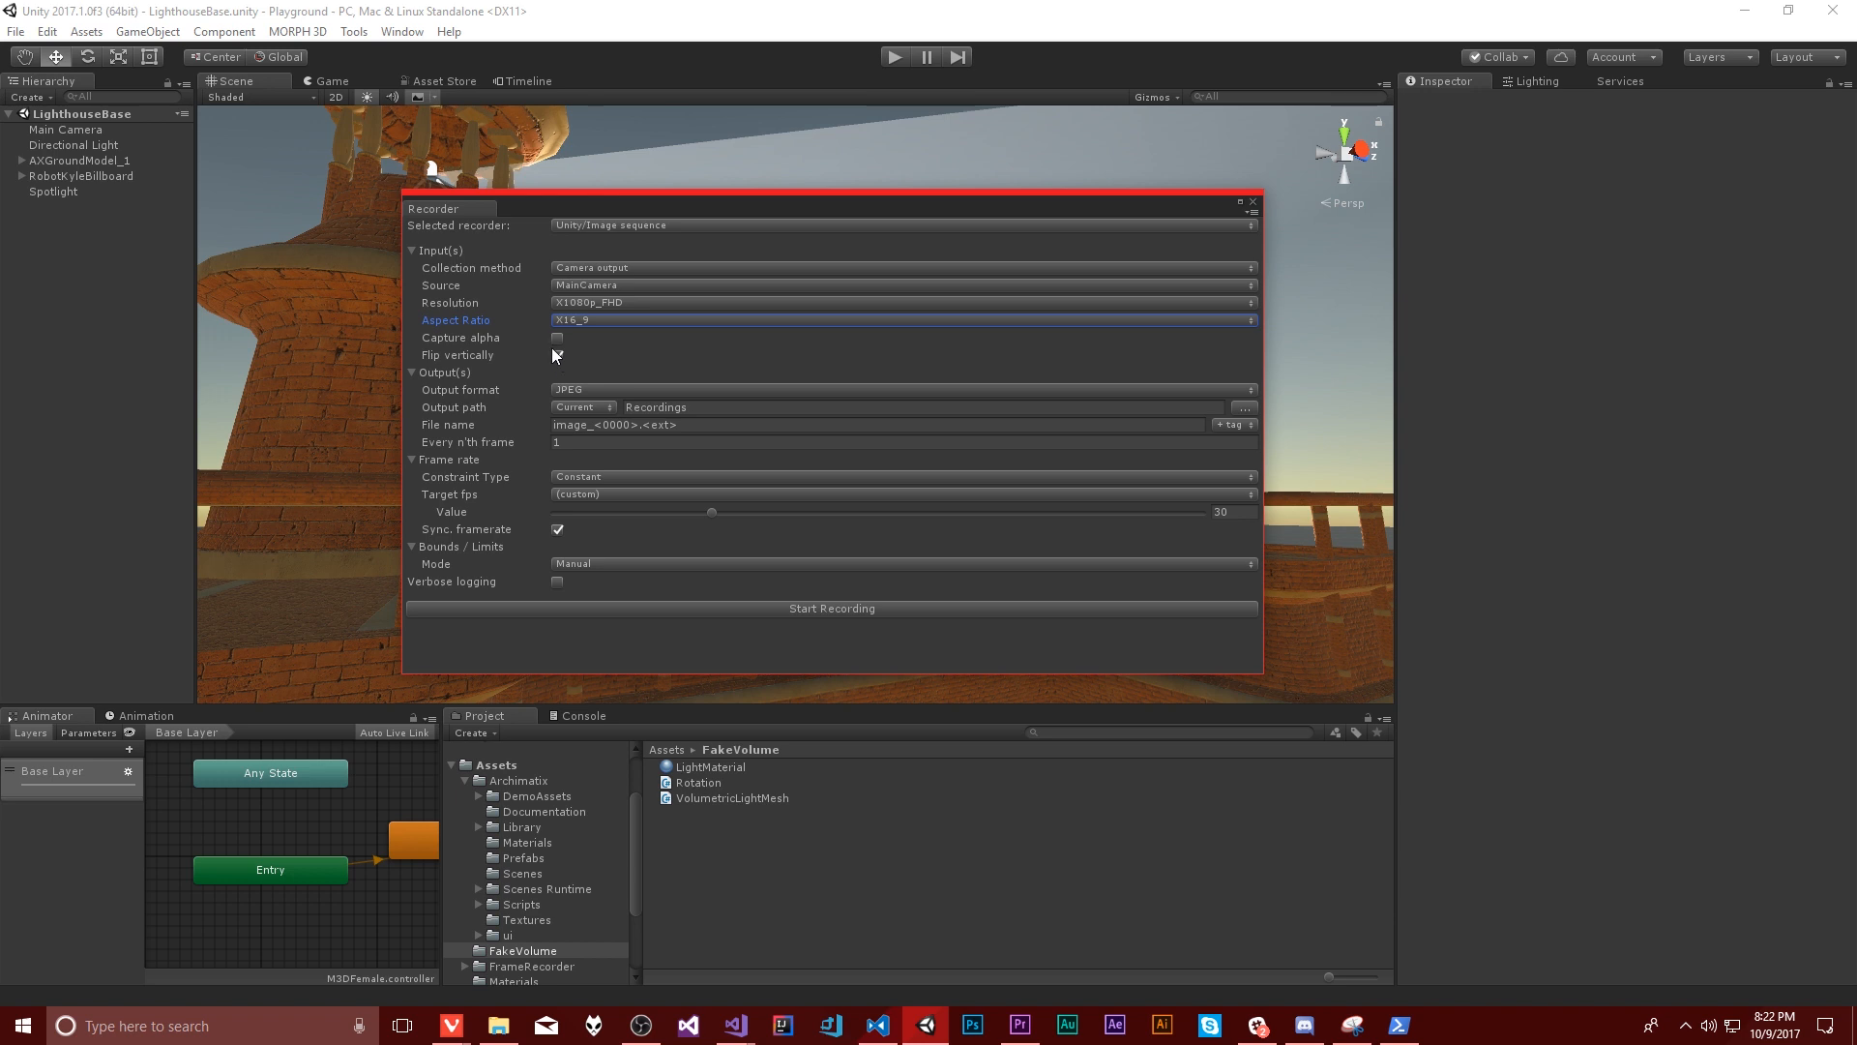
pyautogui.click(558, 356)
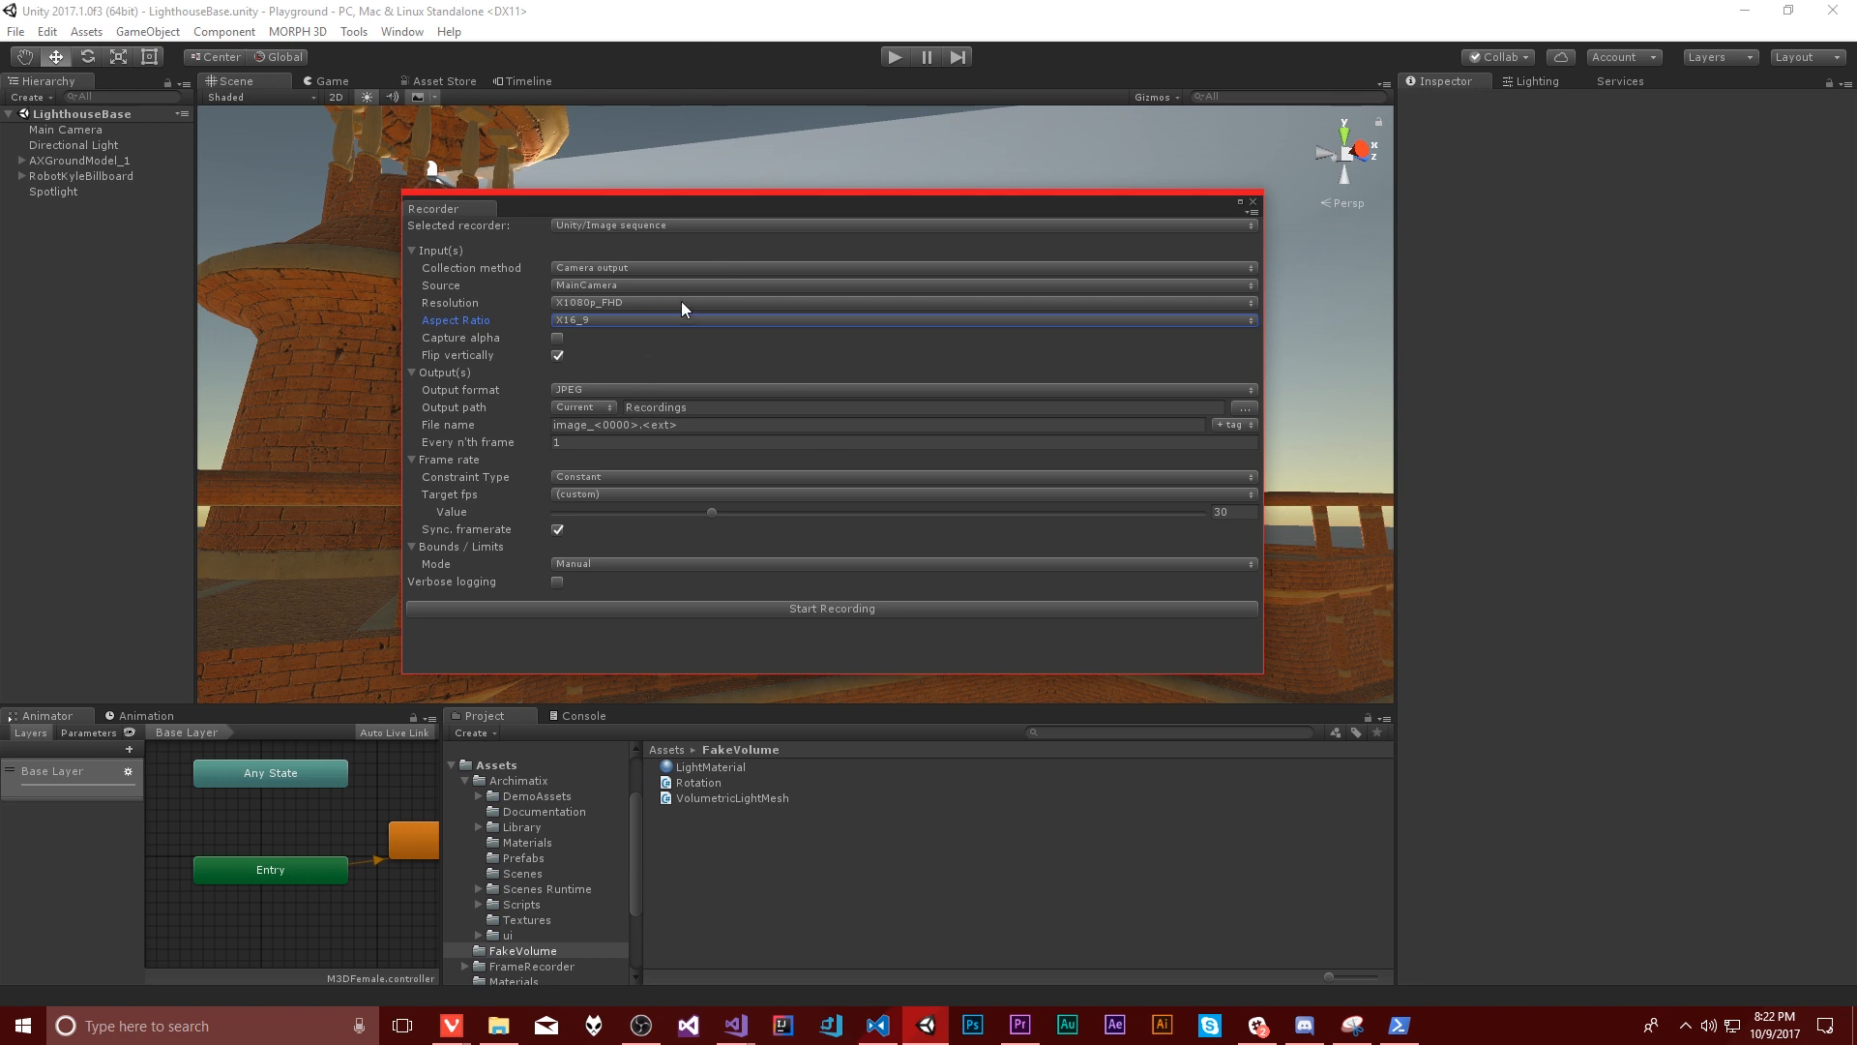
pyautogui.moveTo(582, 402)
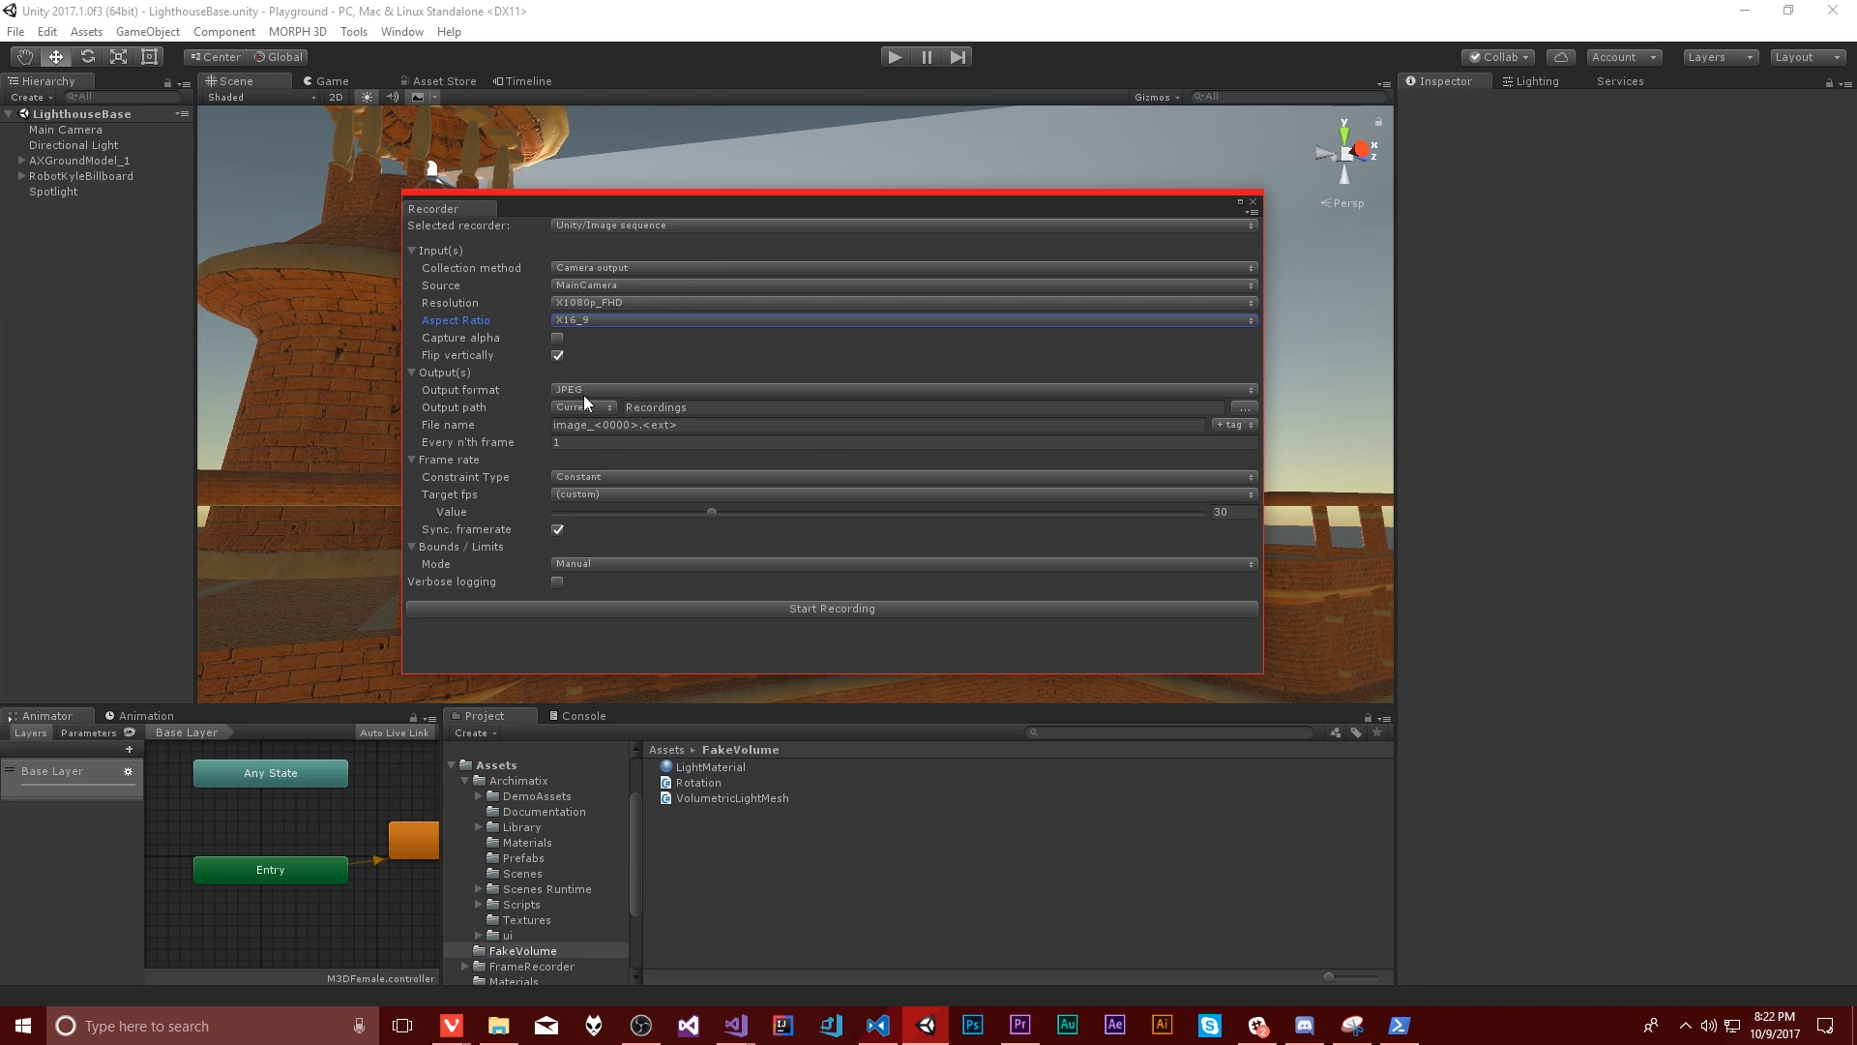
pyautogui.click(899, 389)
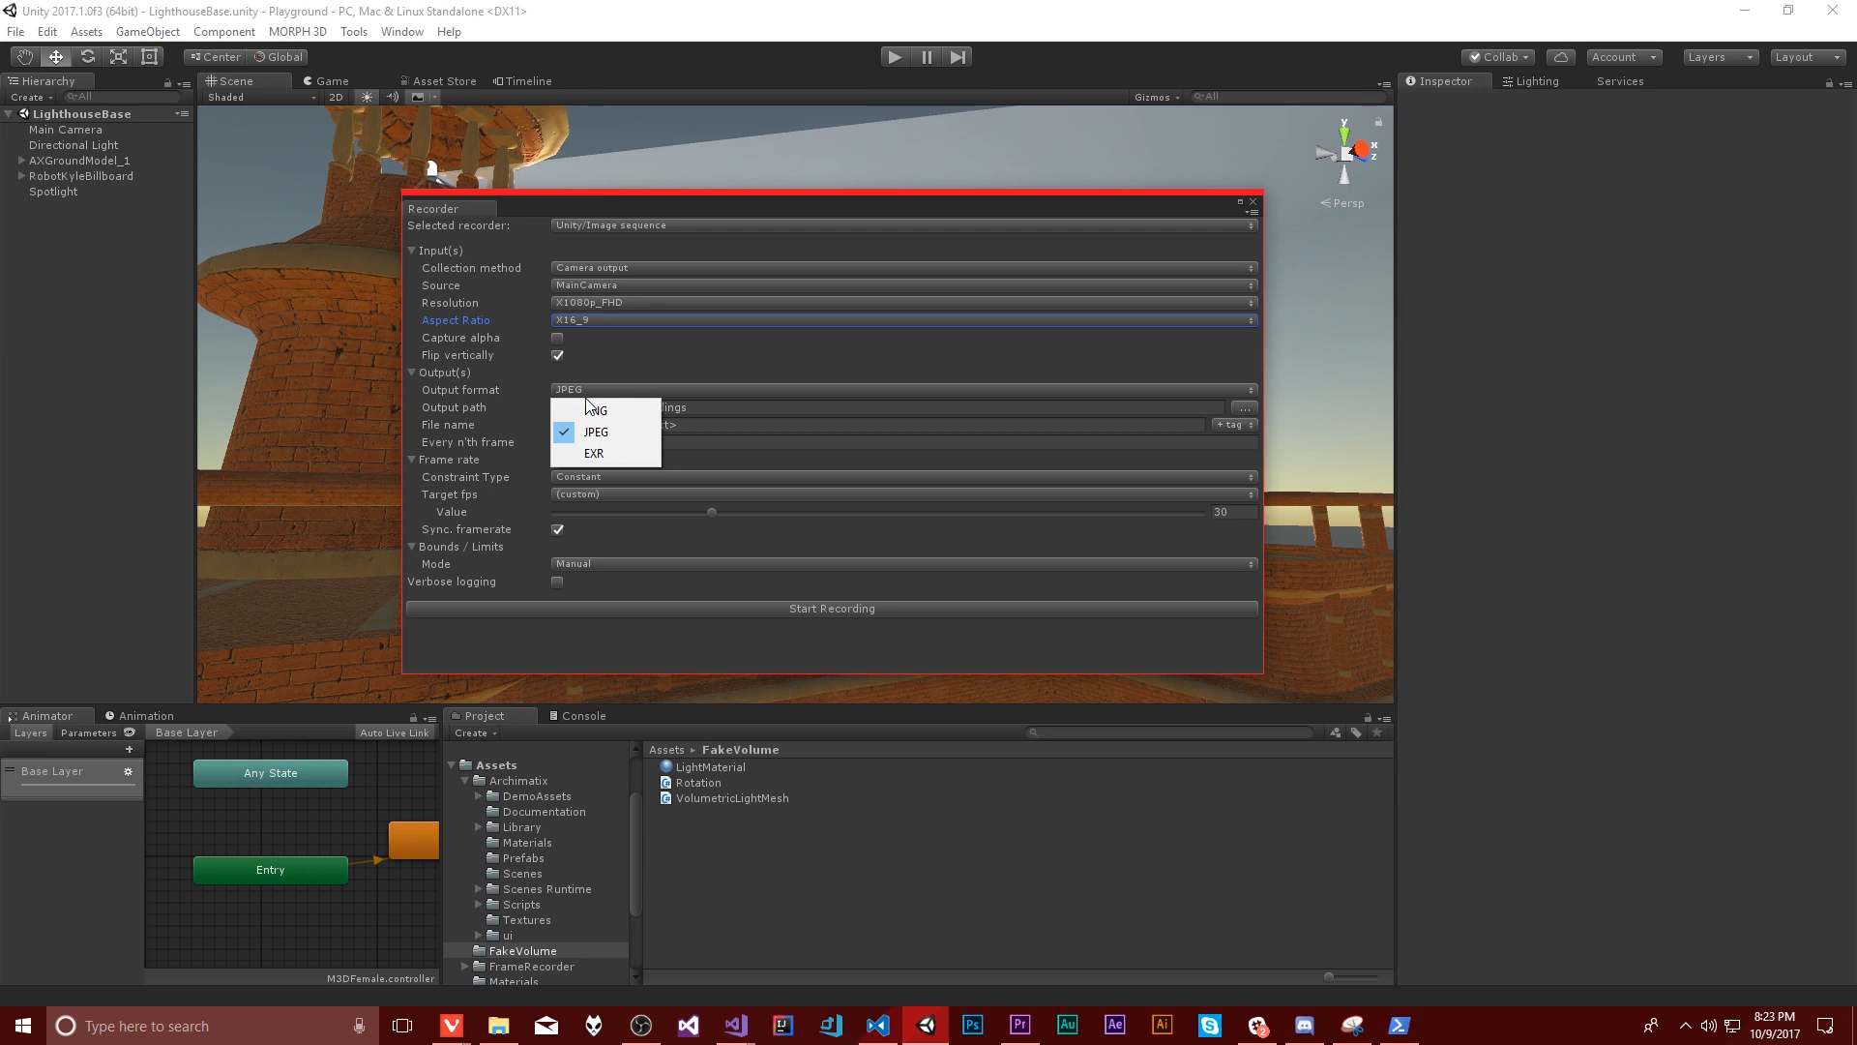
pyautogui.moveTo(598, 432)
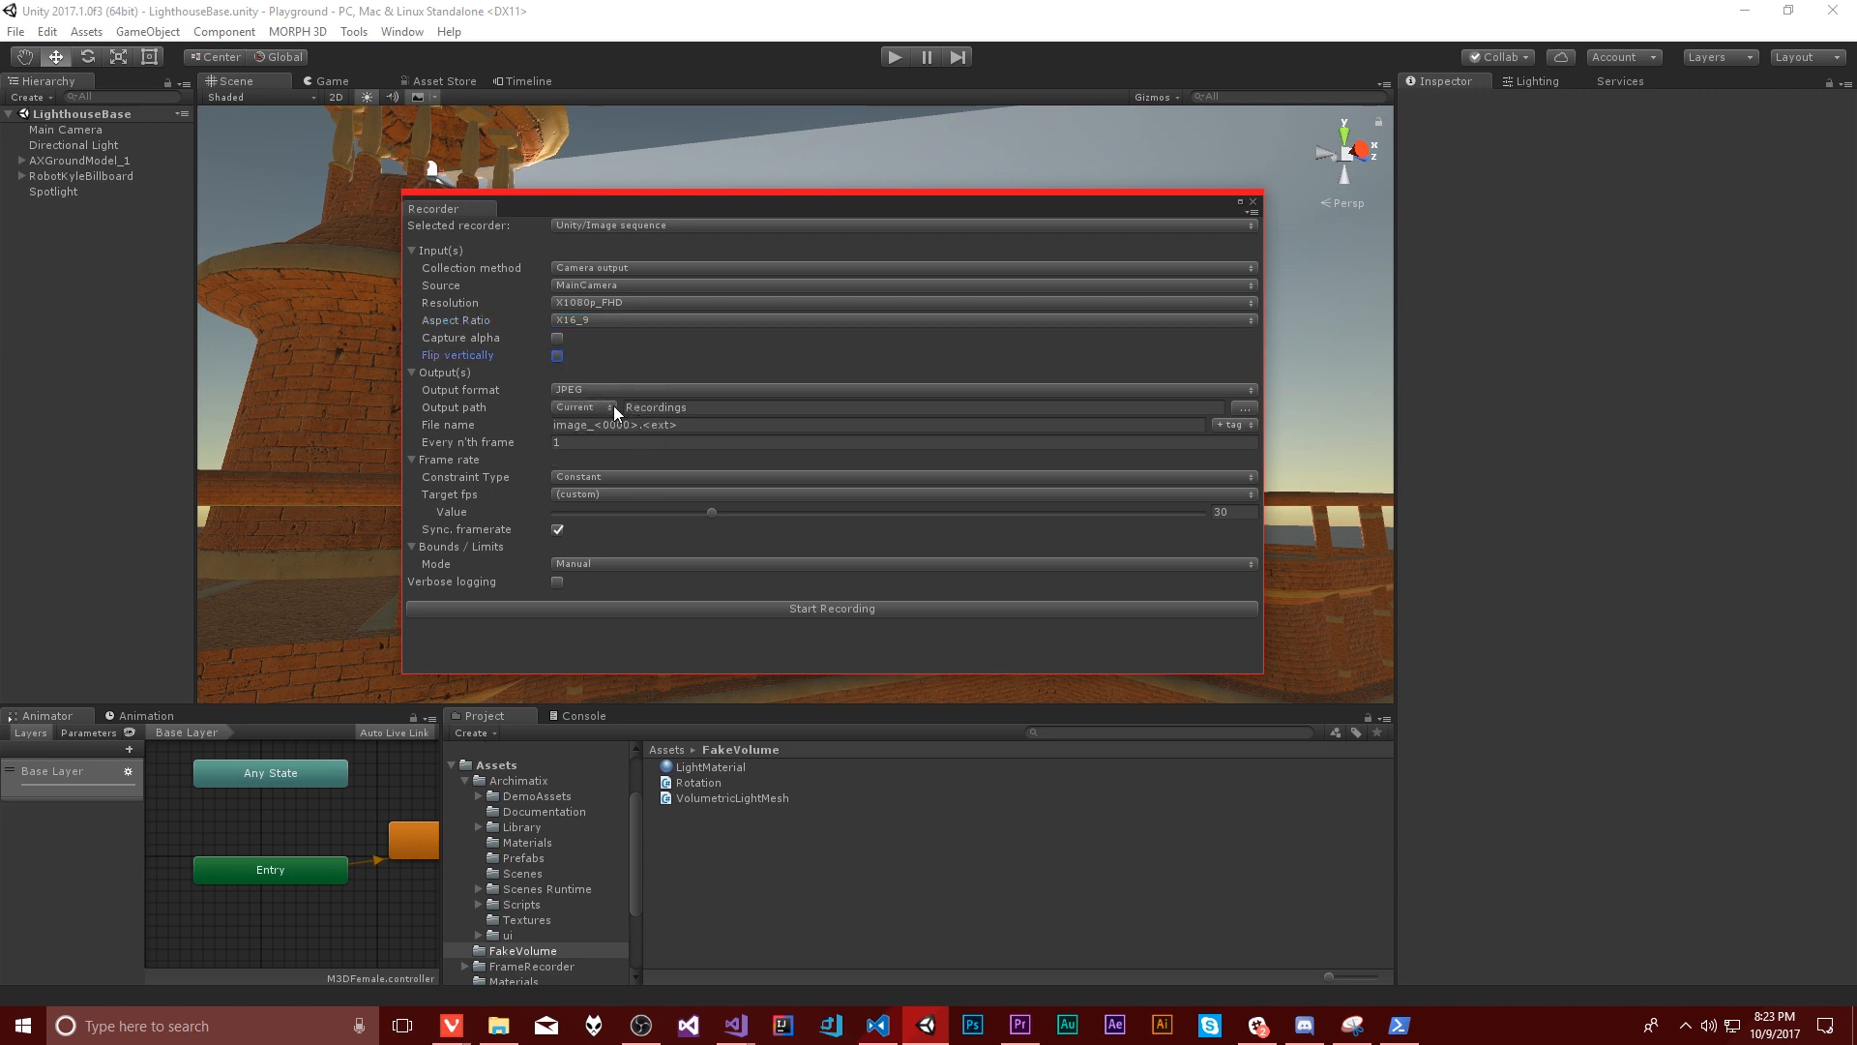
# Step: Keep JPEG output and leave Flip vertically checked after toggling it
pyautogui.click(557, 356)
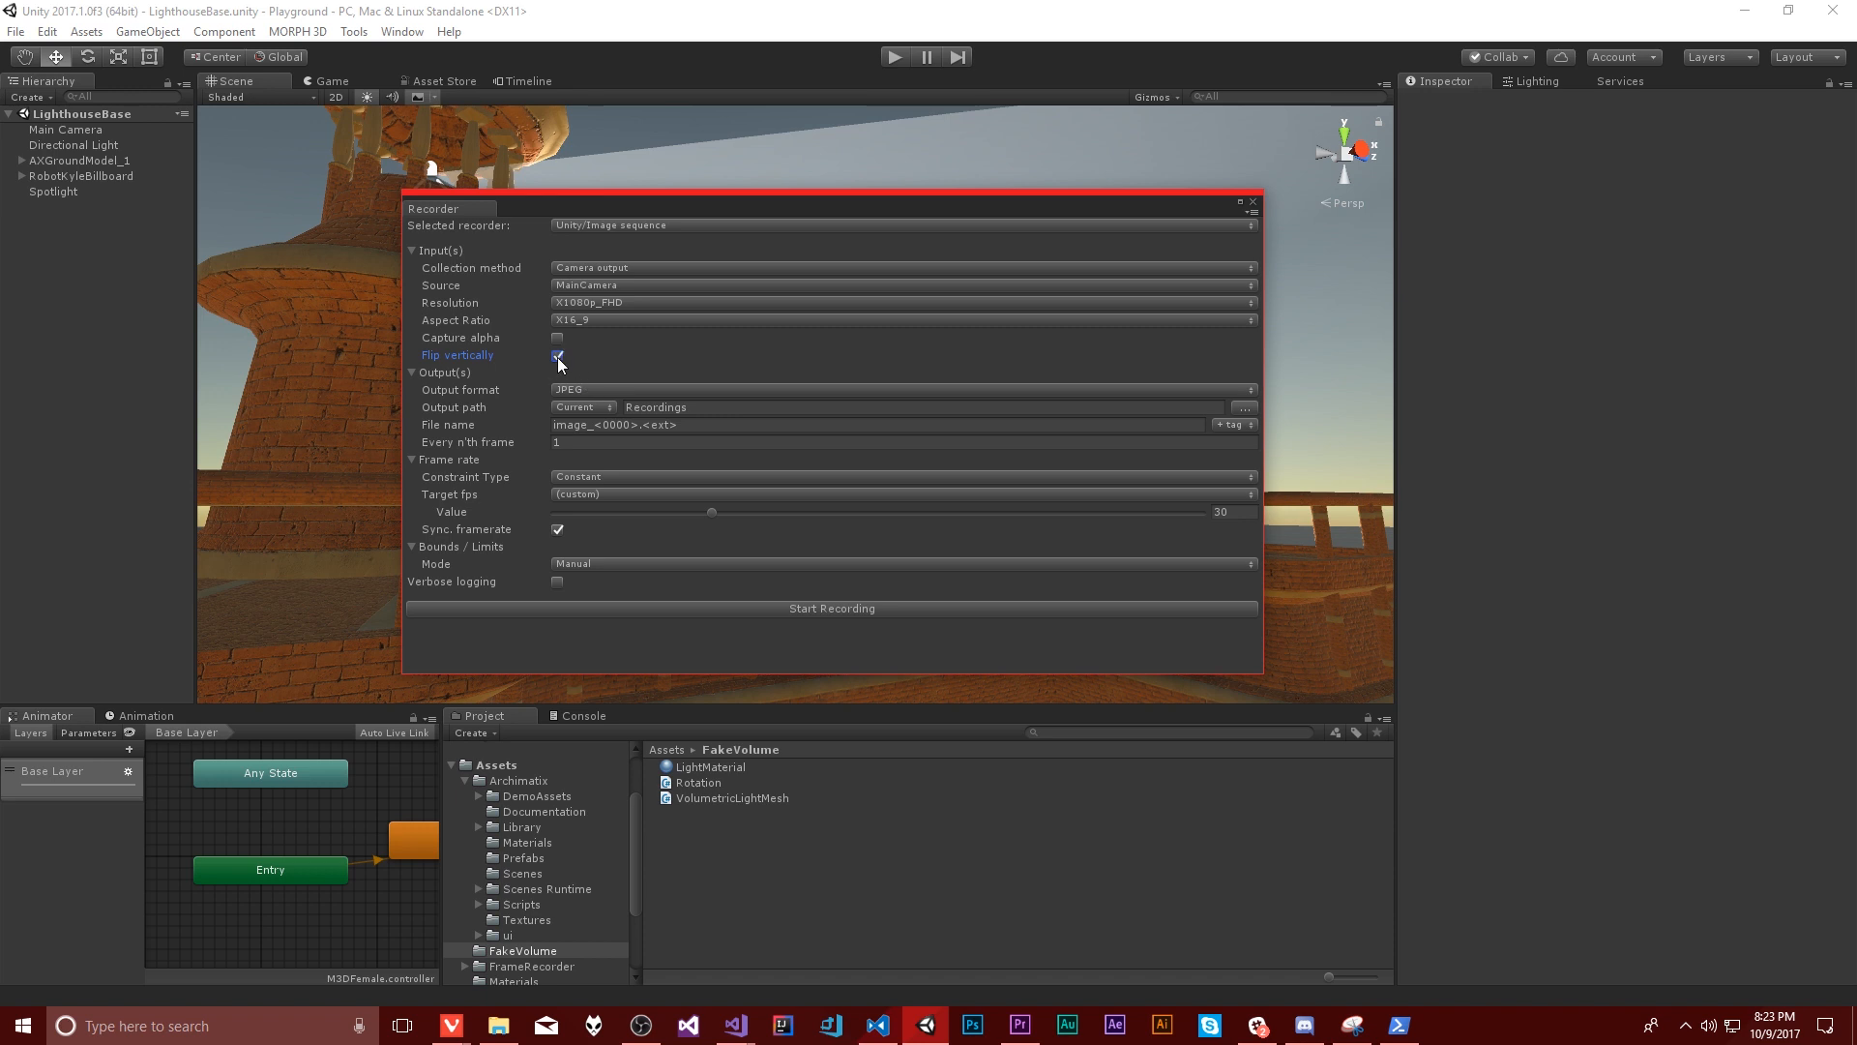
pyautogui.click(557, 356)
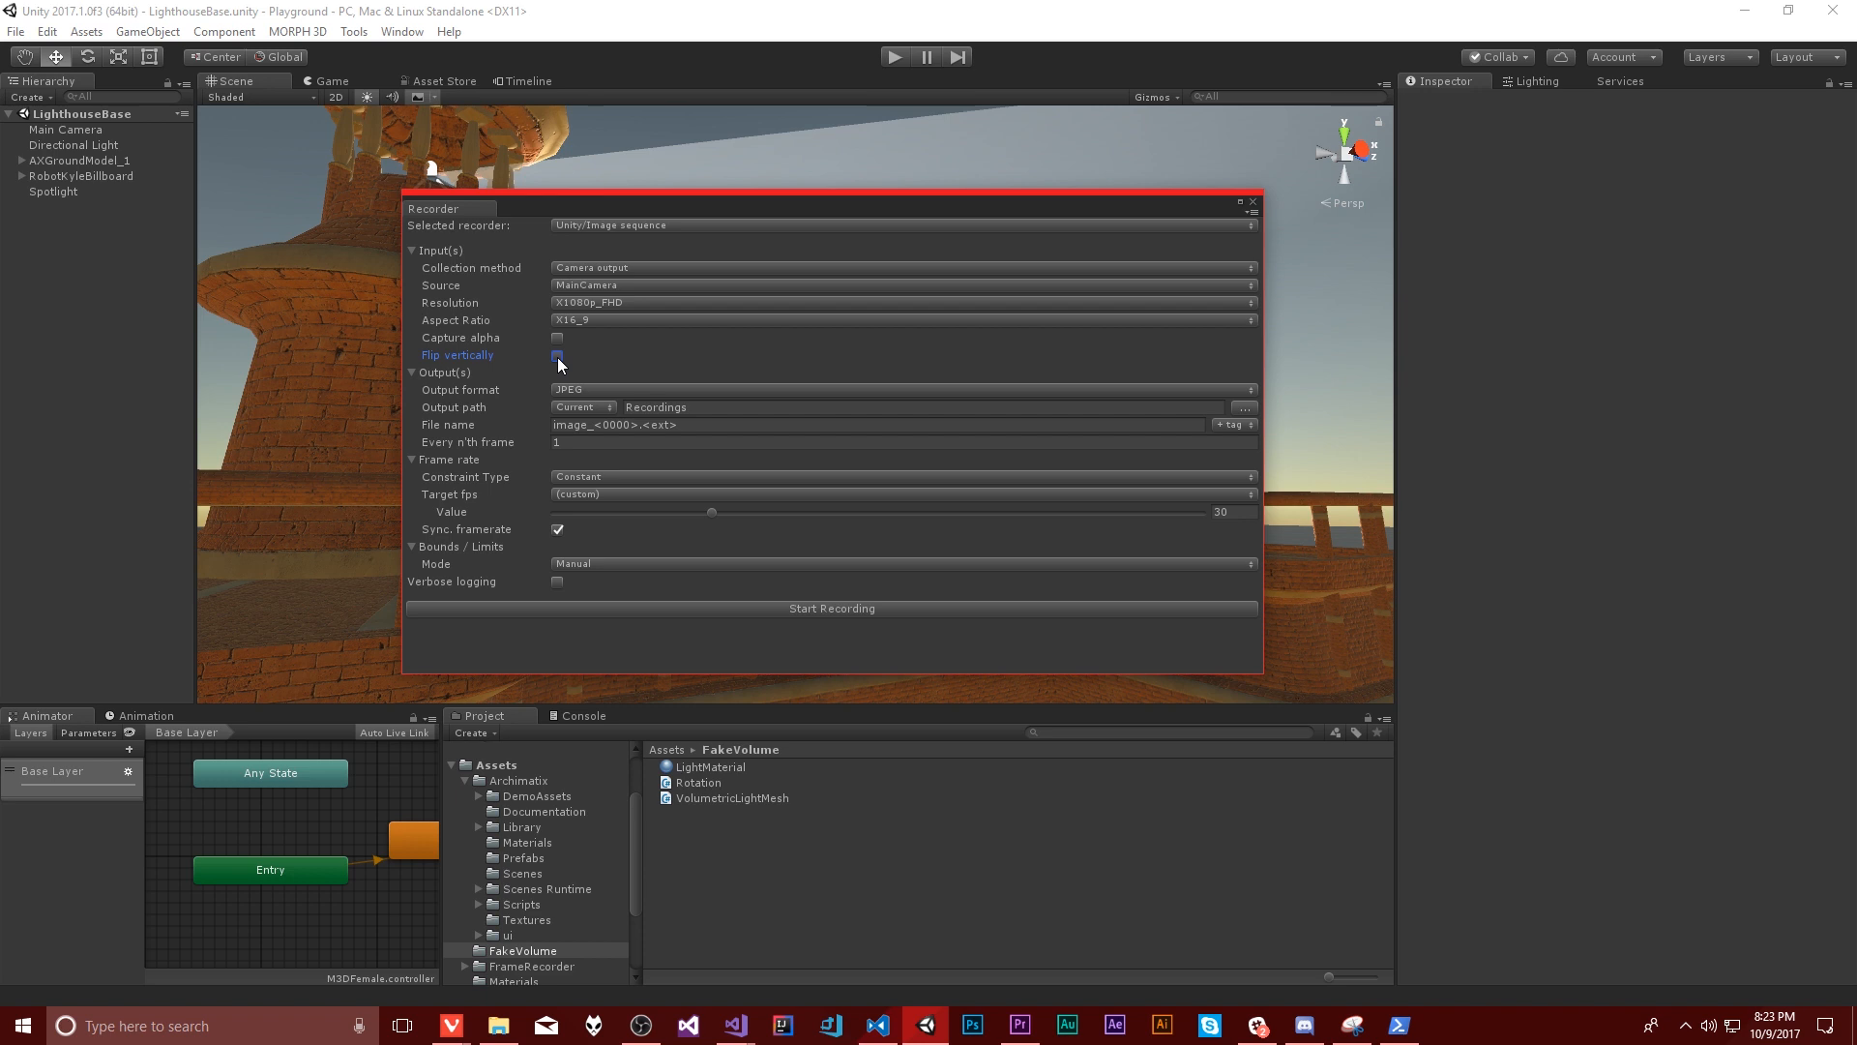
pyautogui.click(558, 356)
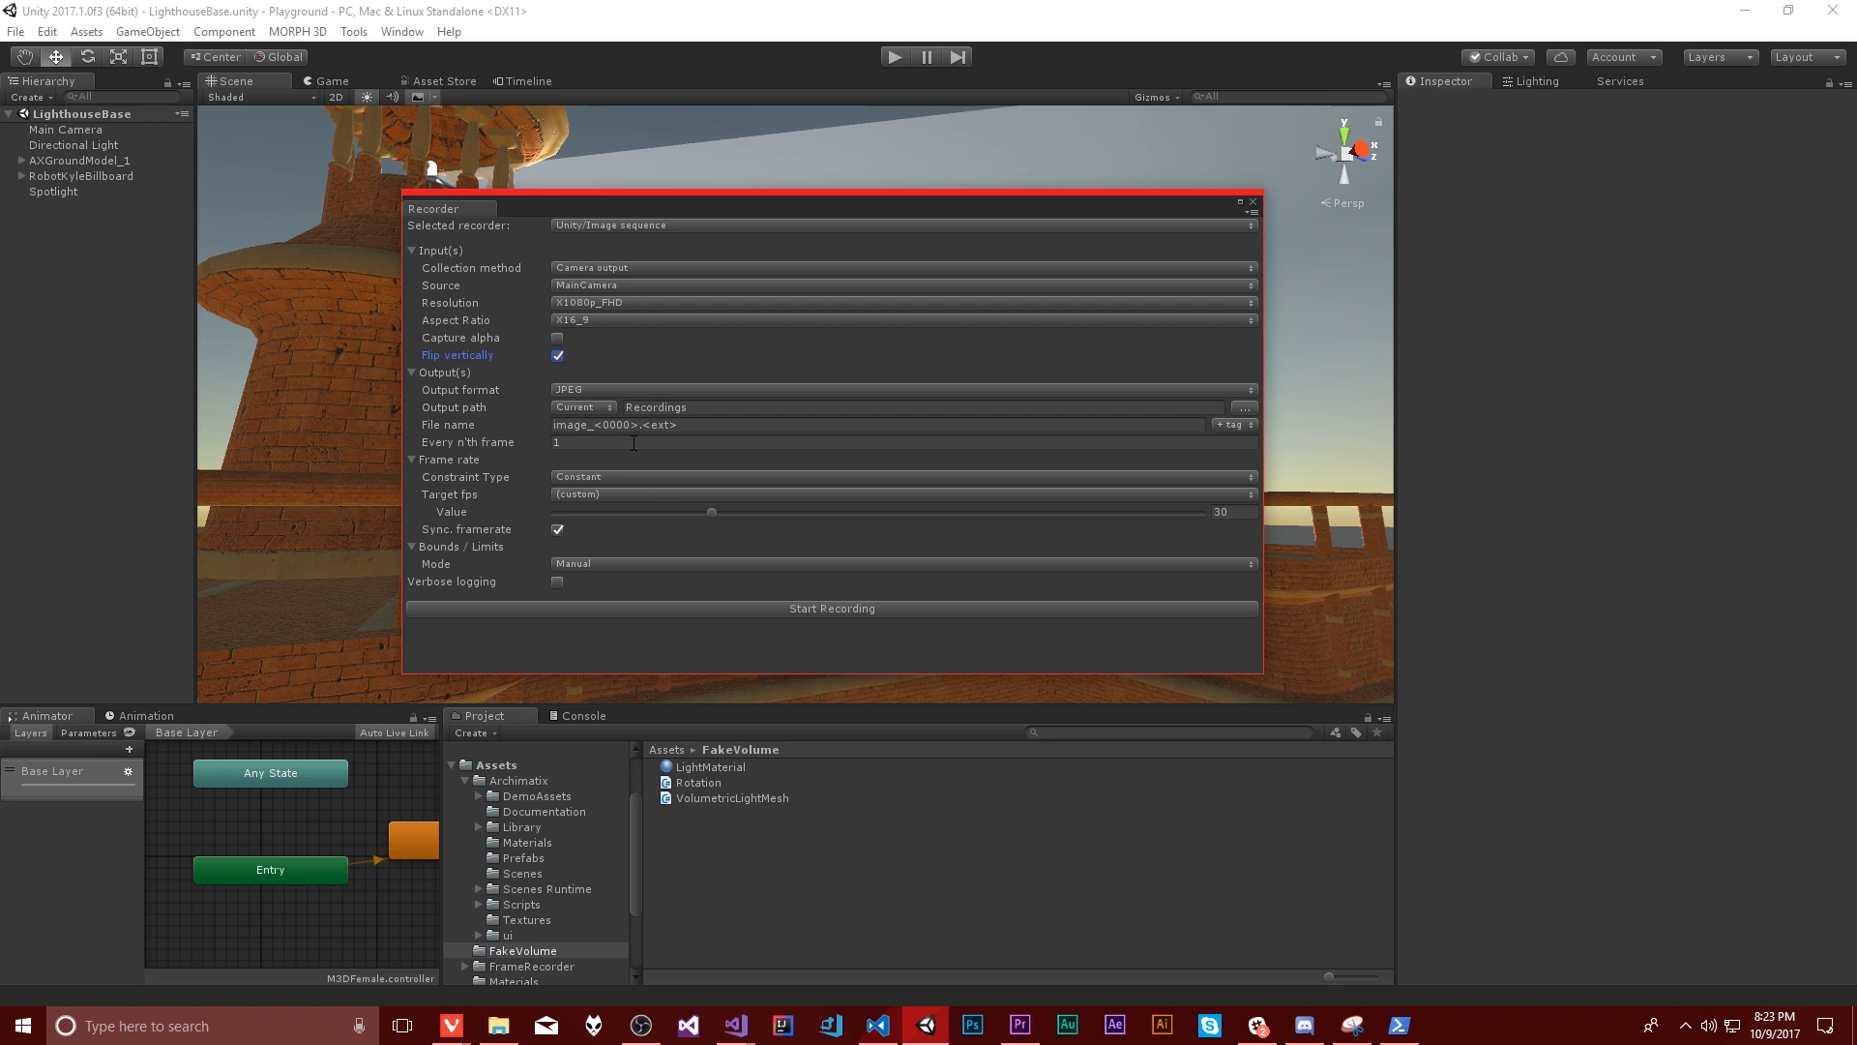
pyautogui.moveTo(520, 441)
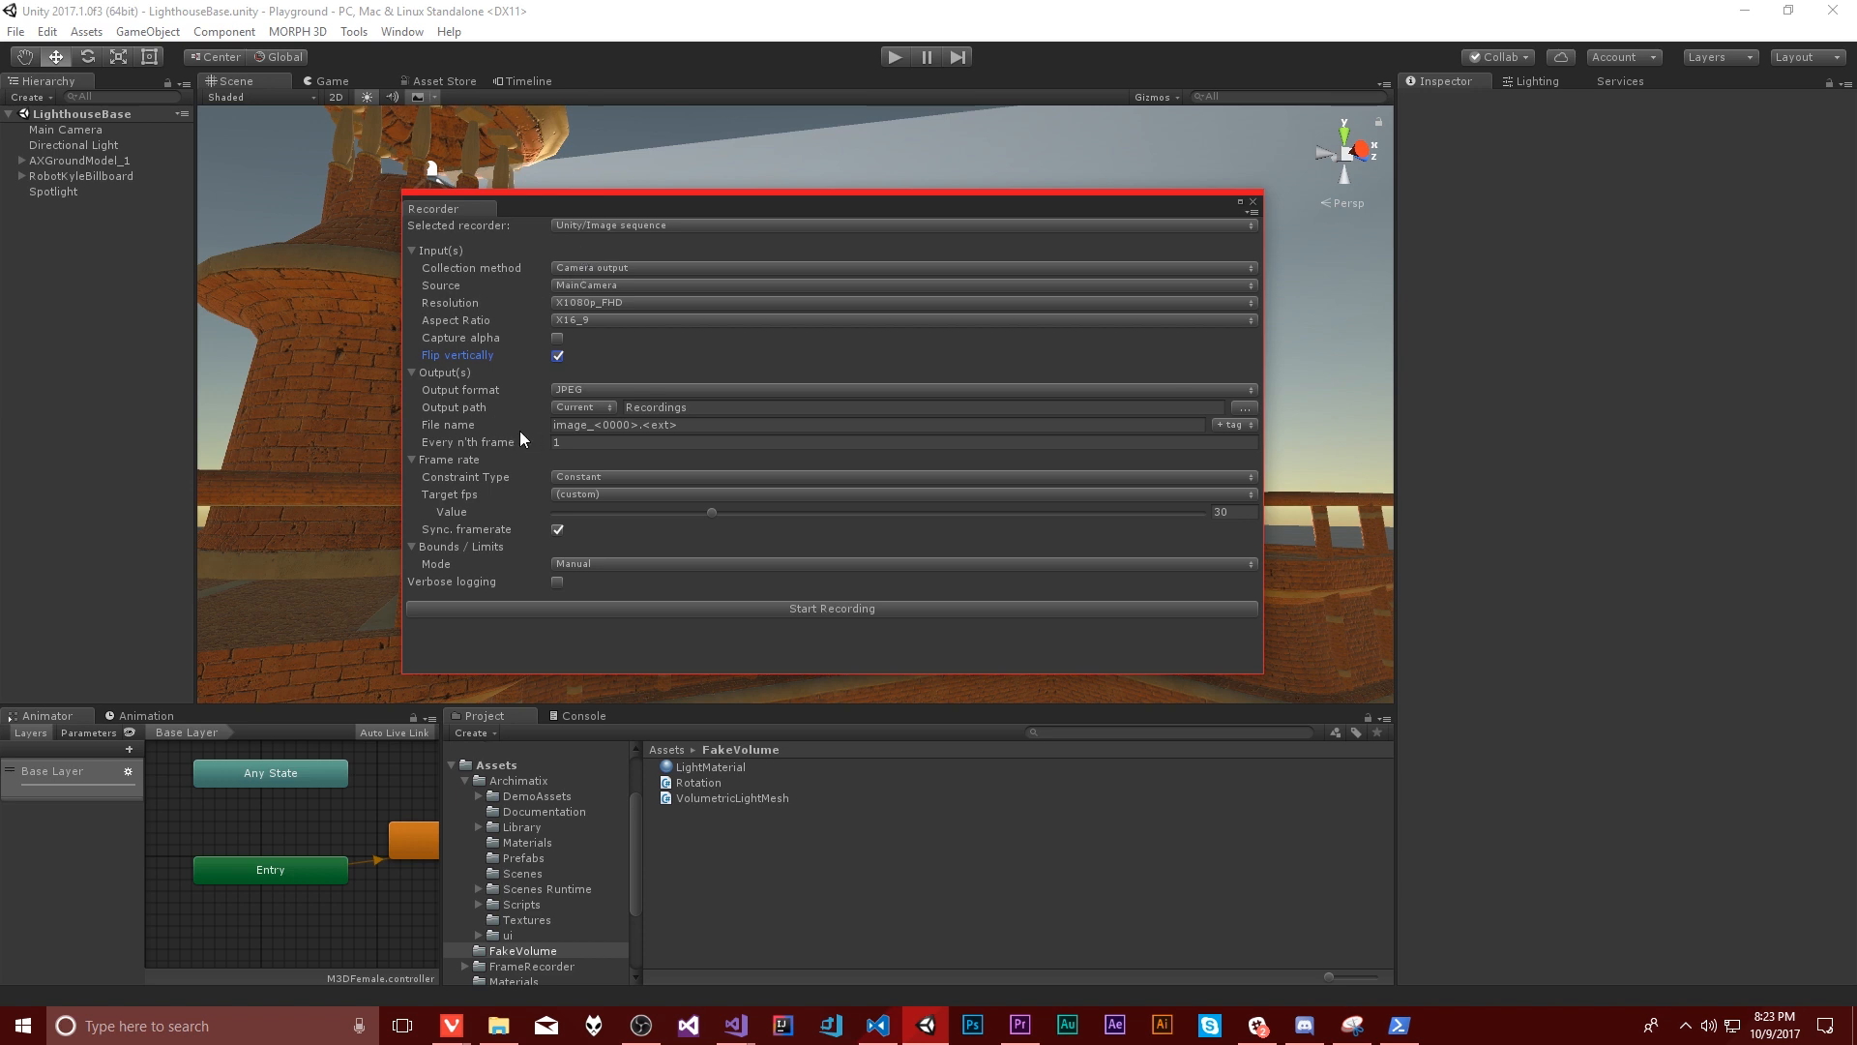
pyautogui.moveTo(609, 385)
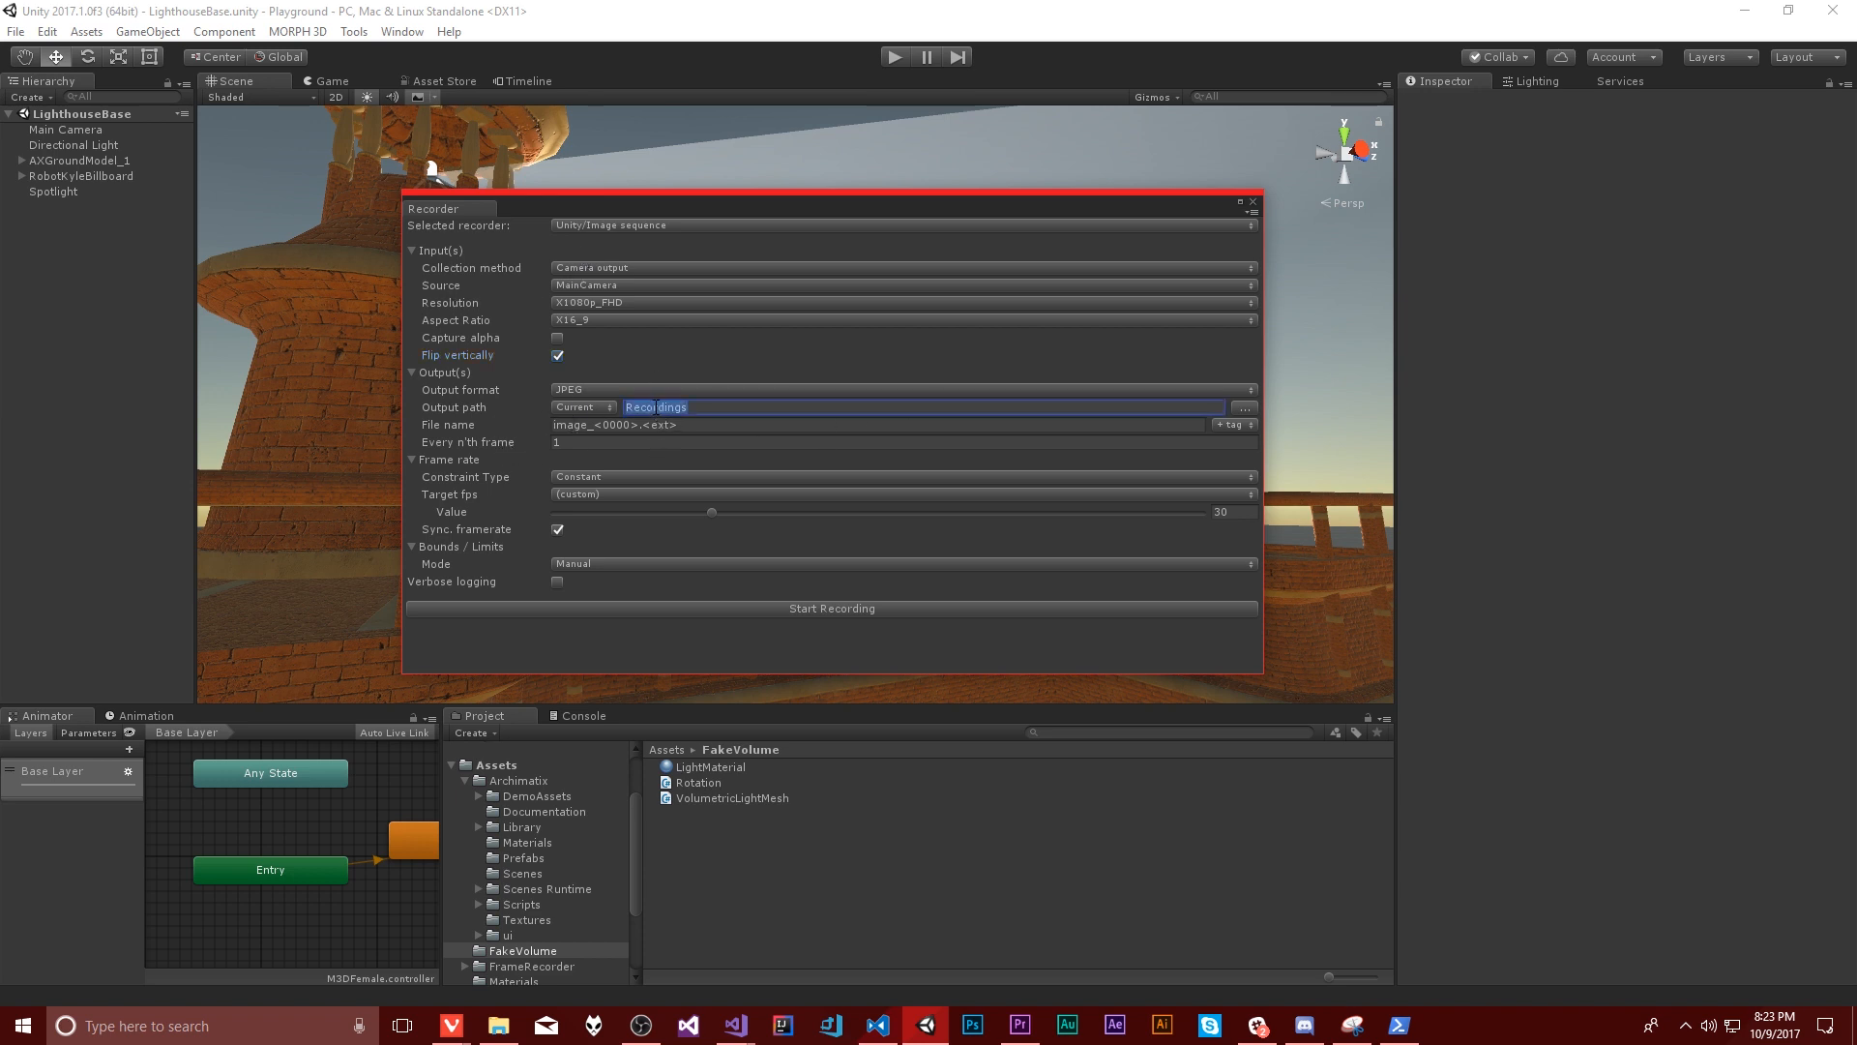
pyautogui.click(579, 408)
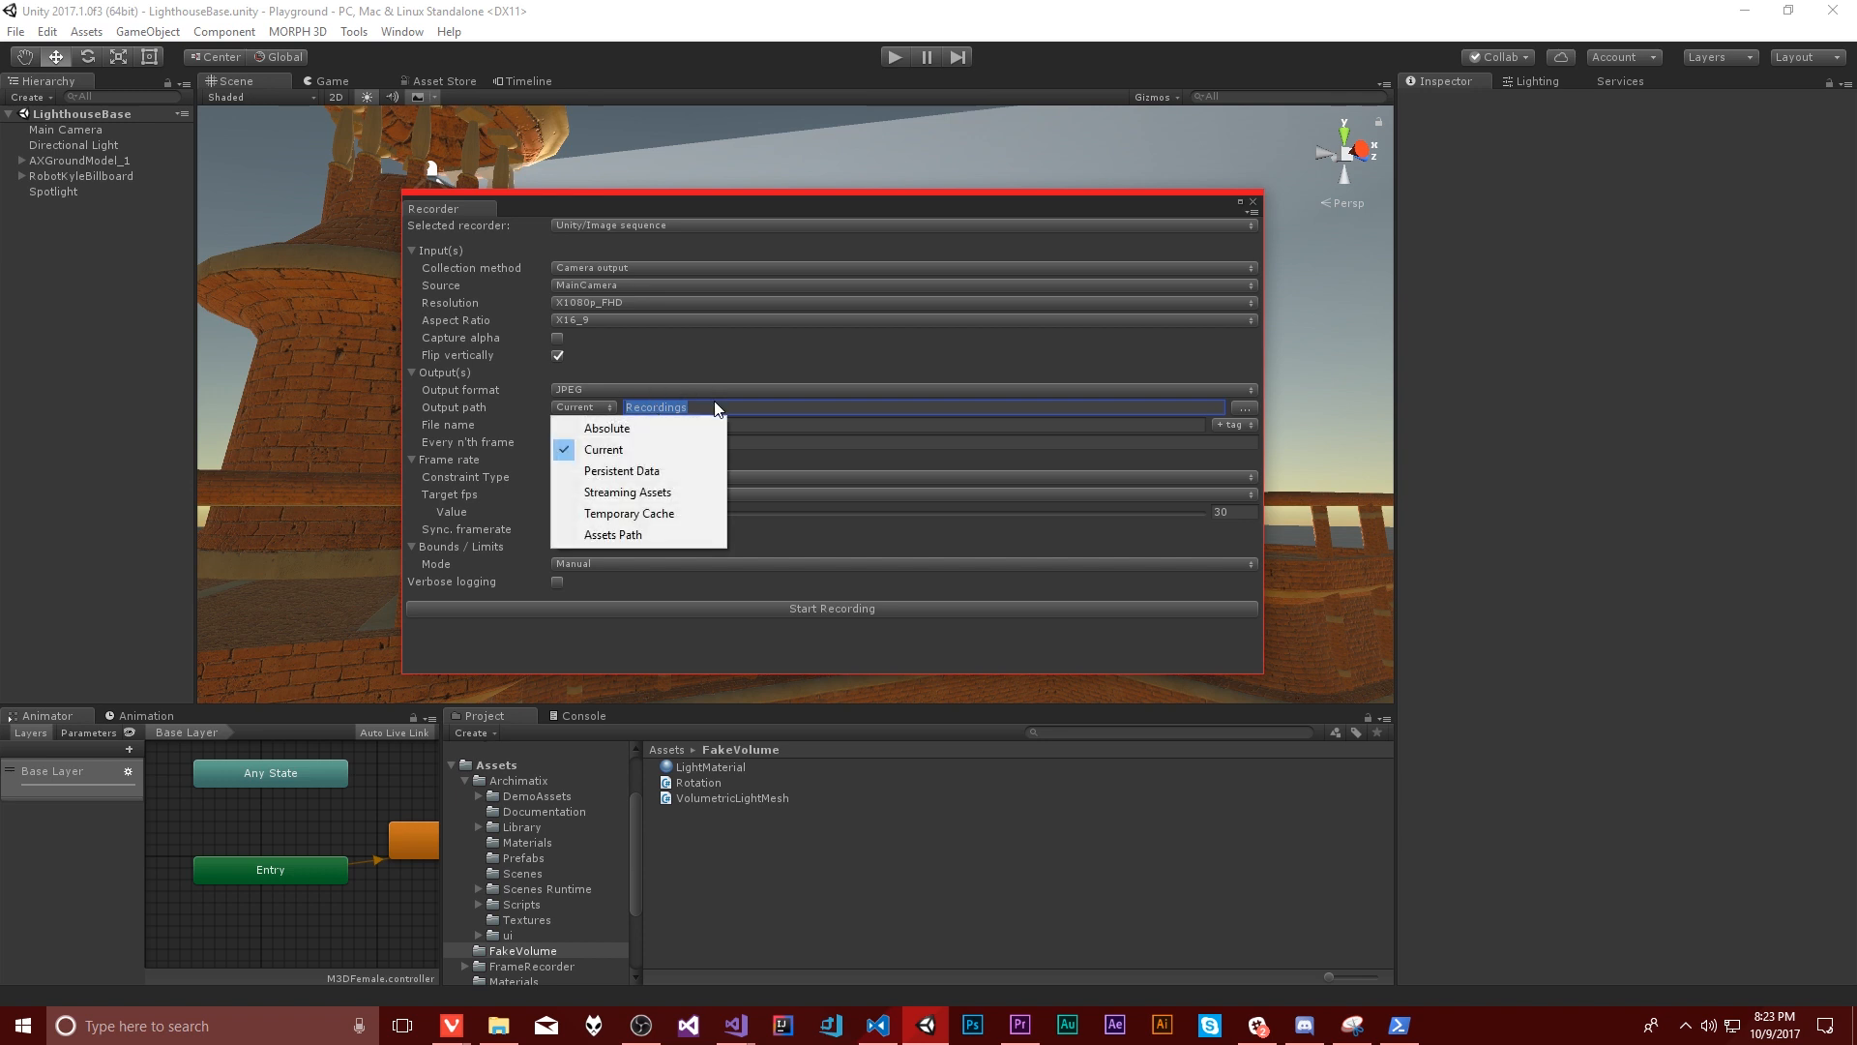
pyautogui.click(604, 449)
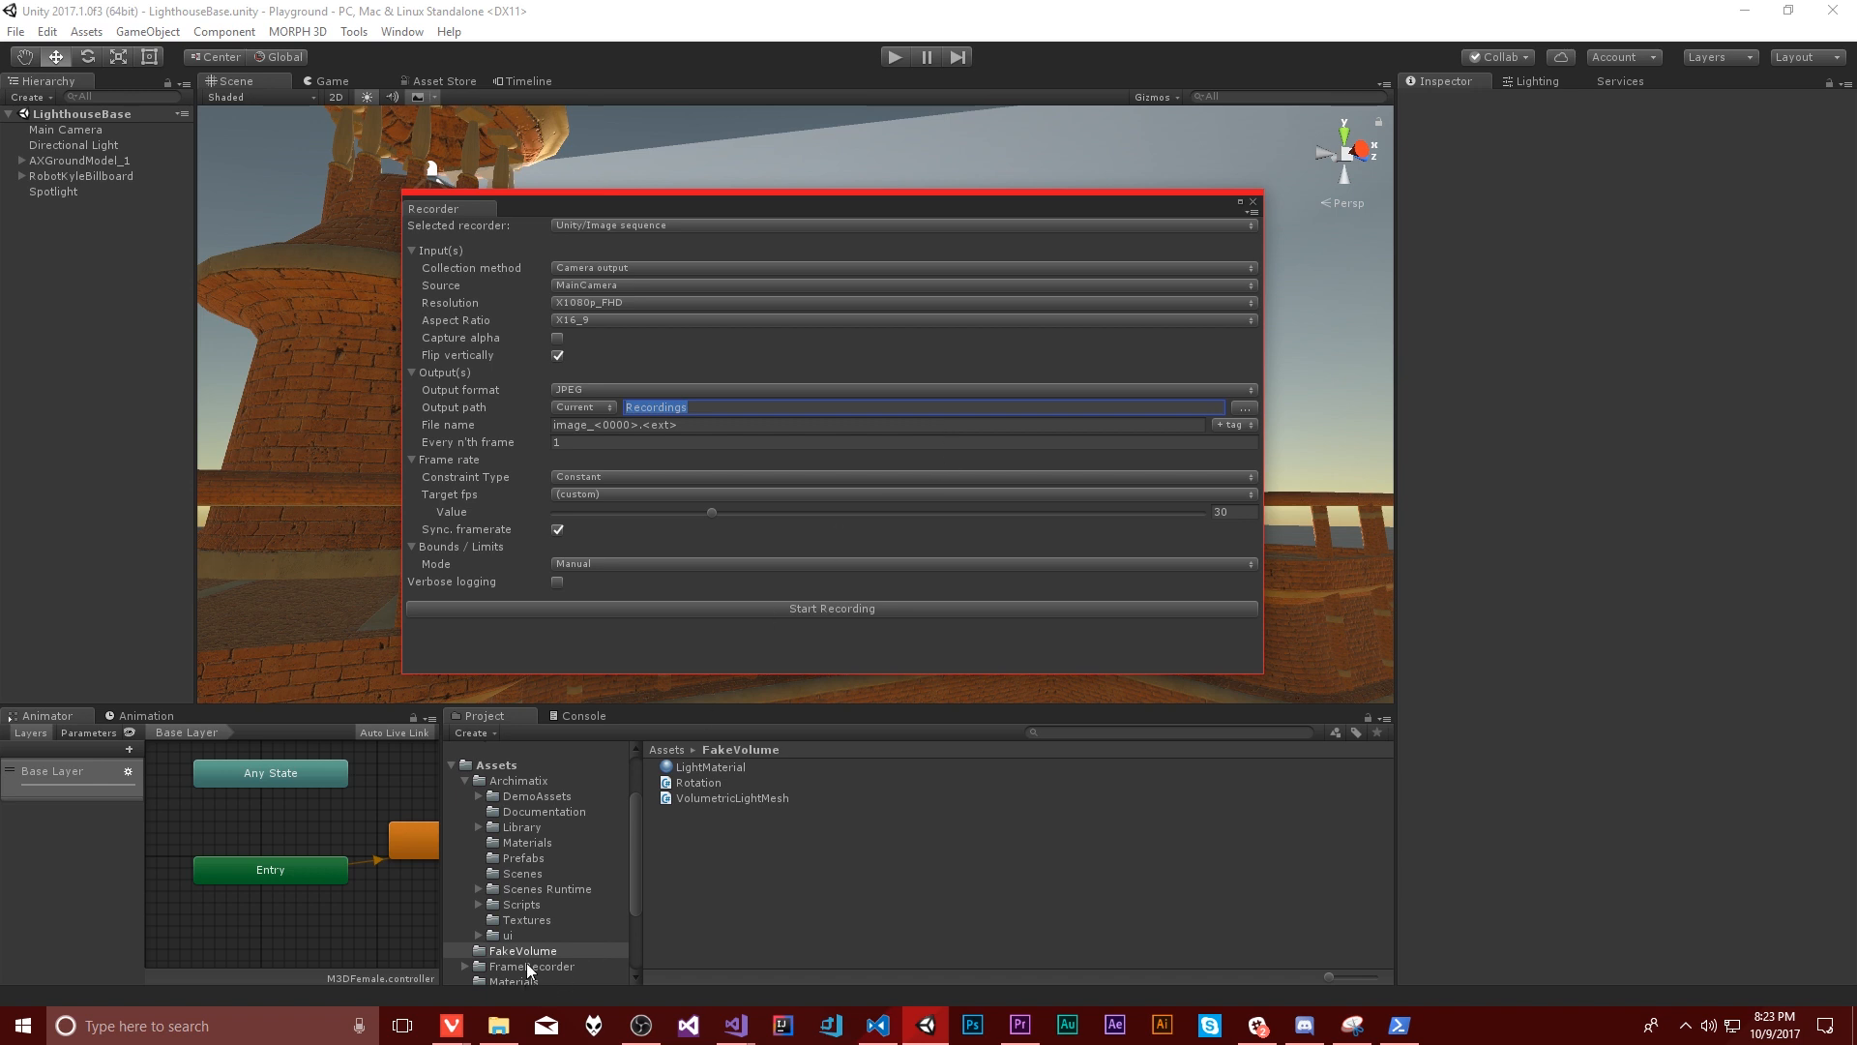
pyautogui.moveTo(600, 704)
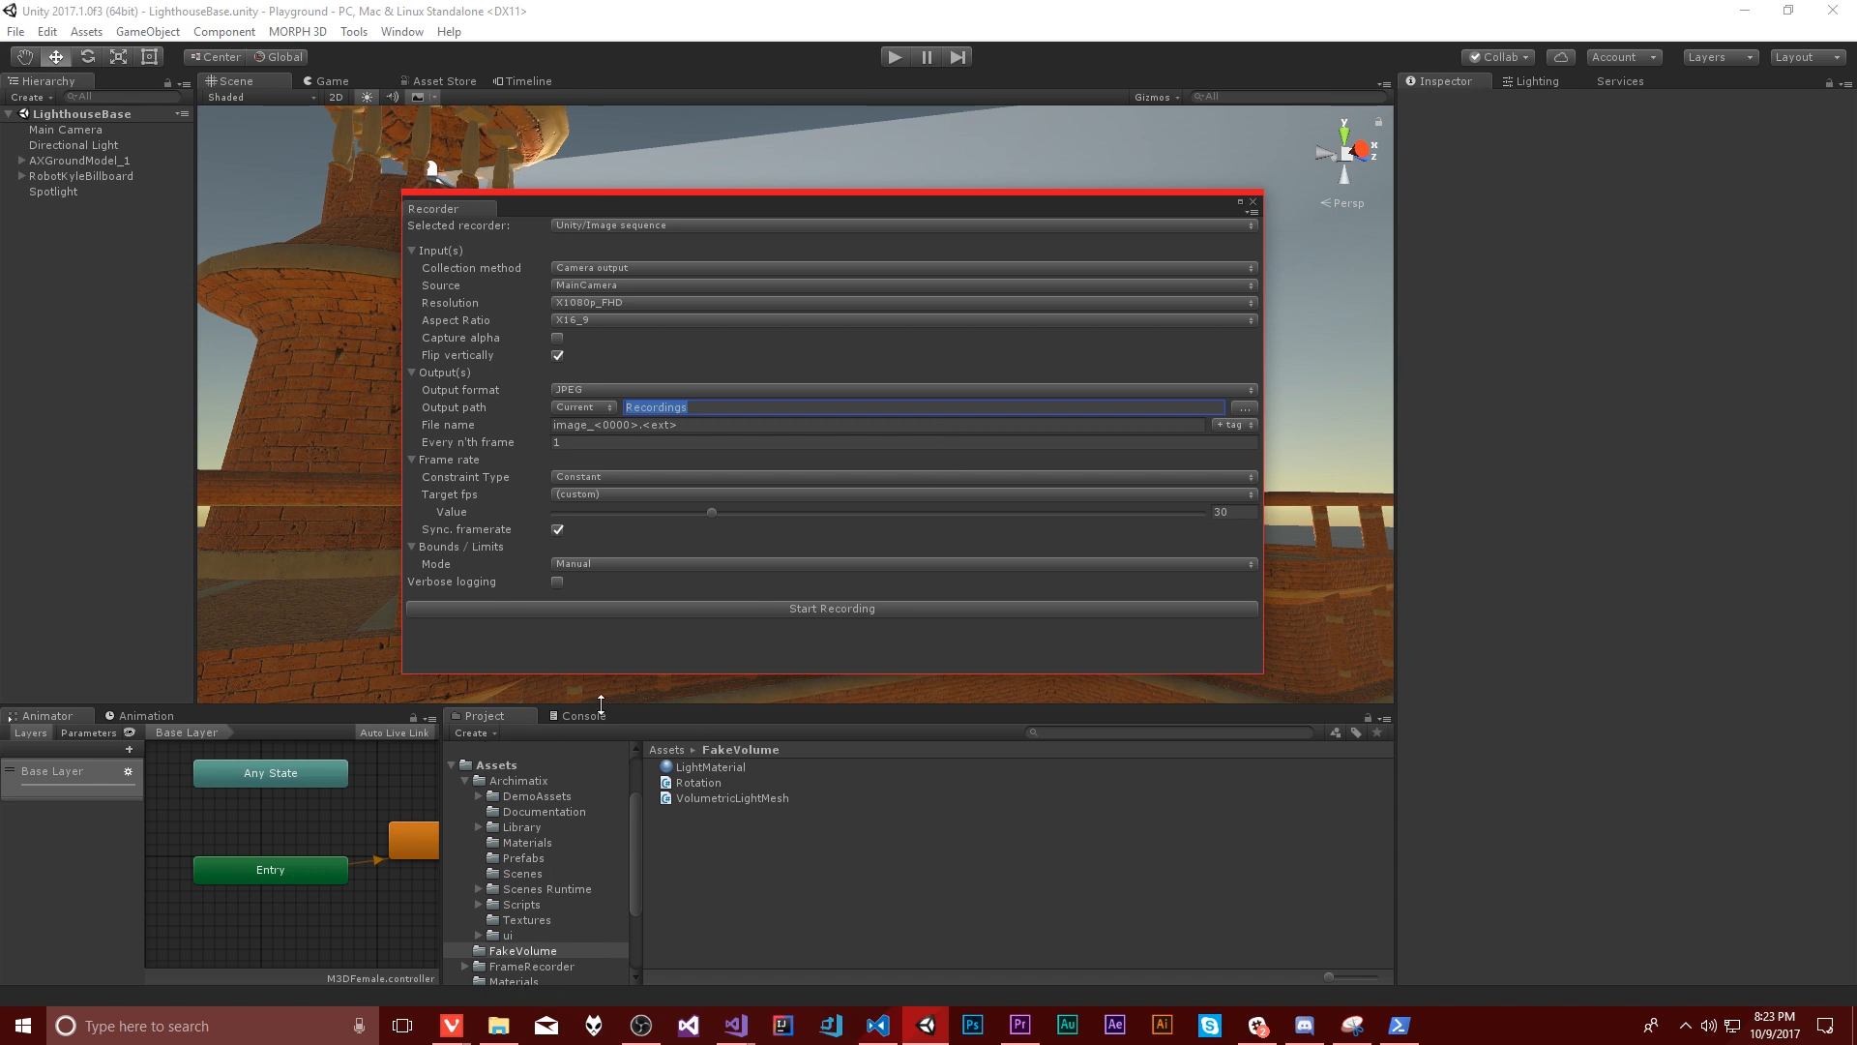
pyautogui.moveTo(464, 820)
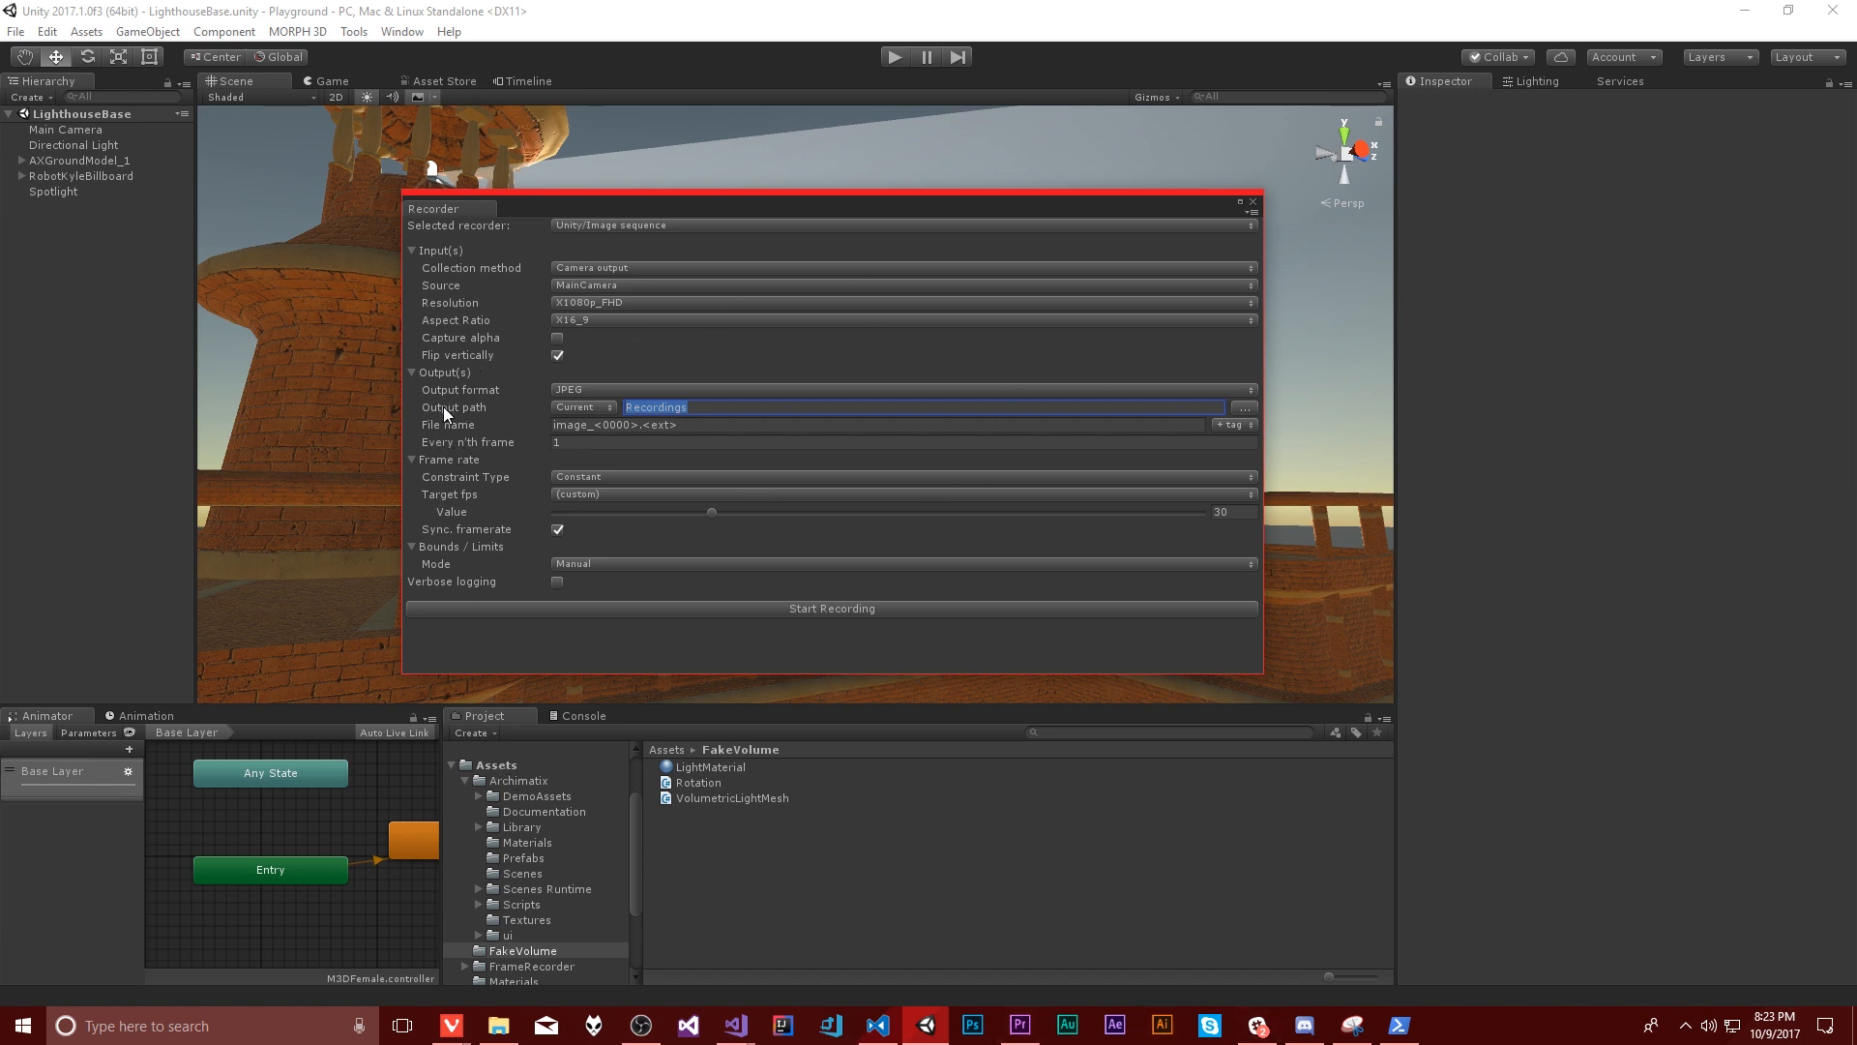
pyautogui.click(876, 423)
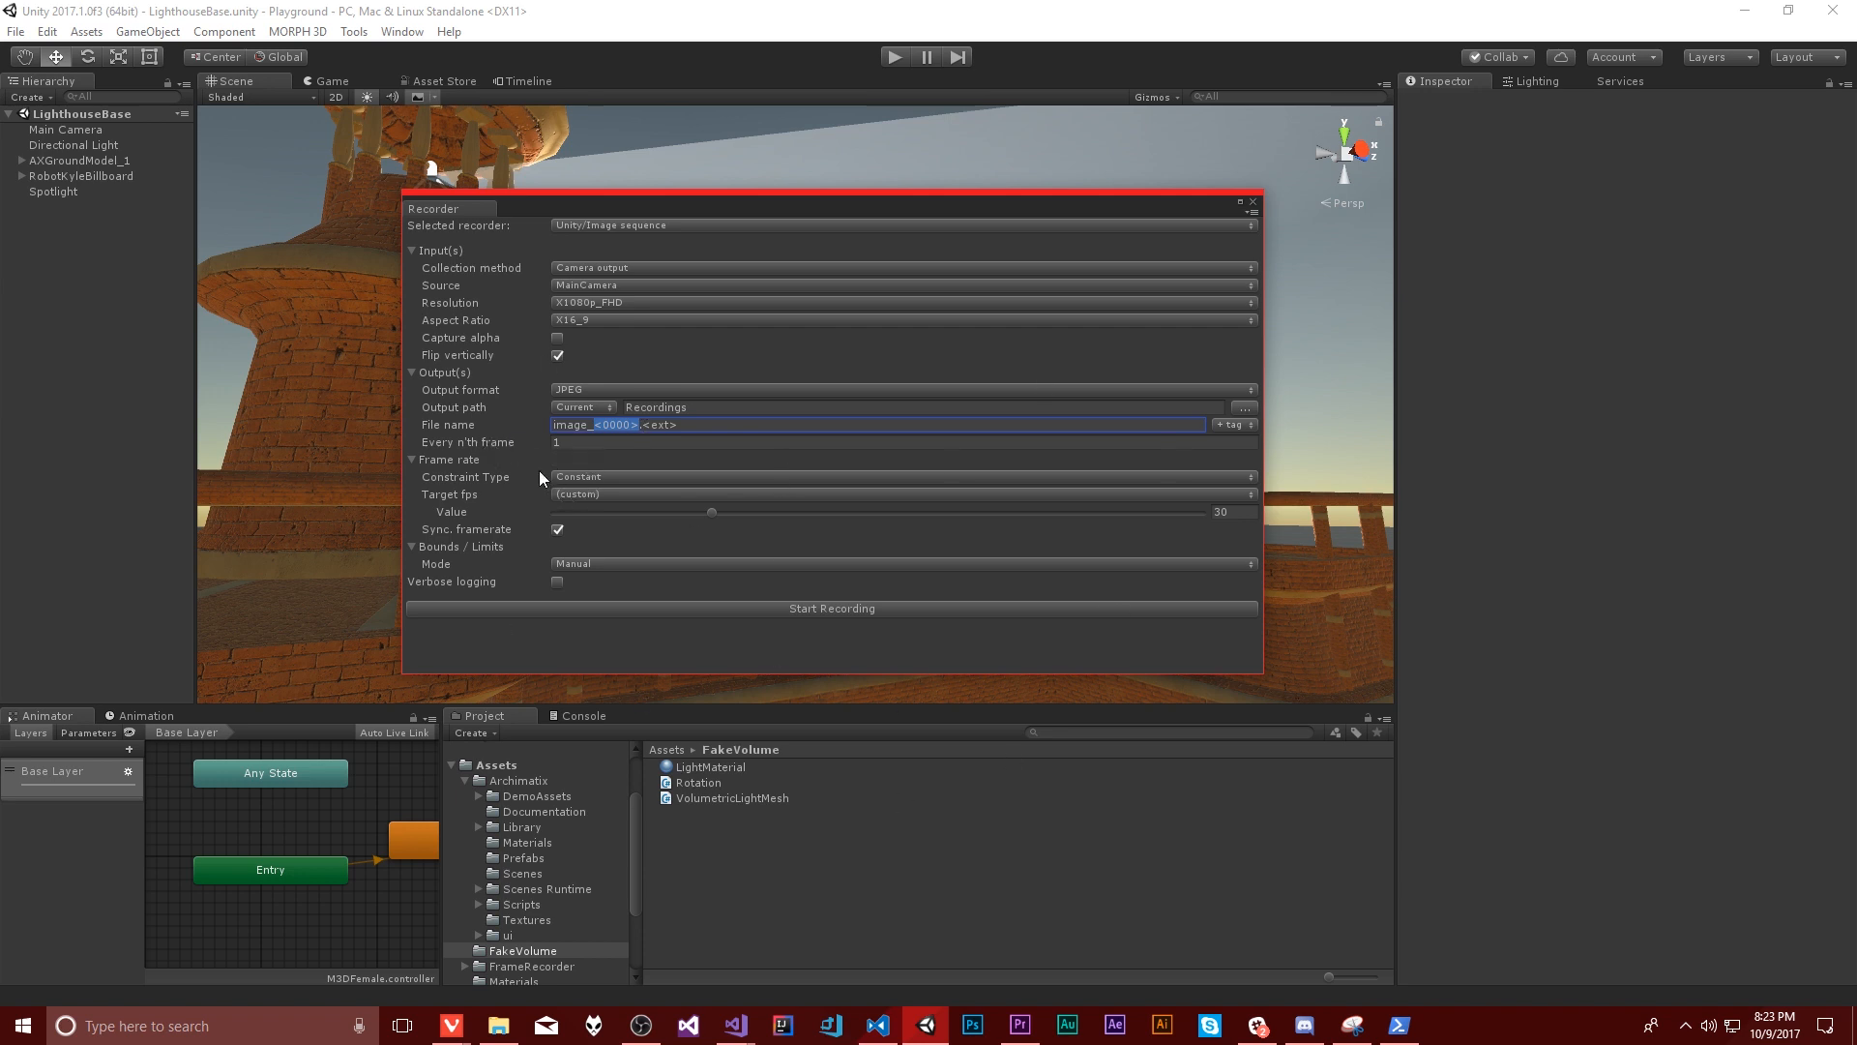
pyautogui.moveTo(592, 474)
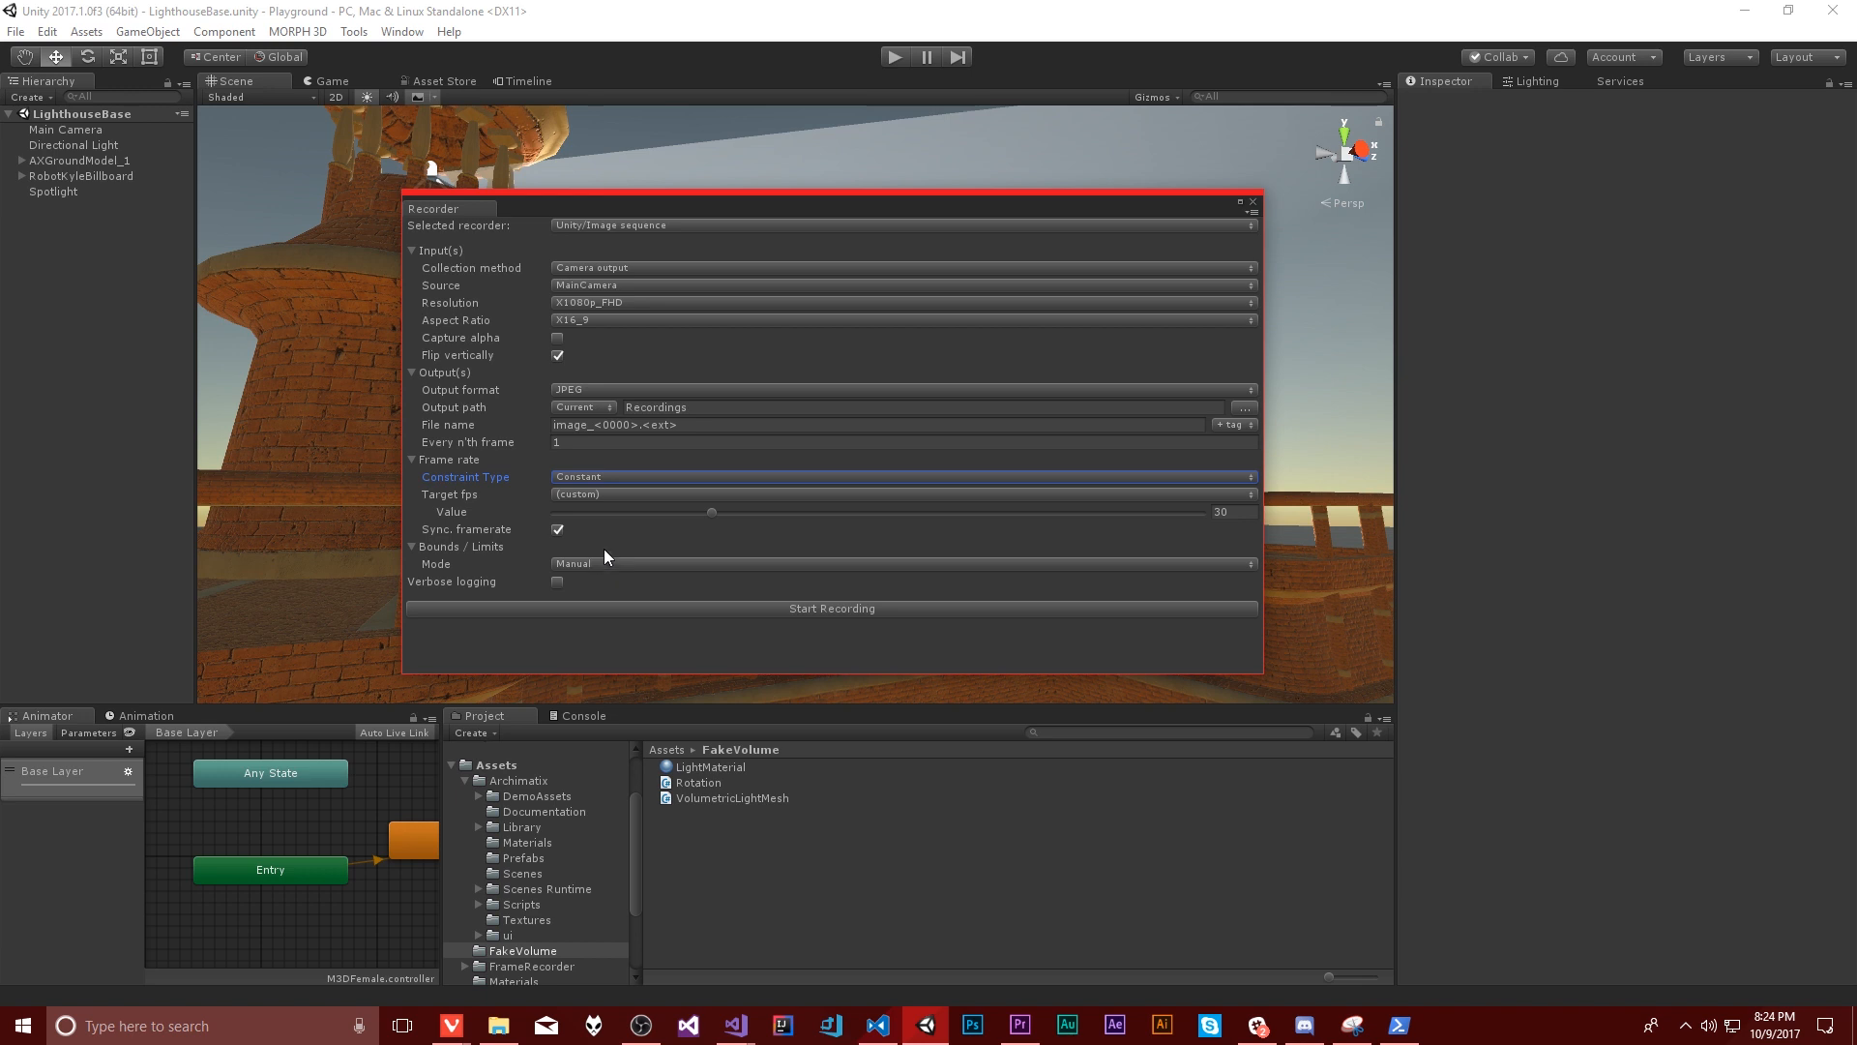
pyautogui.moveTo(681, 468)
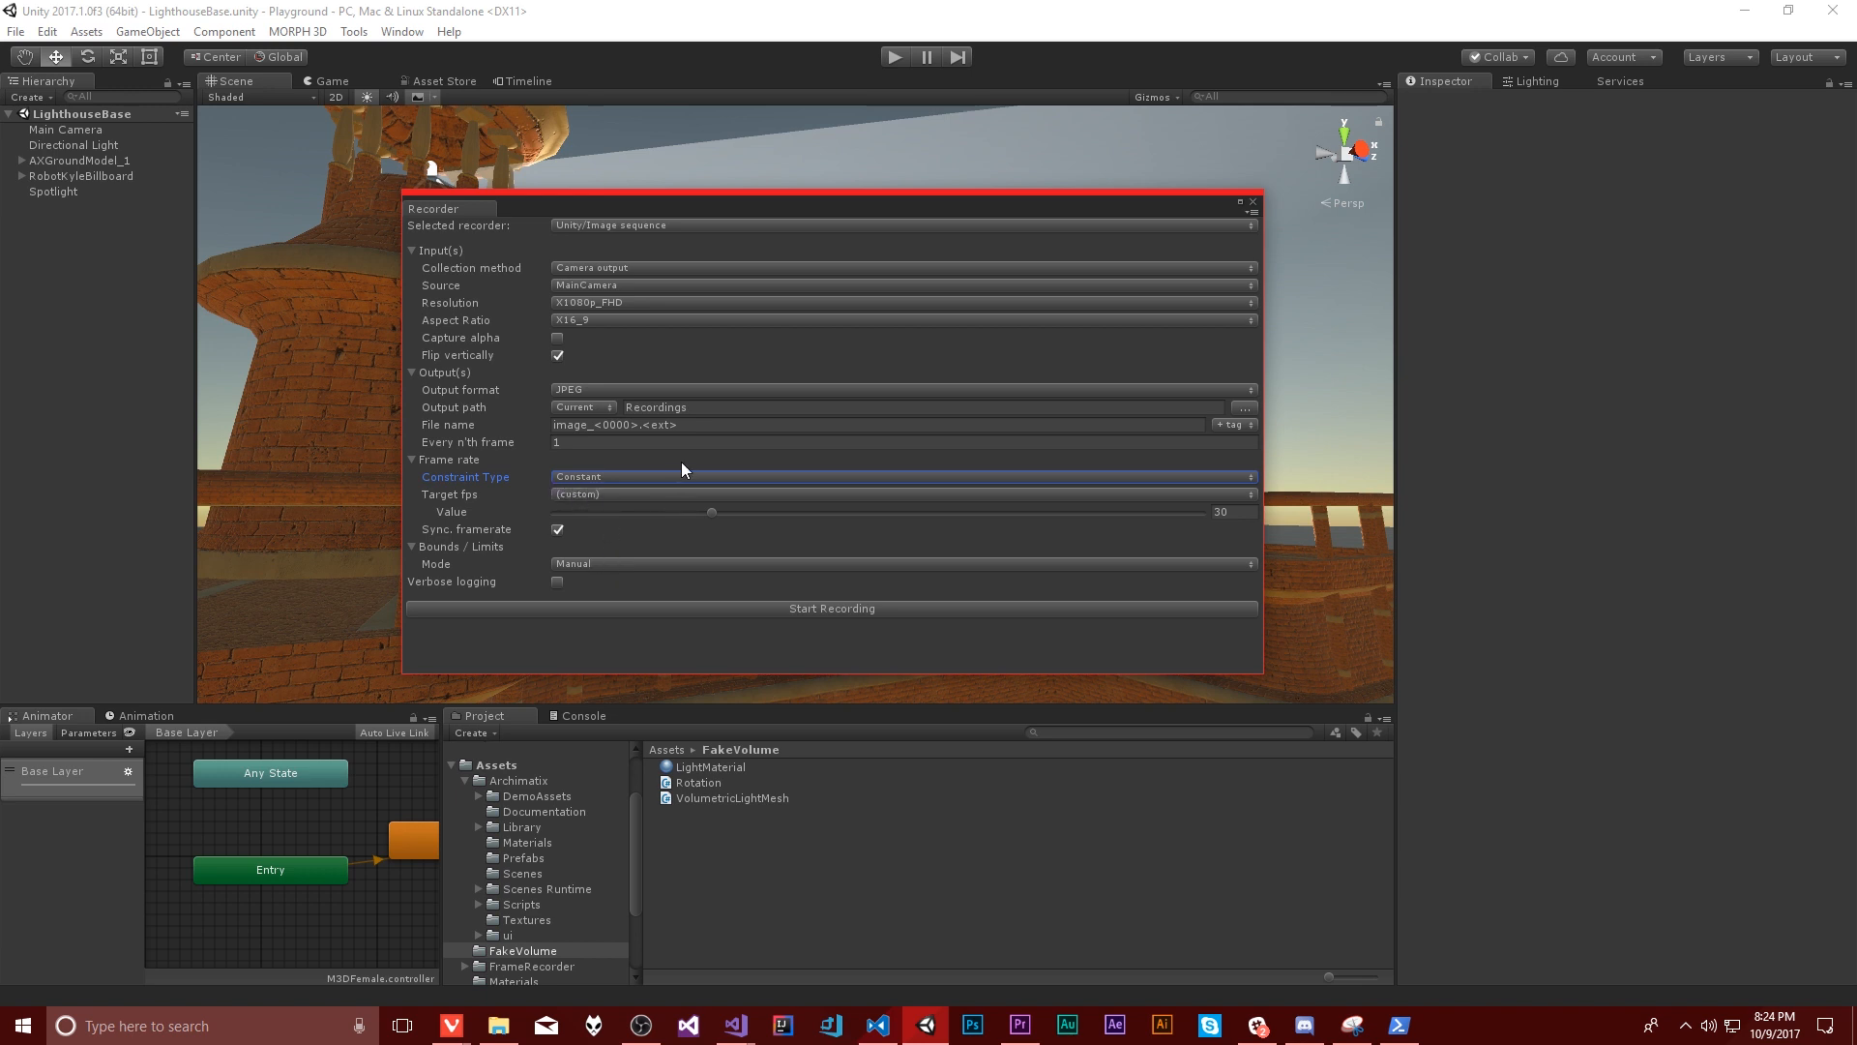
pyautogui.moveTo(810, 507)
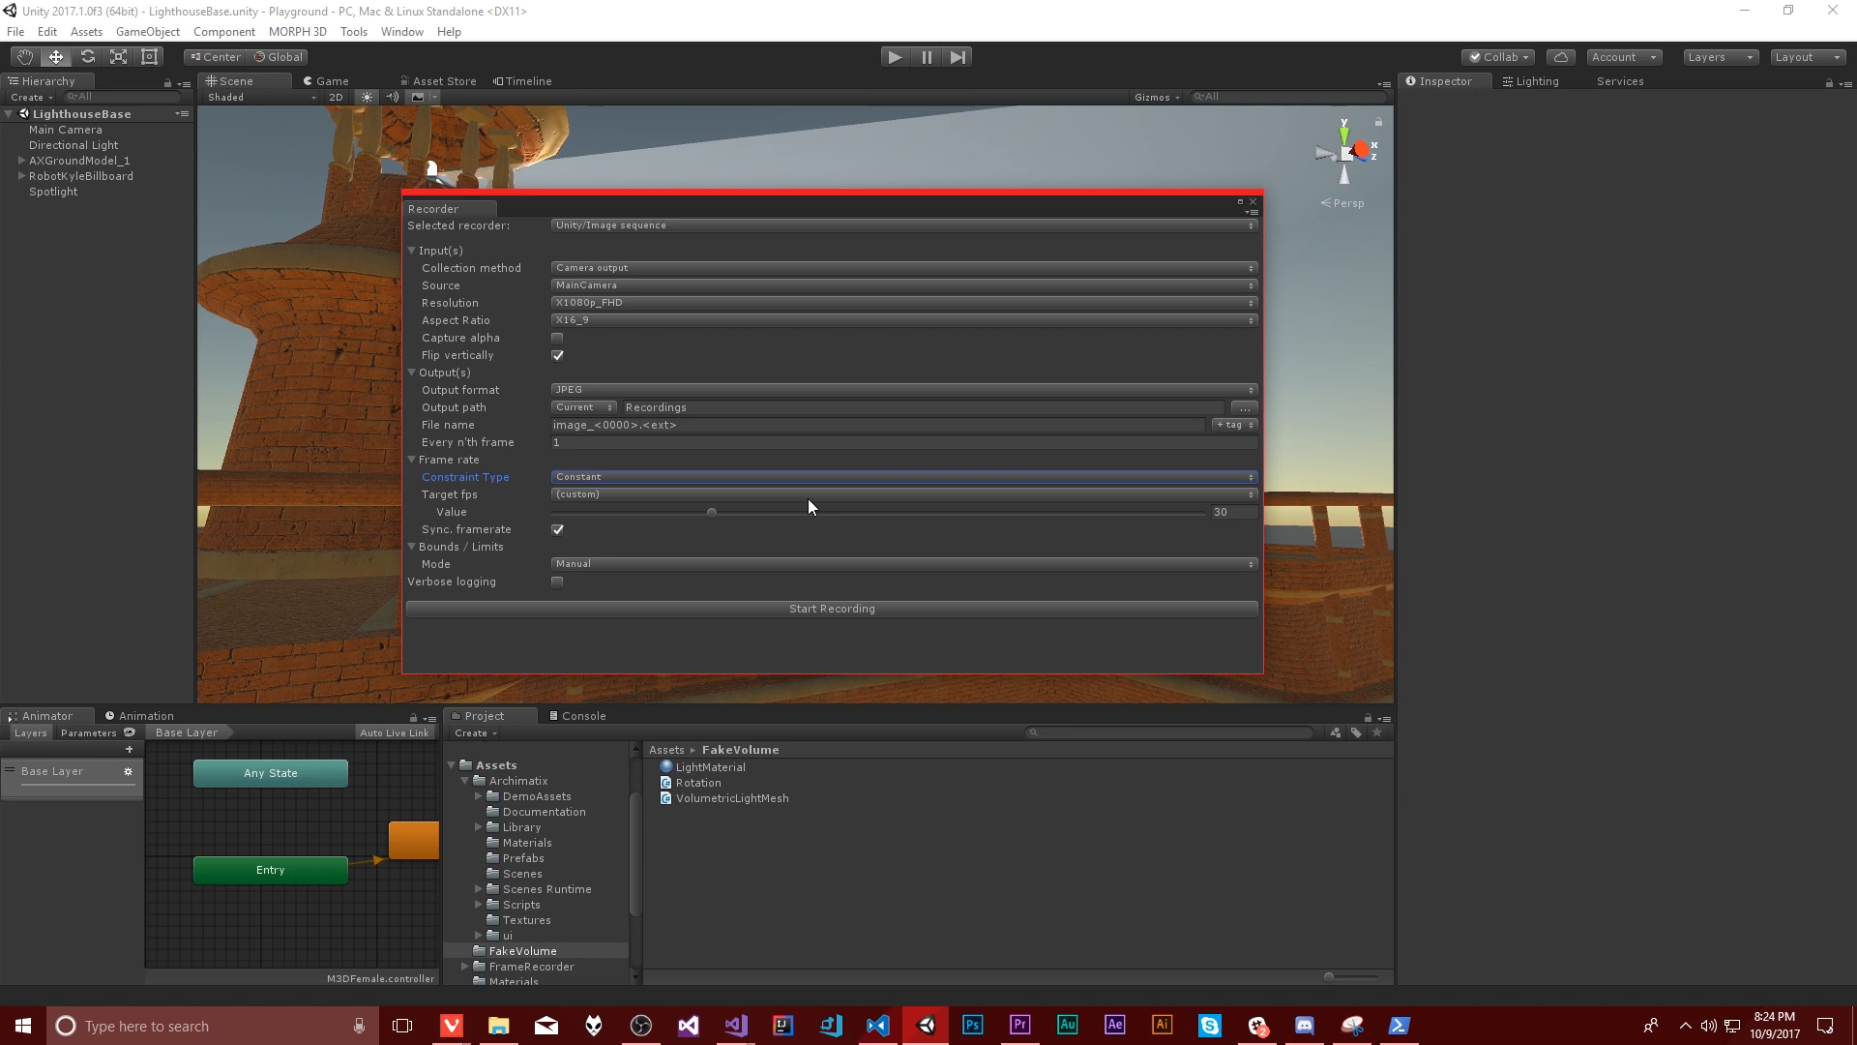
pyautogui.moveTo(698, 521)
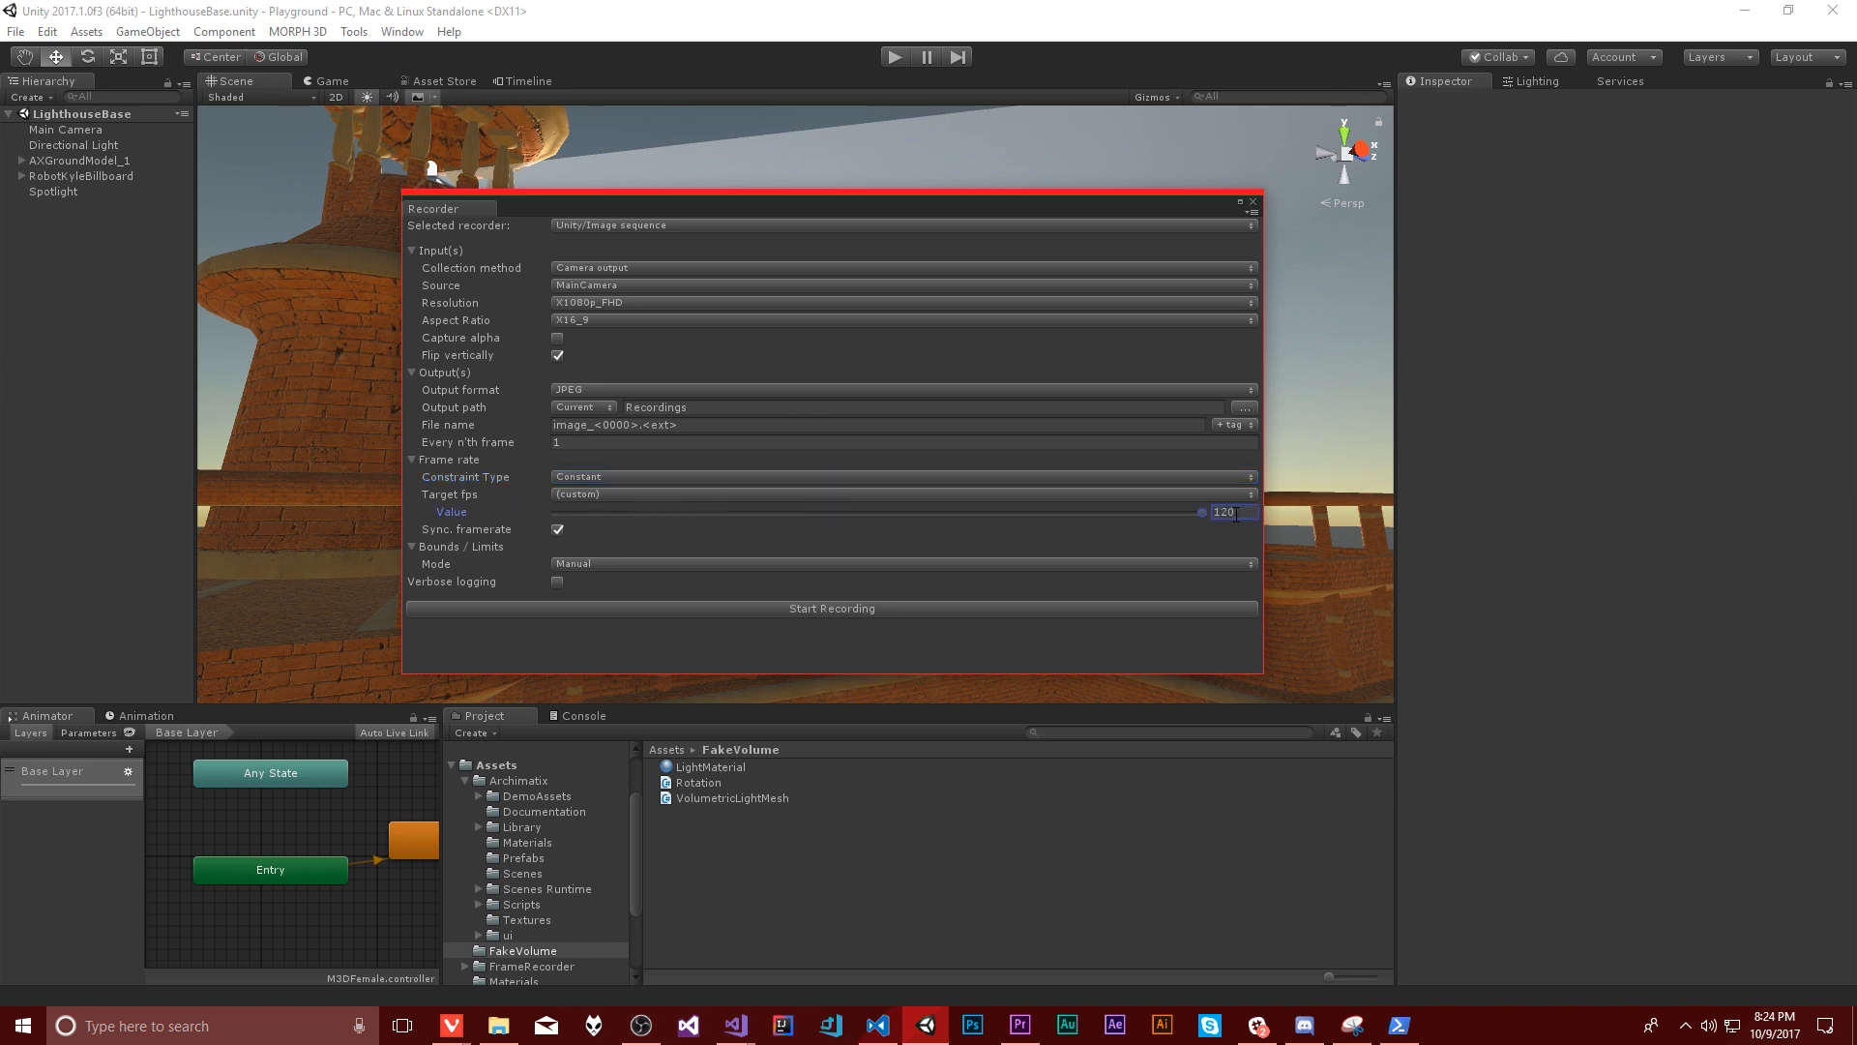
pyautogui.moveTo(1238, 511); pyautogui.dragTo(710, 511)
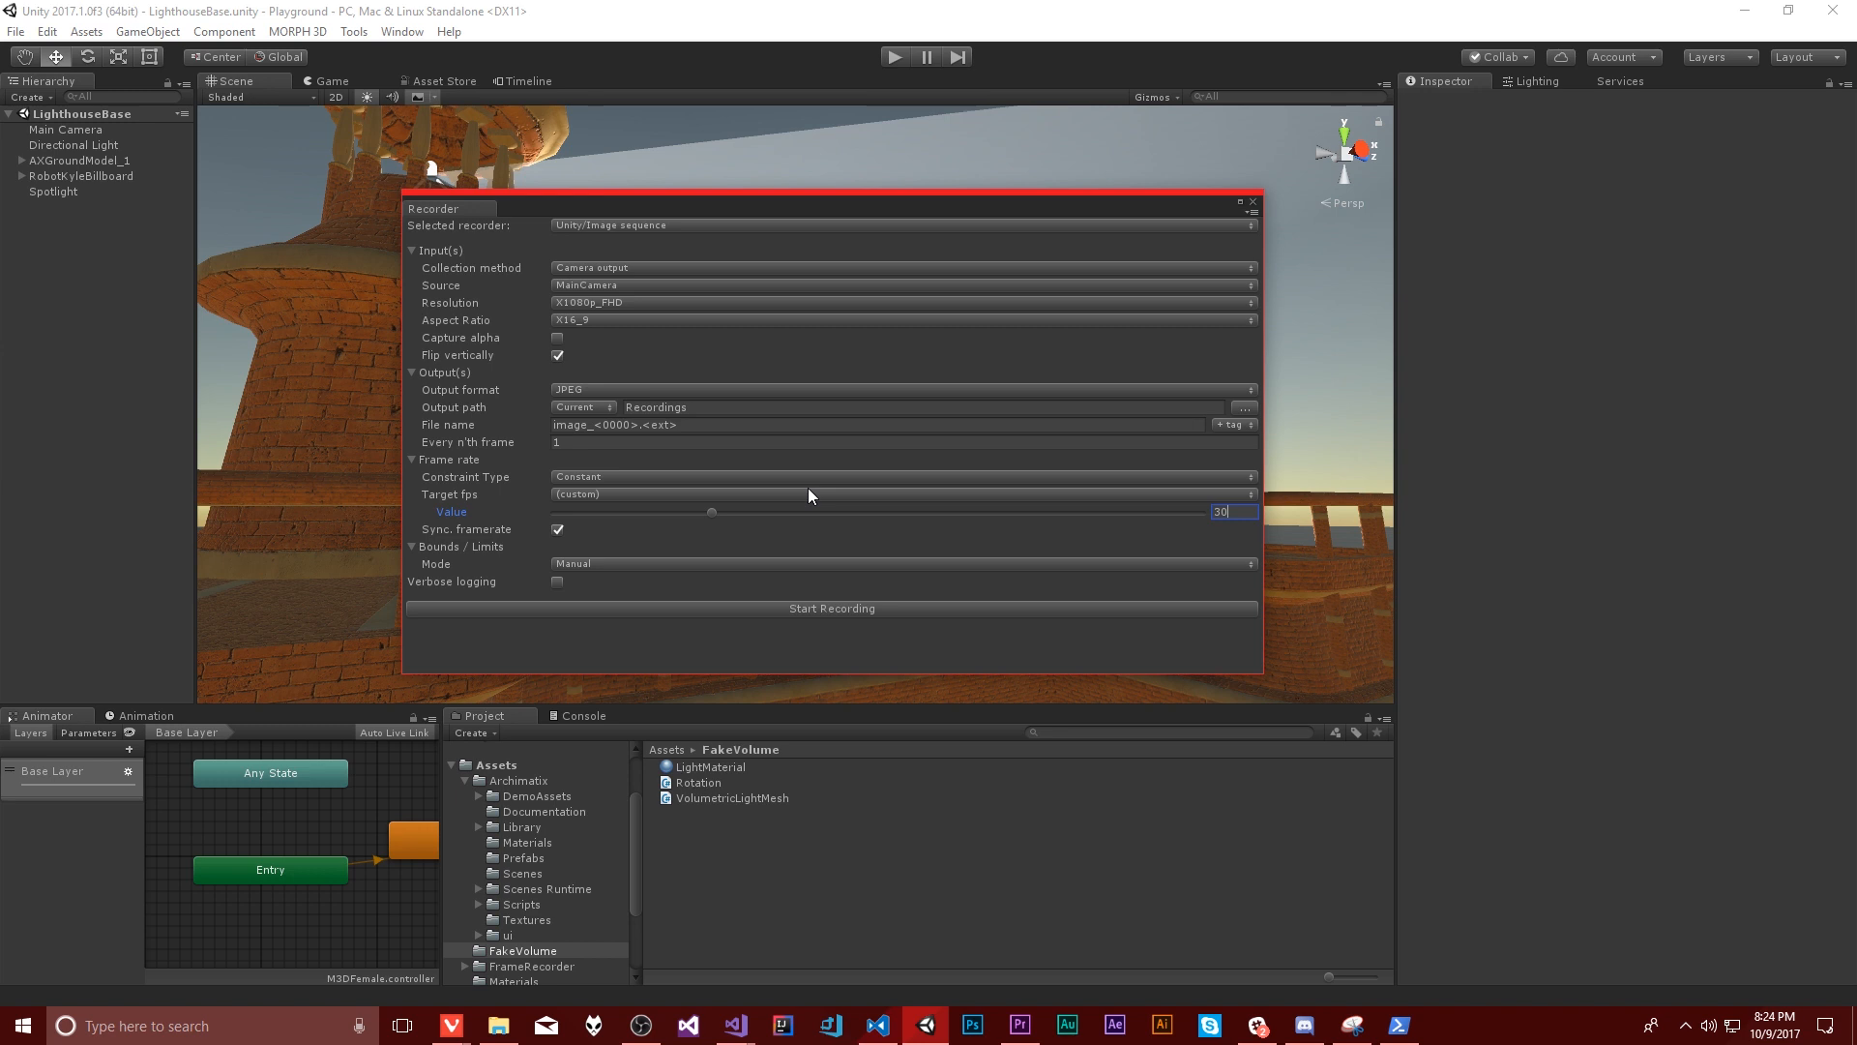
pyautogui.moveTo(1147, 422)
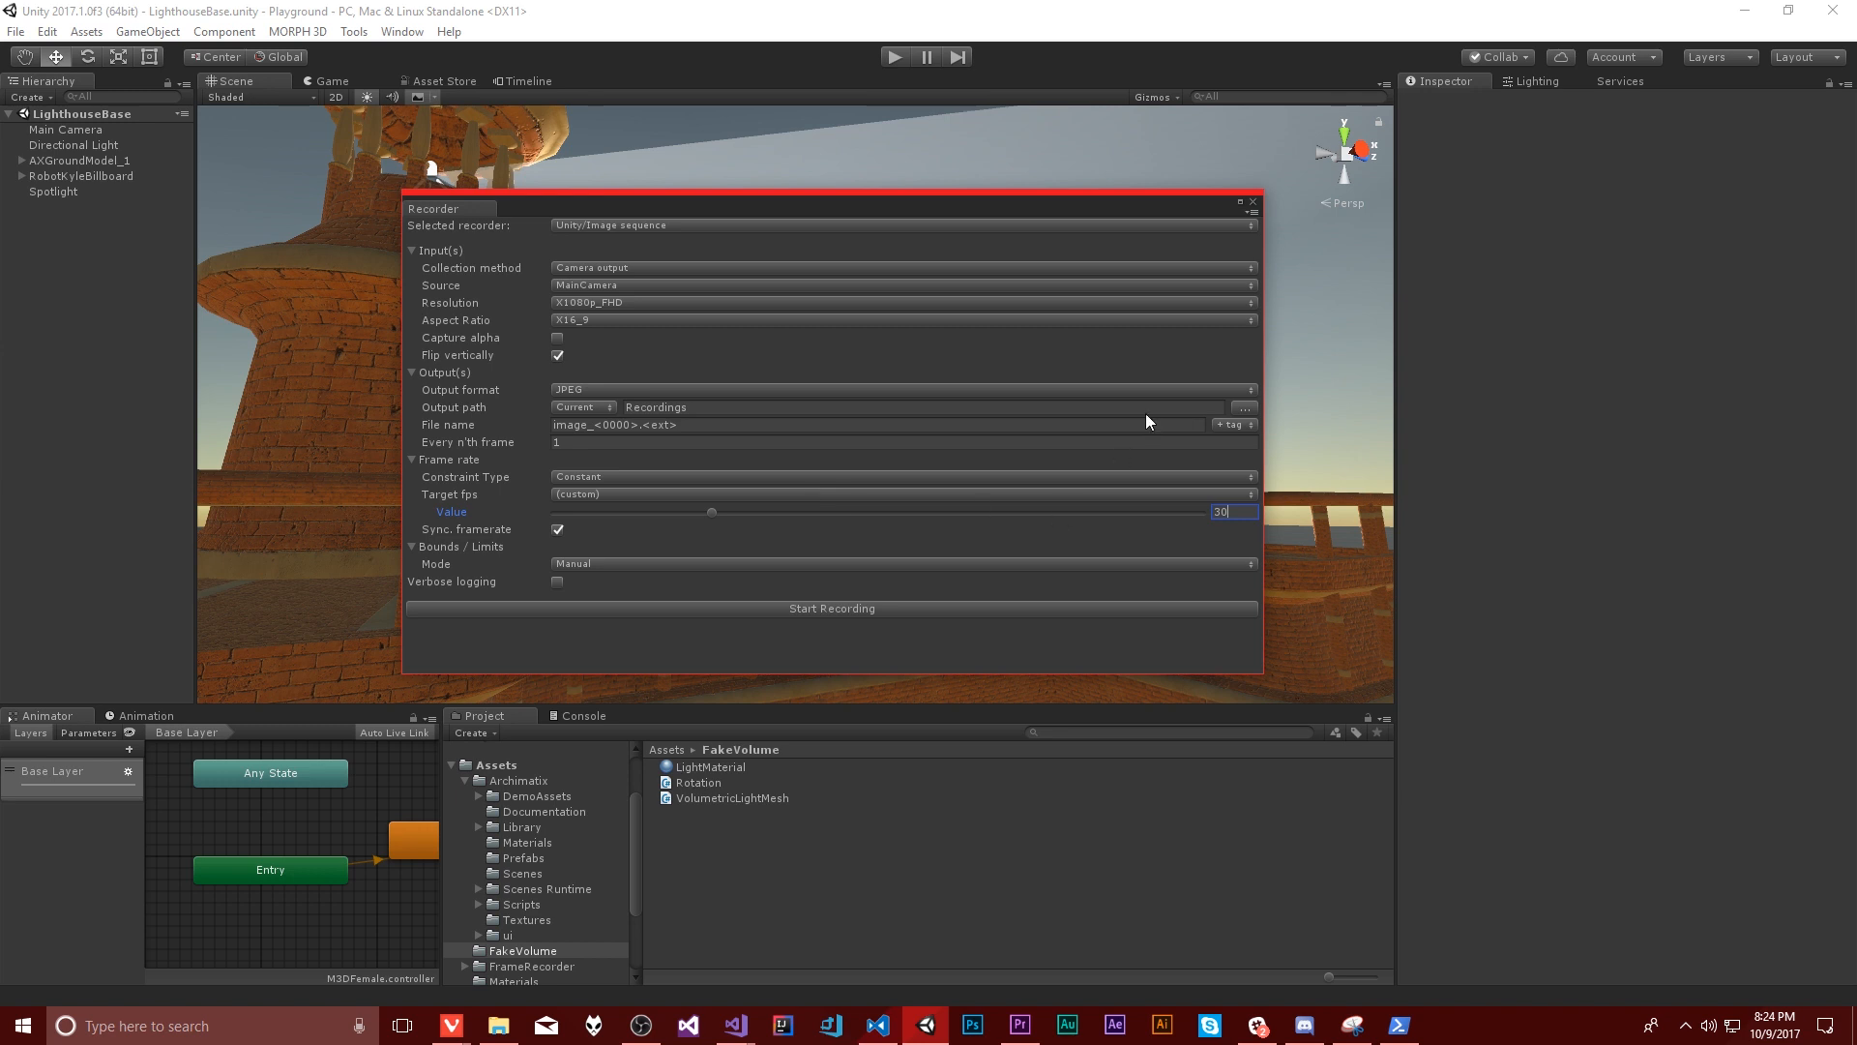
pyautogui.moveTo(661, 524)
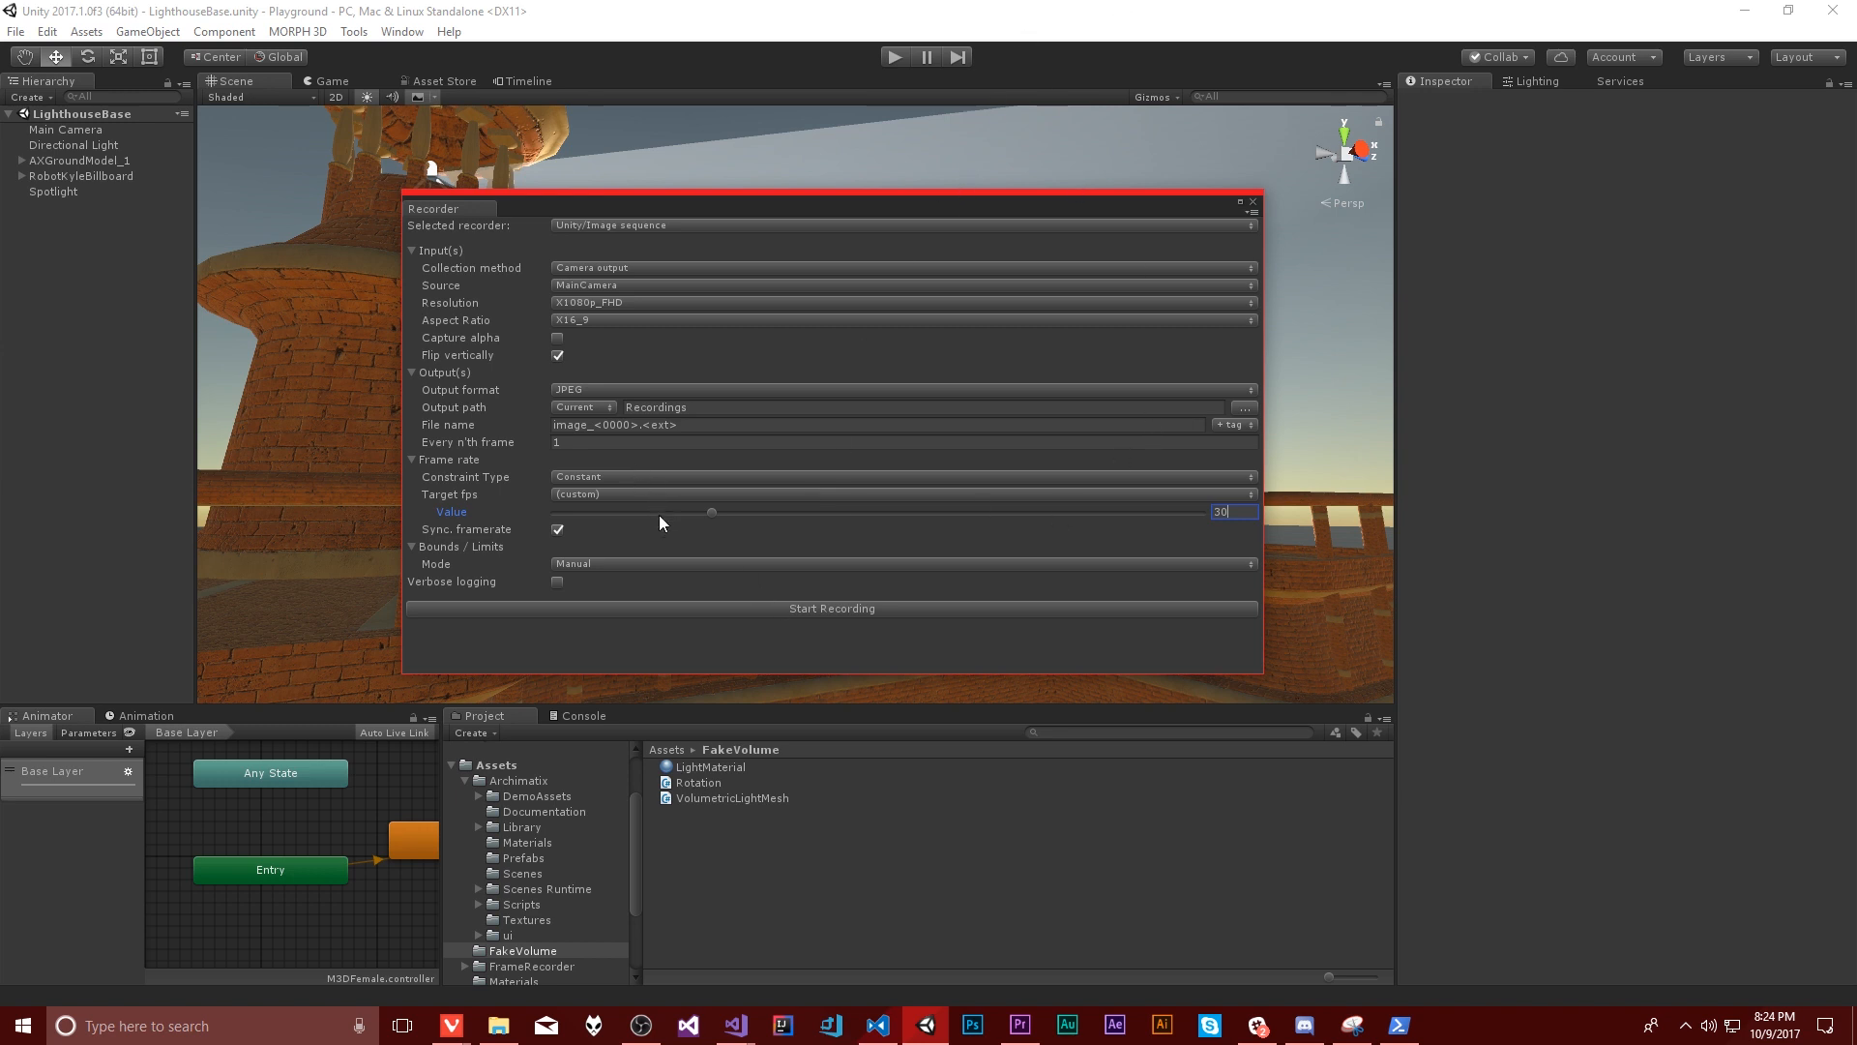
pyautogui.moveTo(704, 520)
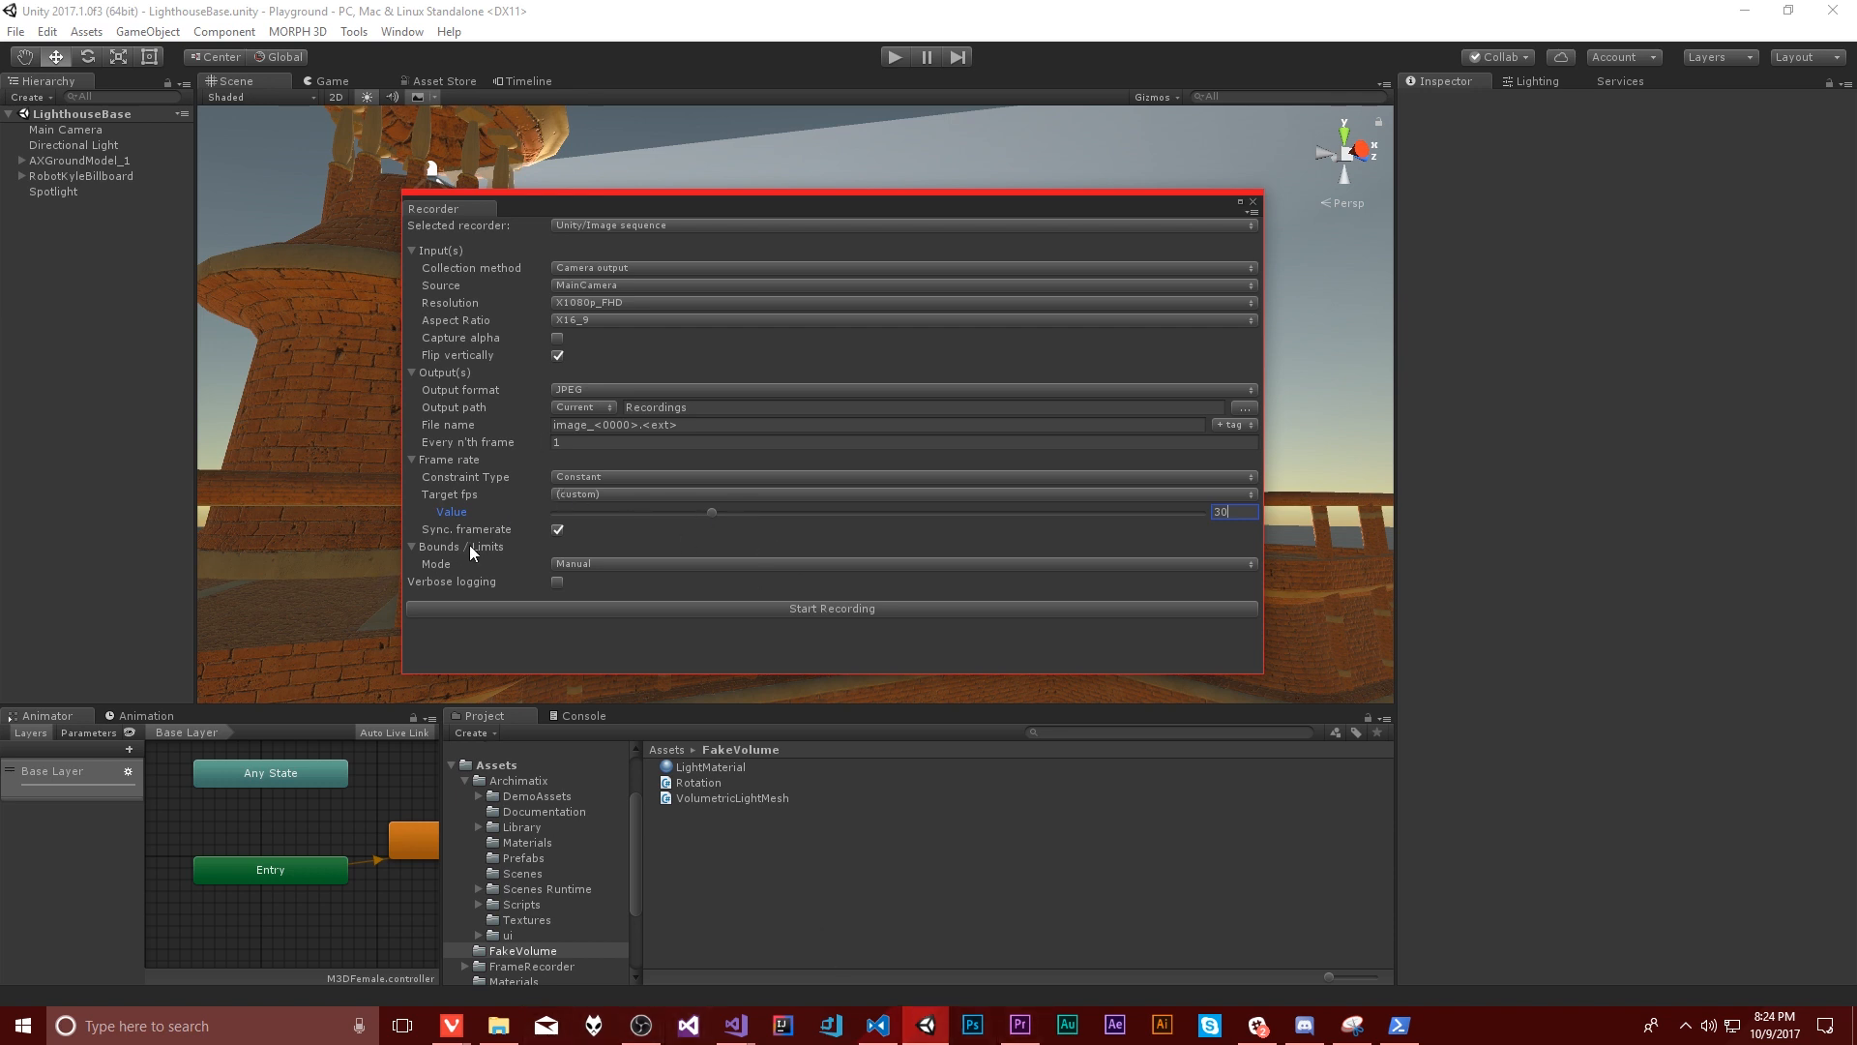
pyautogui.moveTo(451, 520)
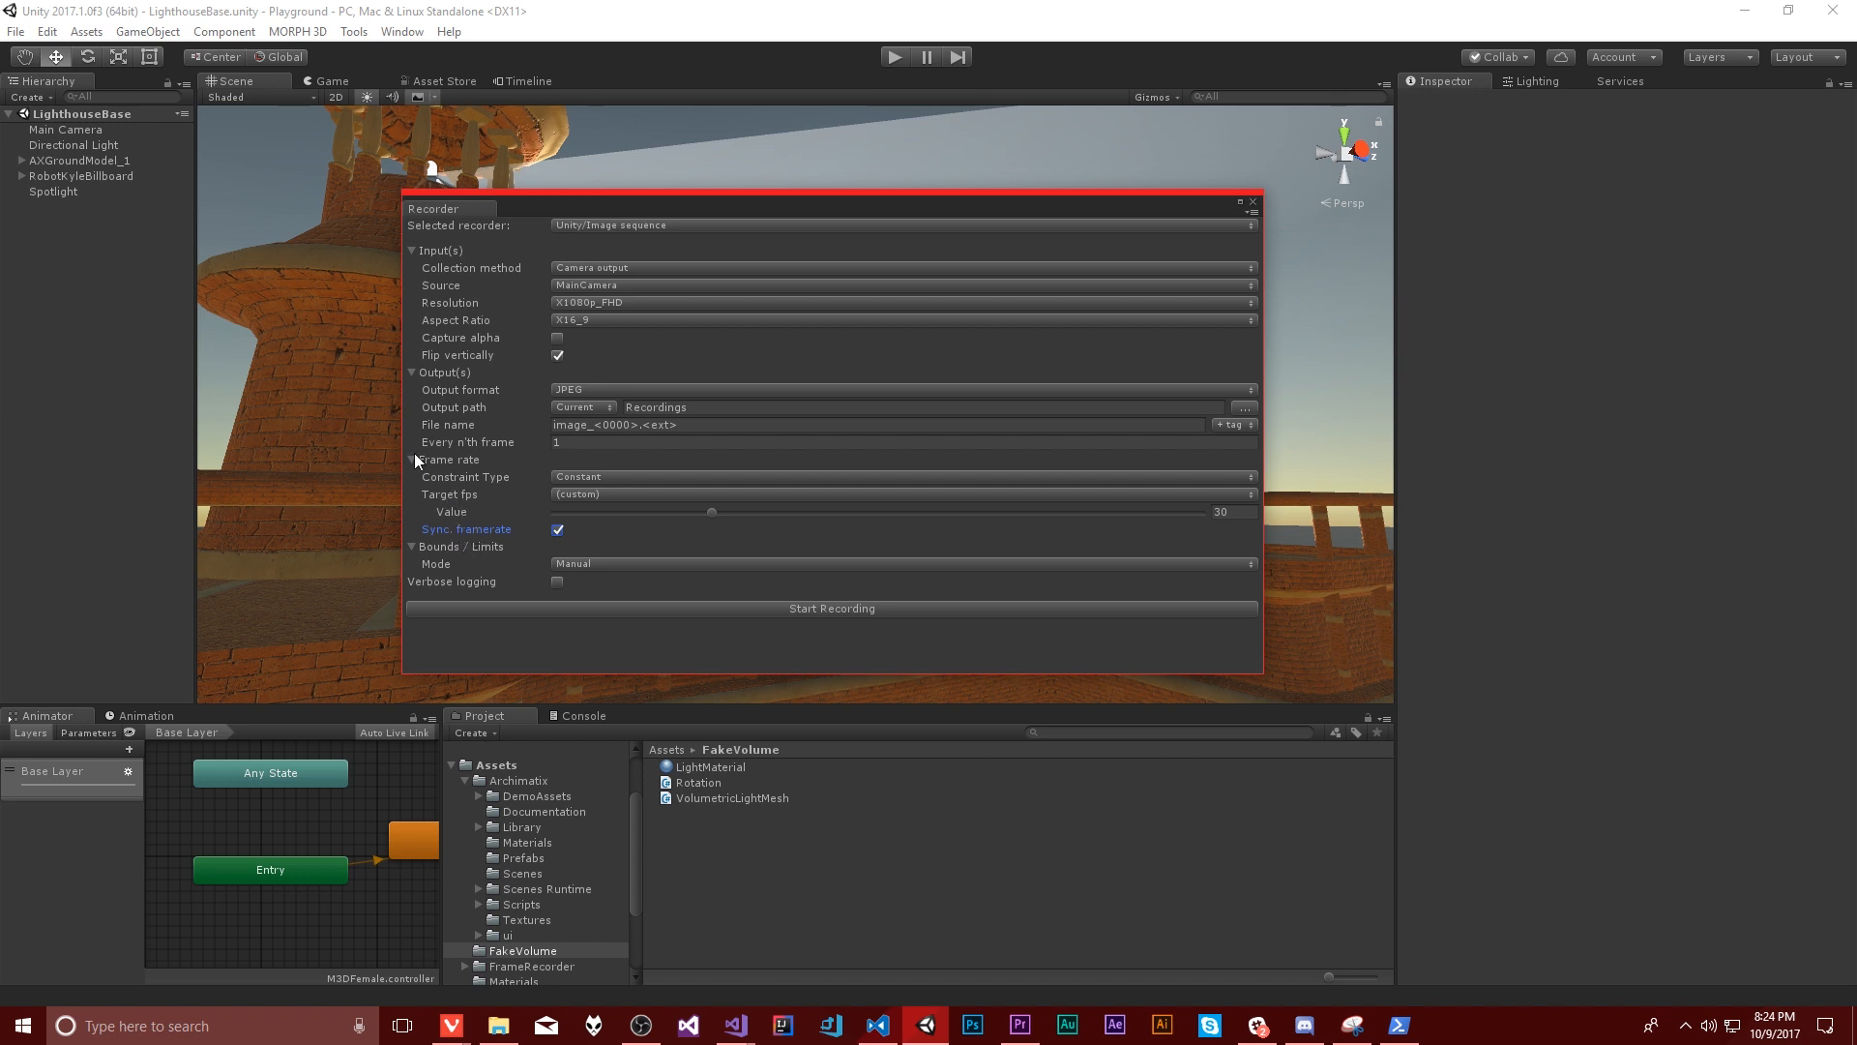
pyautogui.moveTo(360, 541)
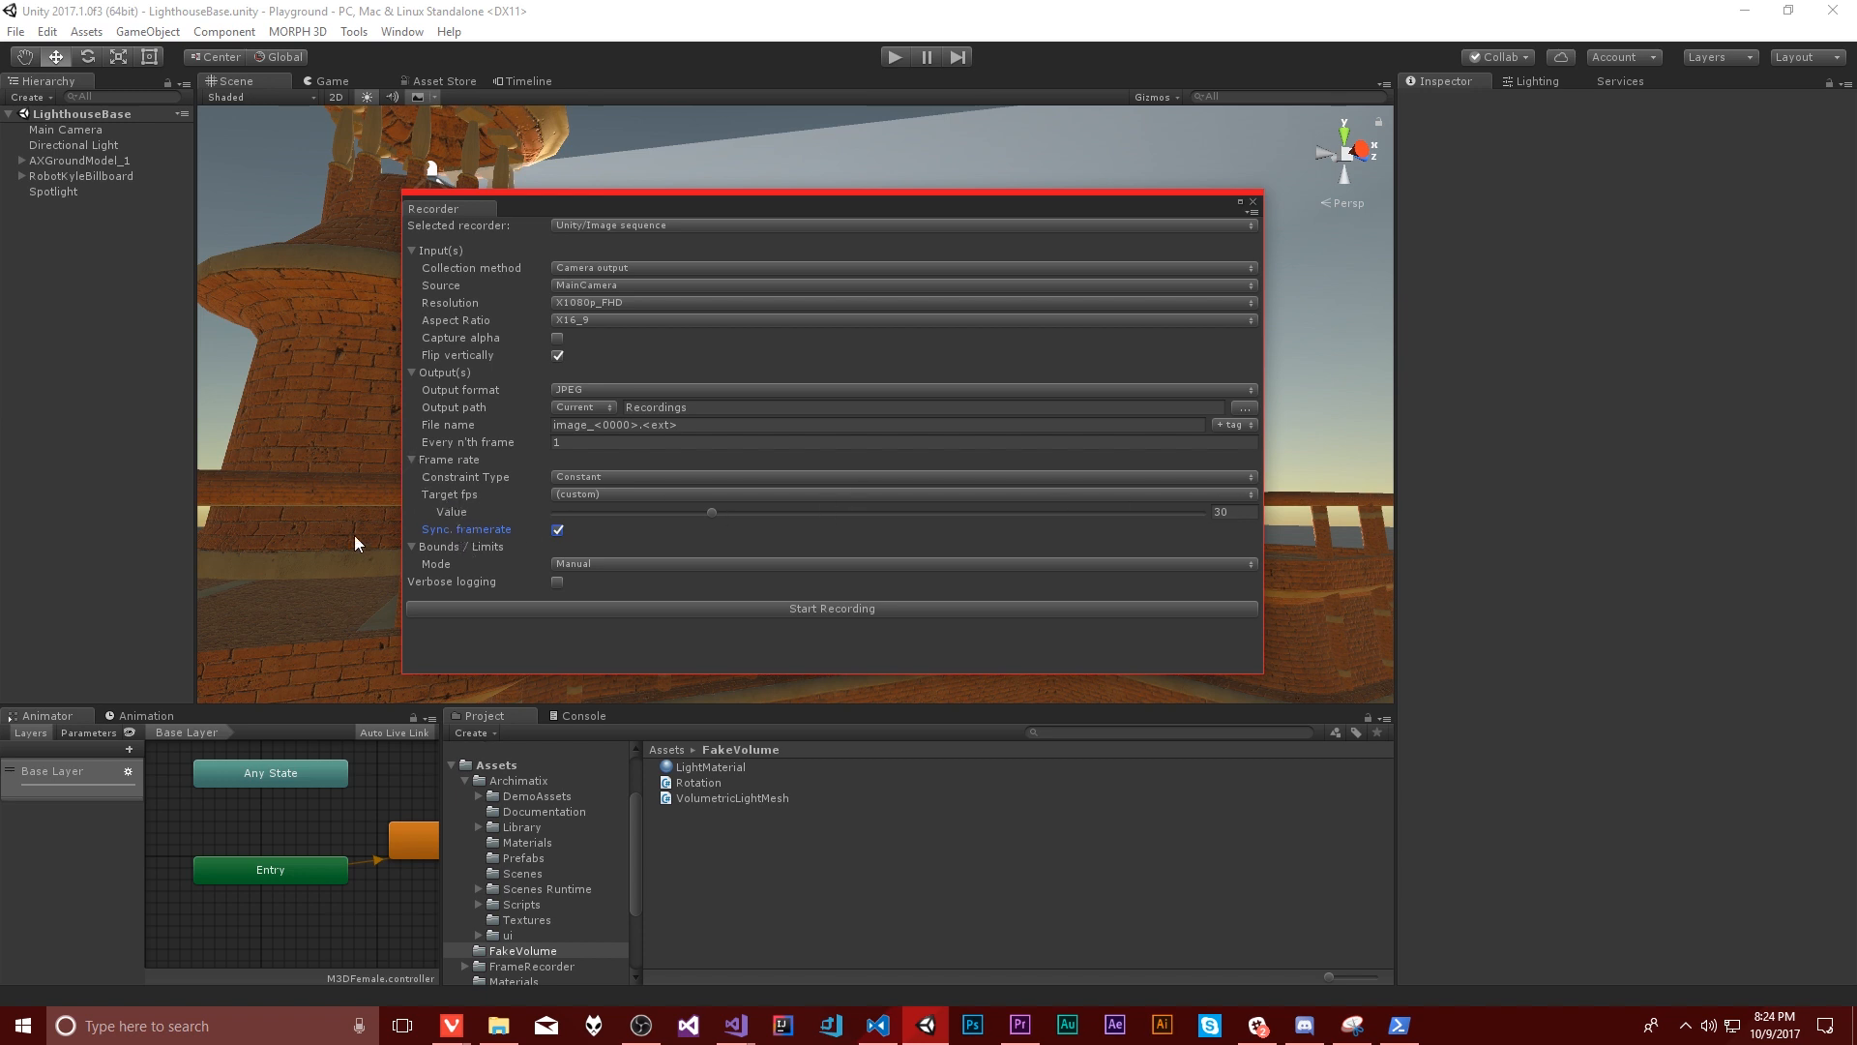
pyautogui.moveTo(897, 344)
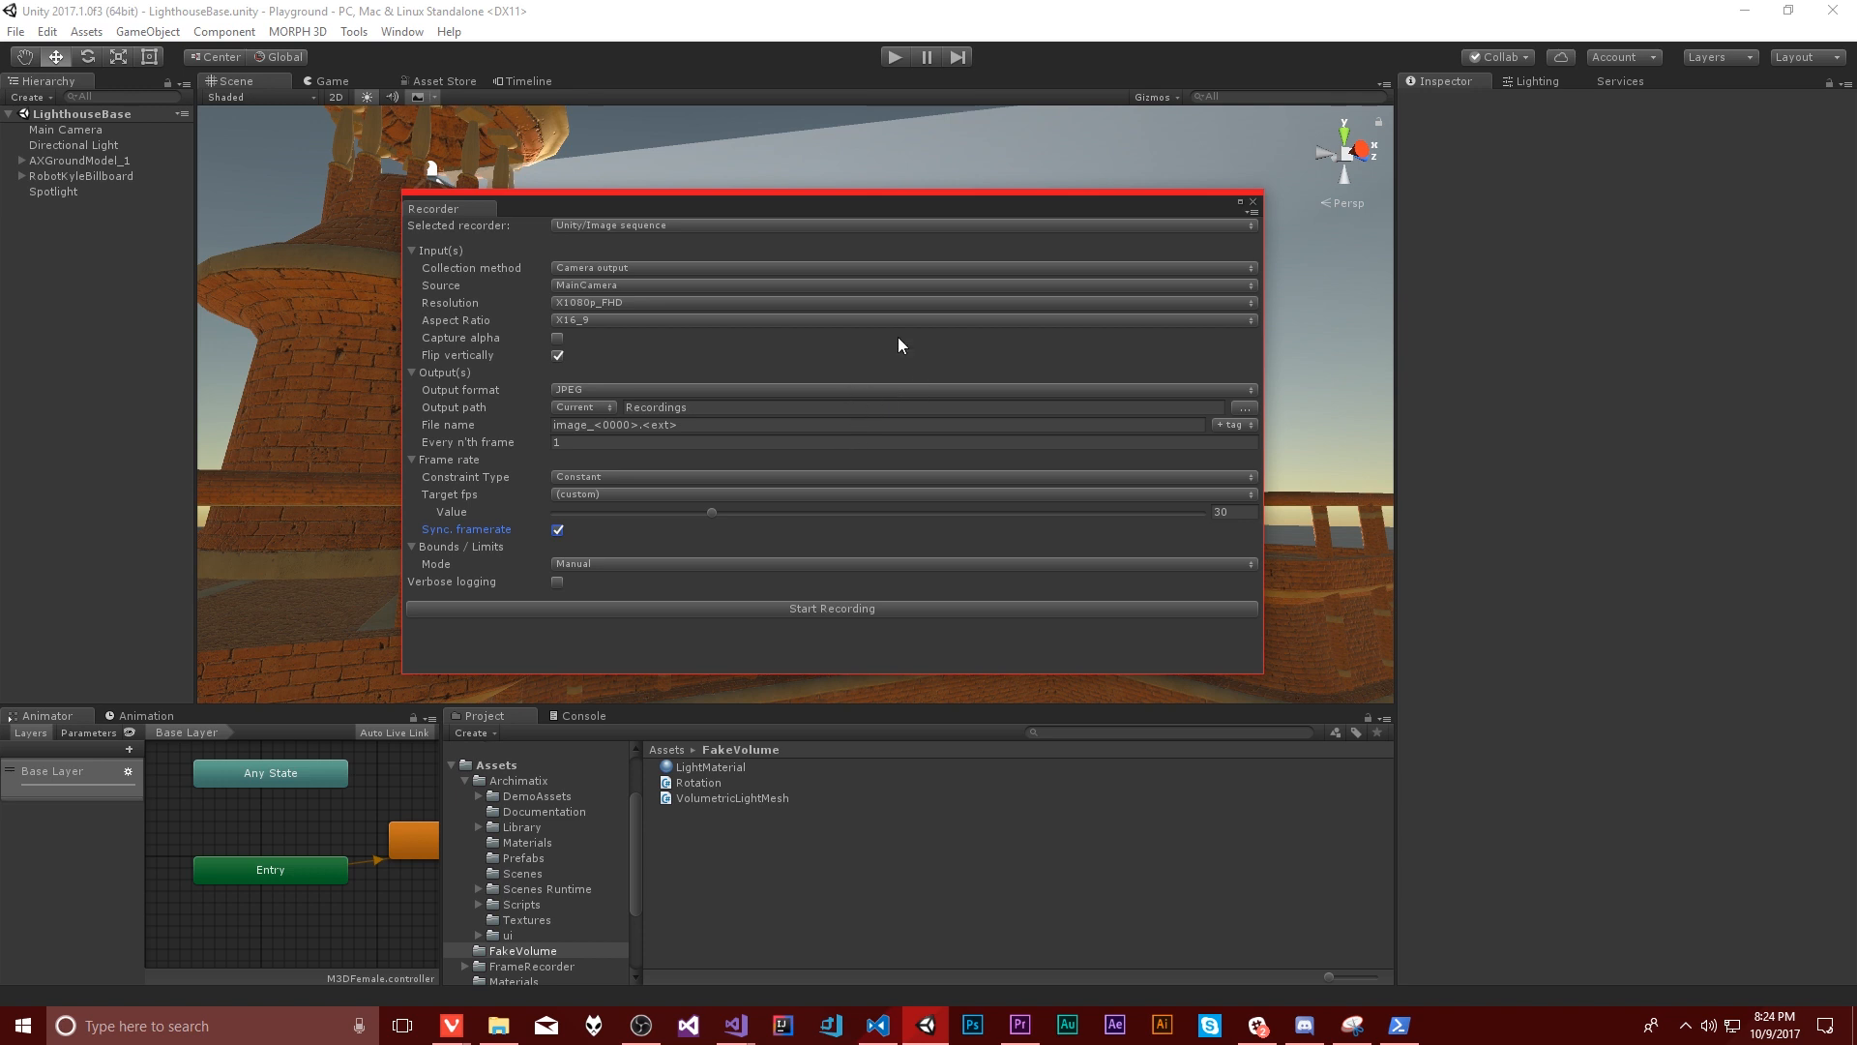
pyautogui.moveTo(482, 545)
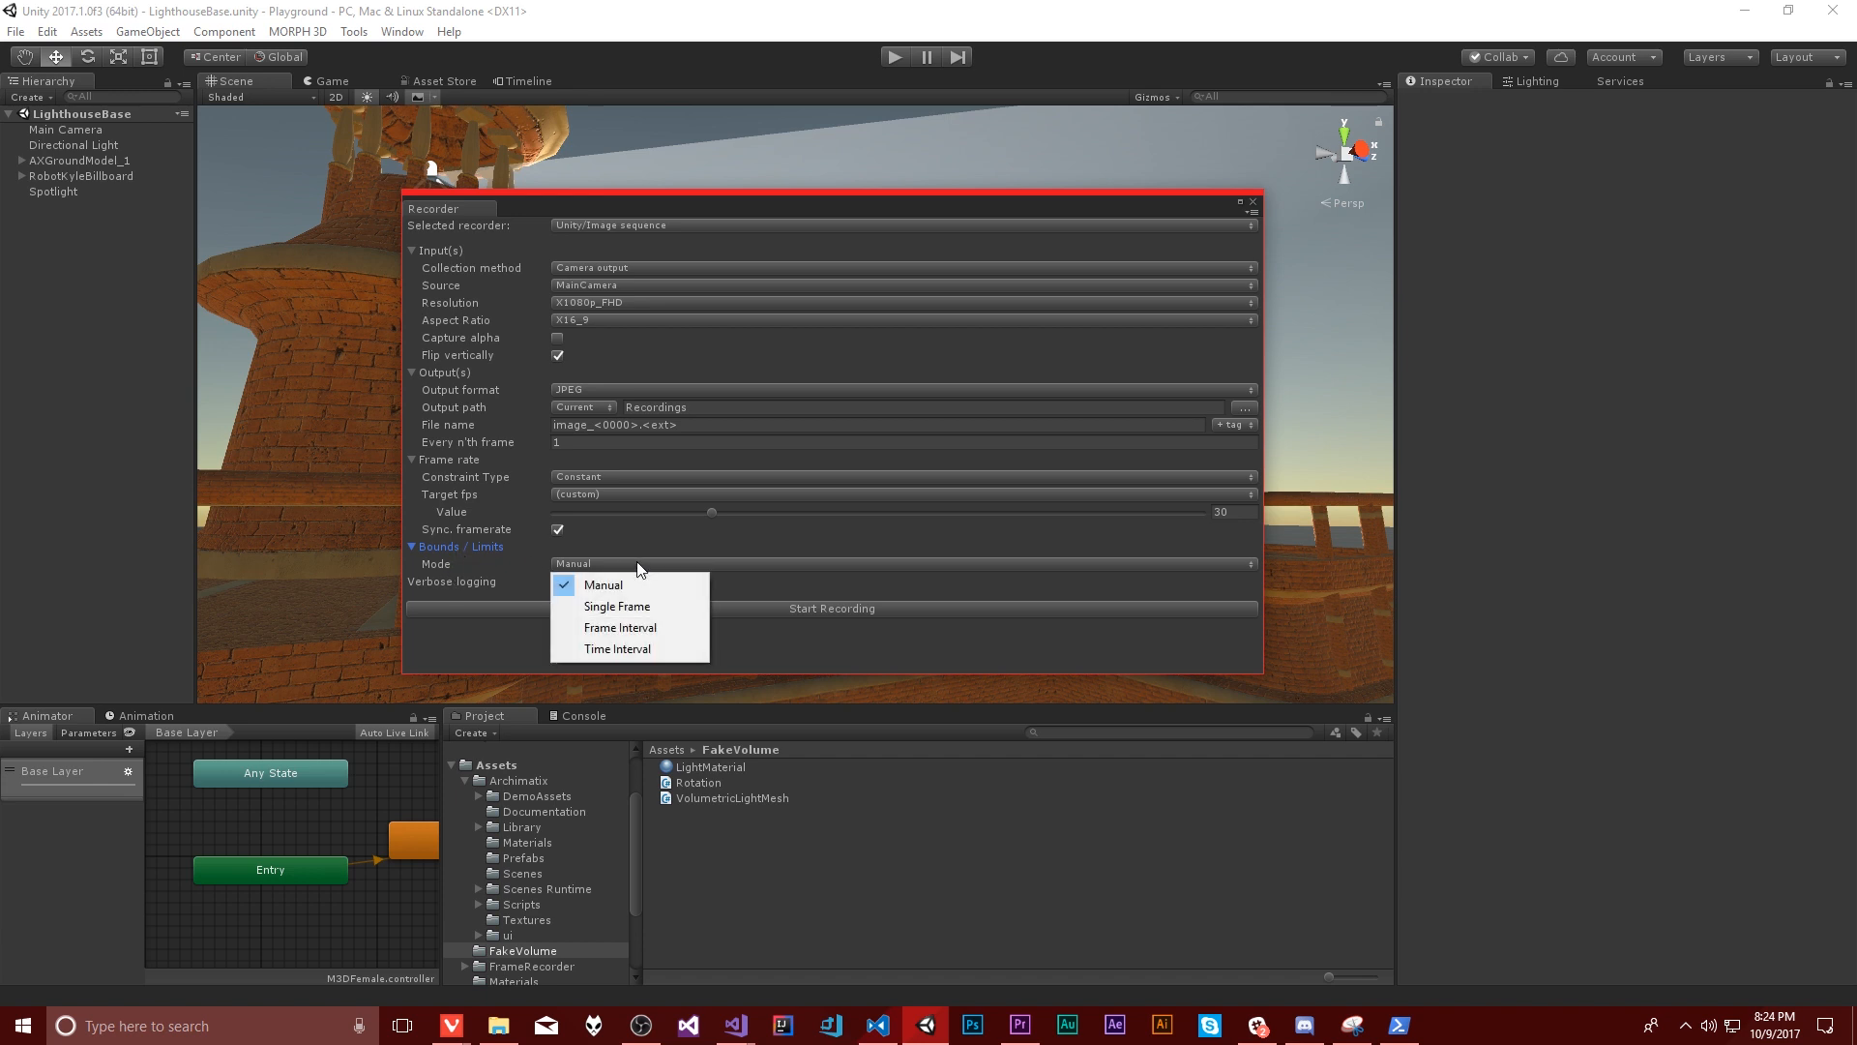
pyautogui.click(601, 584)
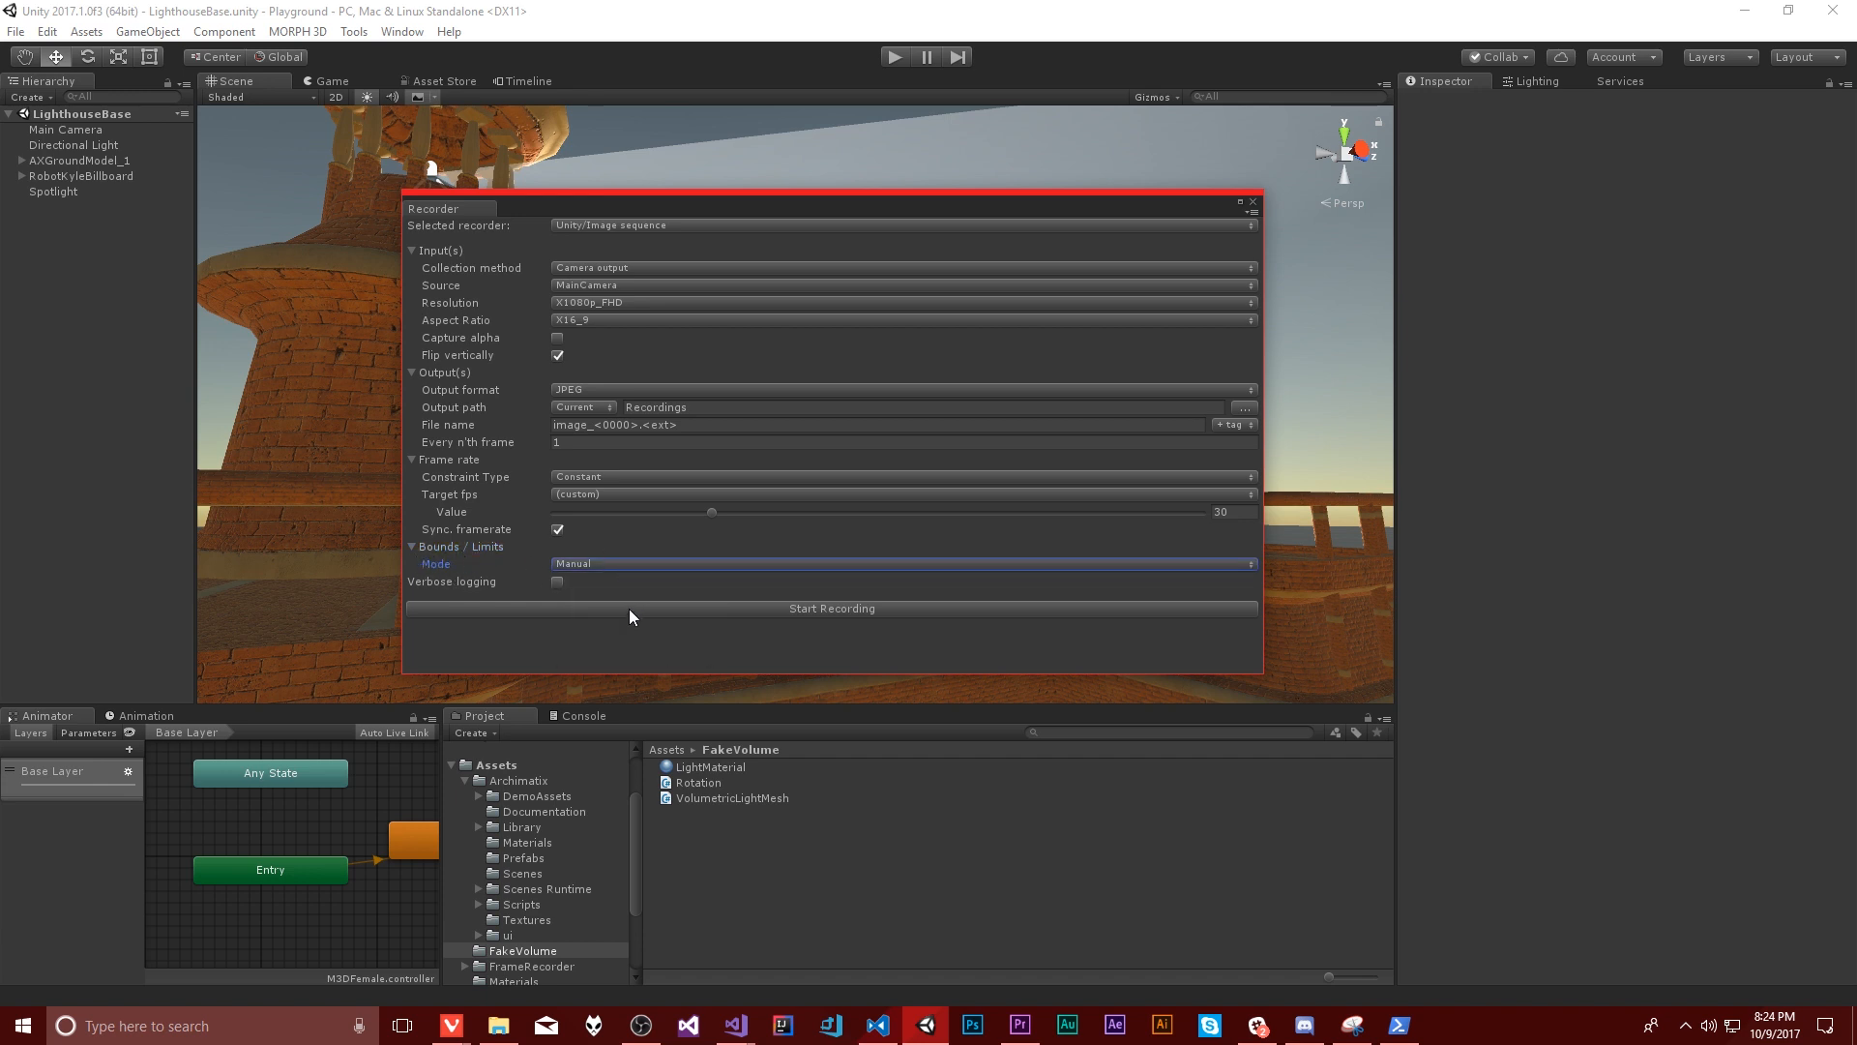
pyautogui.click(899, 563)
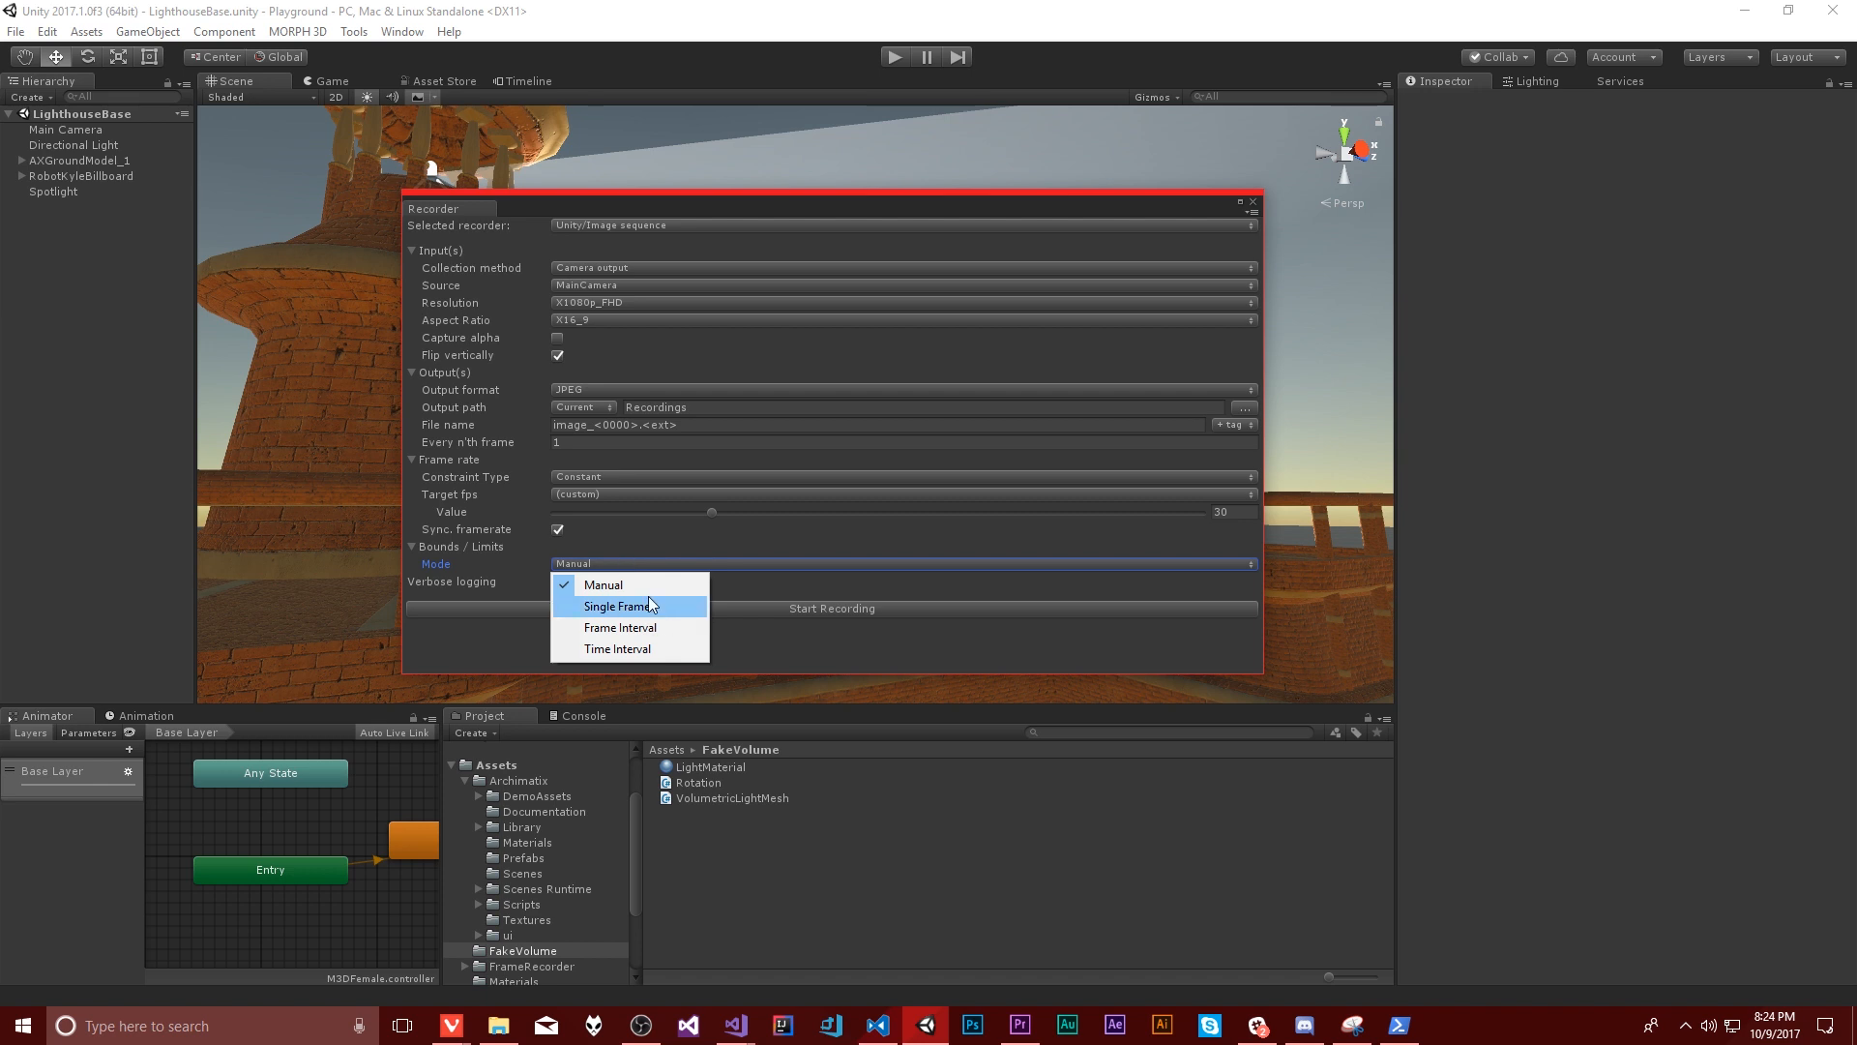
pyautogui.moveTo(604, 585)
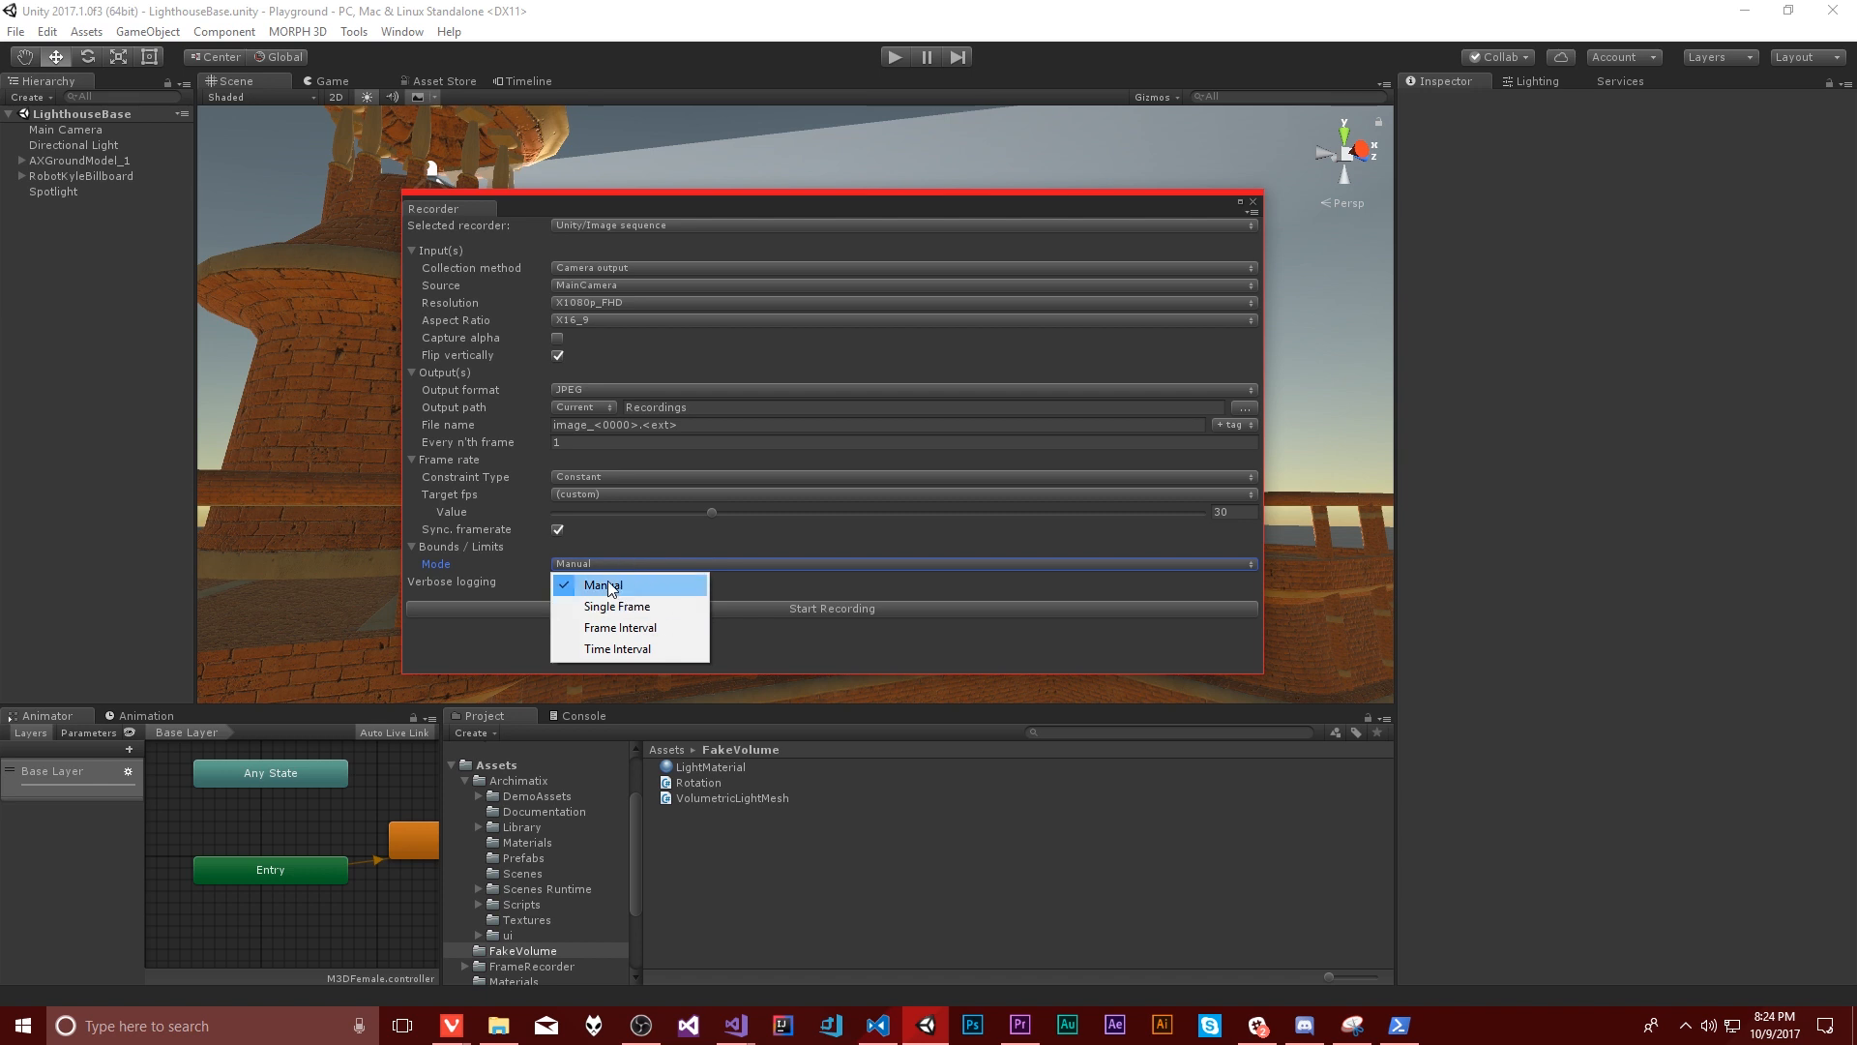
pyautogui.moveTo(486, 662)
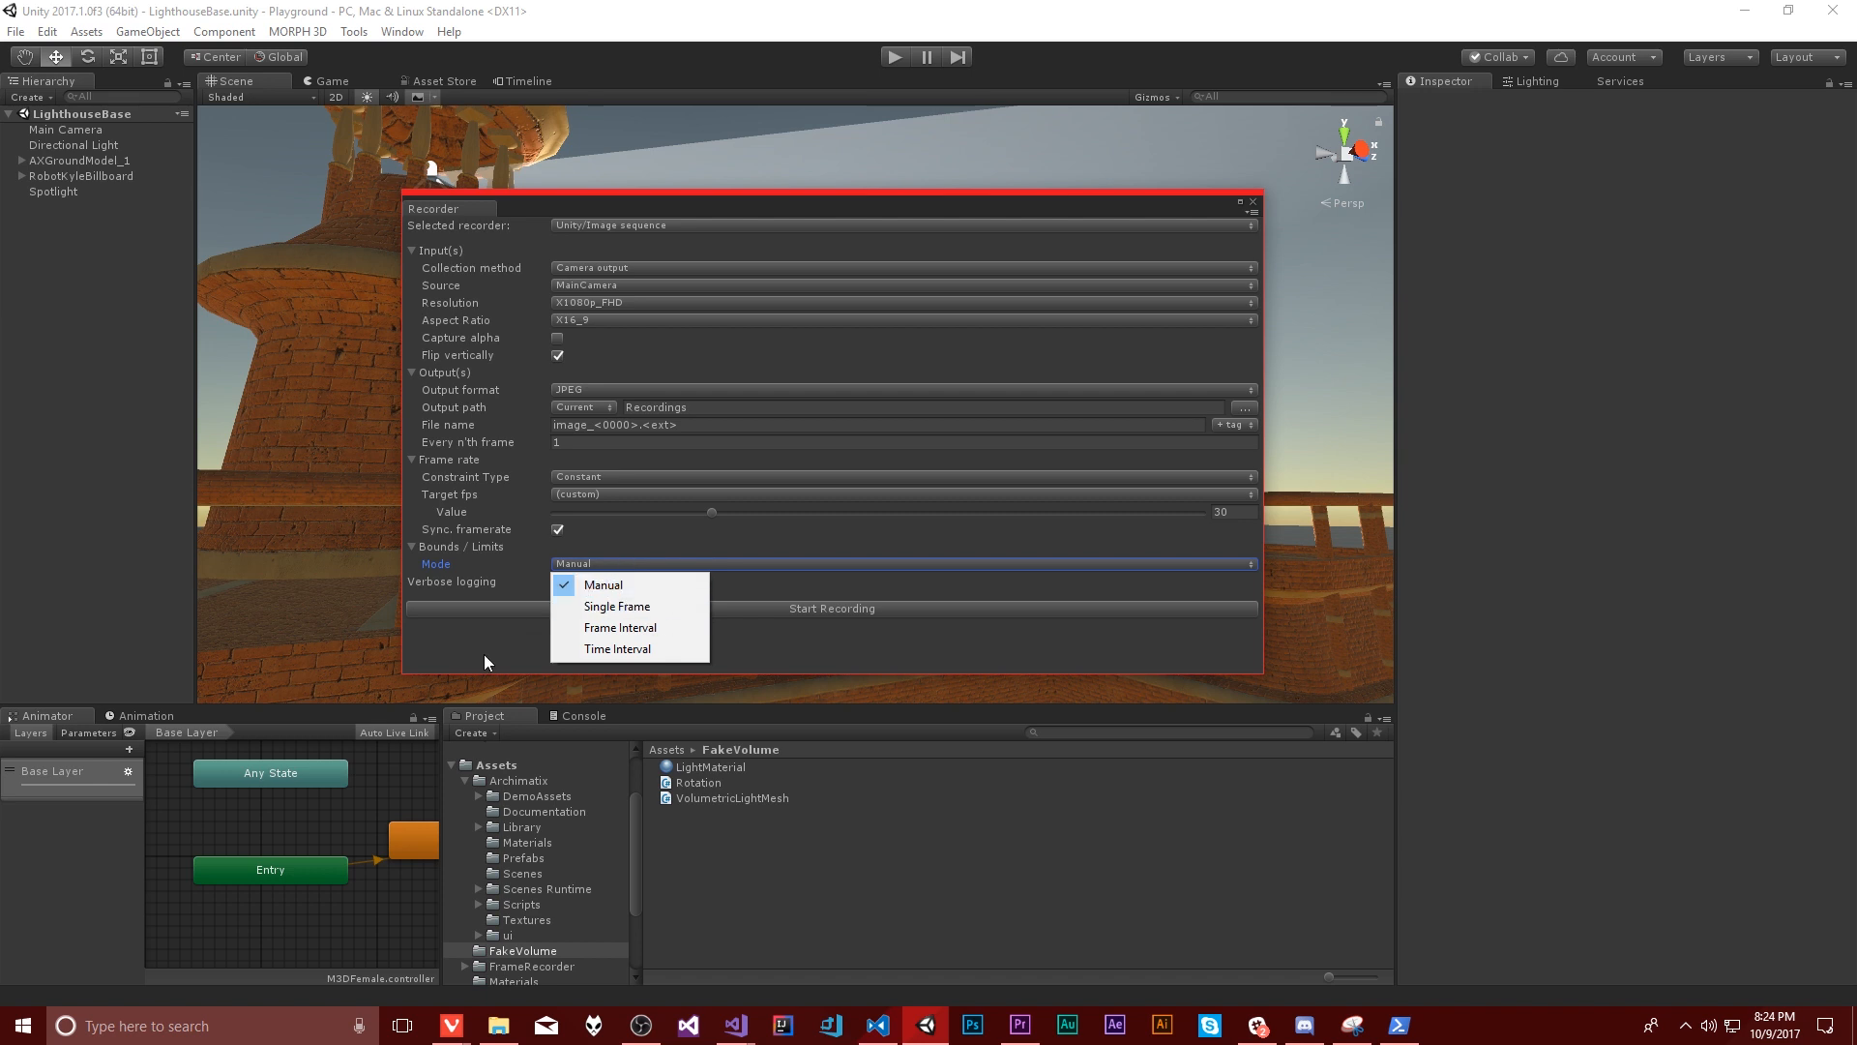
pyautogui.moveTo(617, 605)
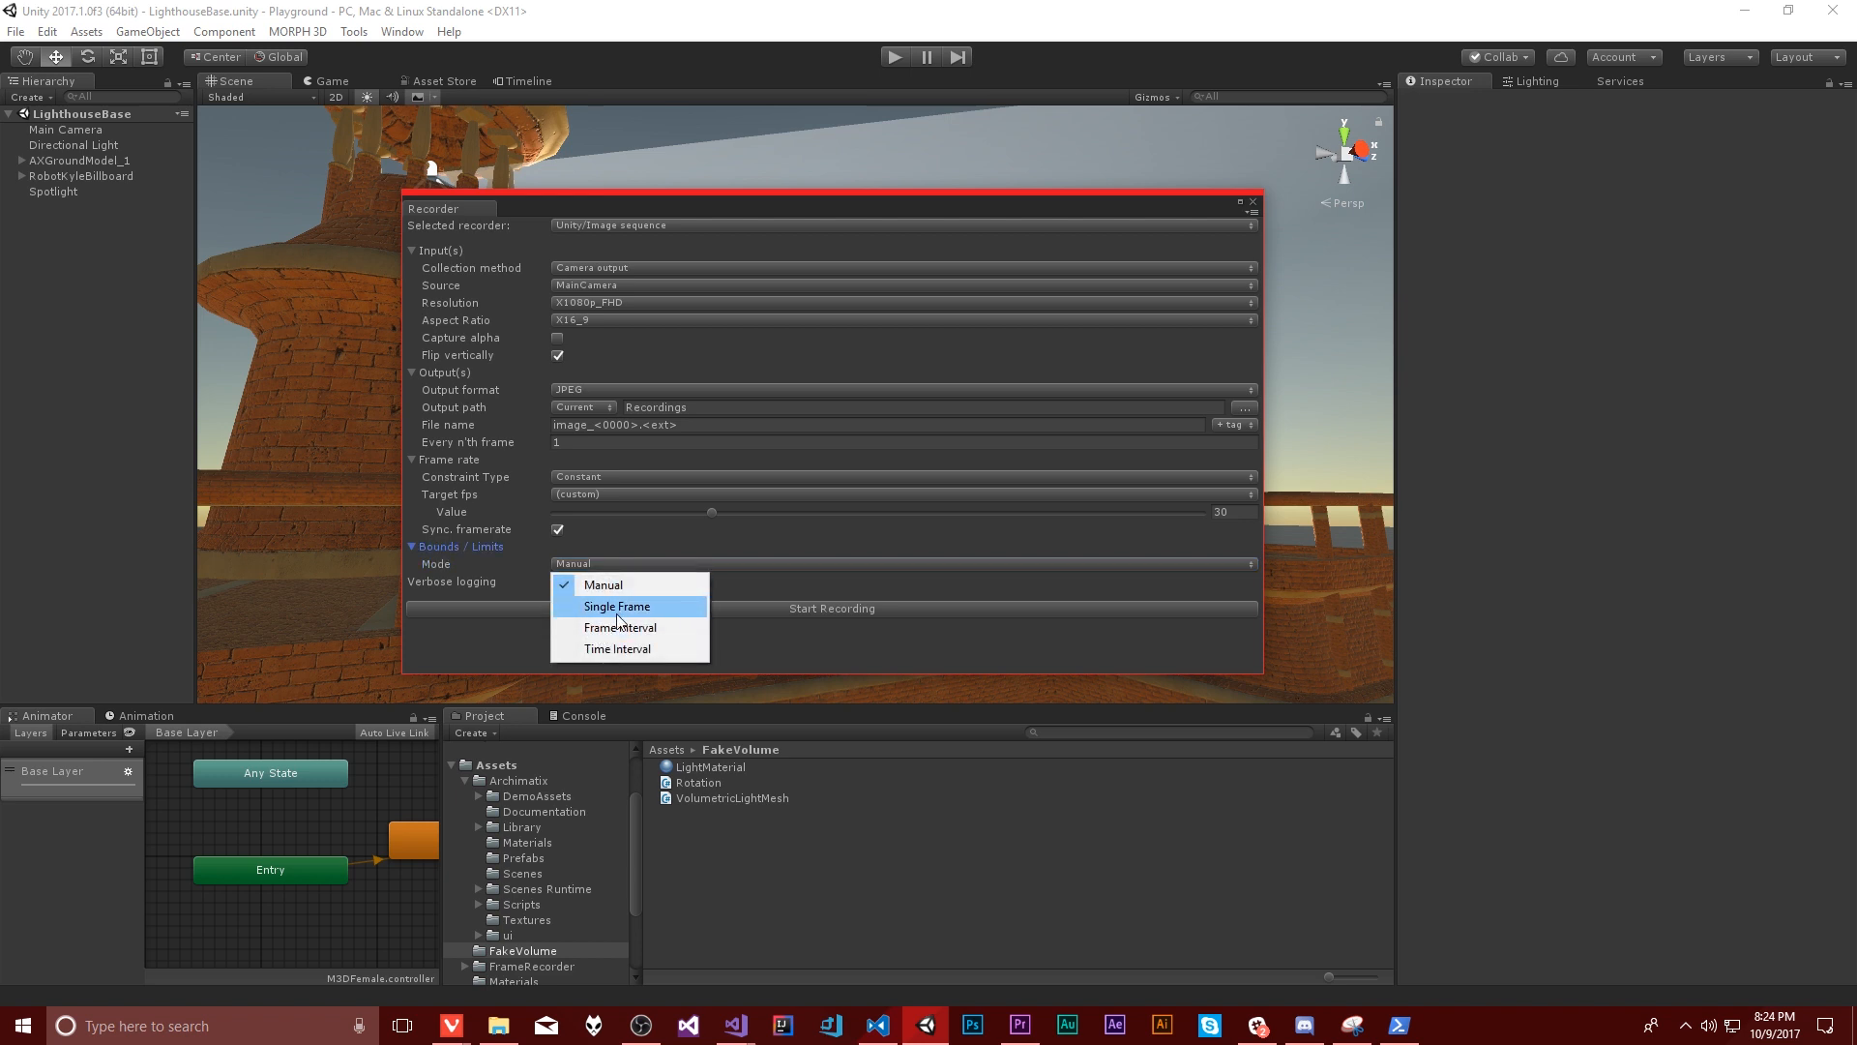
pyautogui.click(615, 605)
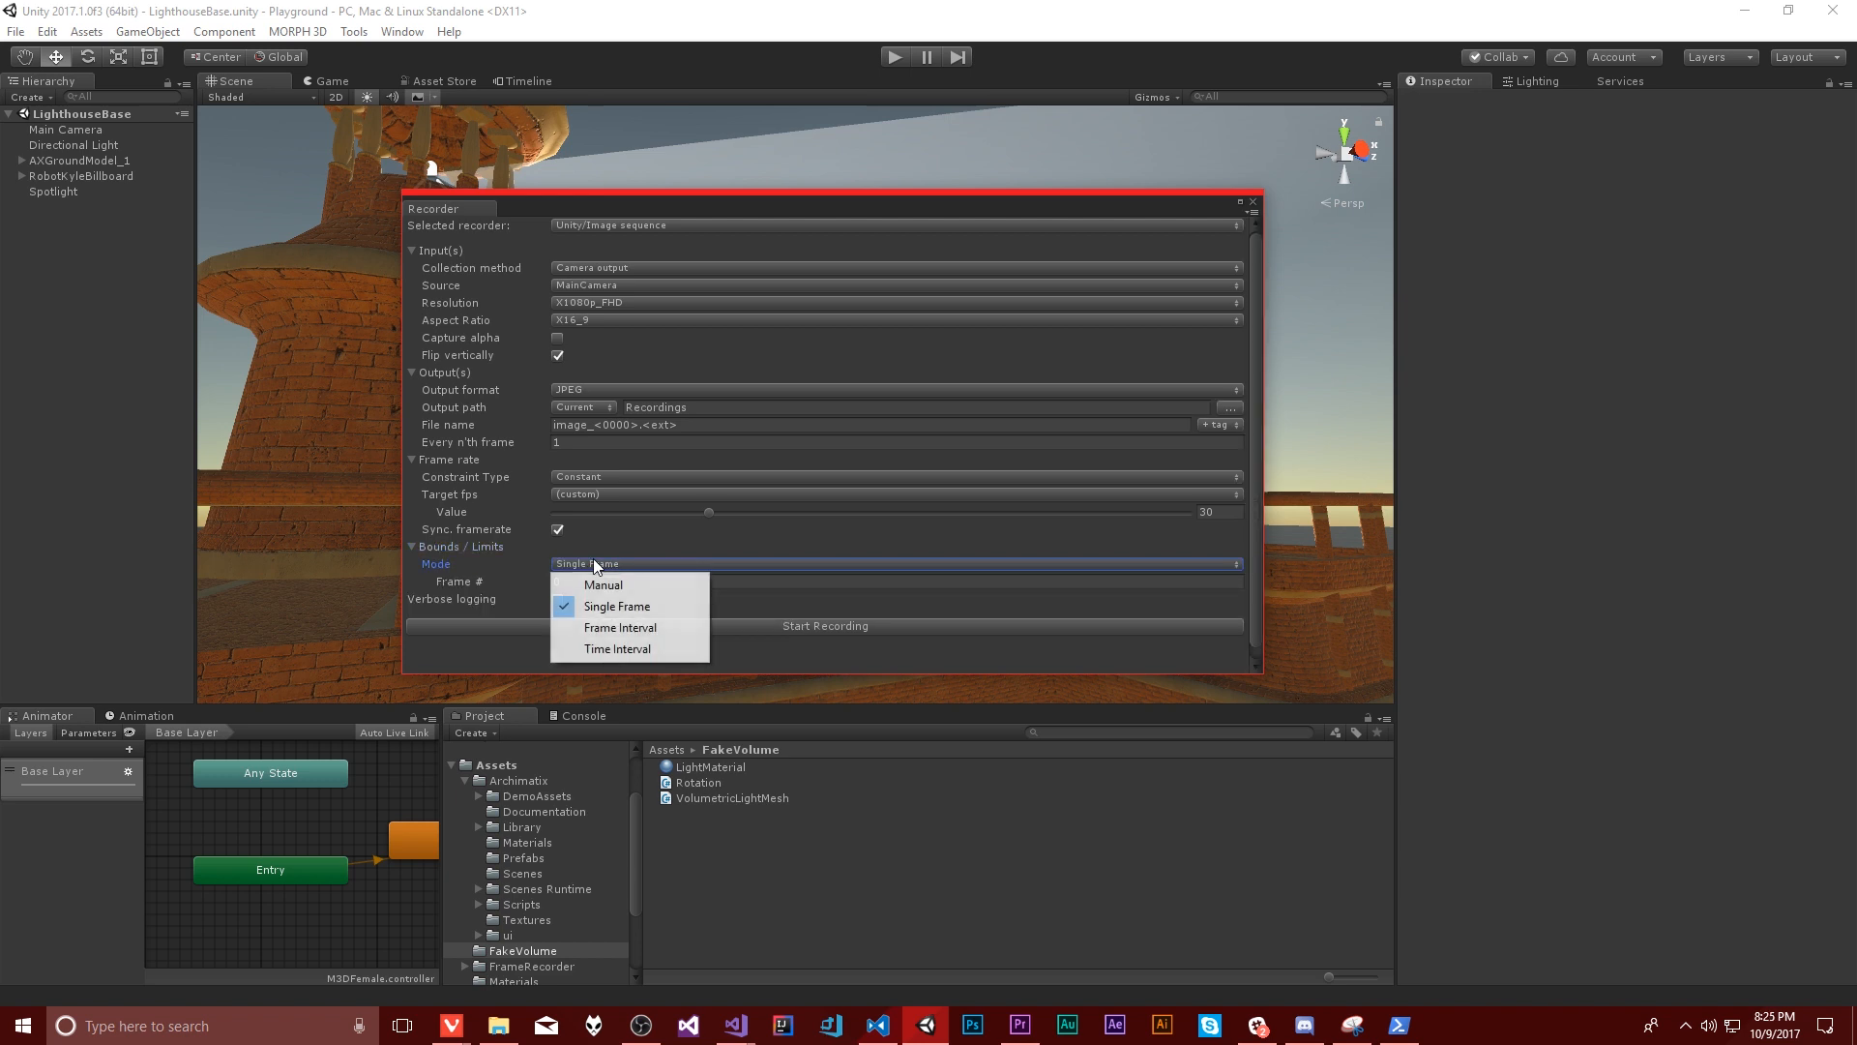
pyautogui.click(619, 627)
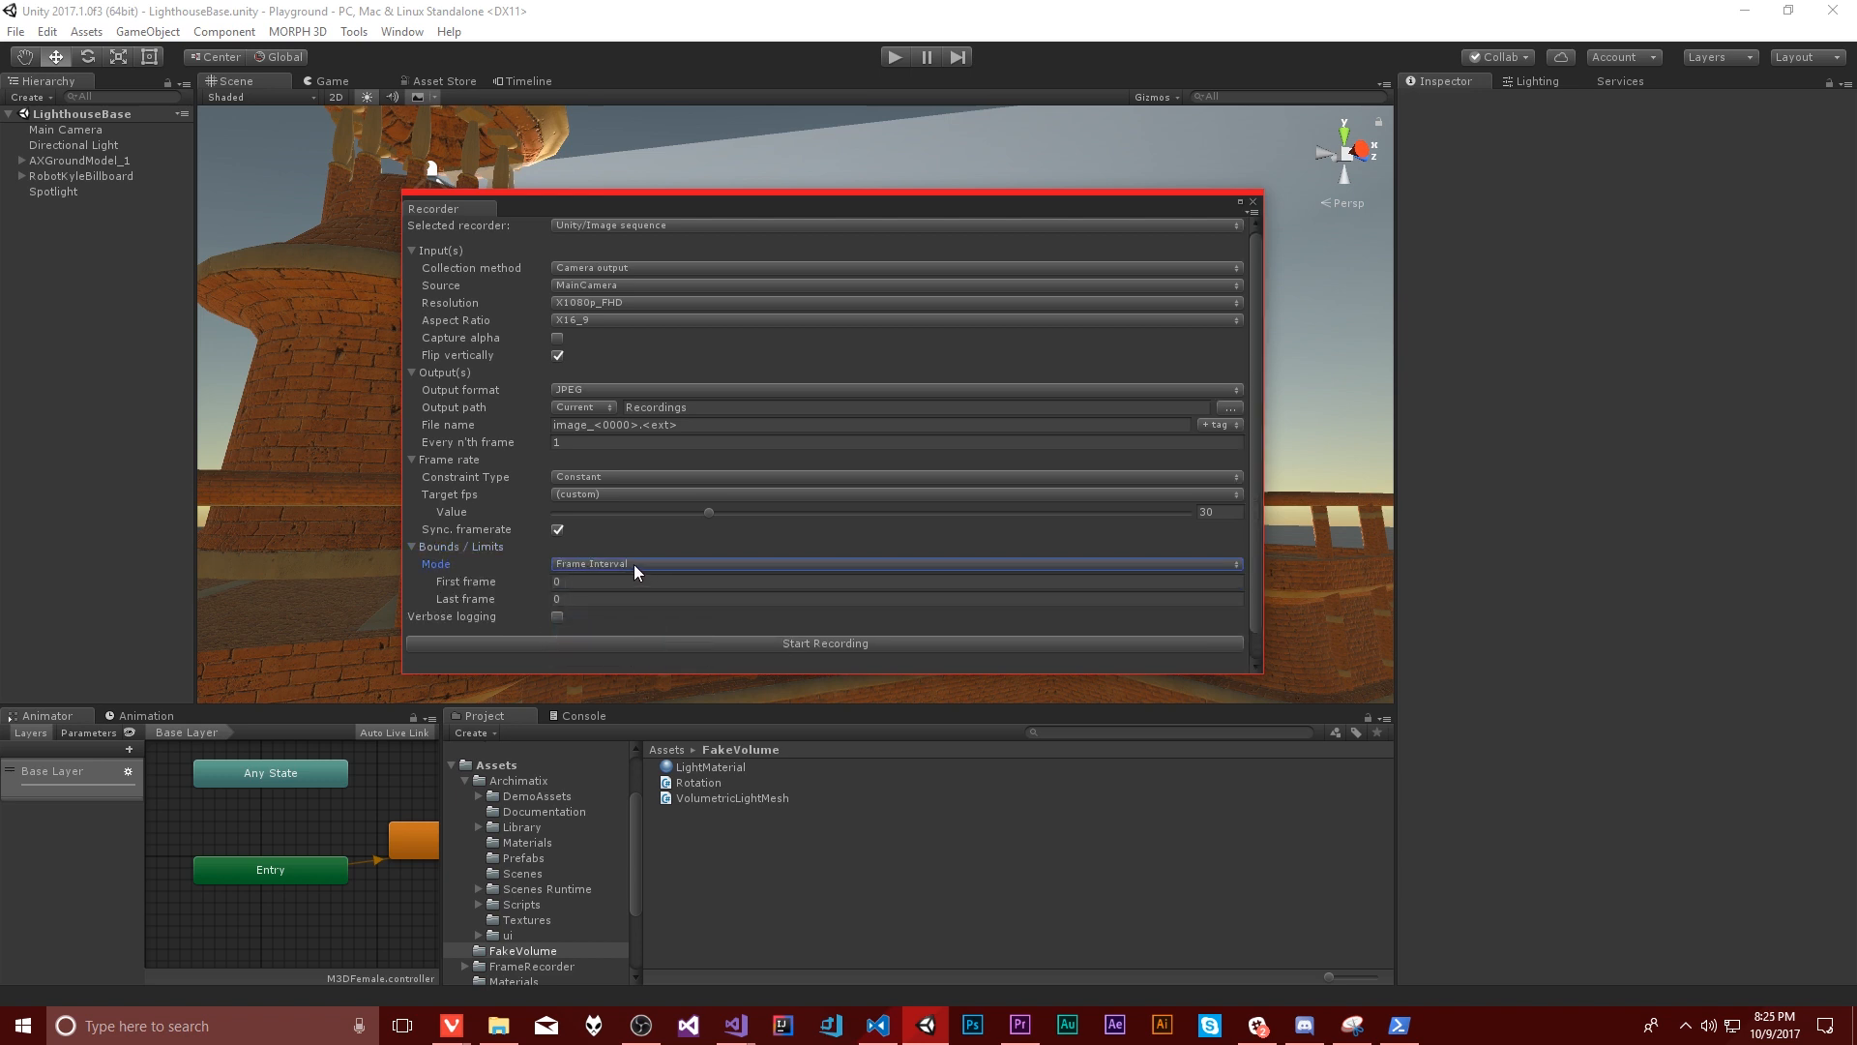
pyautogui.click(892, 562)
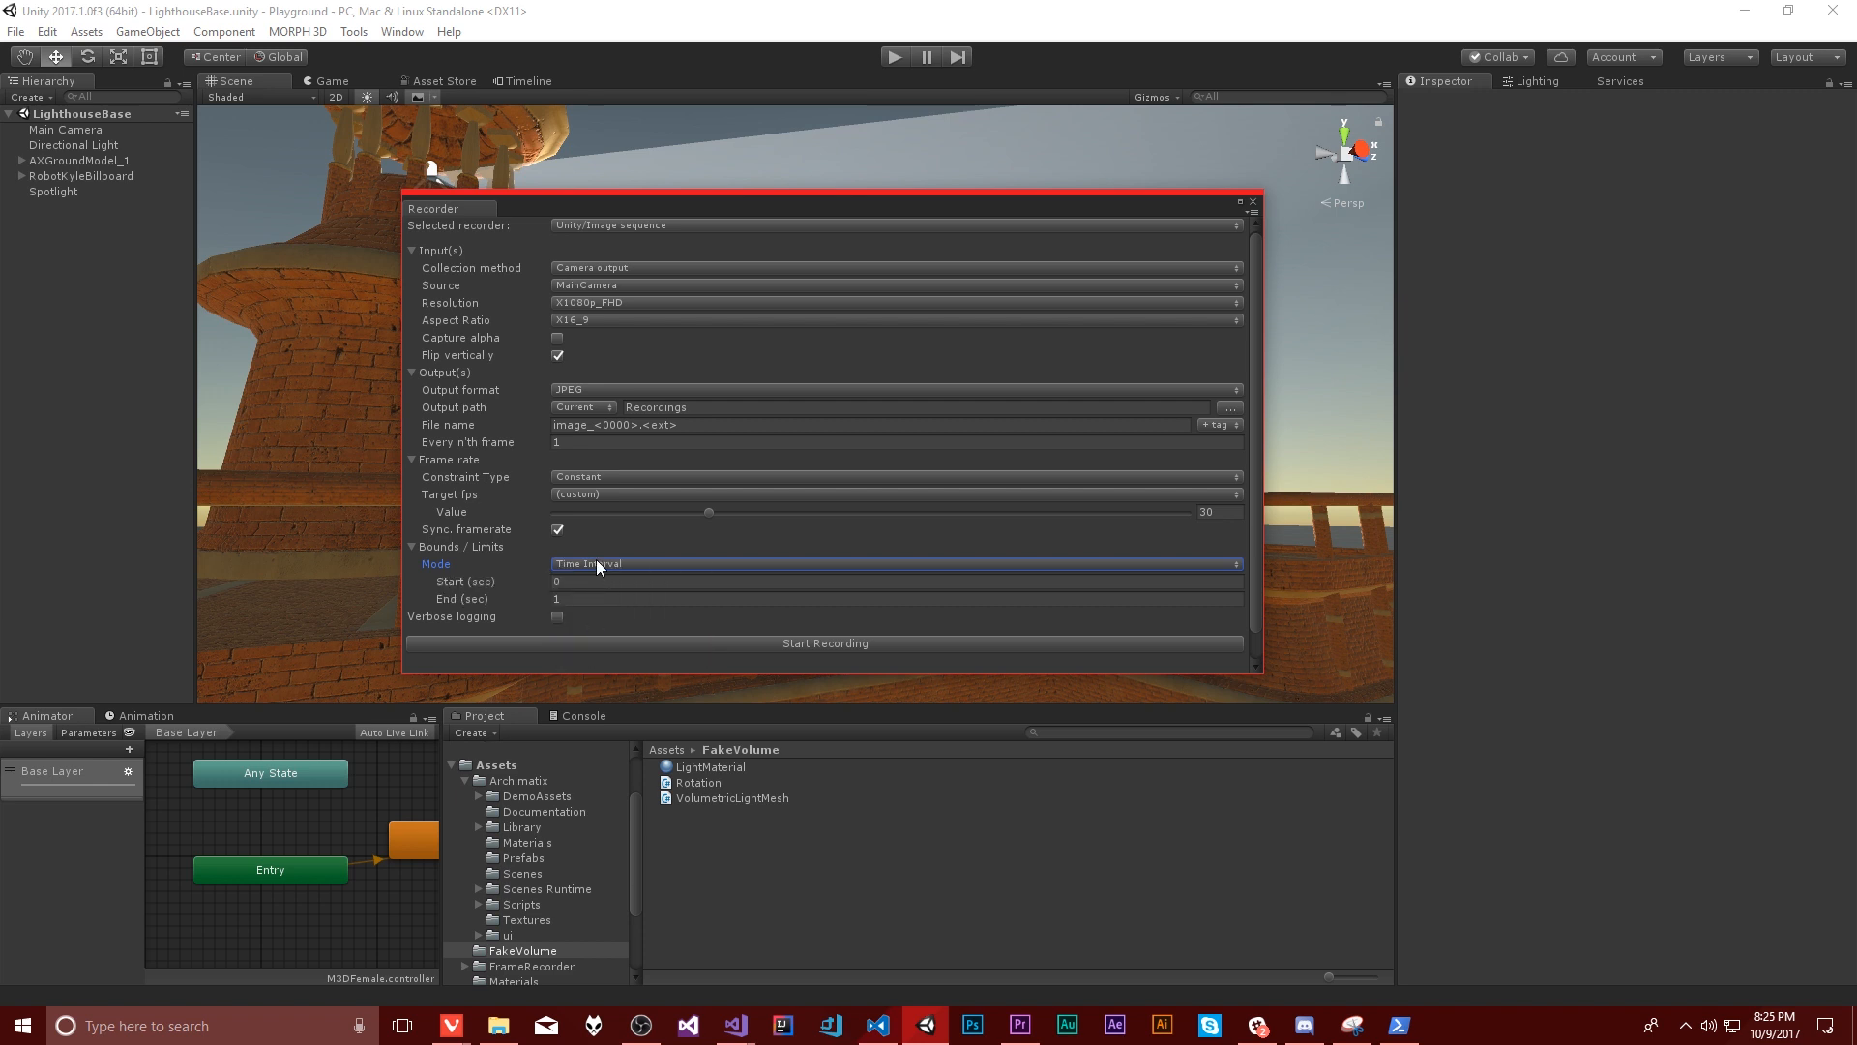
pyautogui.click(894, 563)
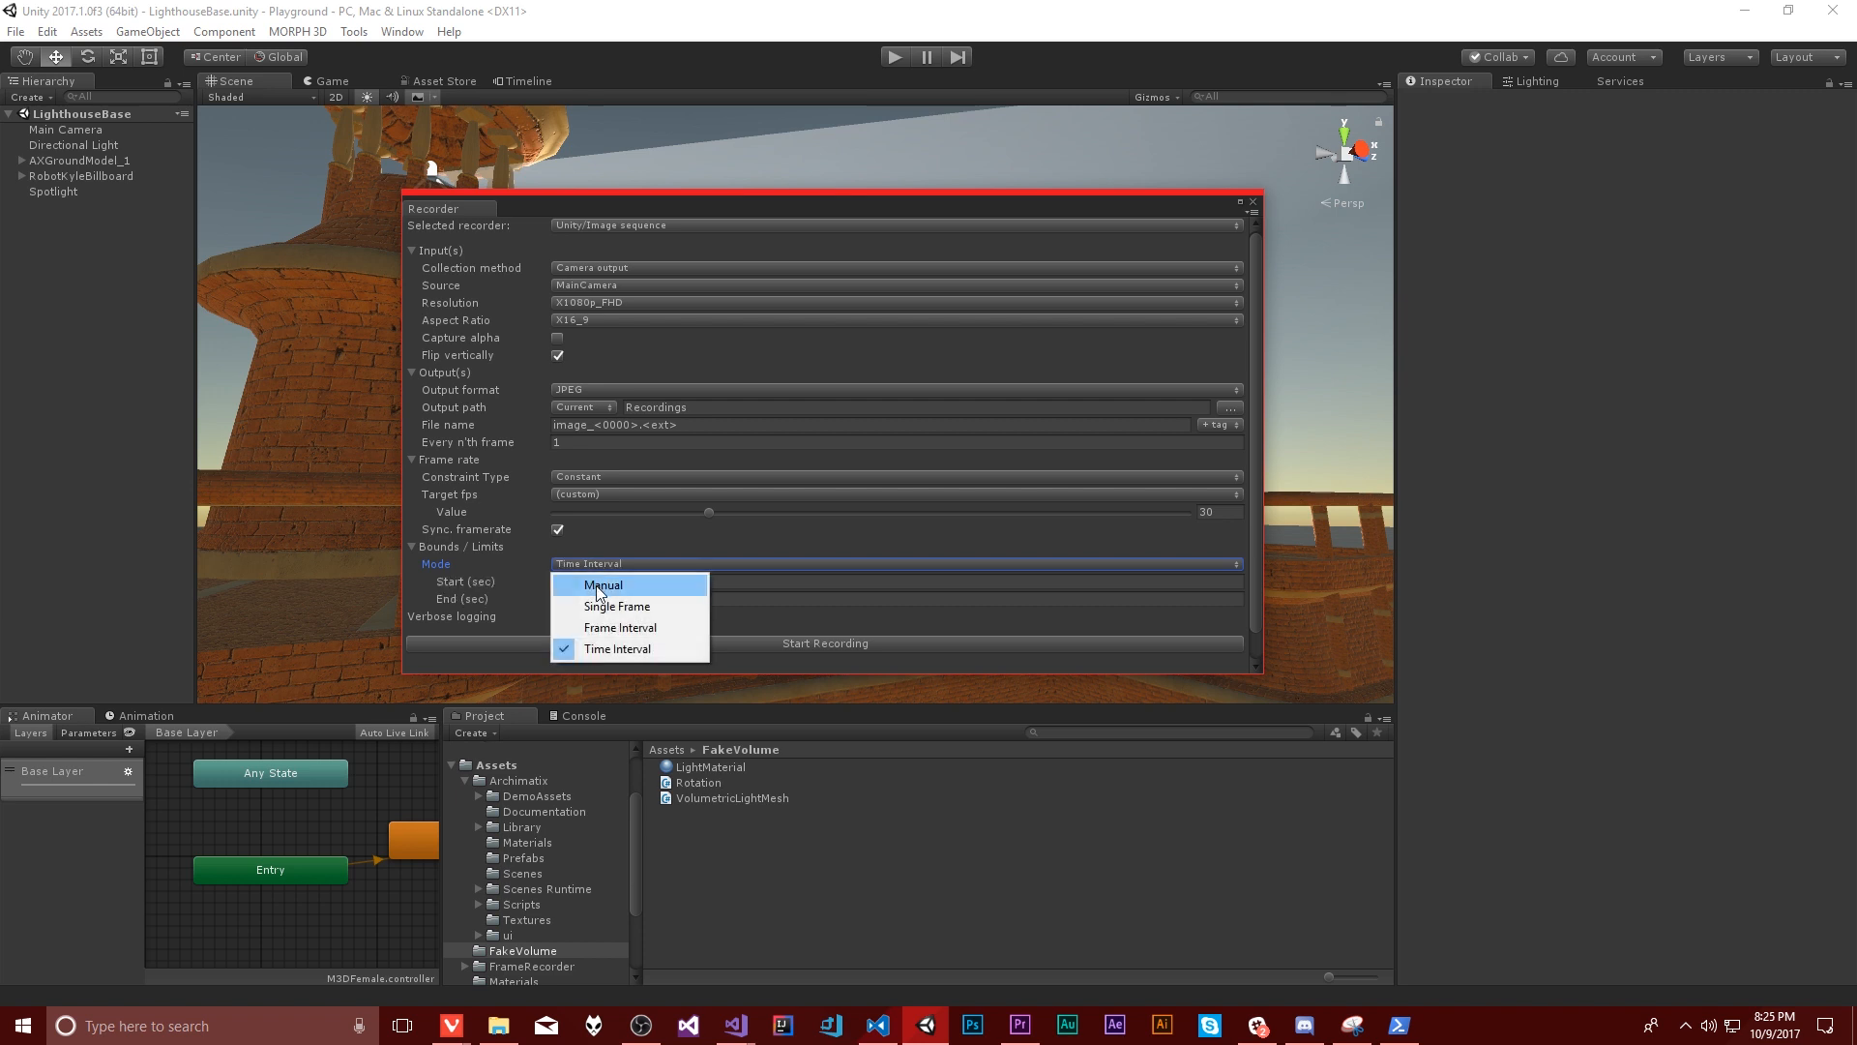
pyautogui.click(603, 584)
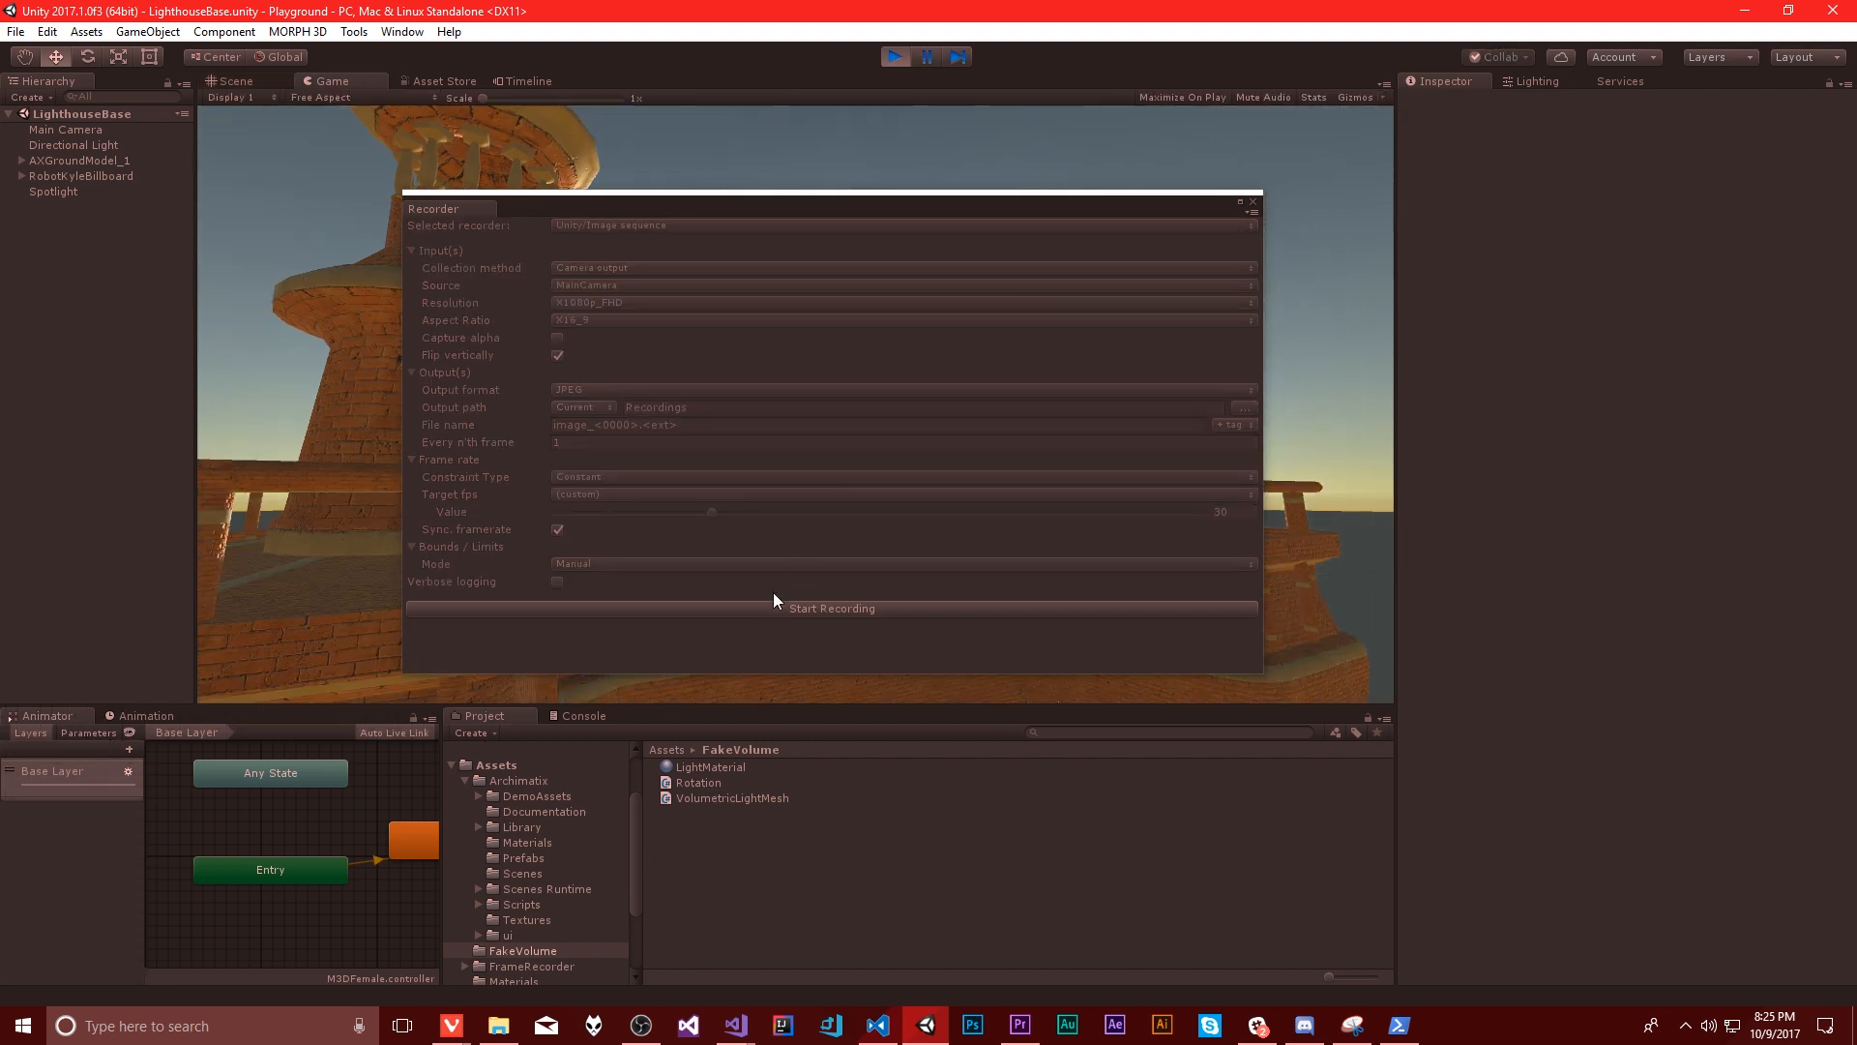
# Step: Record the scene manually as JPEG frames, stopping at 119, then show the Assets folder
pyautogui.click(832, 607)
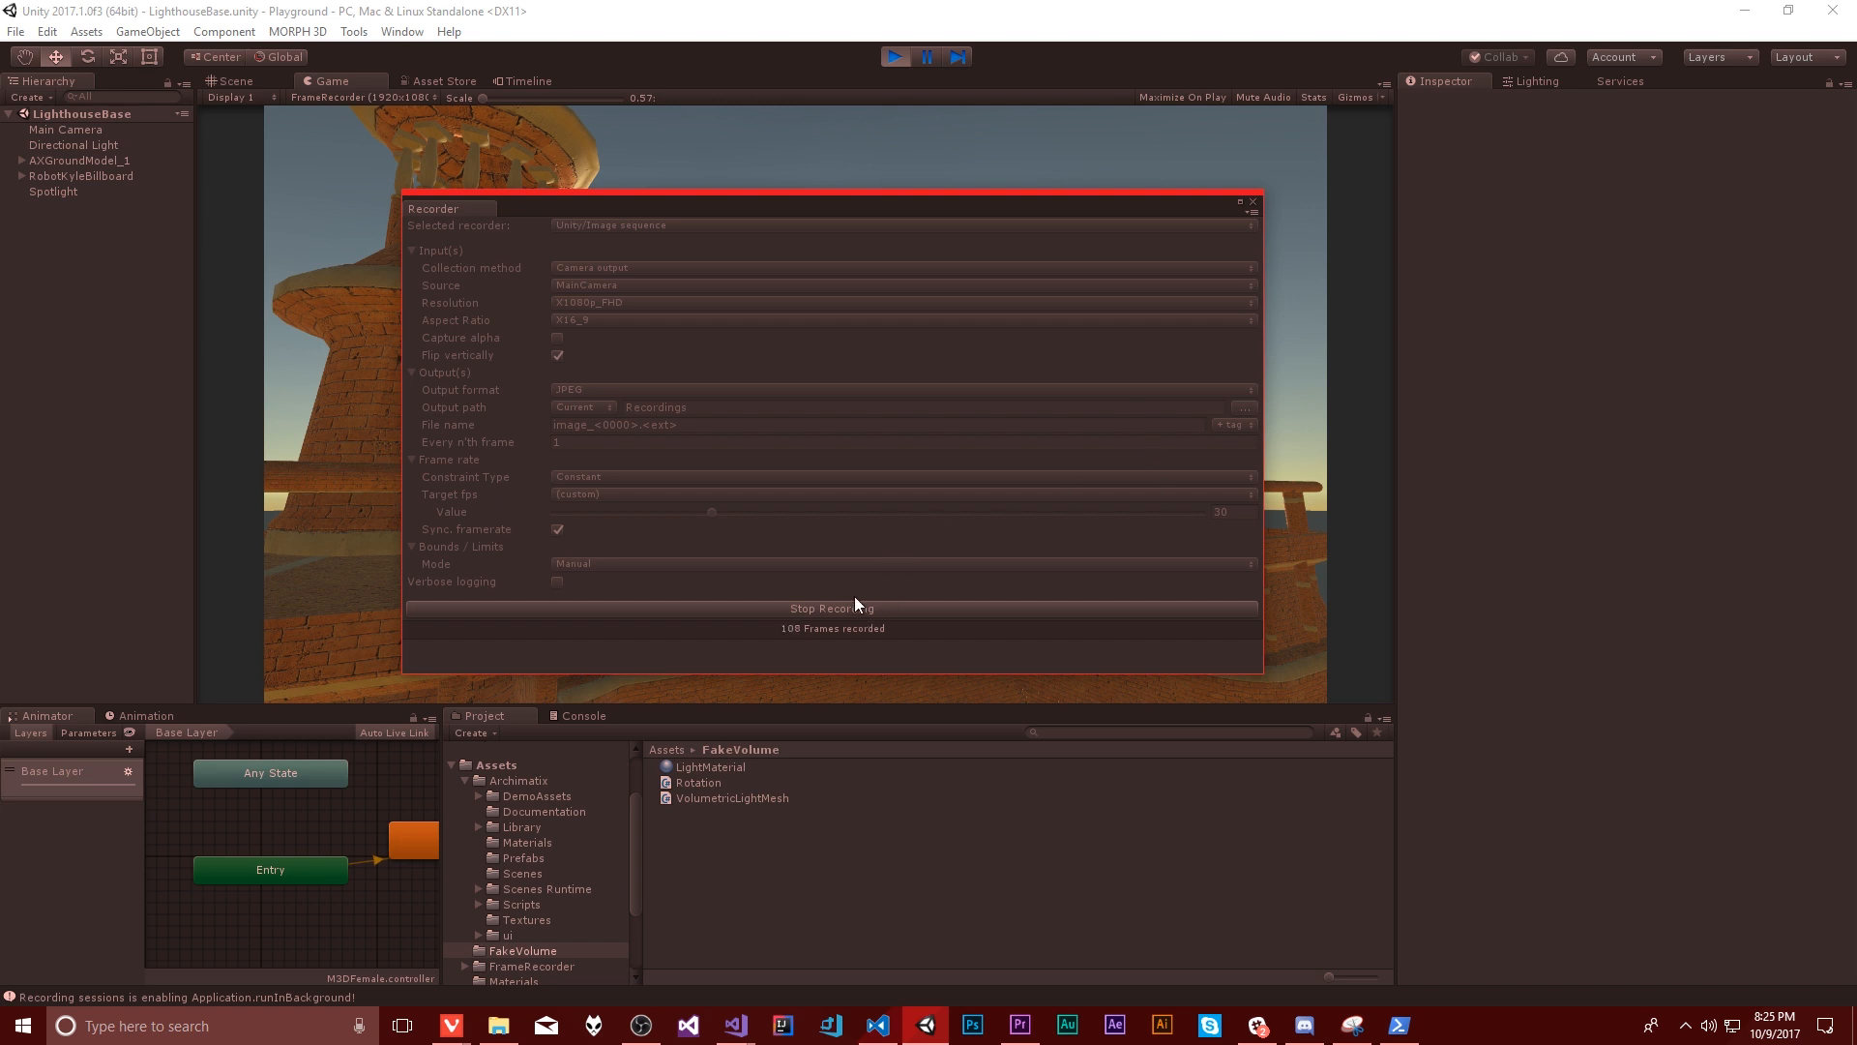
pyautogui.click(832, 608)
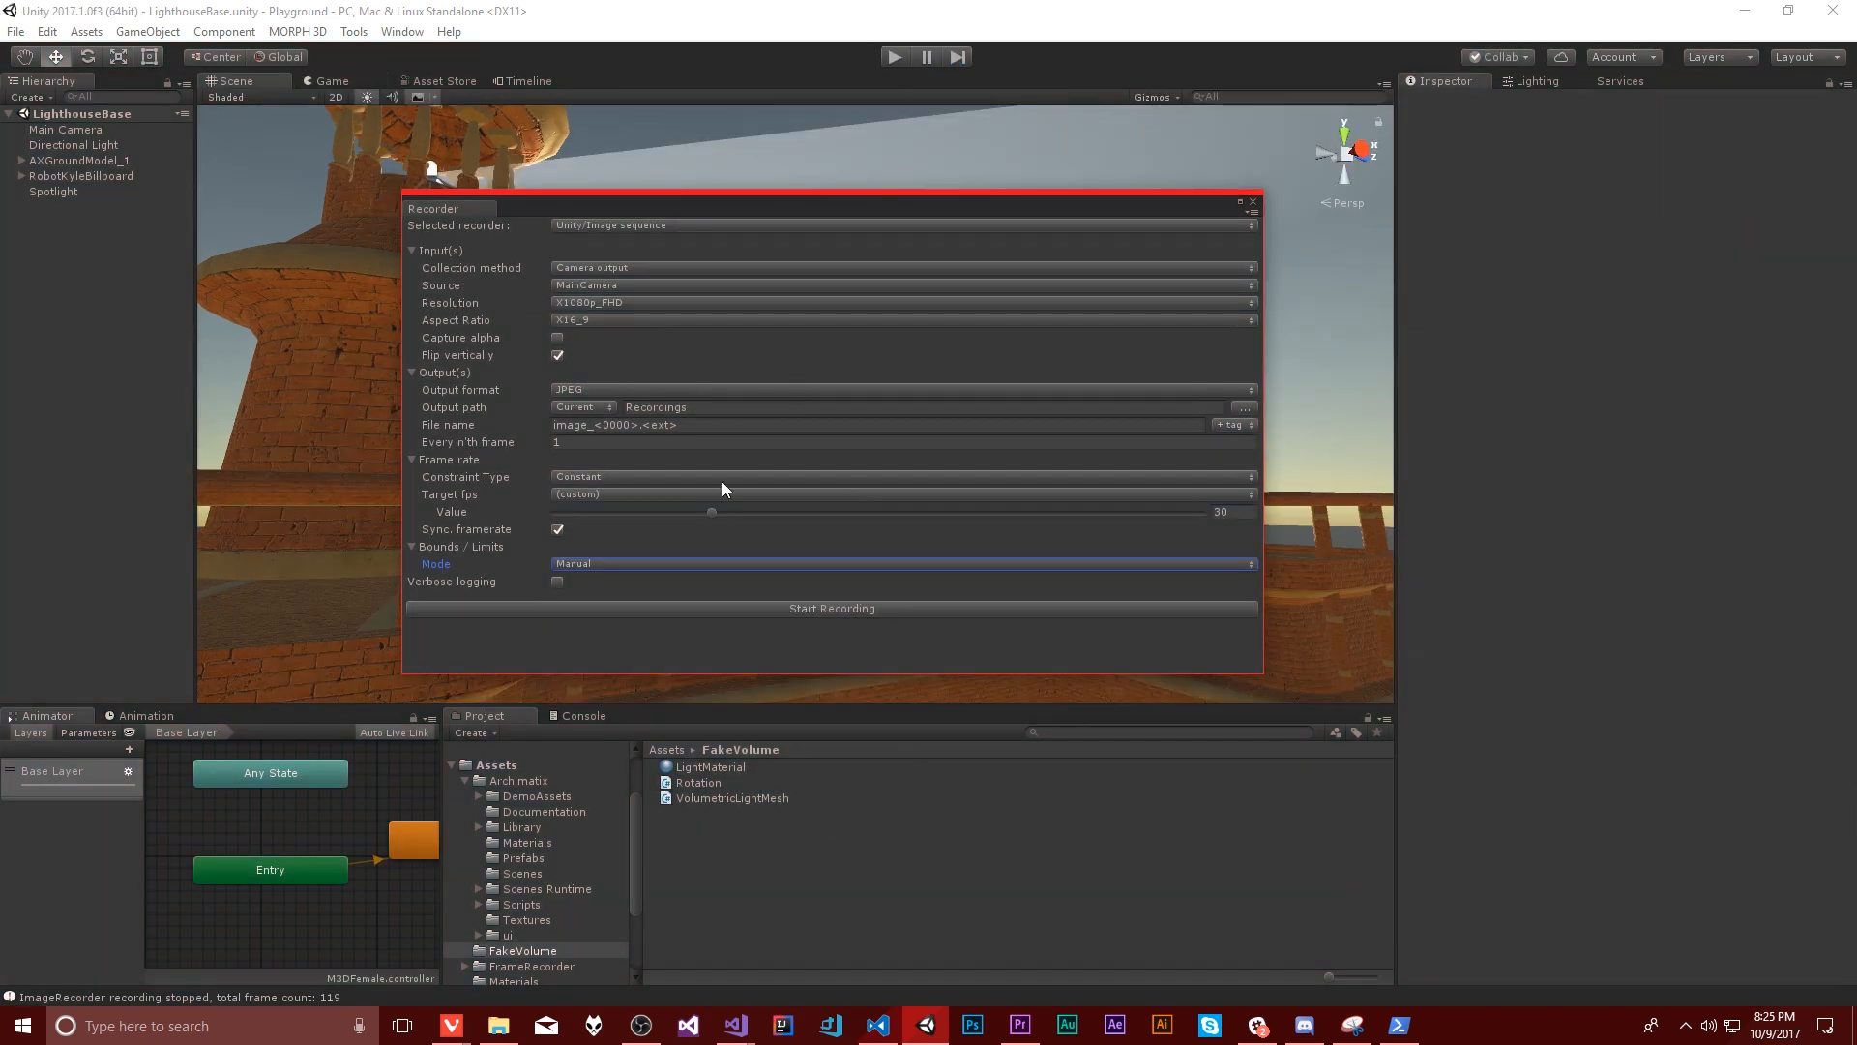
pyautogui.click(518, 779)
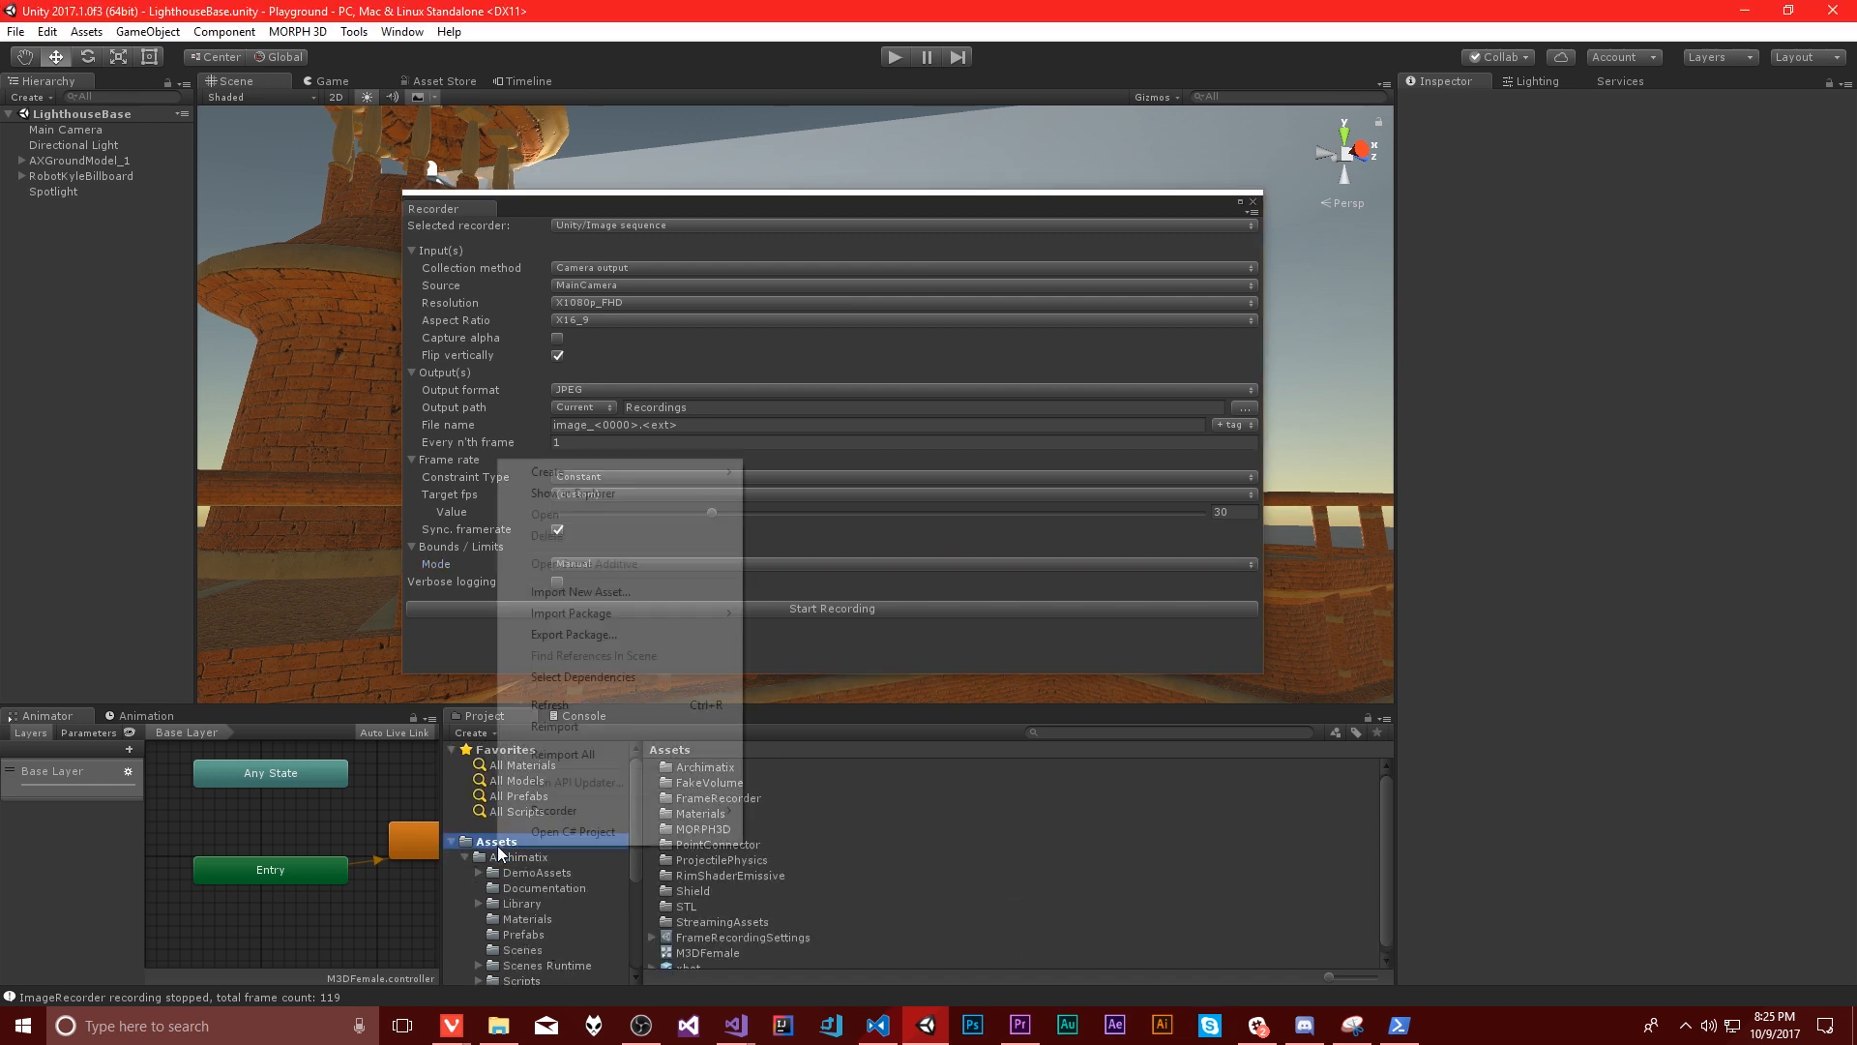
# Step: Reveal the Recordings folder in File Explorer and look through its 119 JPEG frames
pyautogui.click(931, 616)
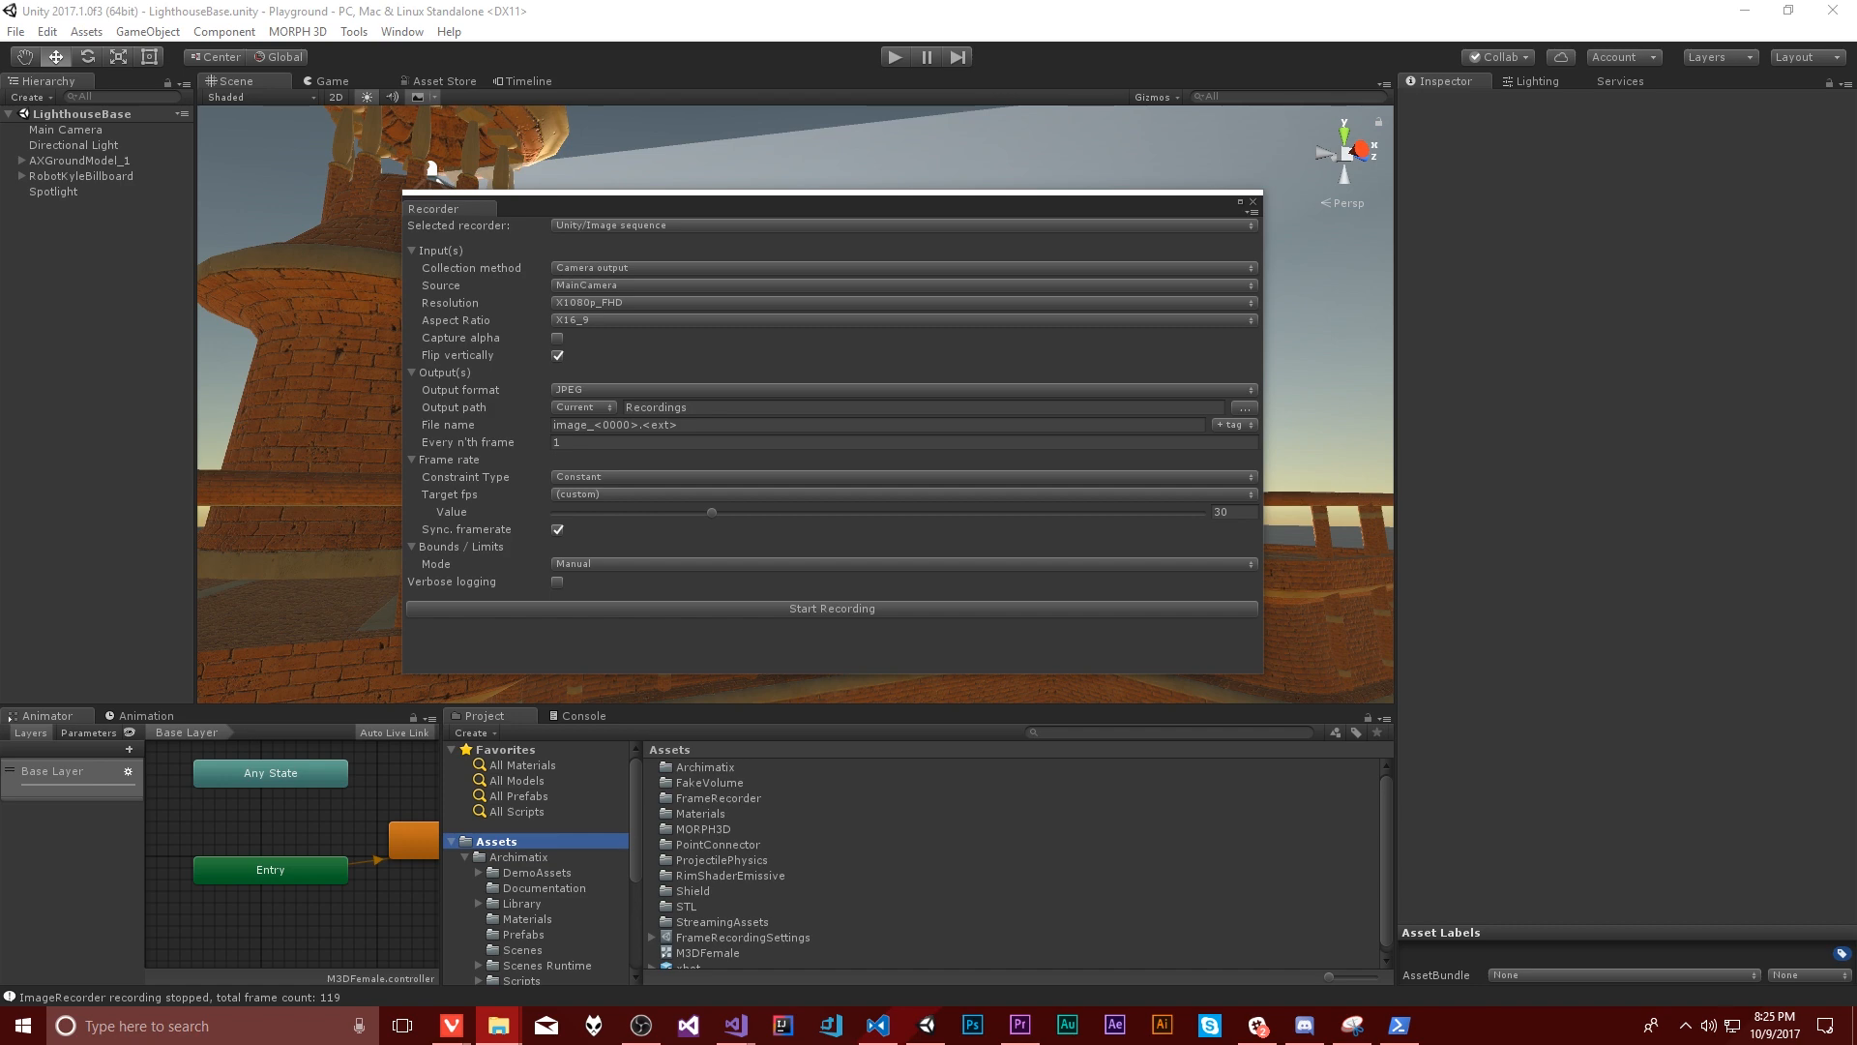
pyautogui.click(1242, 408)
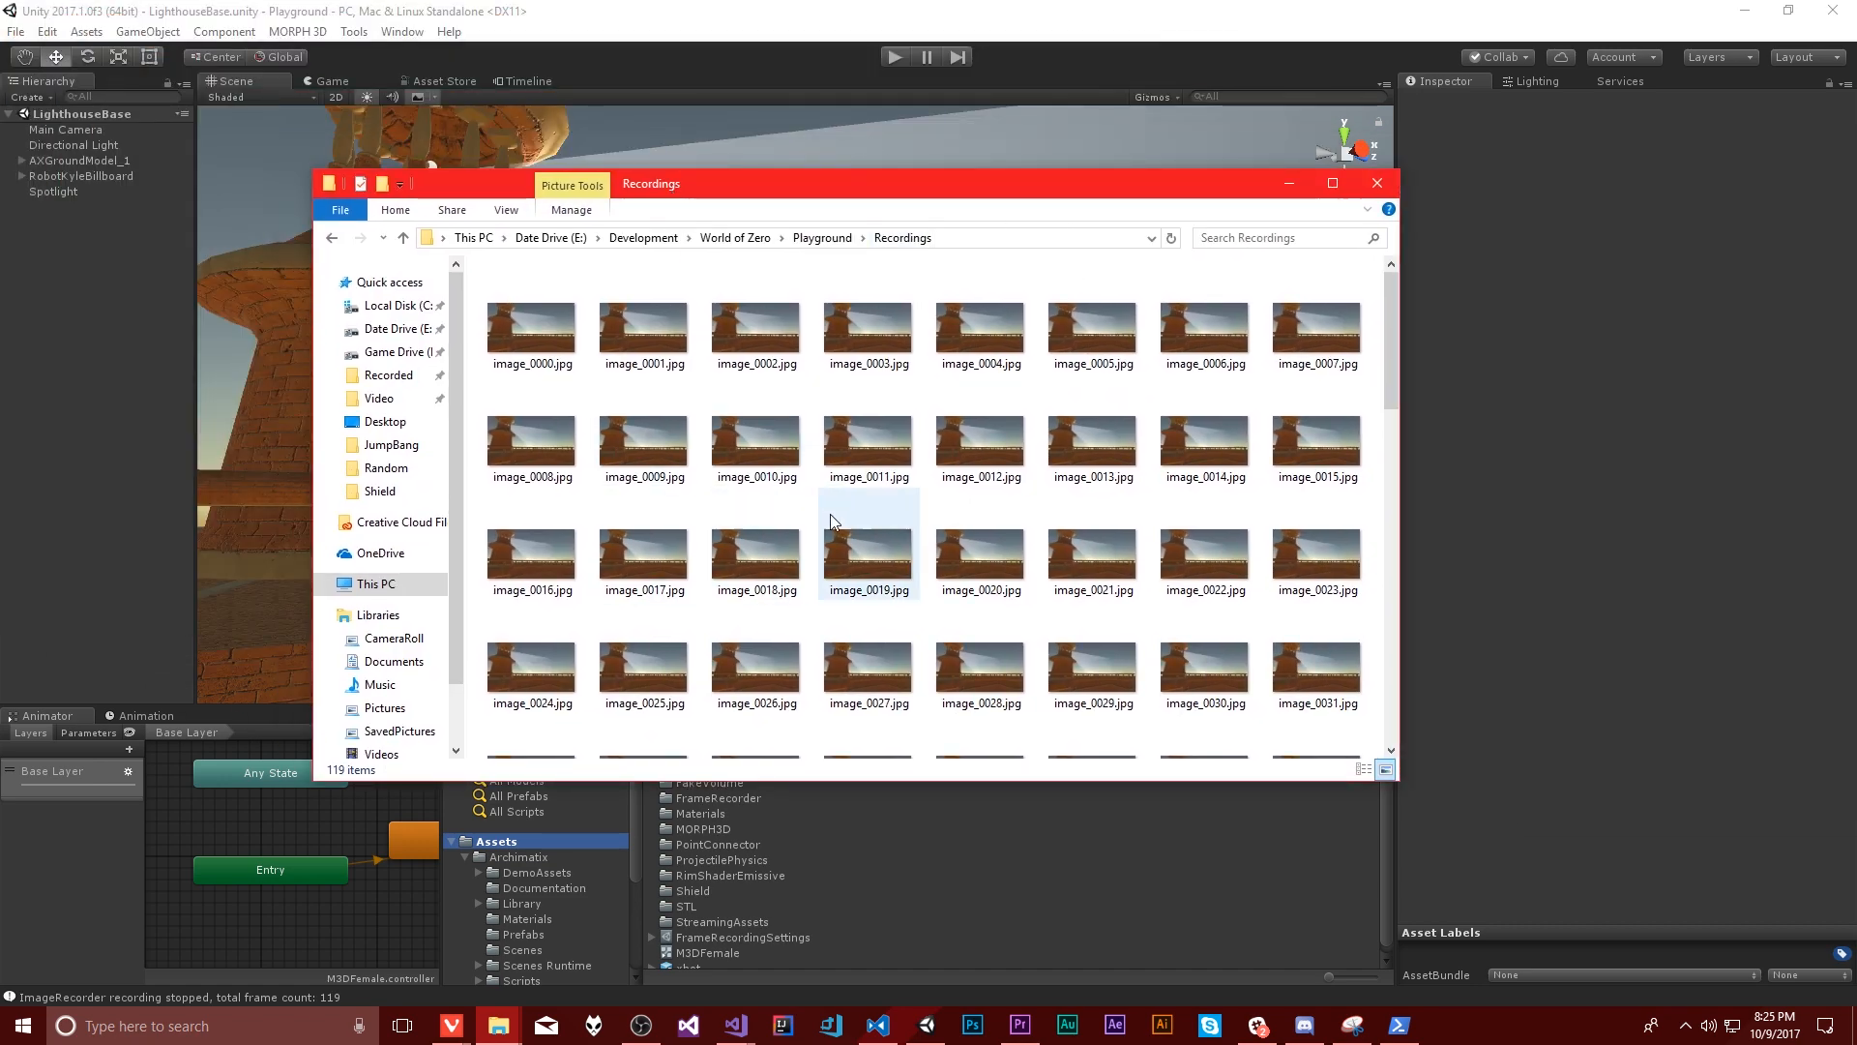
pyautogui.scroll(-3)
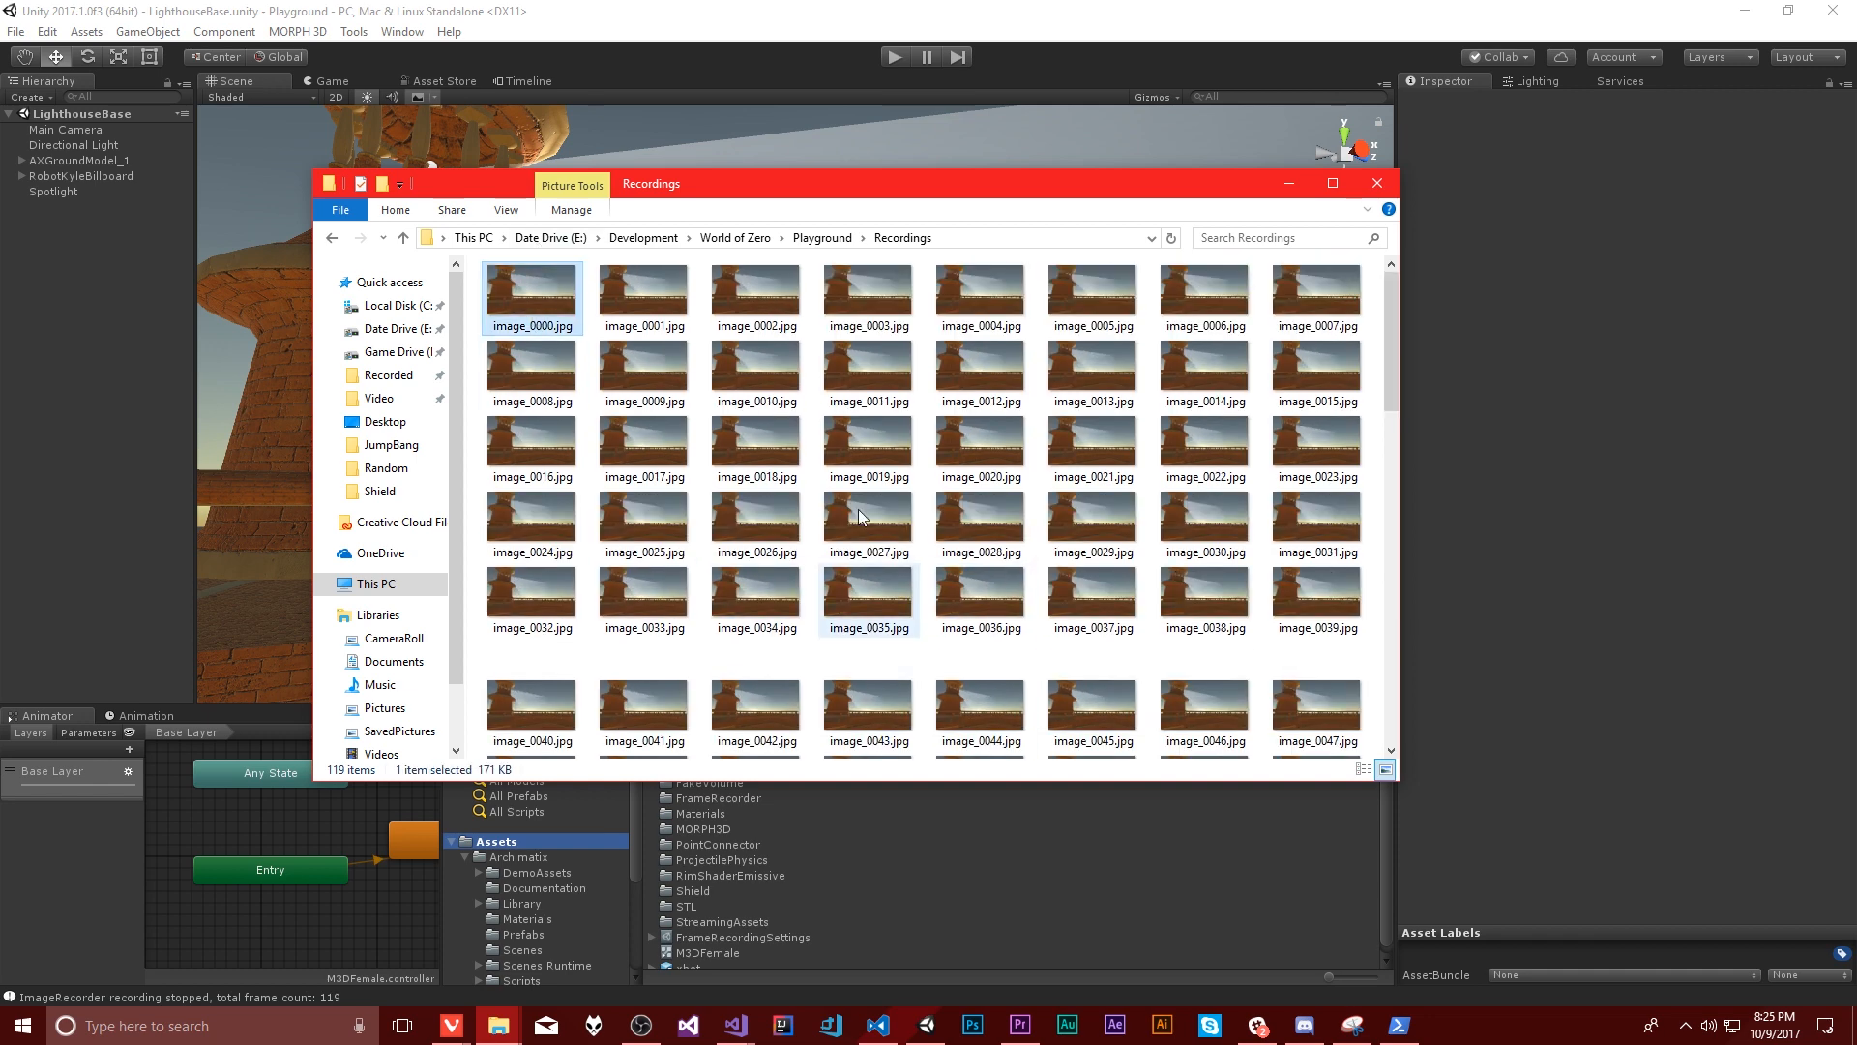
pyautogui.scroll(-3)
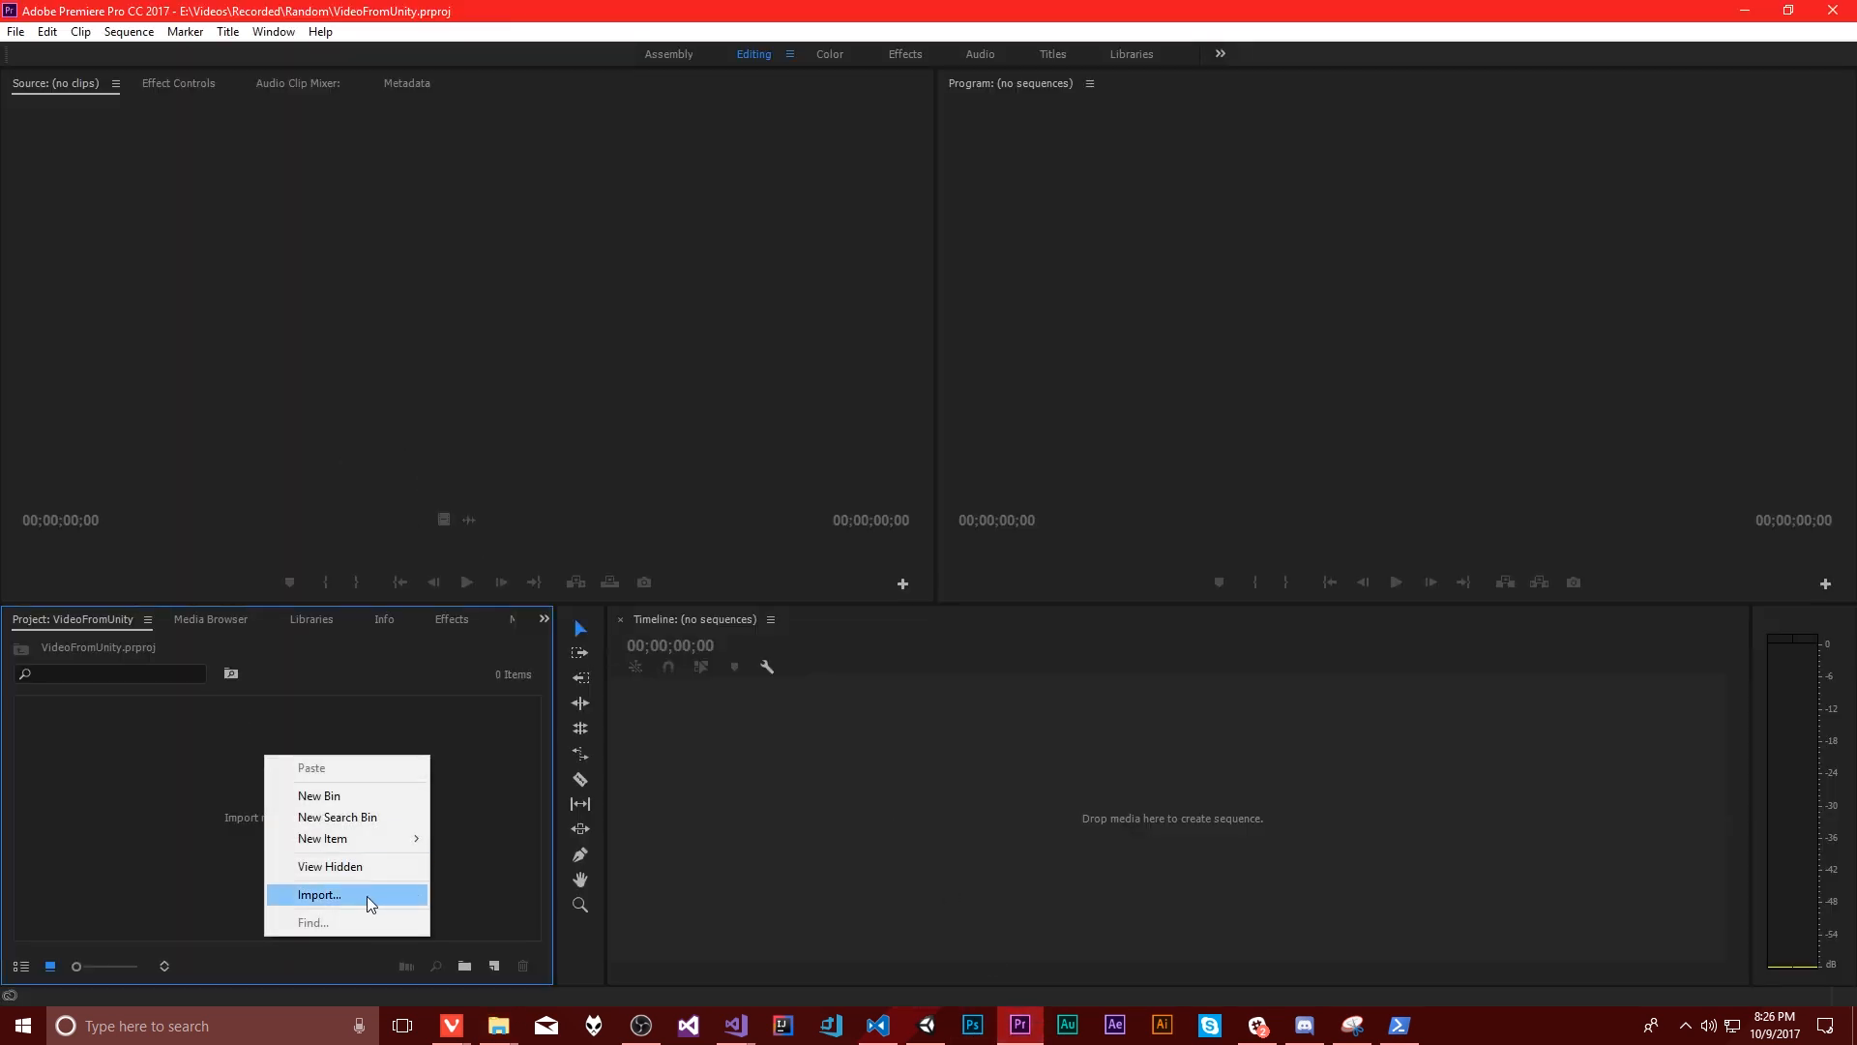
# Step: Import image_0000.jpg from Recordings into Premiere Pro with Image Sequence ticked
pyautogui.click(317, 894)
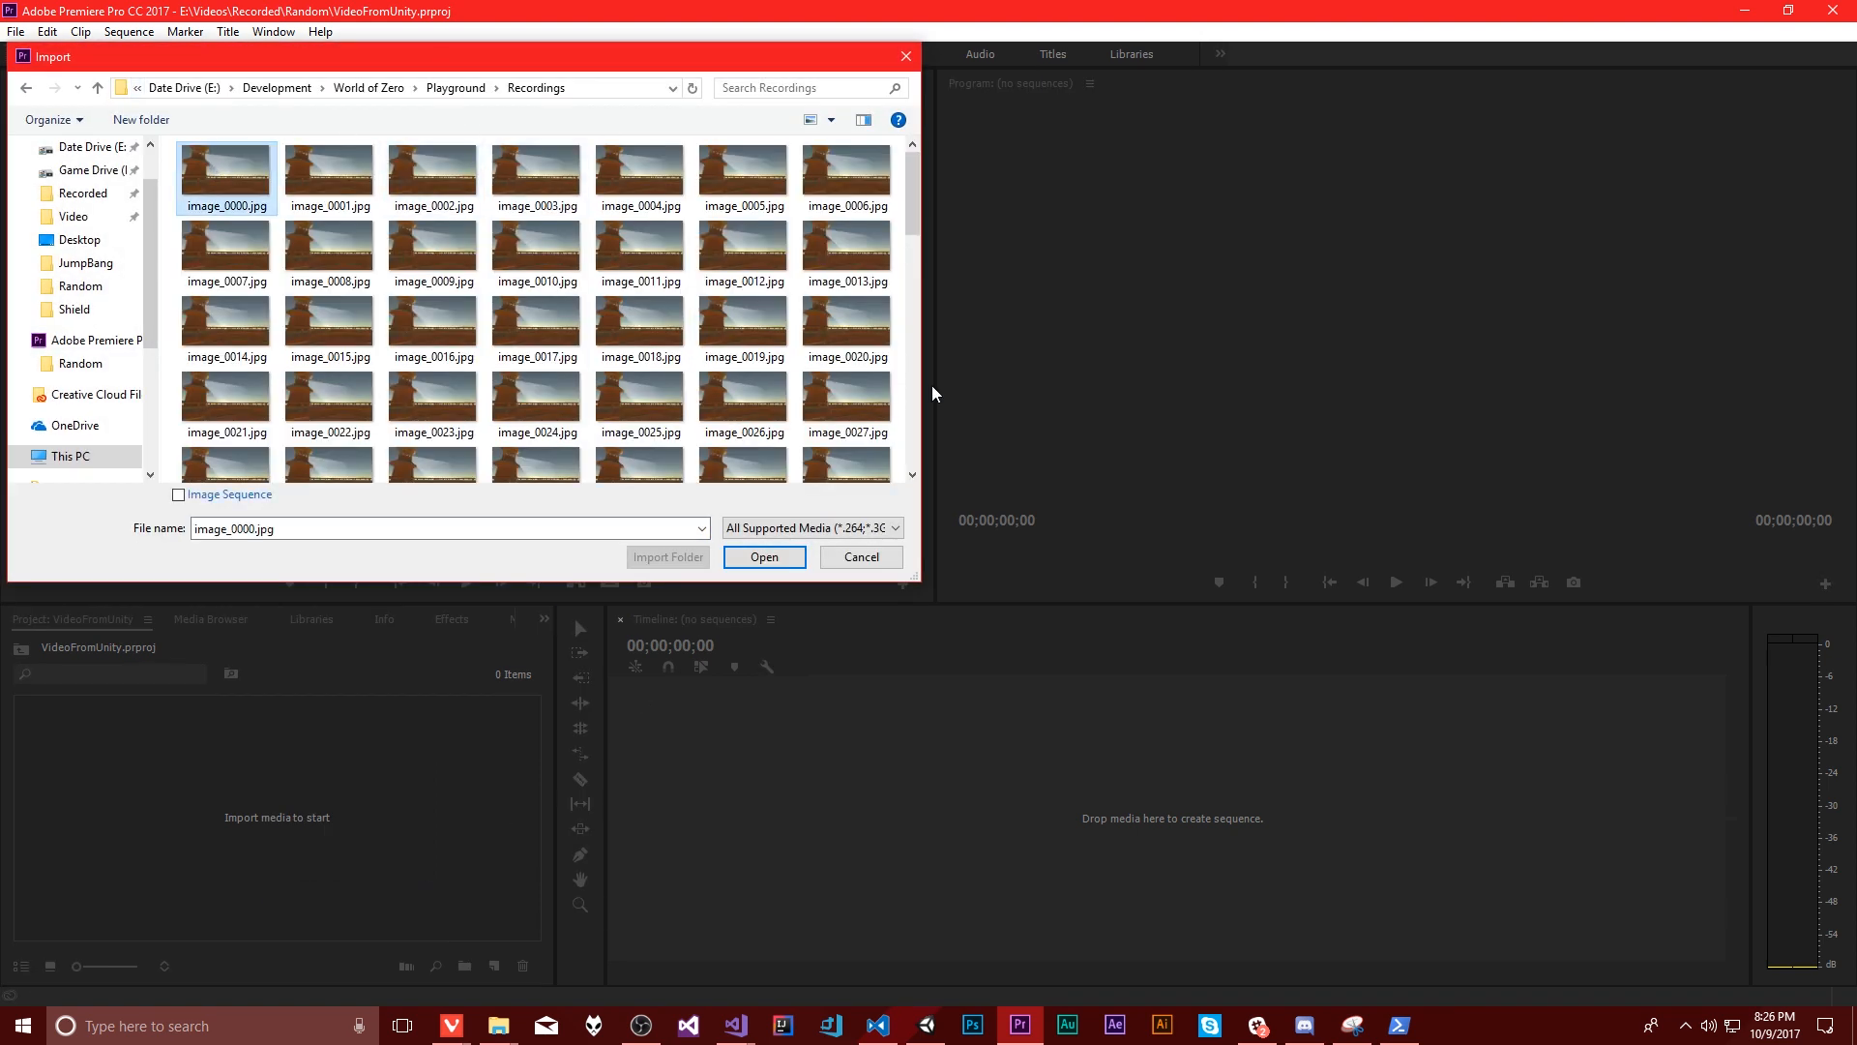
pyautogui.scroll(-3)
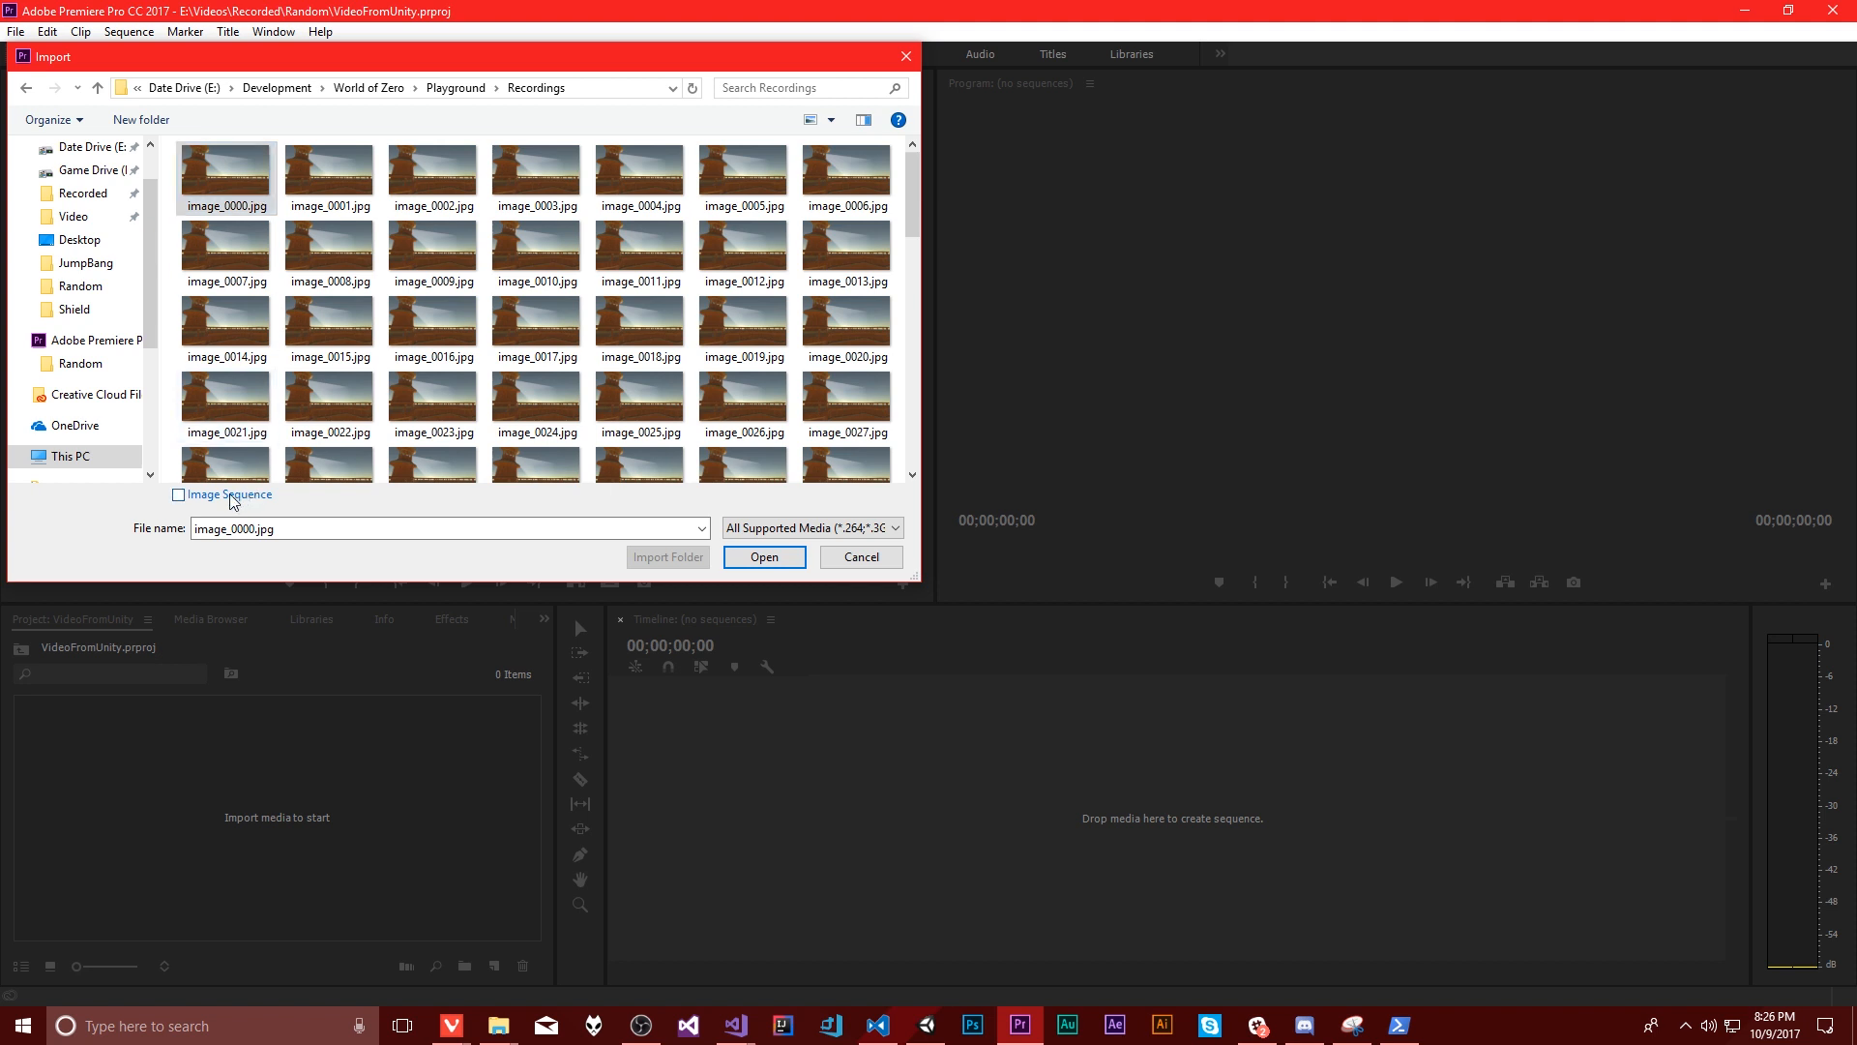
pyautogui.click(178, 494)
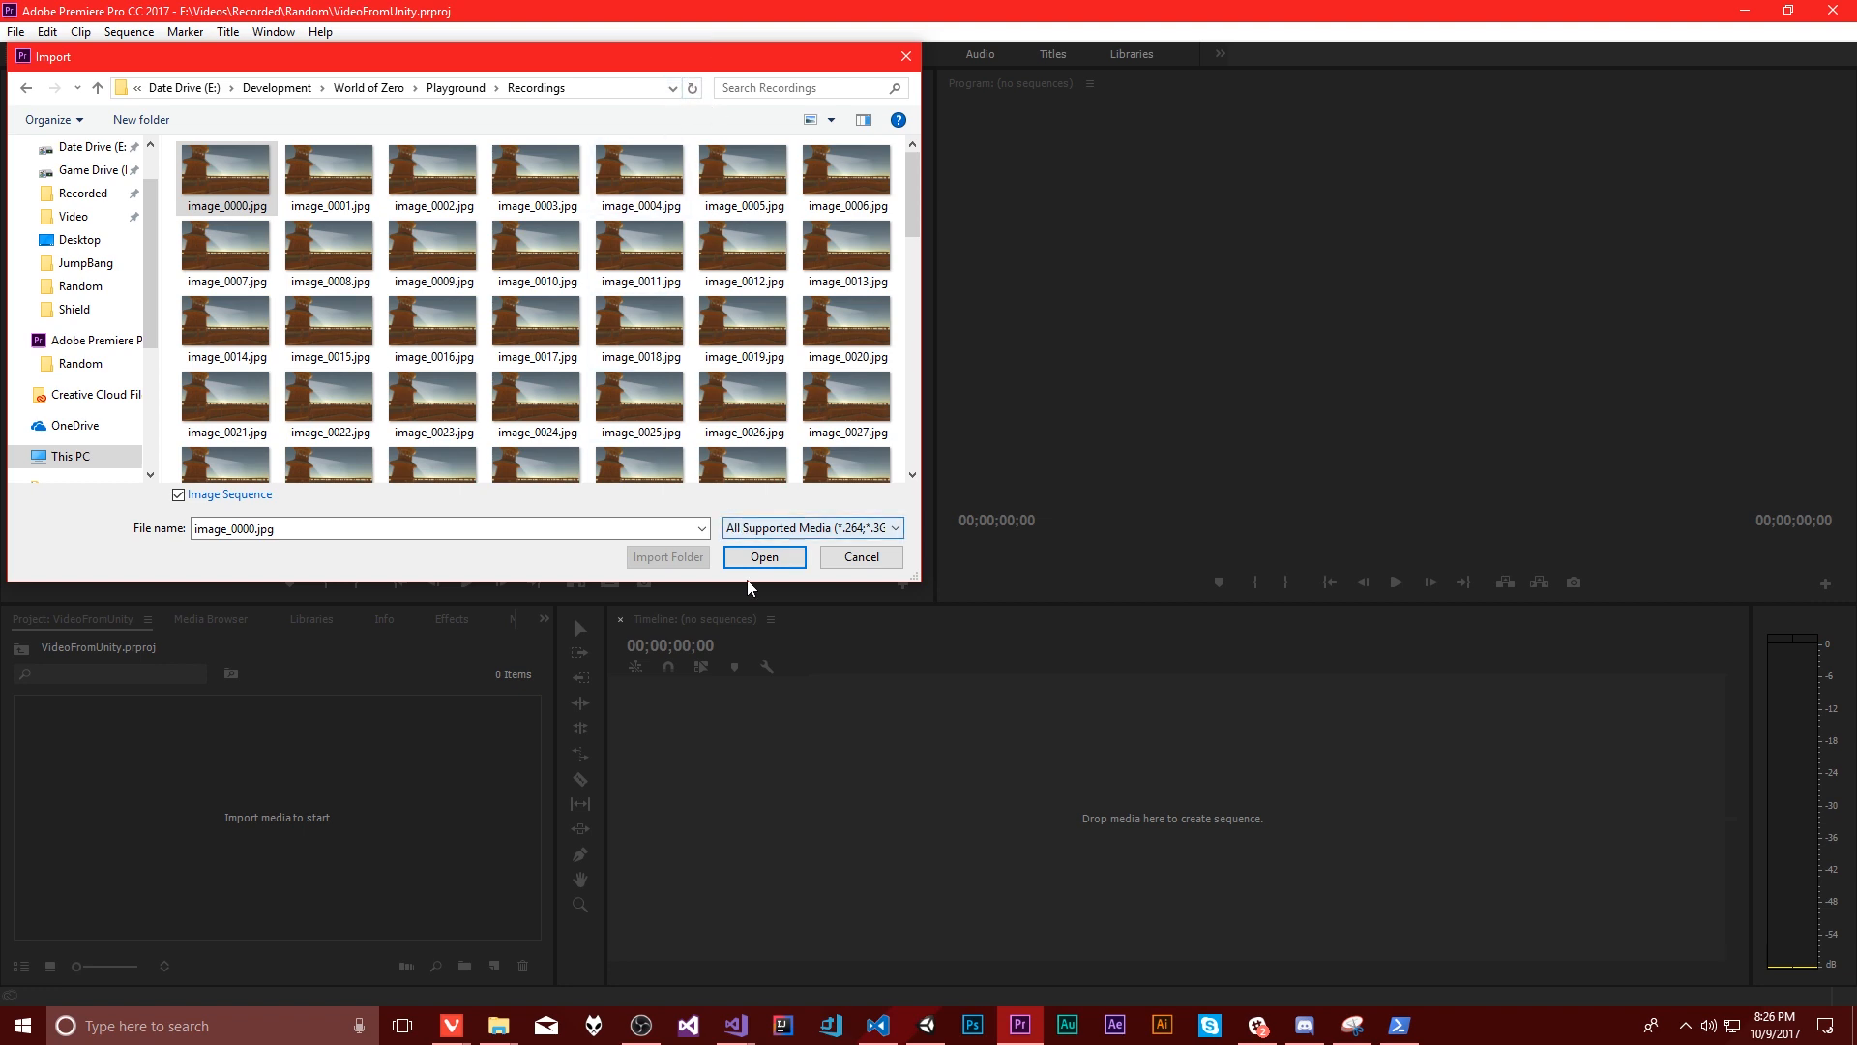
pyautogui.click(763, 557)
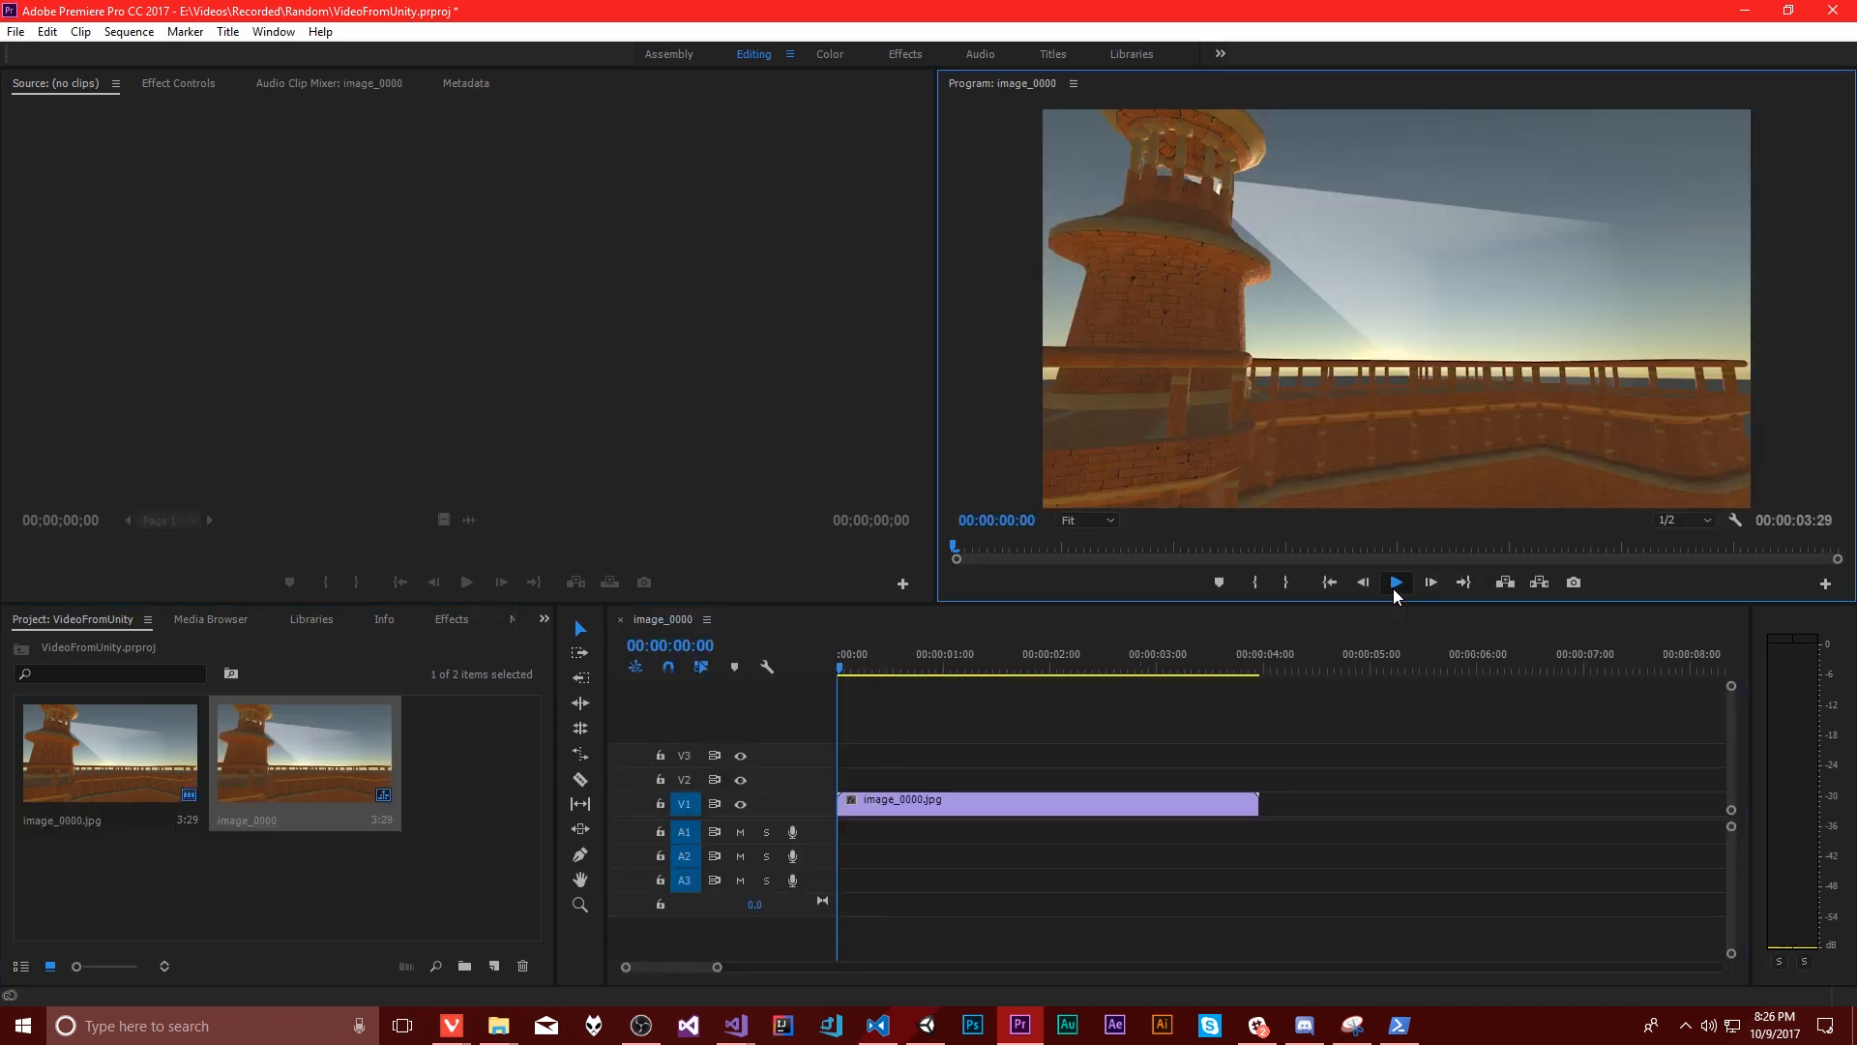
# Step: Play the image_0000 clip through its 3:29 length and return to the Premiere project
pyautogui.click(1395, 582)
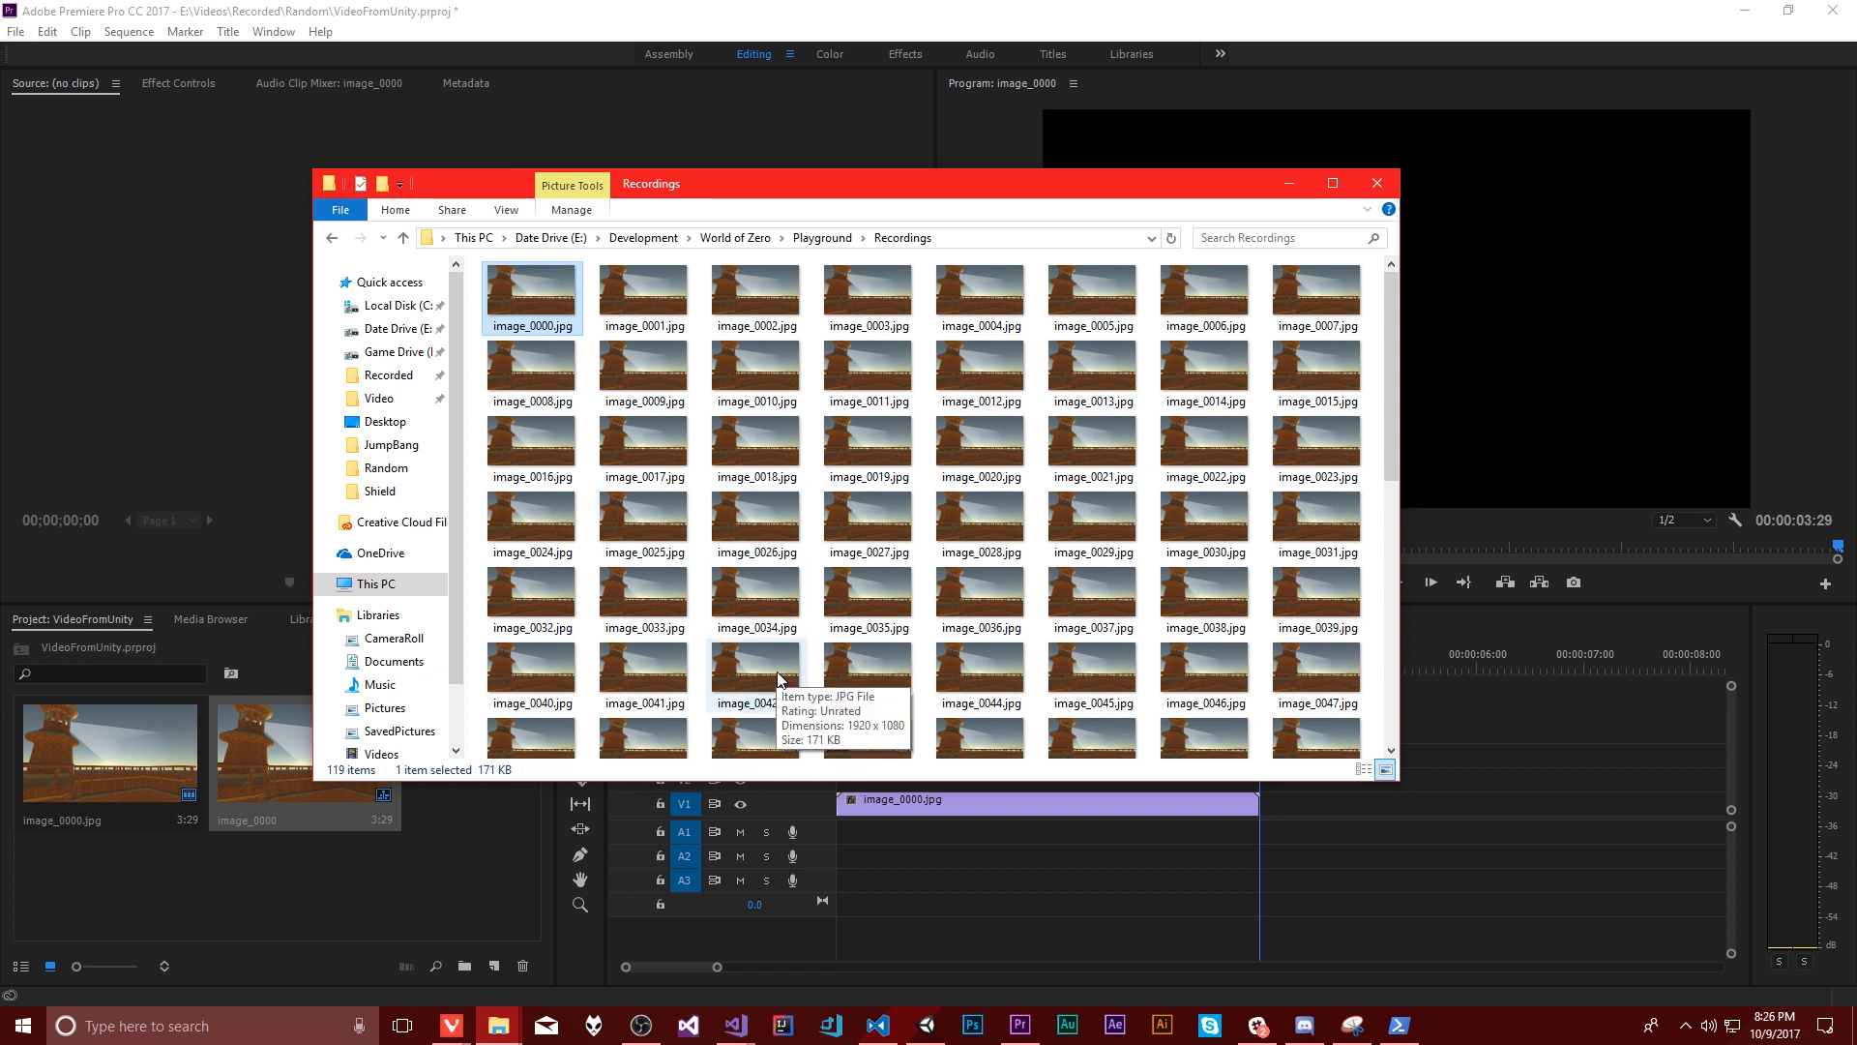
pyautogui.click(1375, 182)
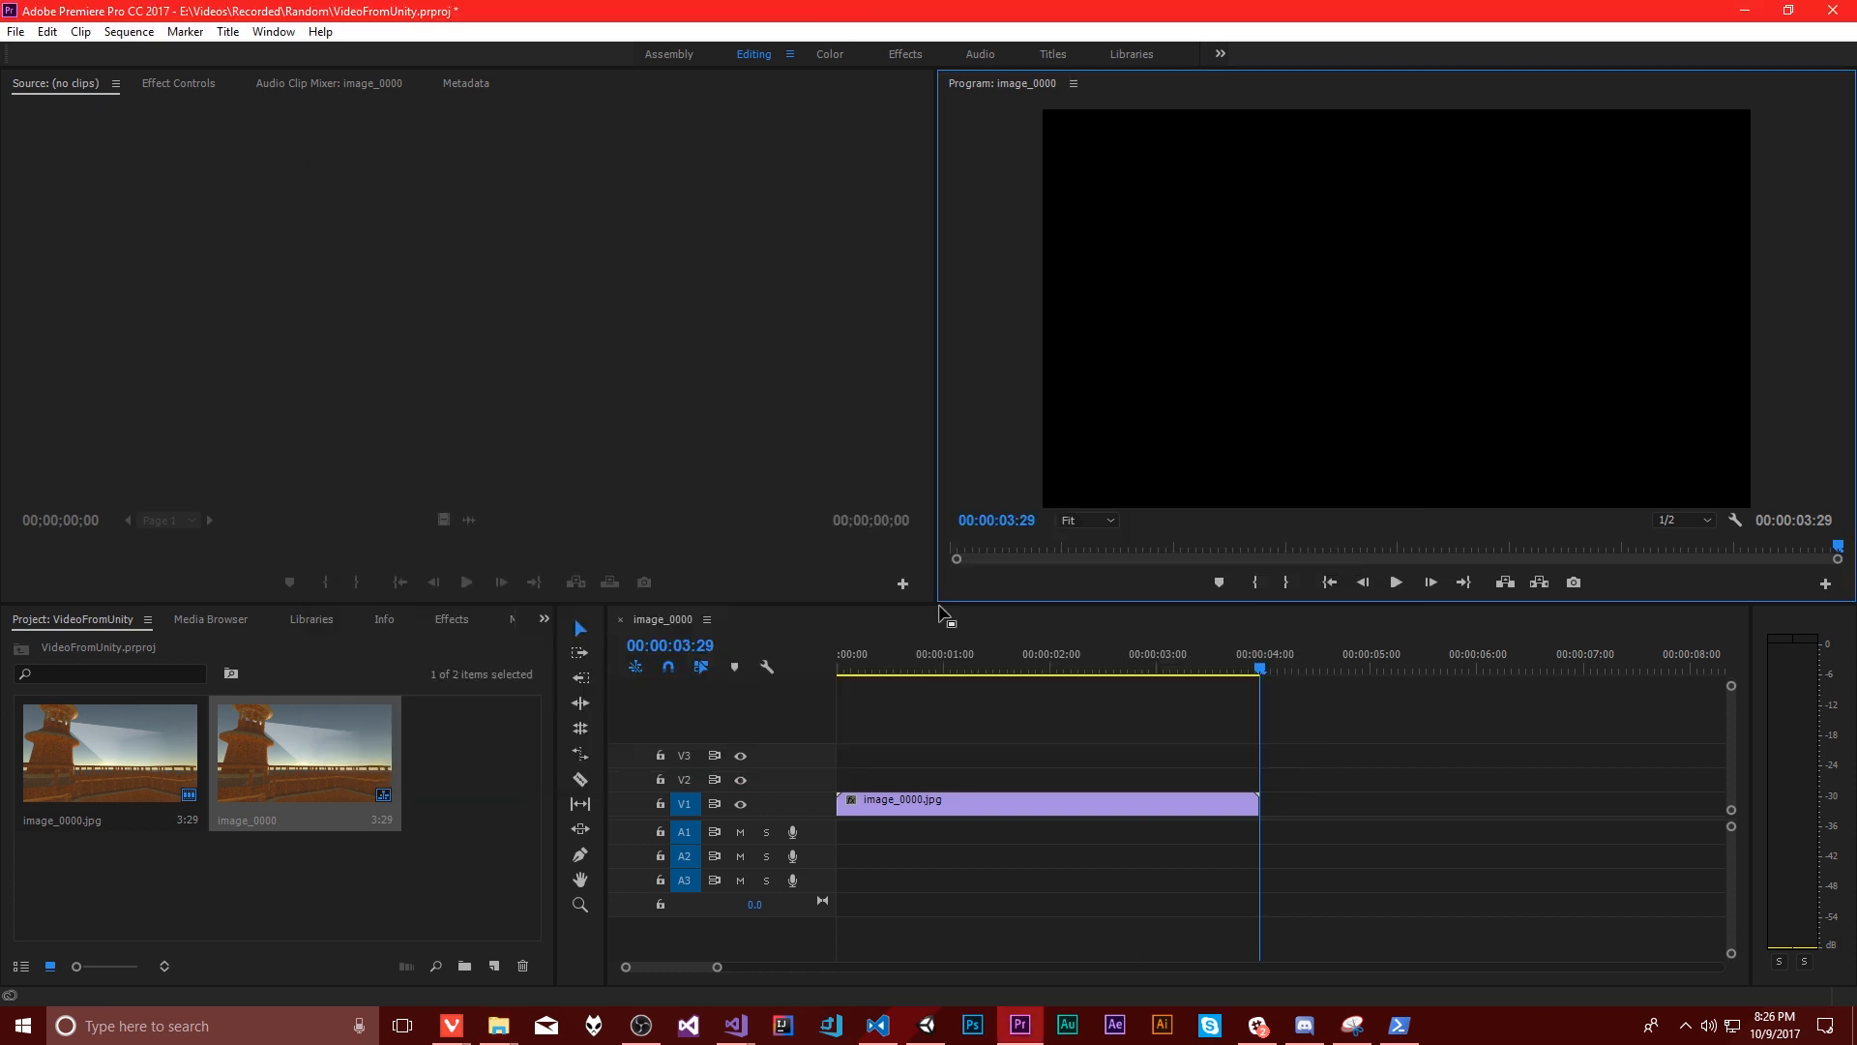
pyautogui.moveTo(1043, 811)
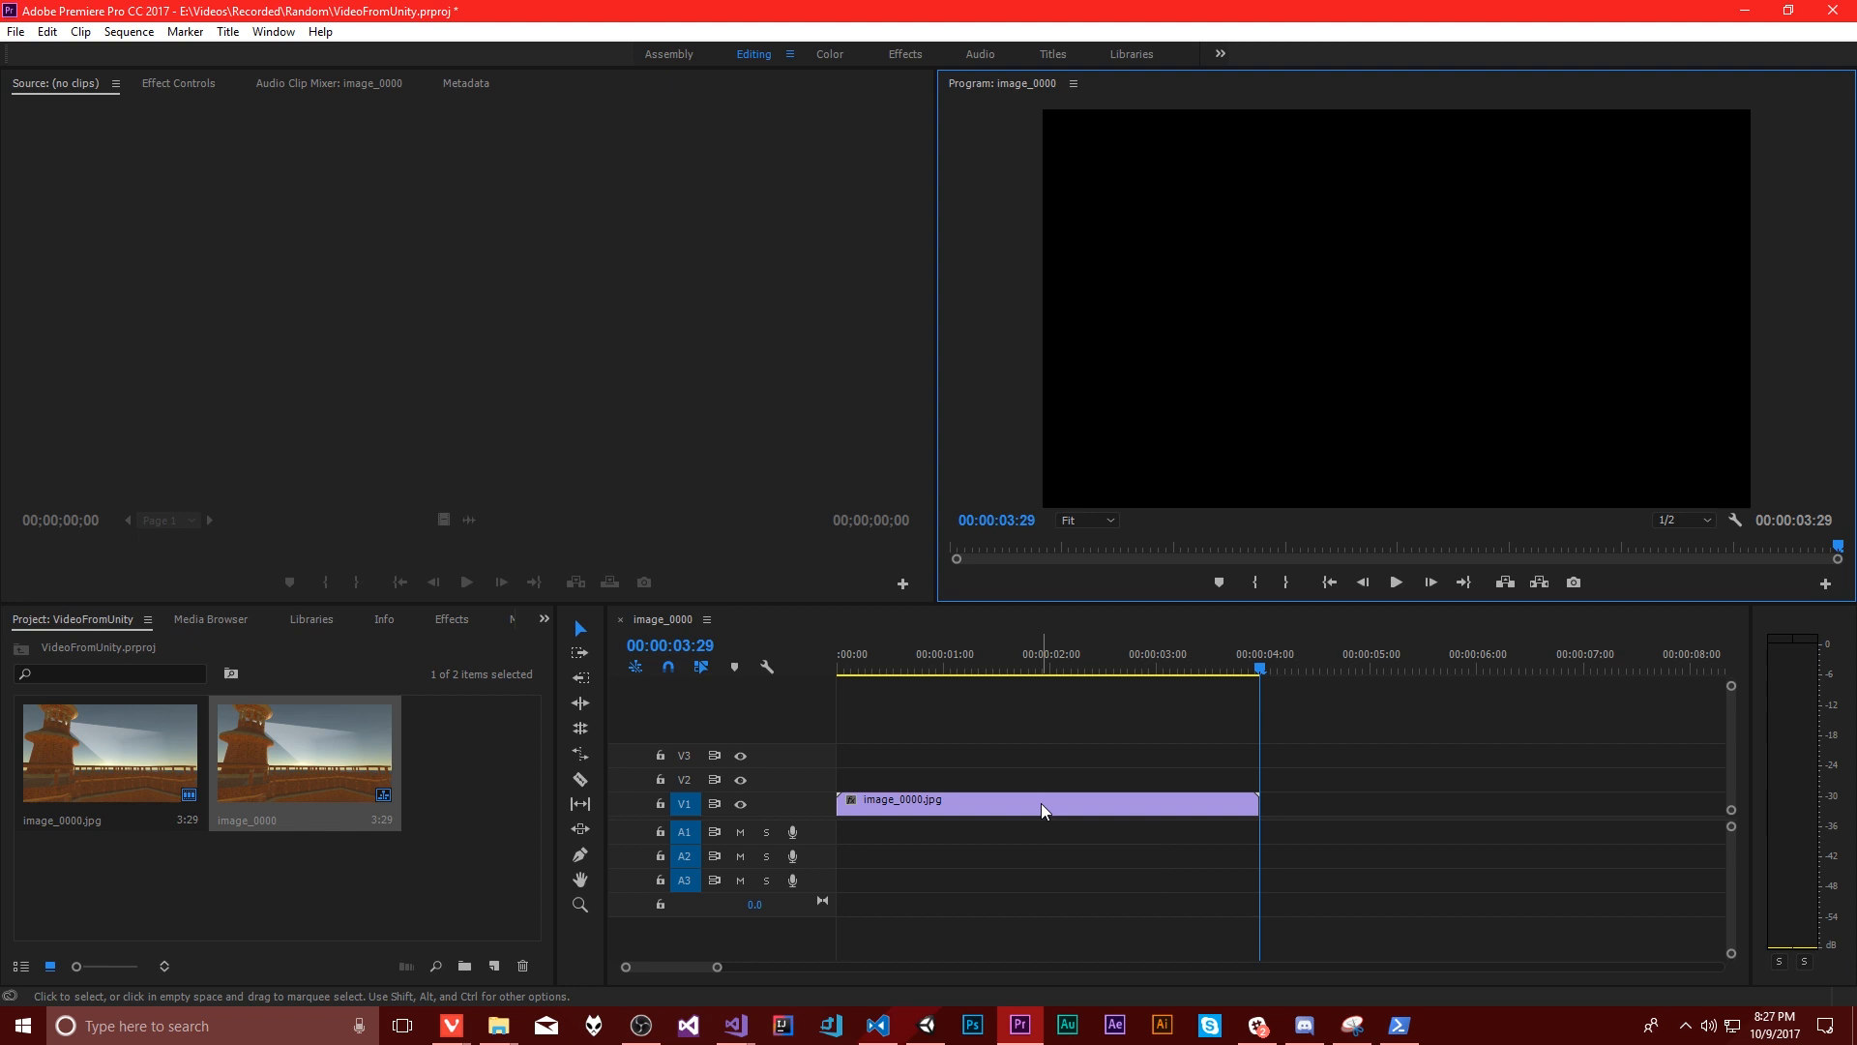
pyautogui.moveTo(737, 241)
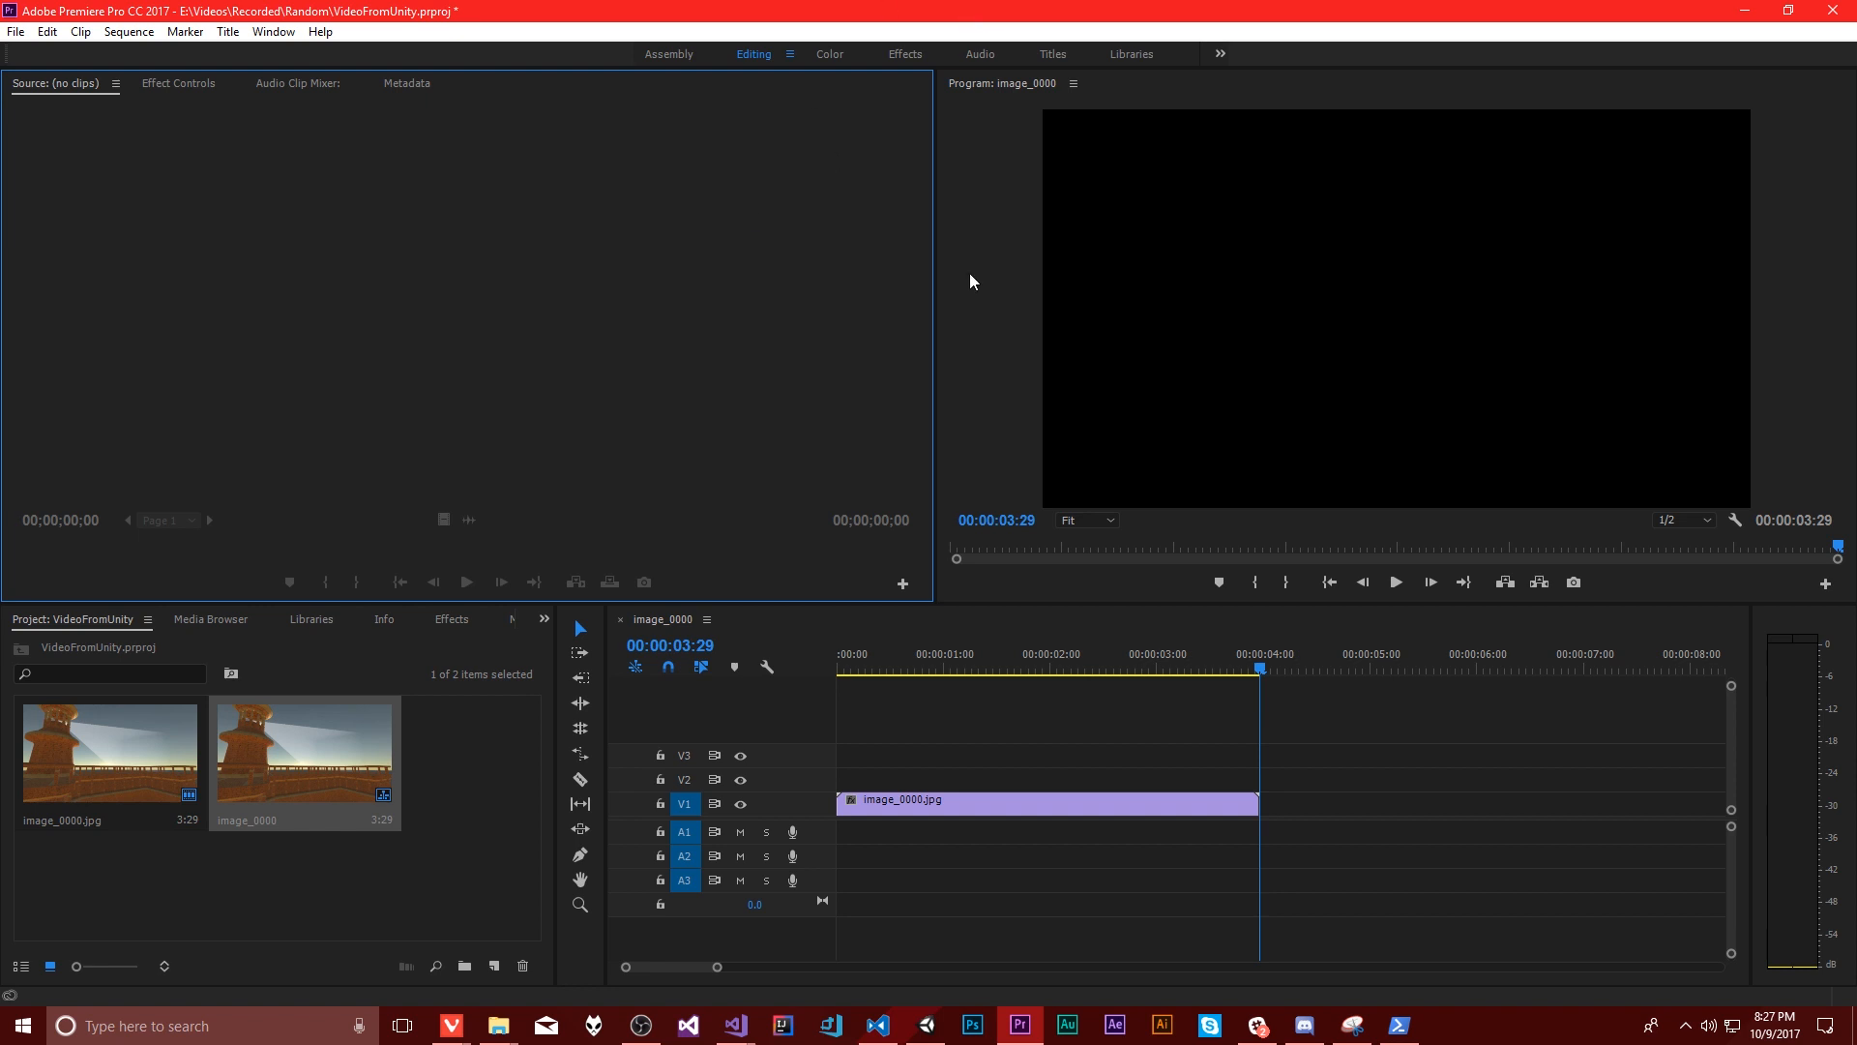
pyautogui.moveTo(1004, 314)
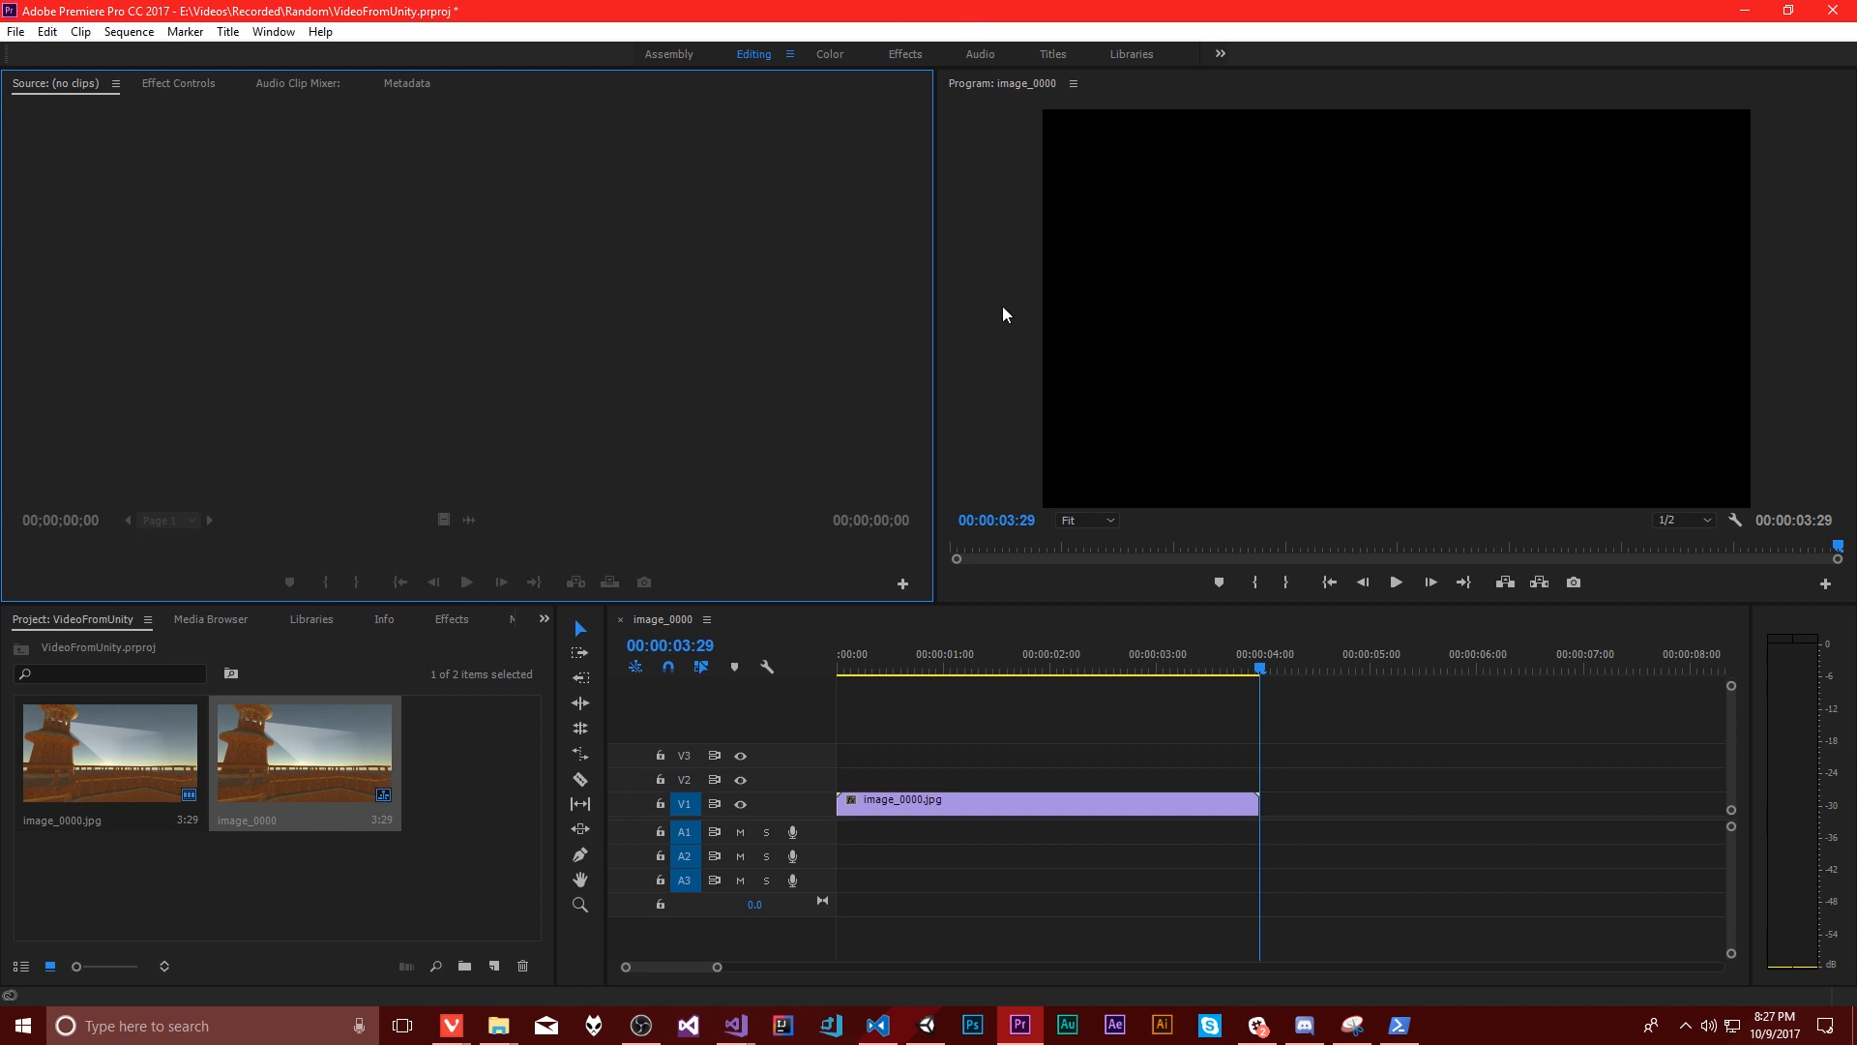
pyautogui.moveTo(1012, 356)
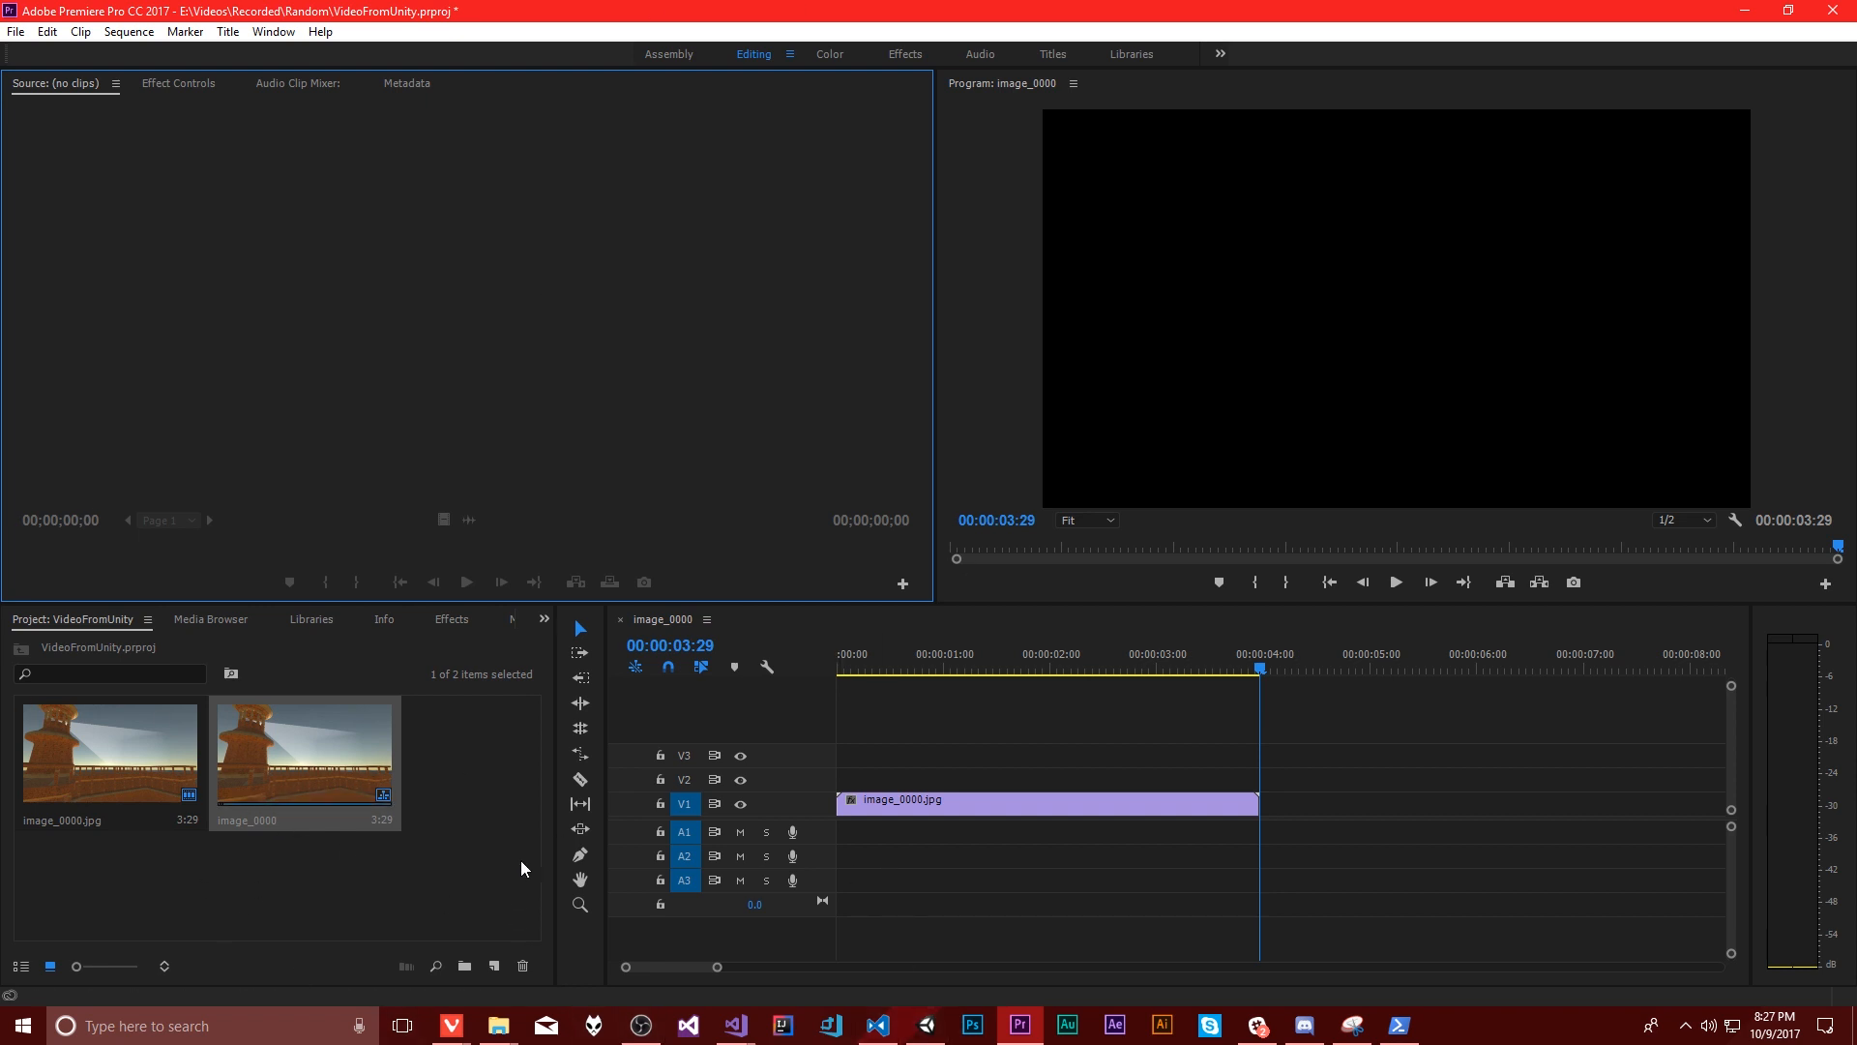
pyautogui.moveTo(472, 790)
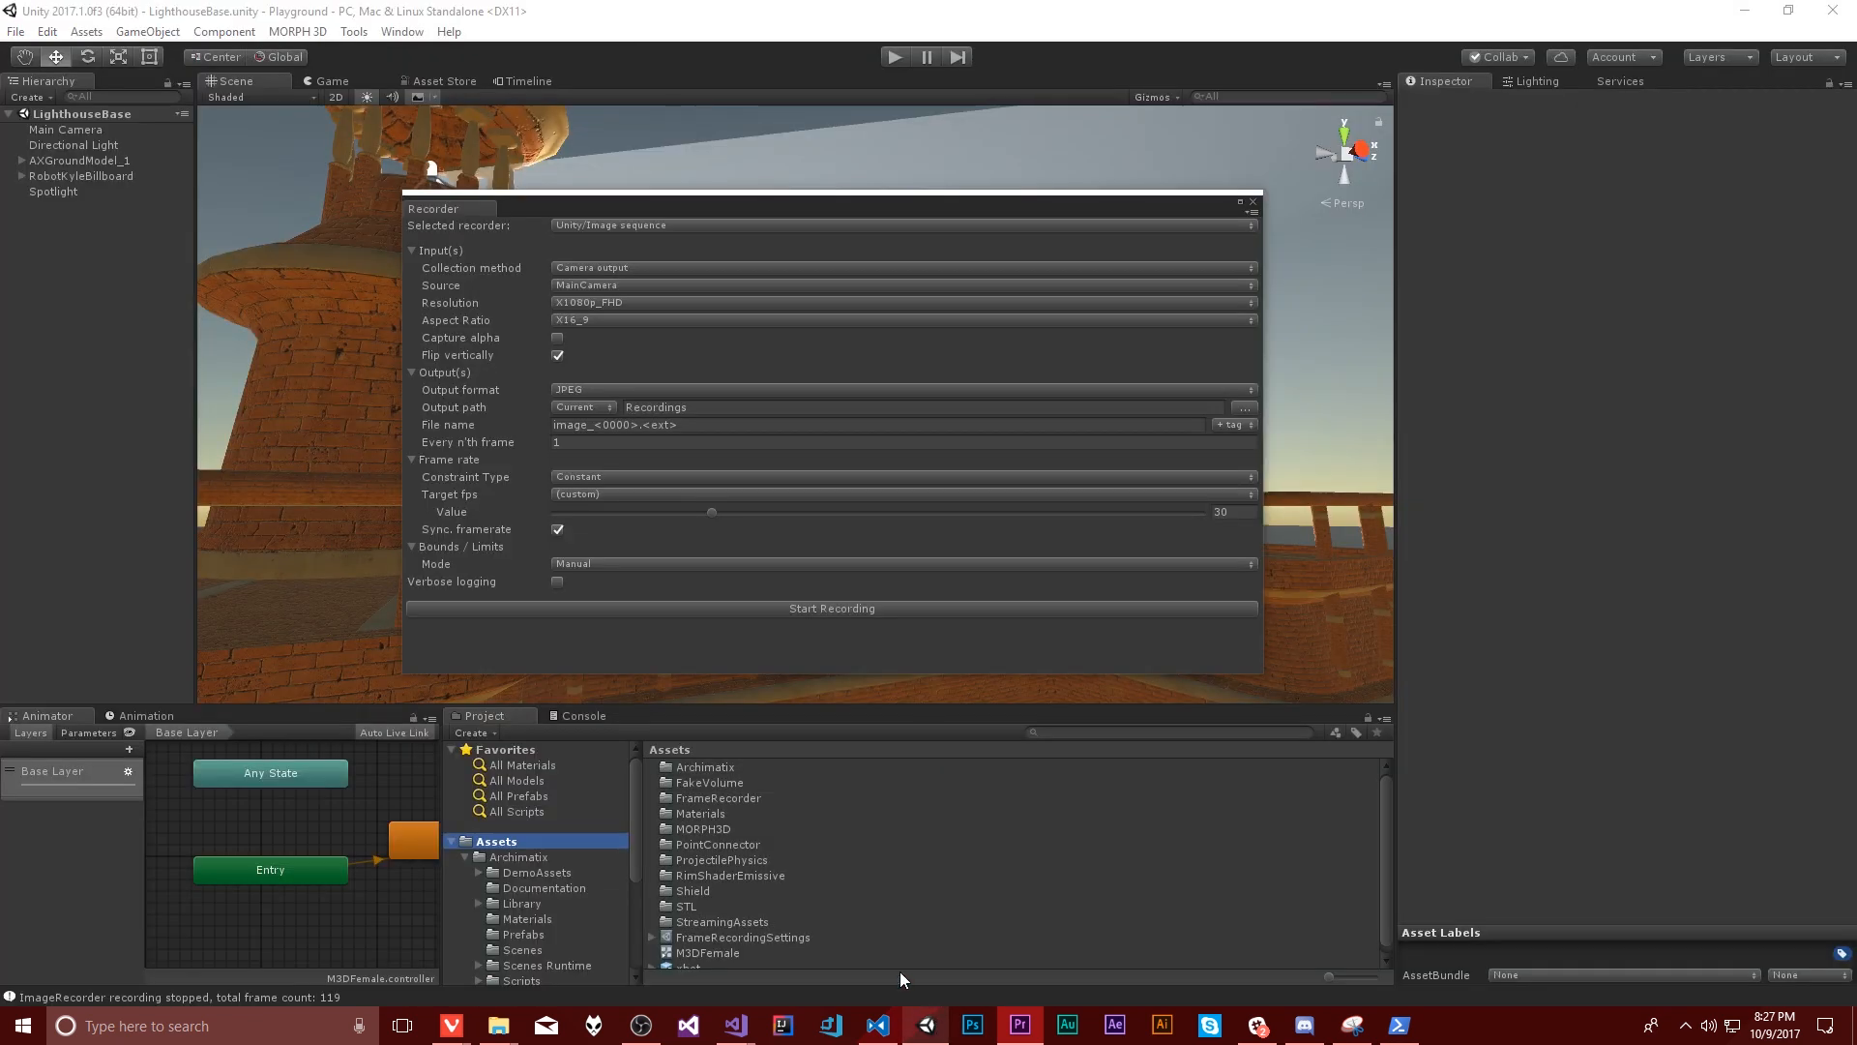
# Step: Bring up the Timeline Editor window and select RobotKyleBillboard for a new timeline
pyautogui.click(352, 31)
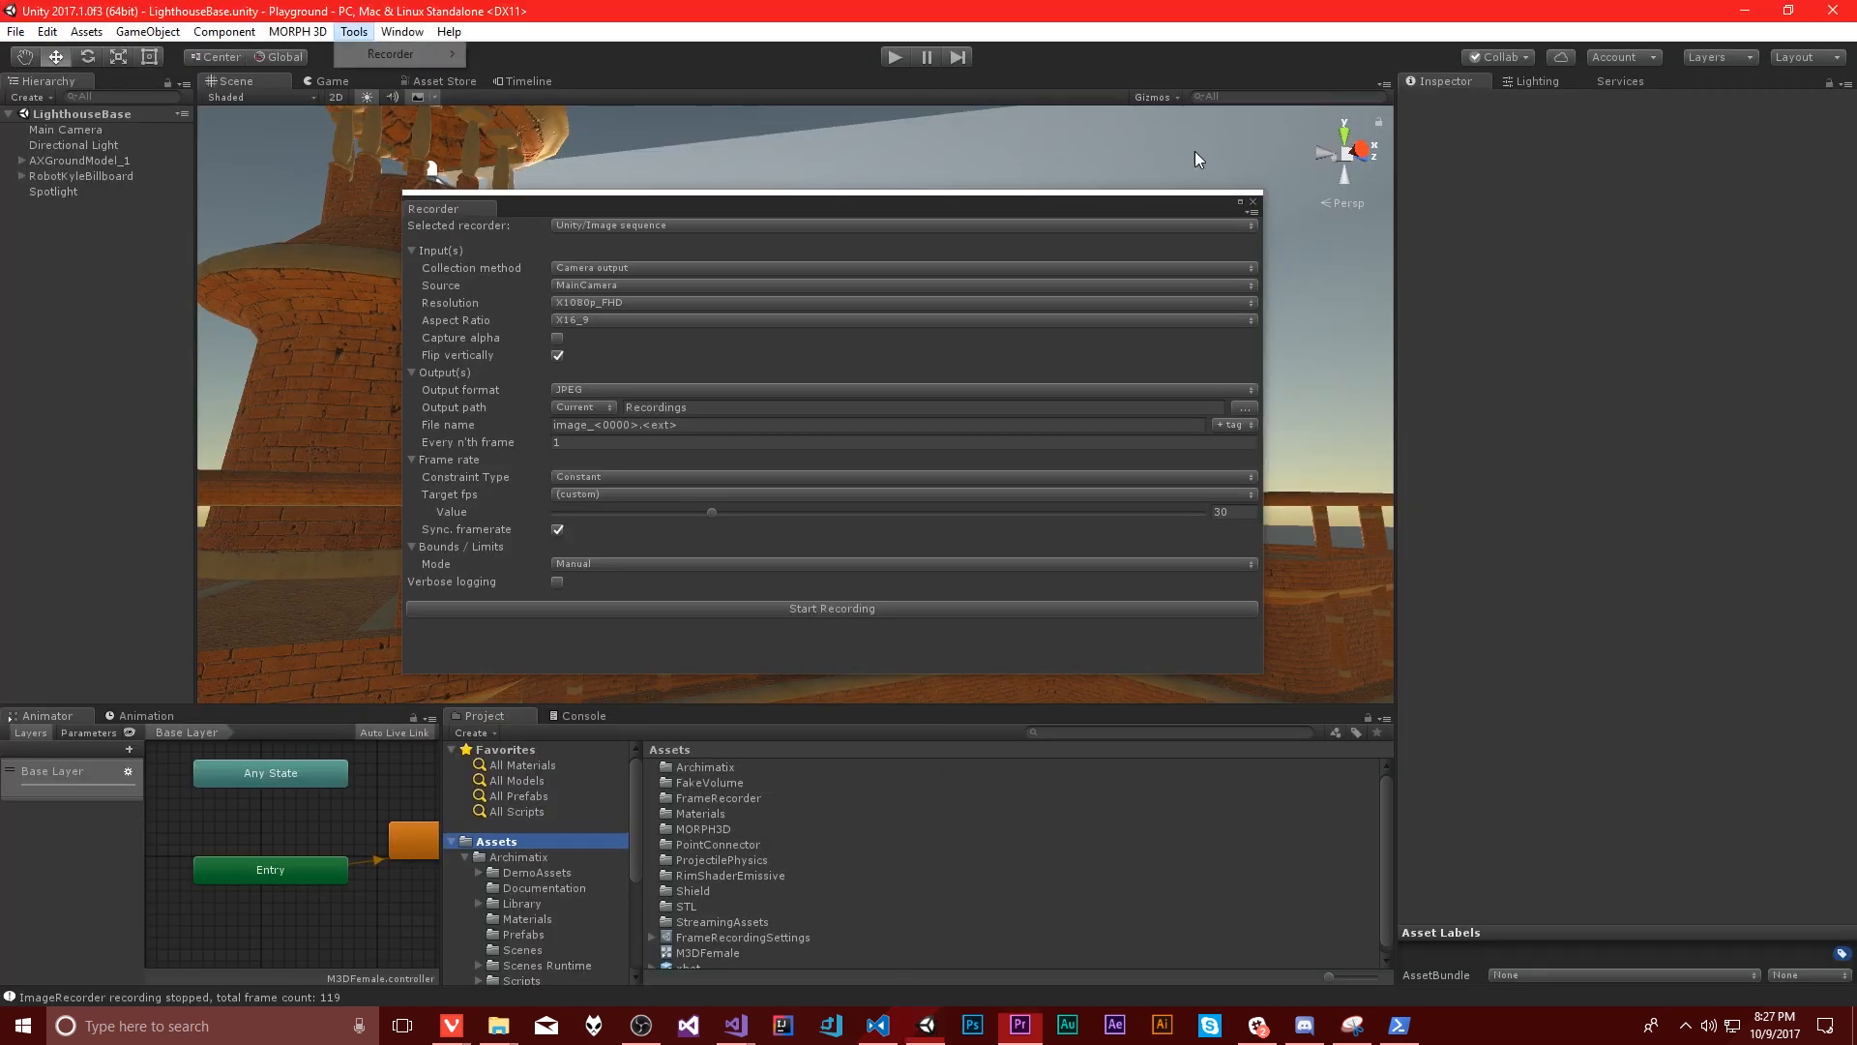
pyautogui.click(400, 31)
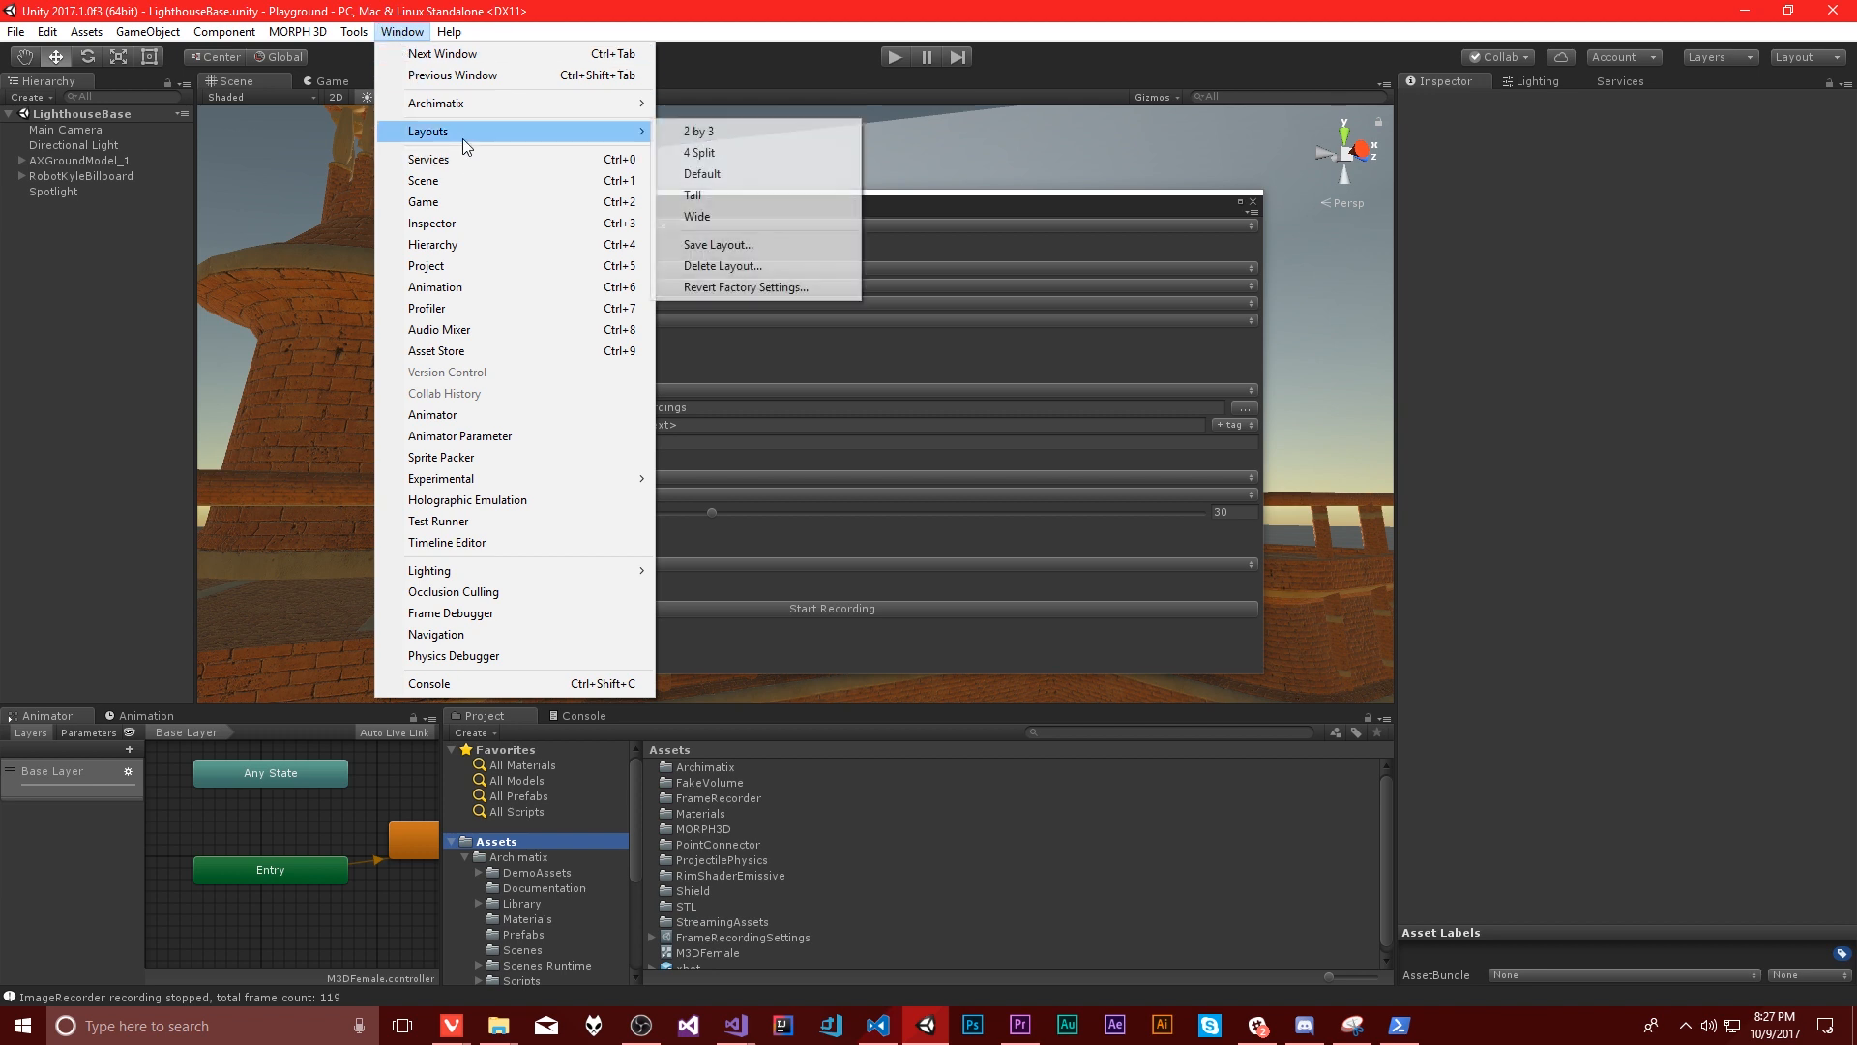
pyautogui.moveTo(479, 520)
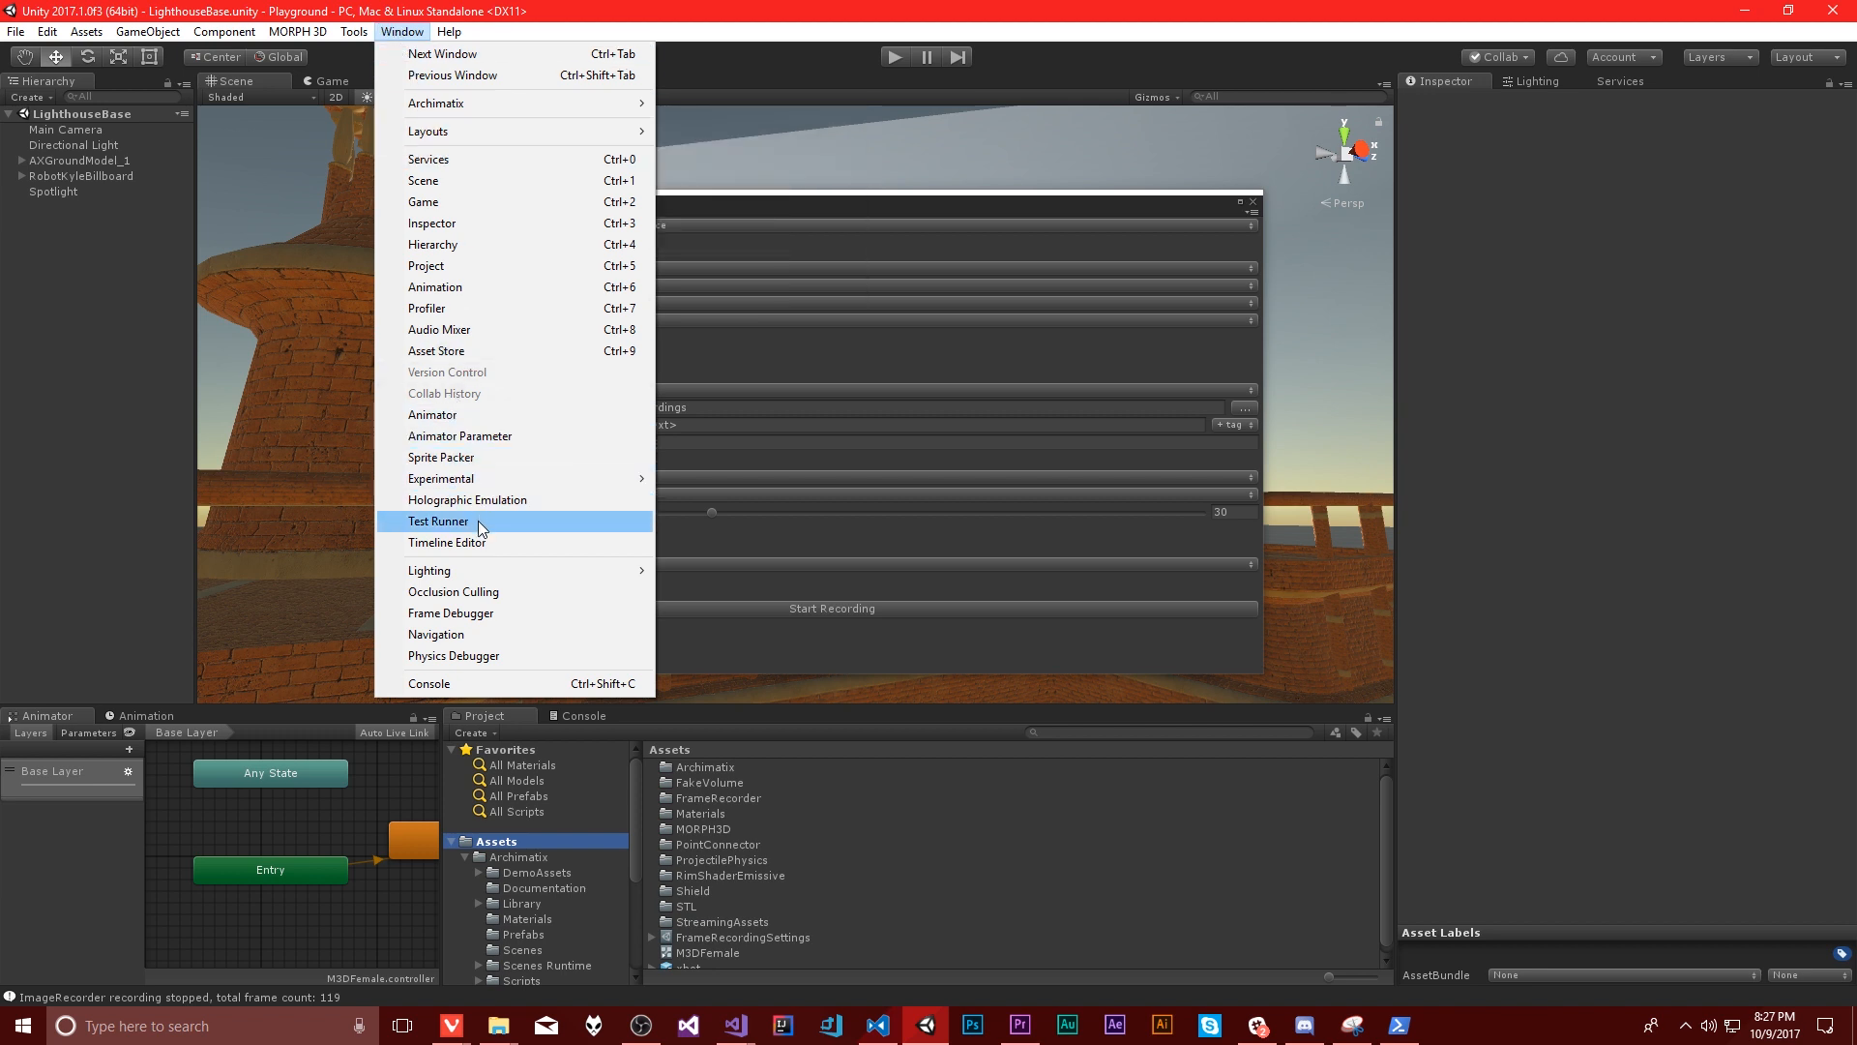
pyautogui.click(446, 541)
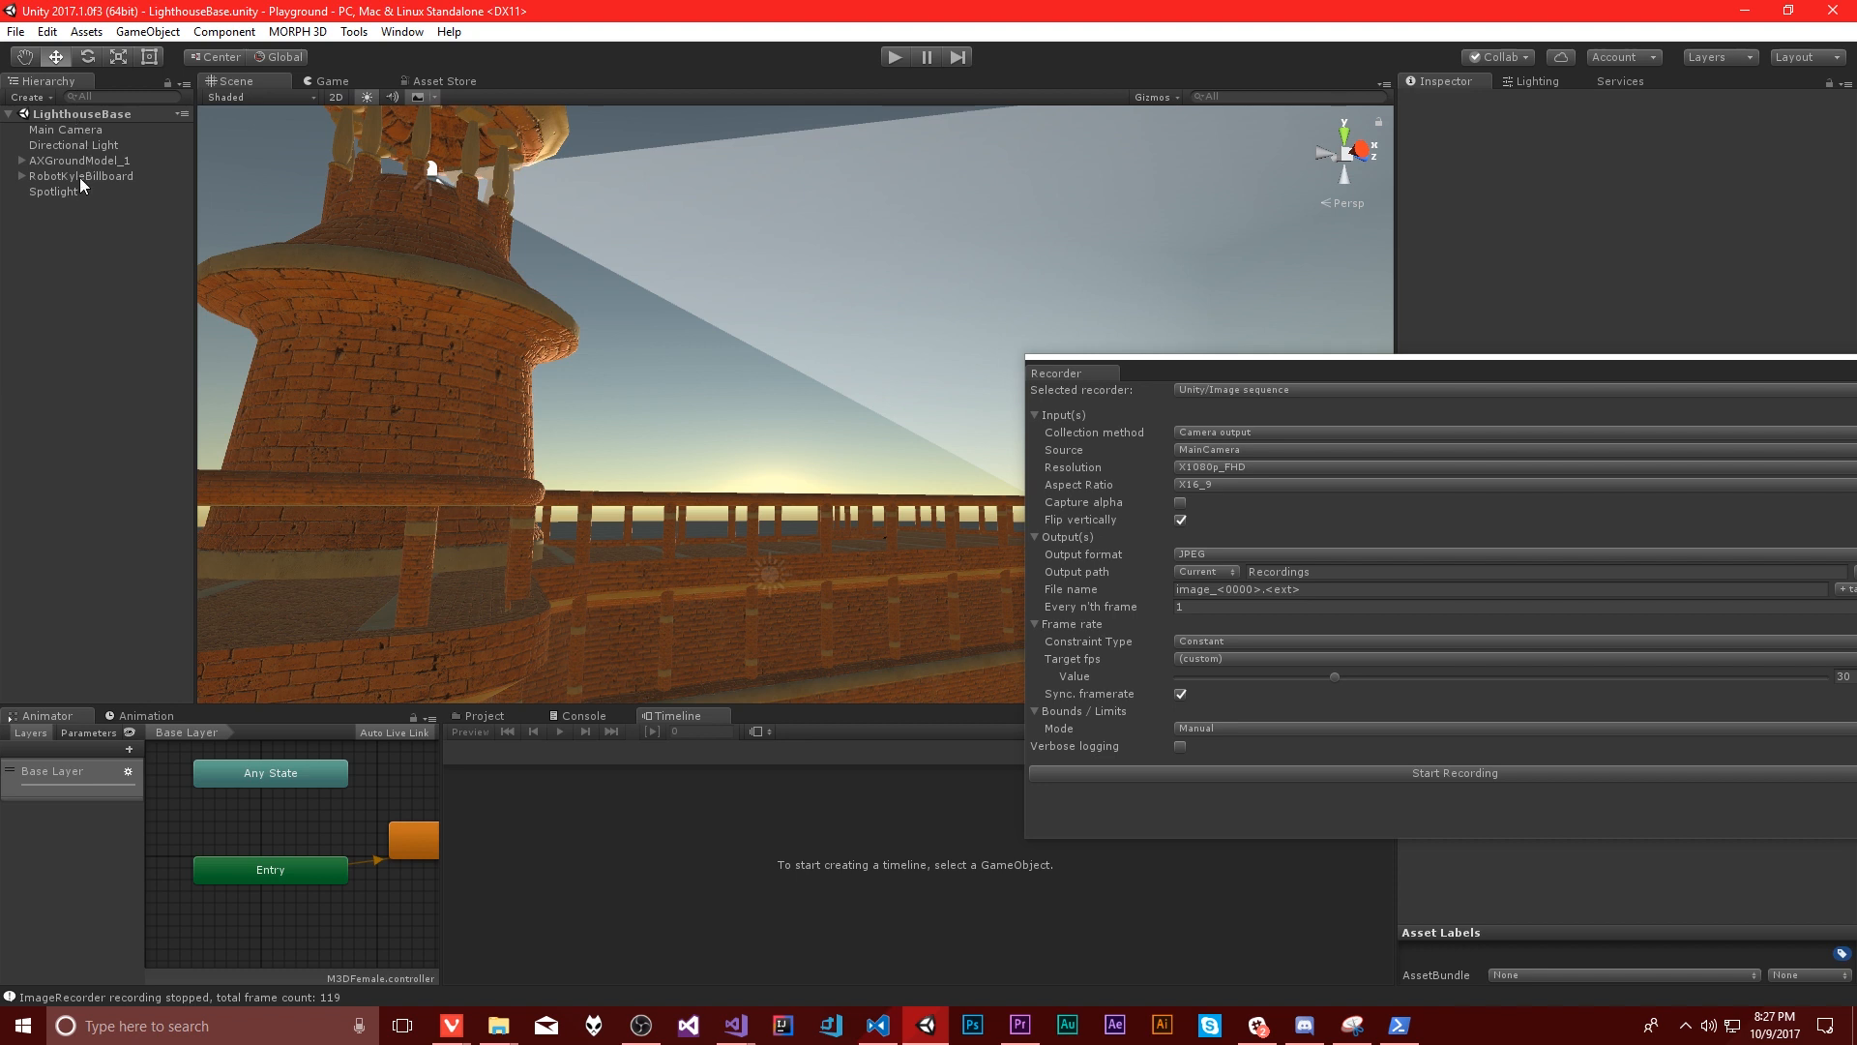
pyautogui.click(81, 176)
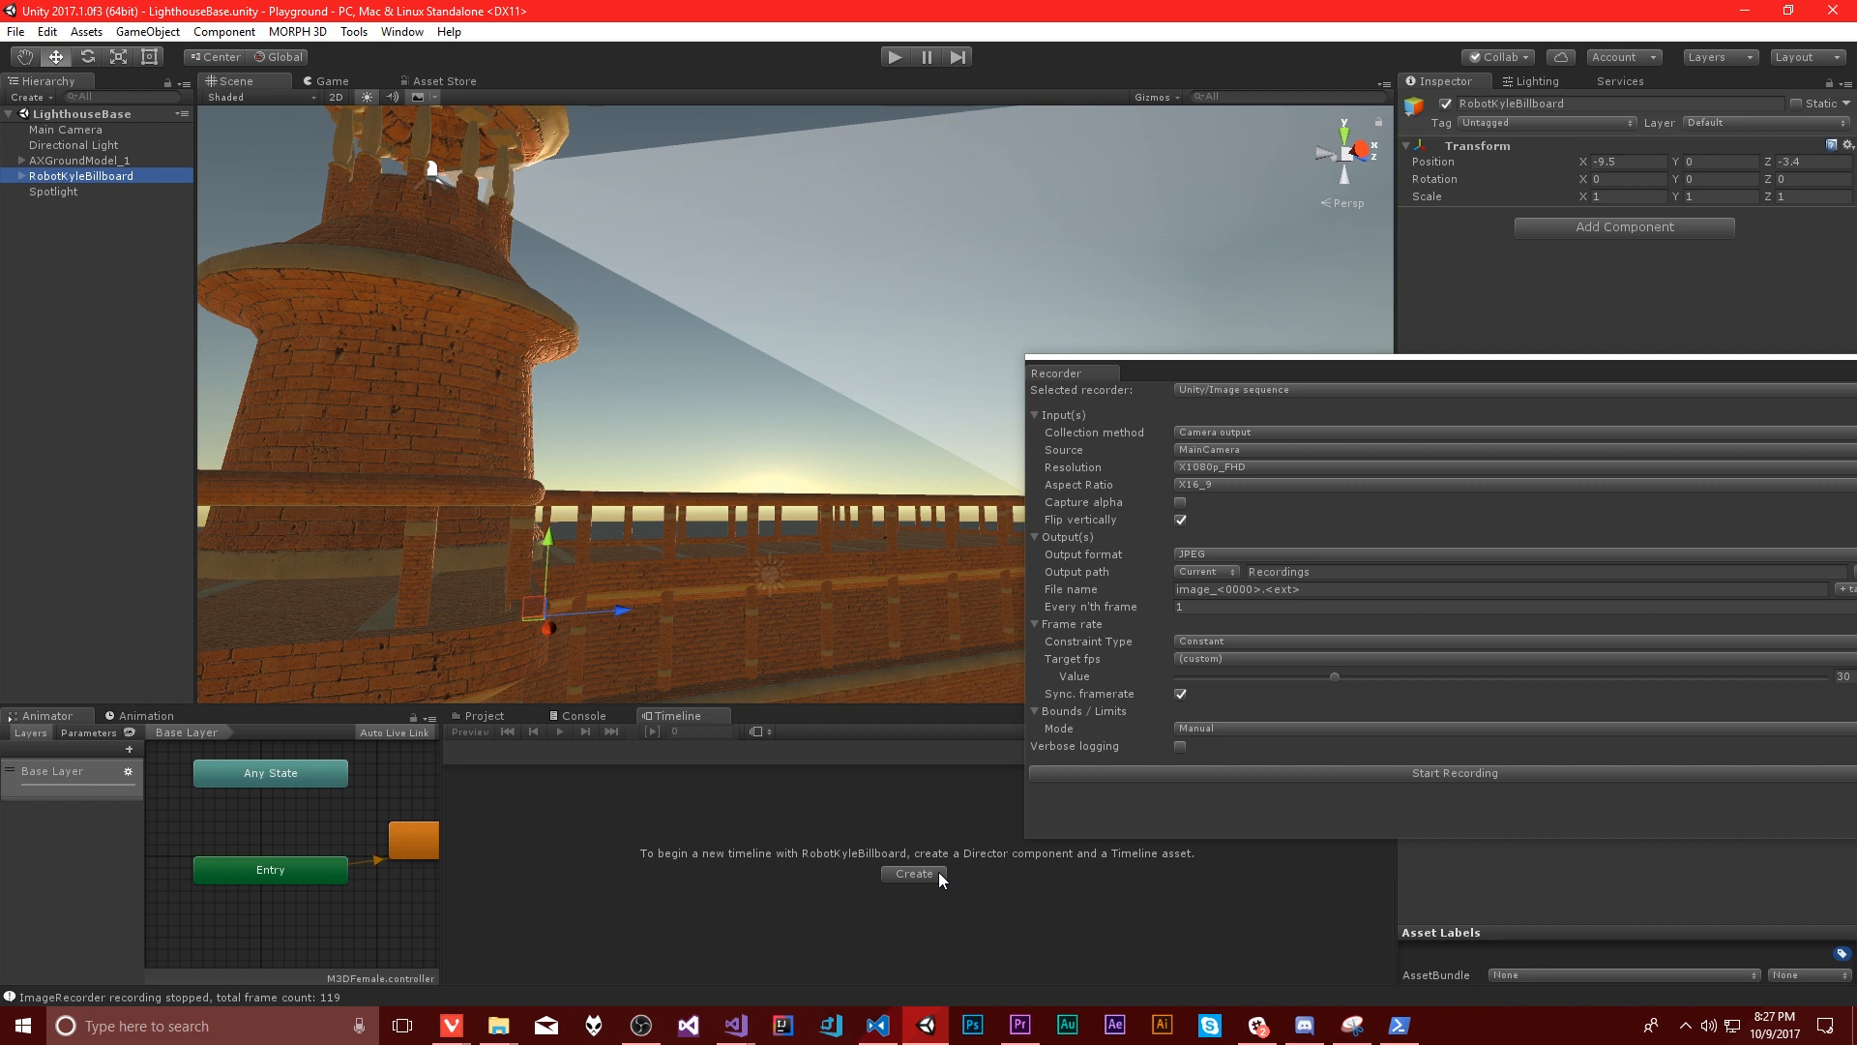
pyautogui.moveTo(1196, 265)
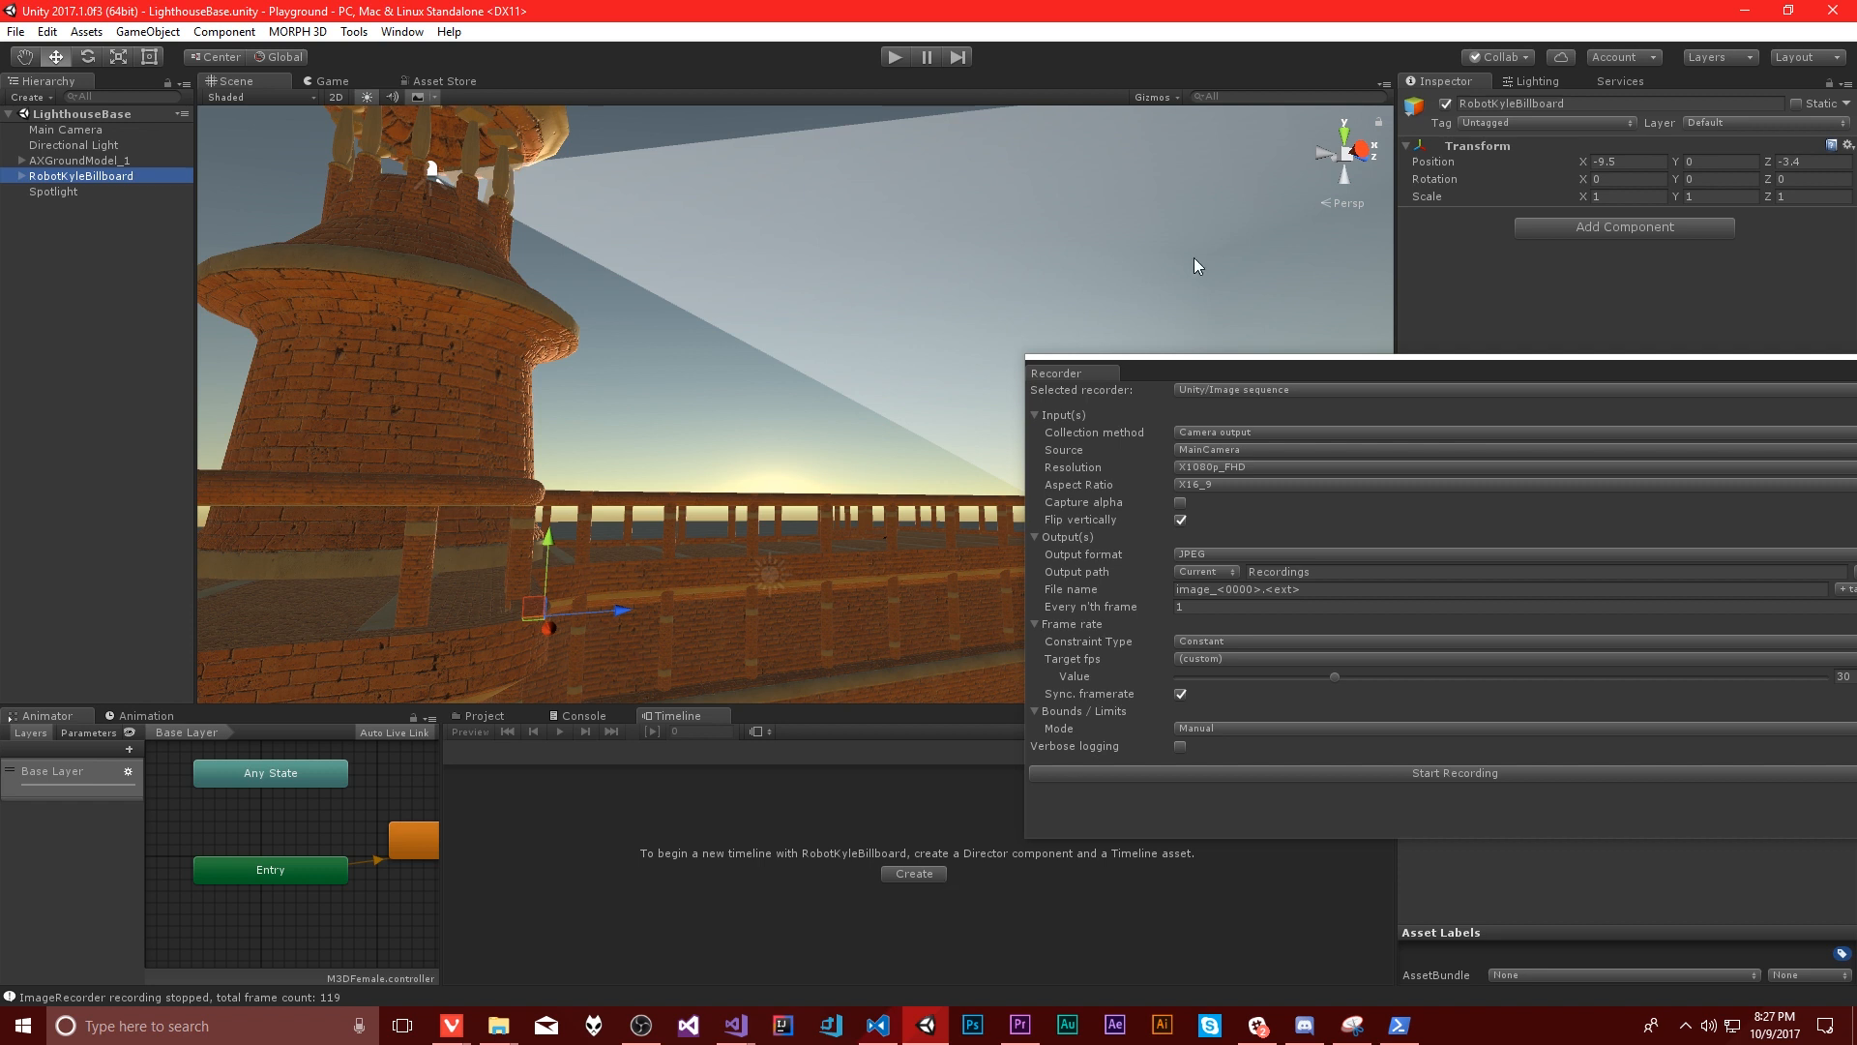
pyautogui.moveTo(1015, 545)
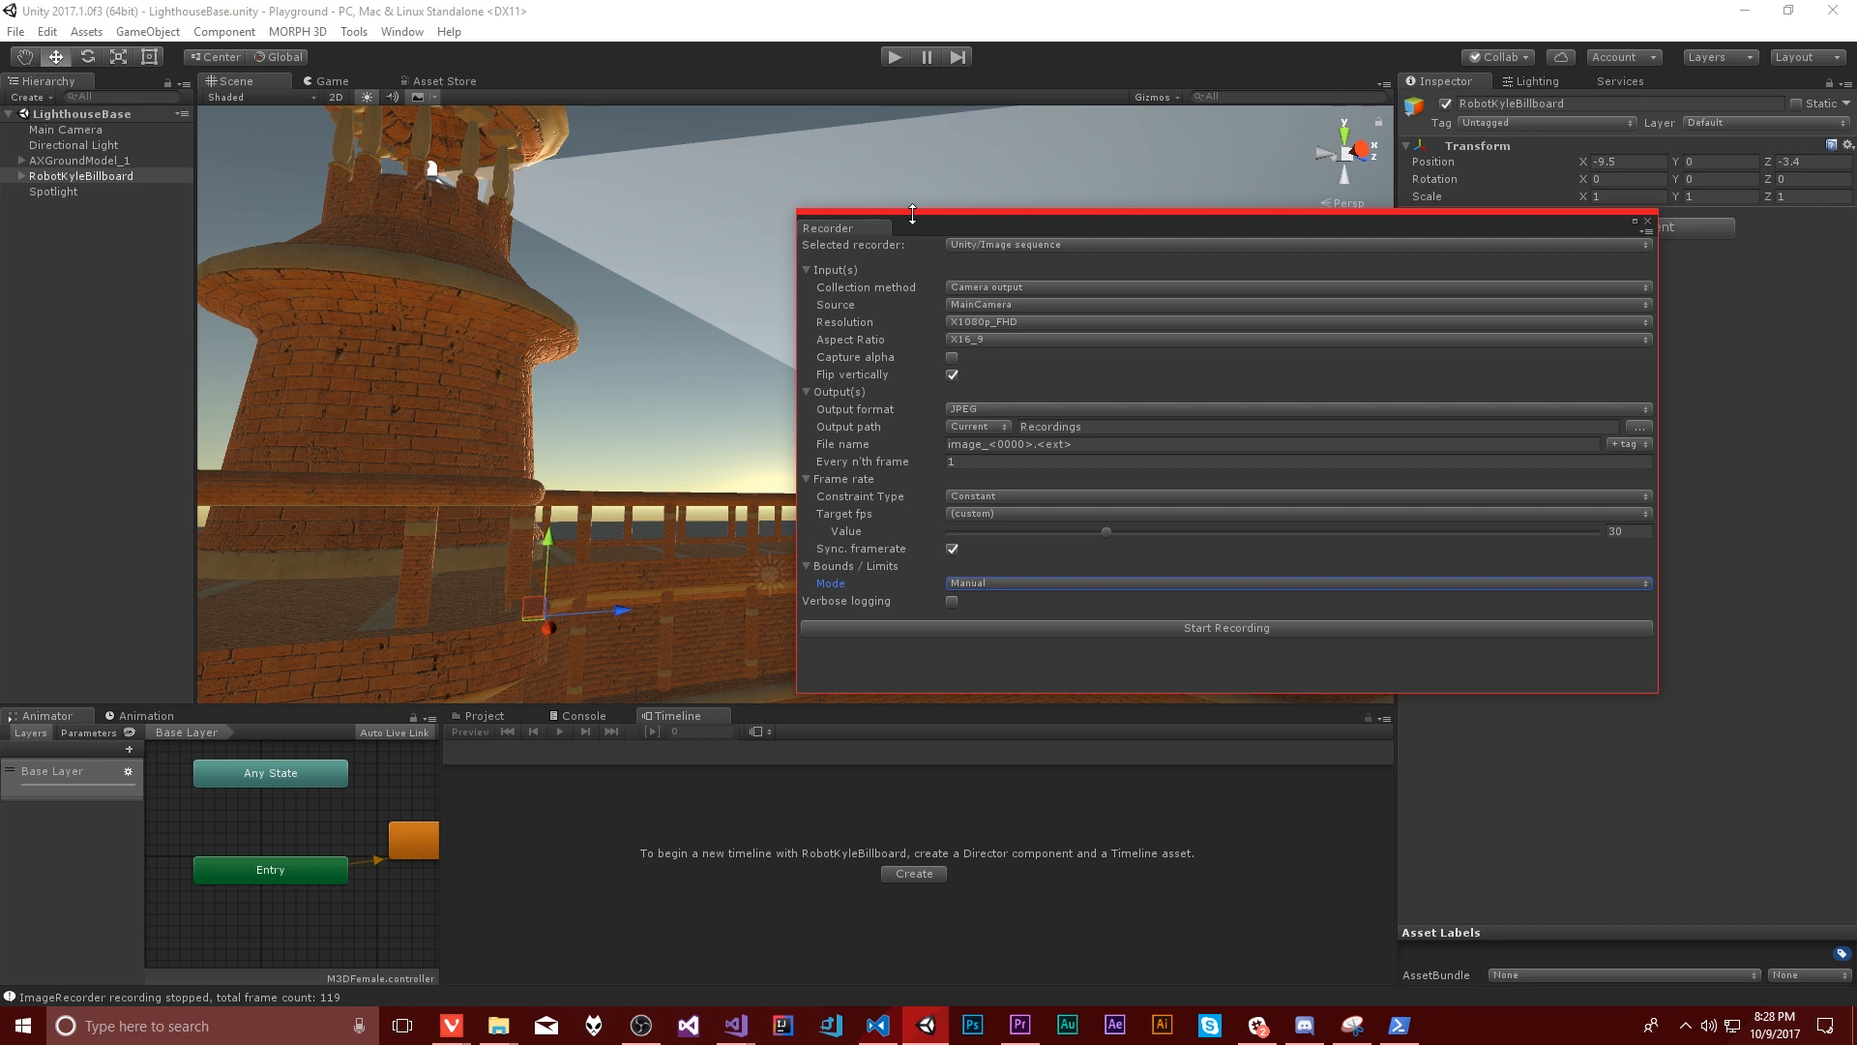
pyautogui.moveTo(1027, 204)
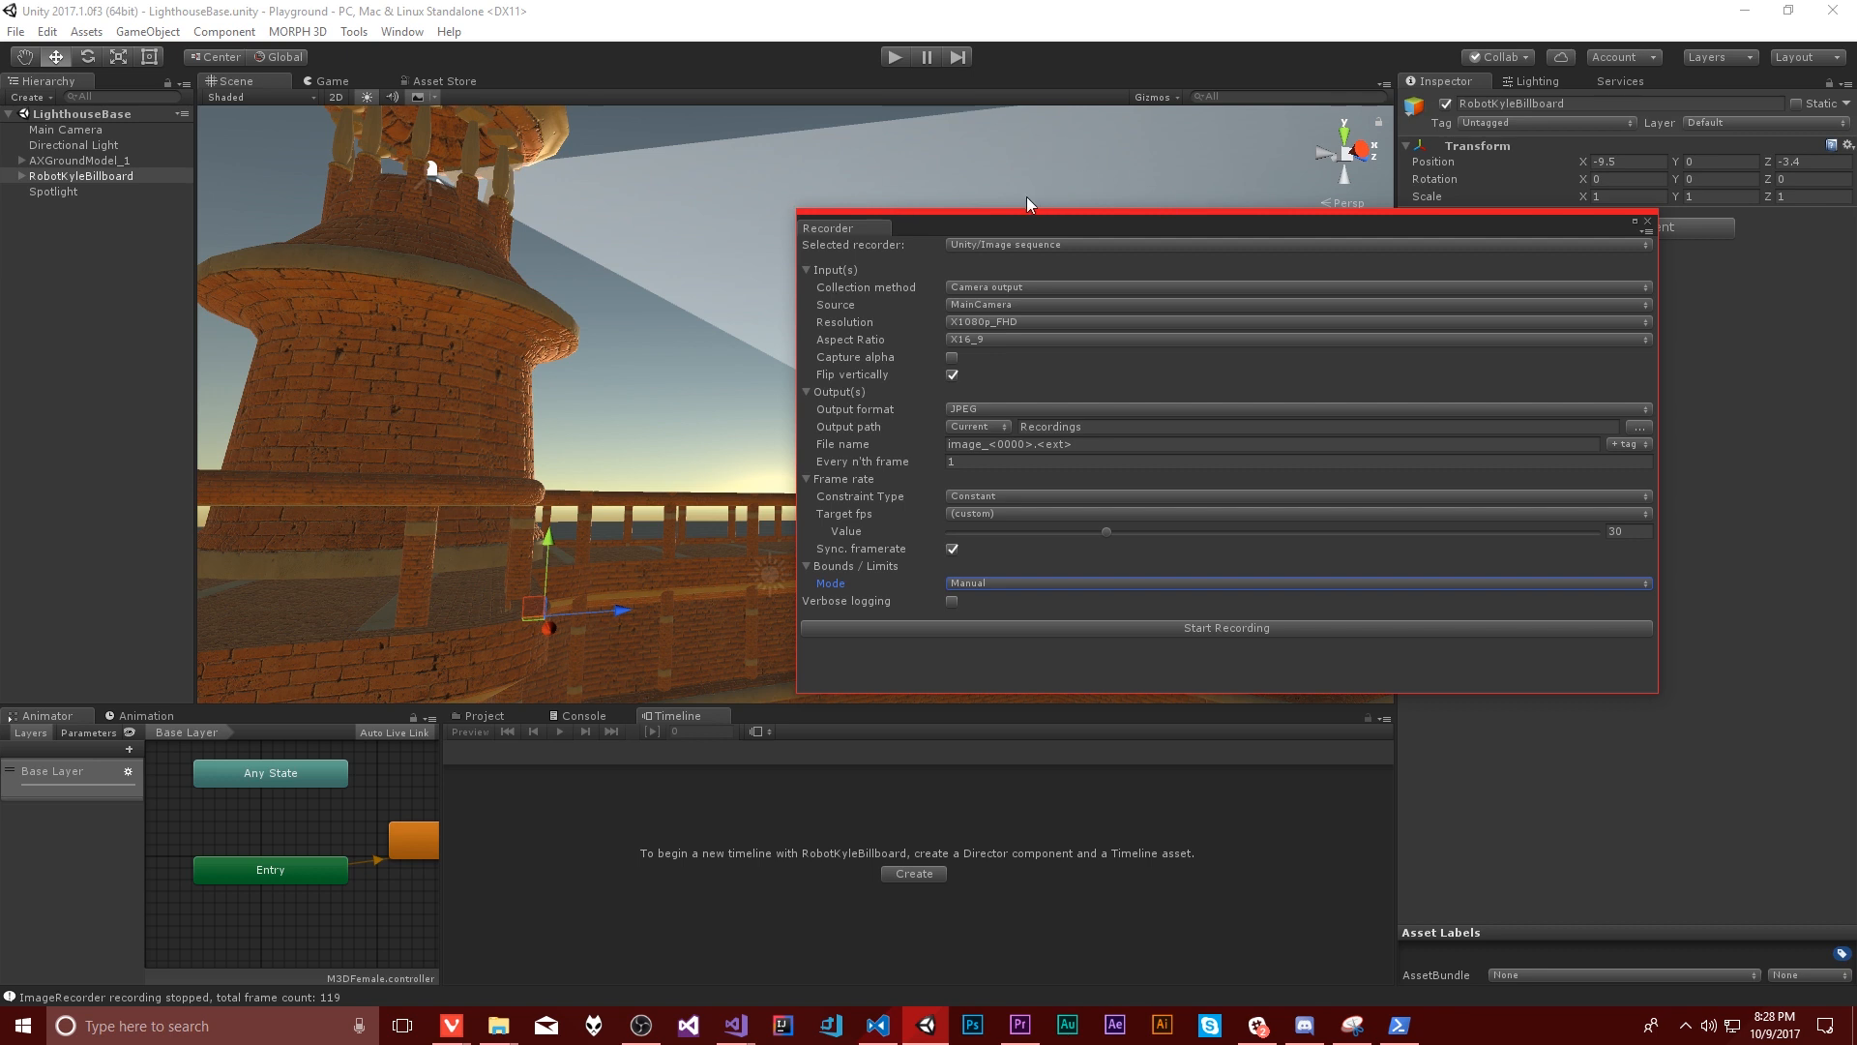
pyautogui.moveTo(1025, 207)
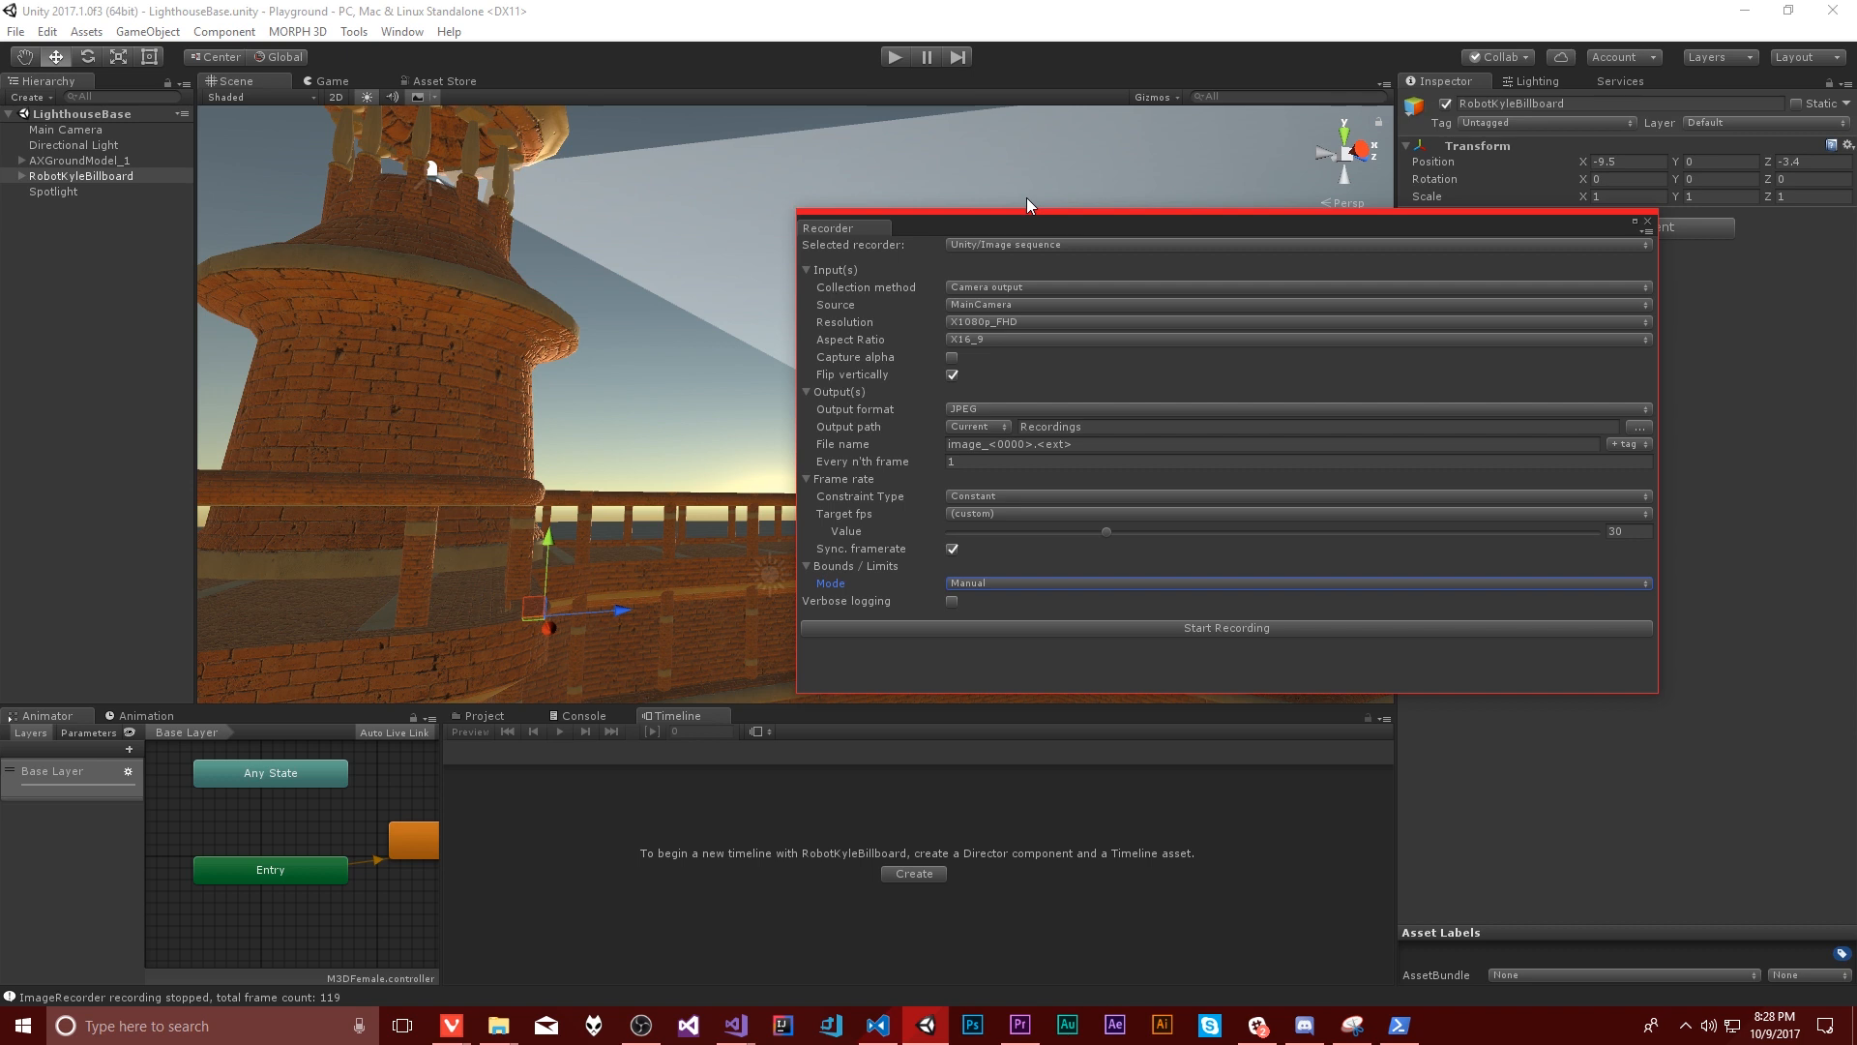
pyautogui.moveTo(1080, 234)
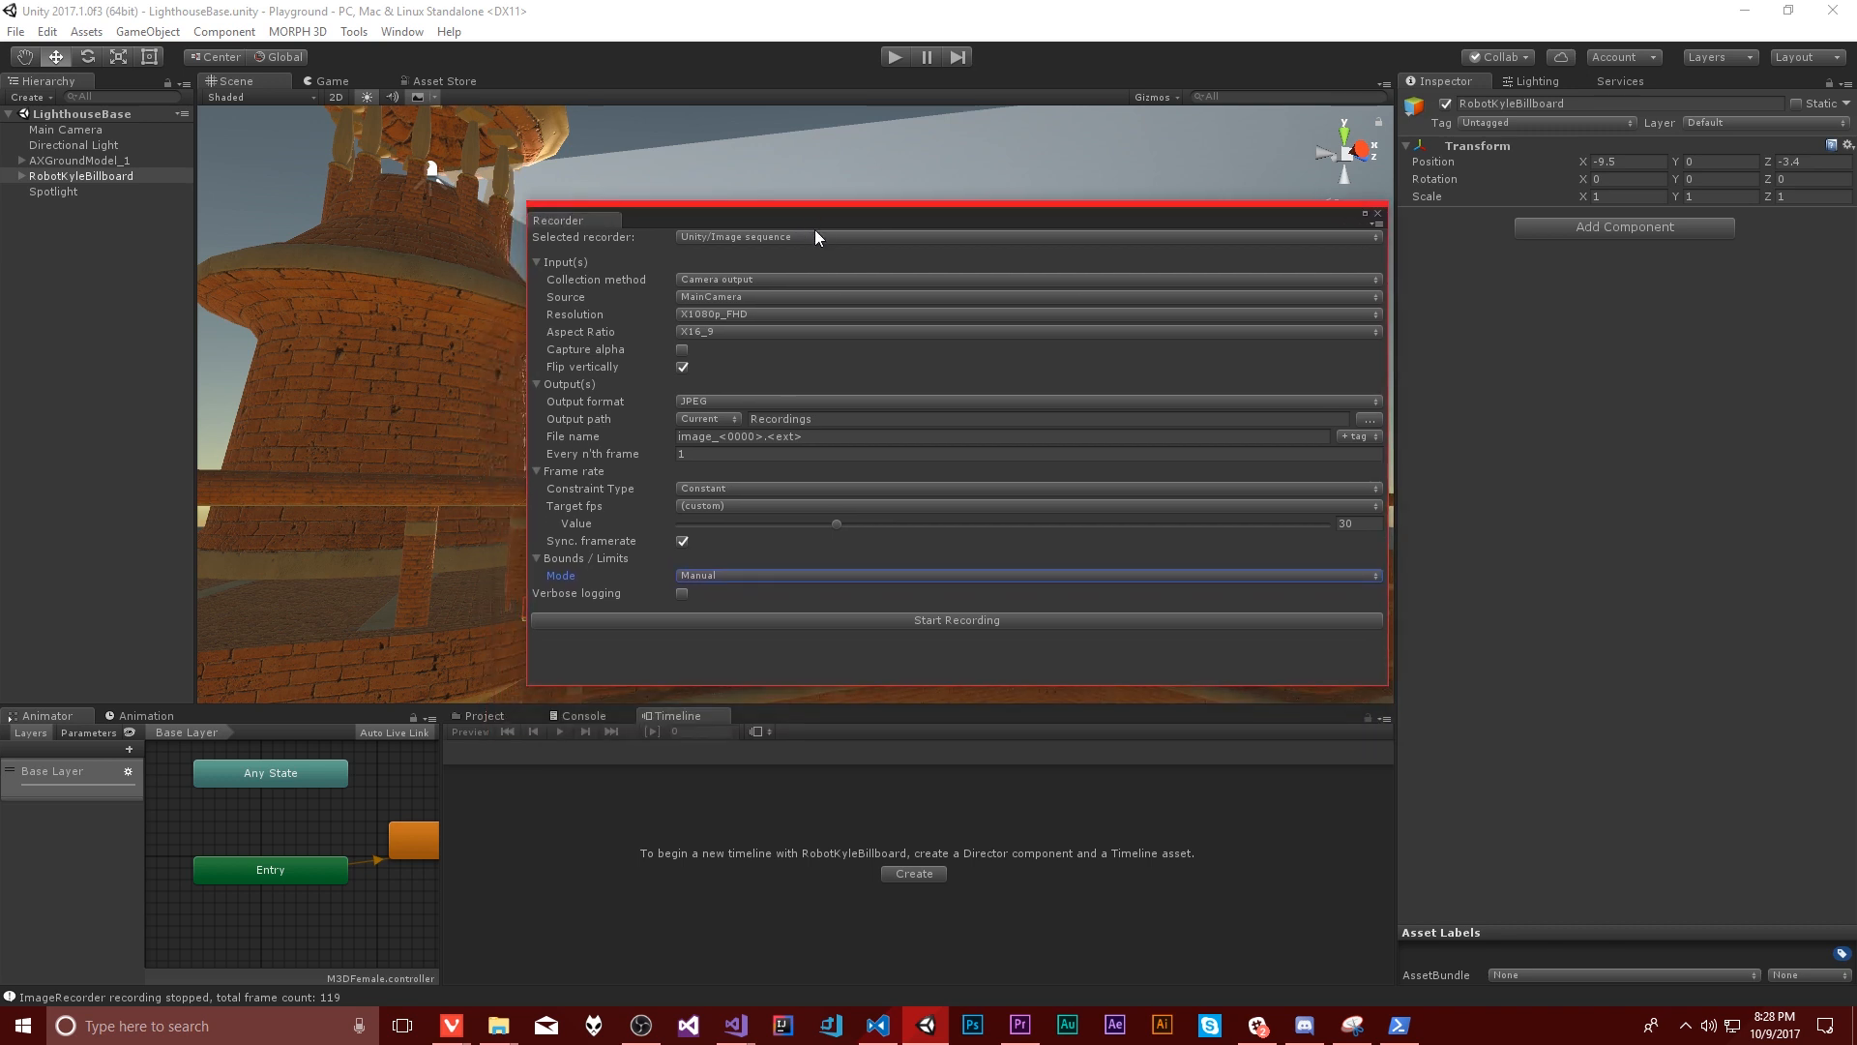
pyautogui.moveTo(772, 231)
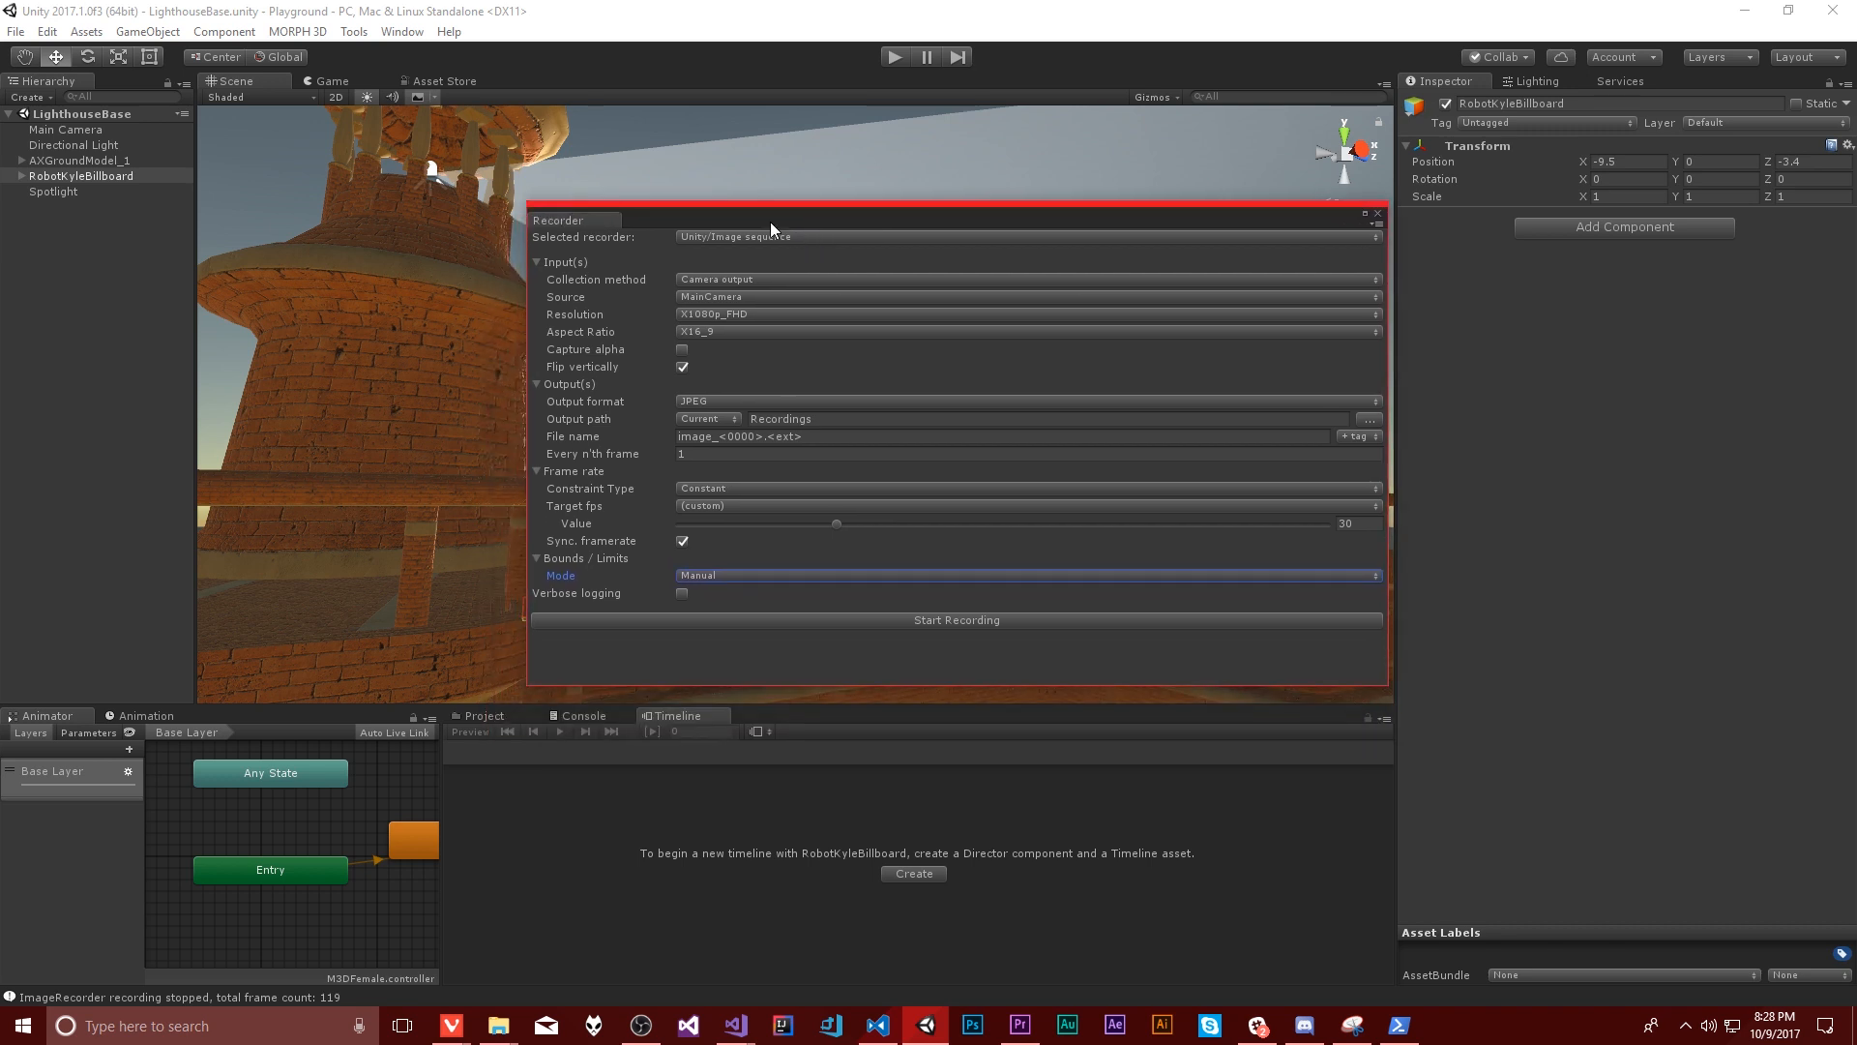
pyautogui.moveTo(637, 505)
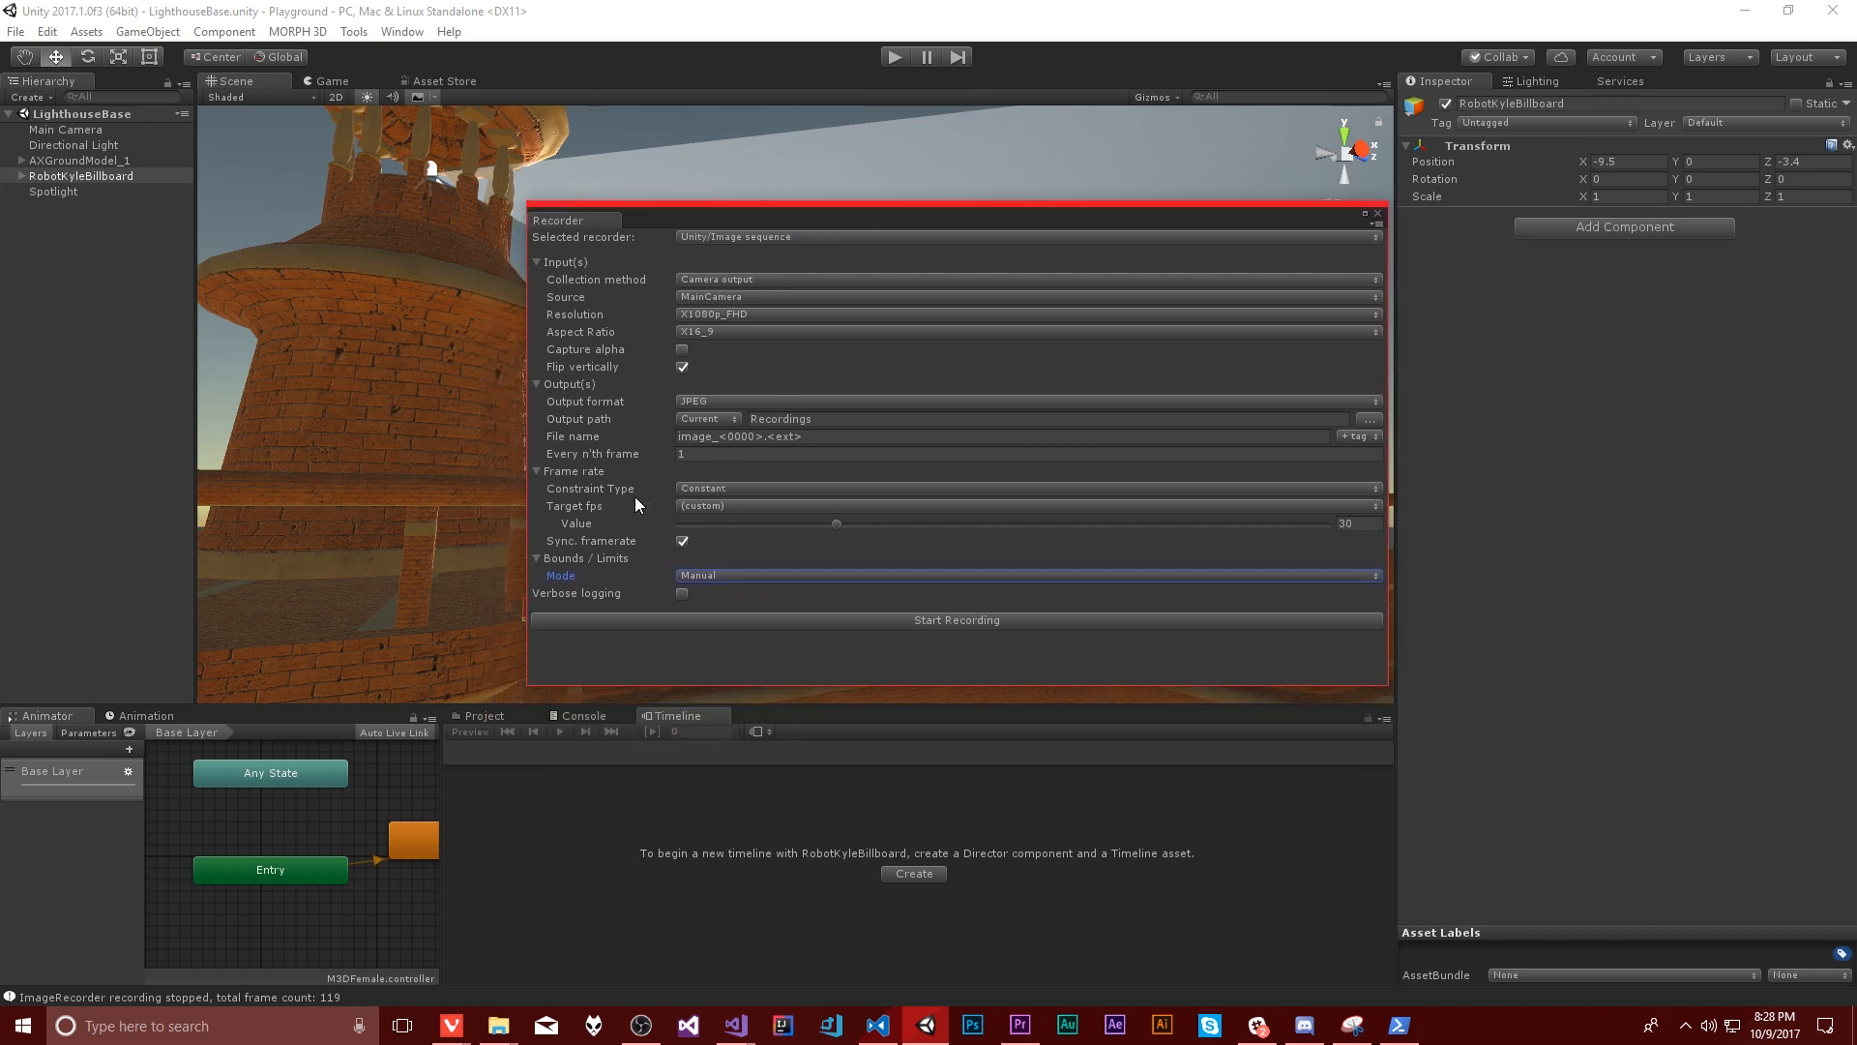
pyautogui.moveTo(557, 404)
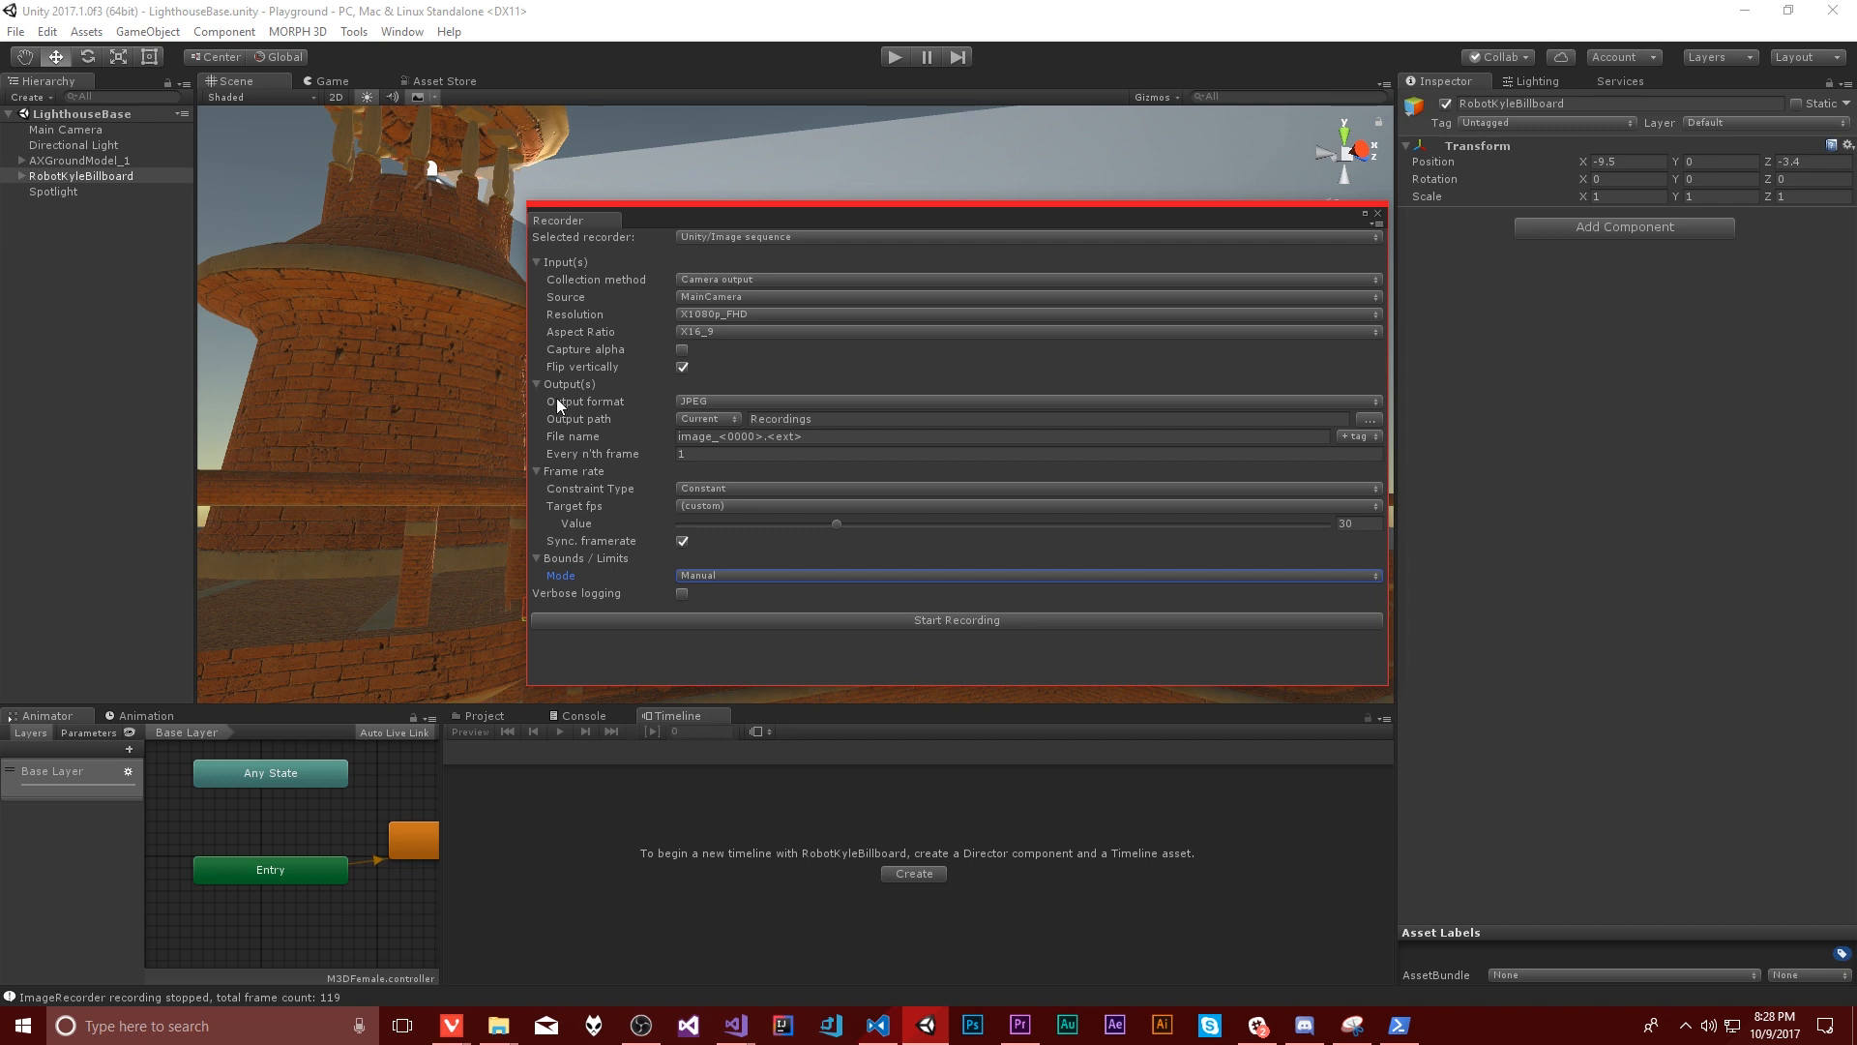
pyautogui.moveTo(760, 220)
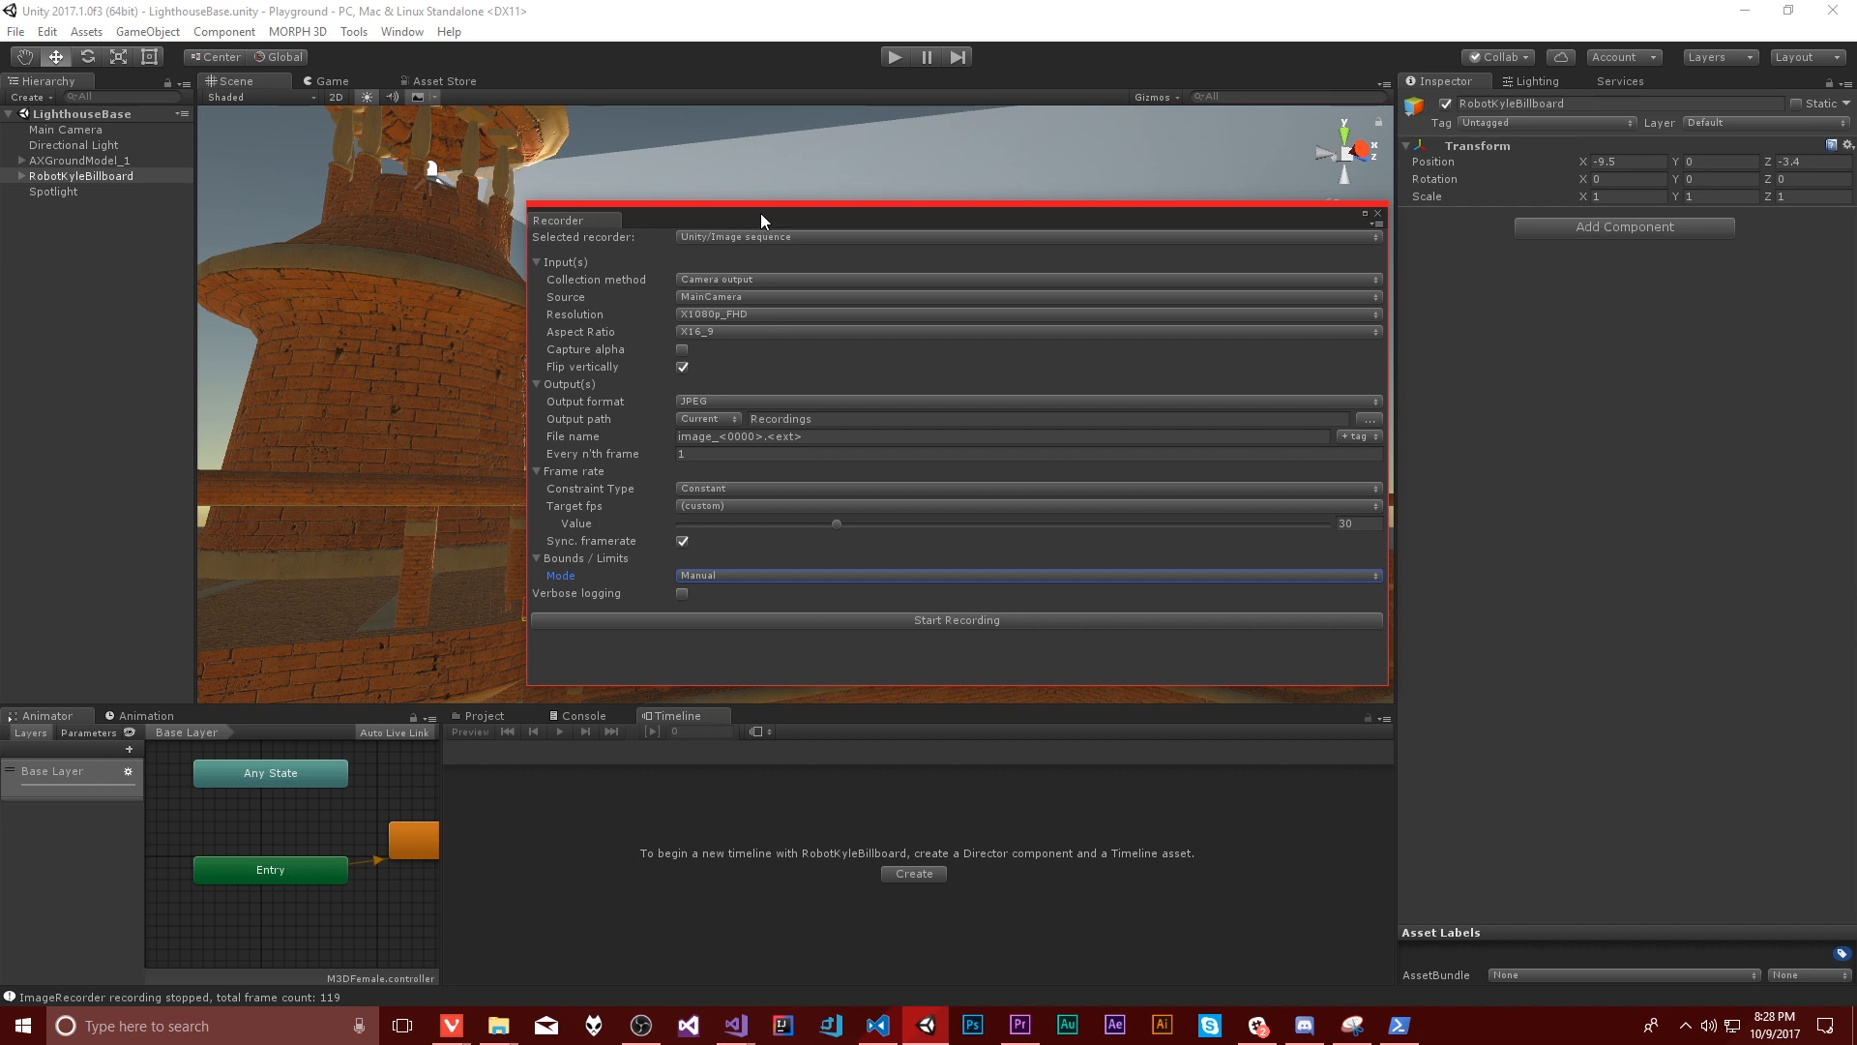
pyautogui.moveTo(826, 261)
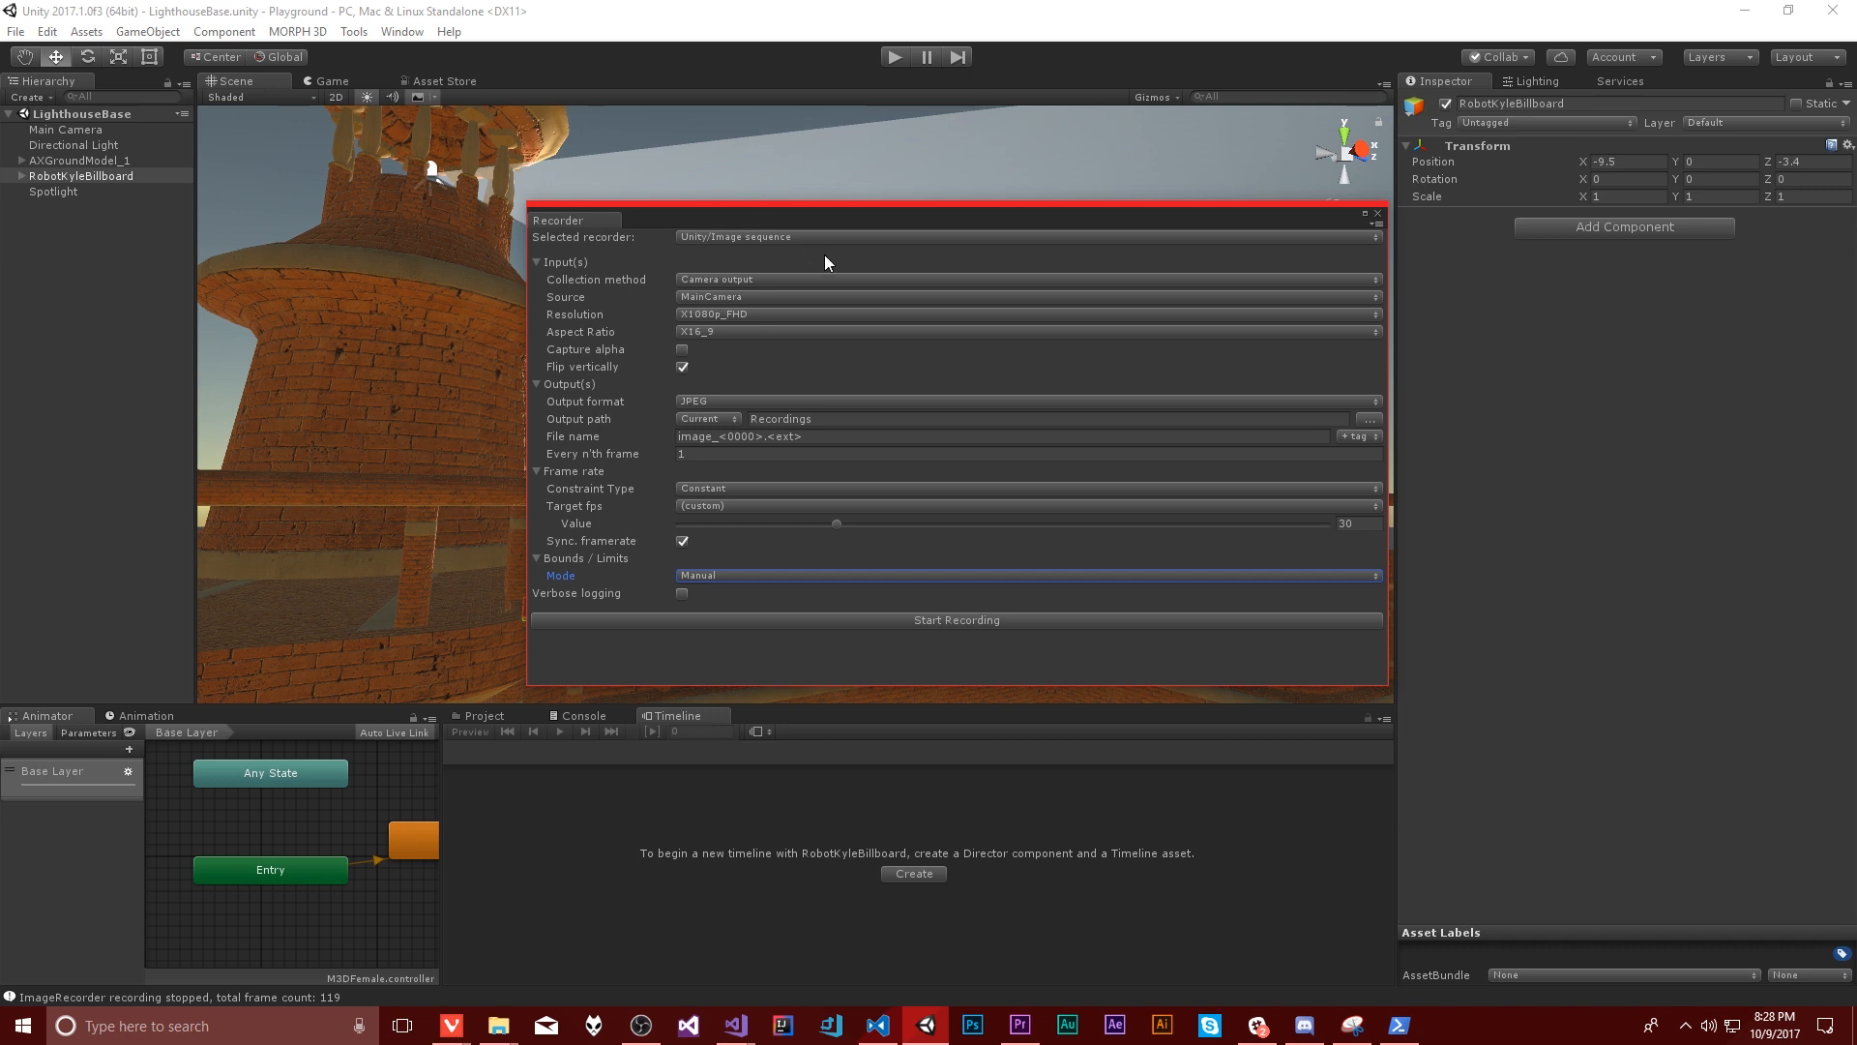